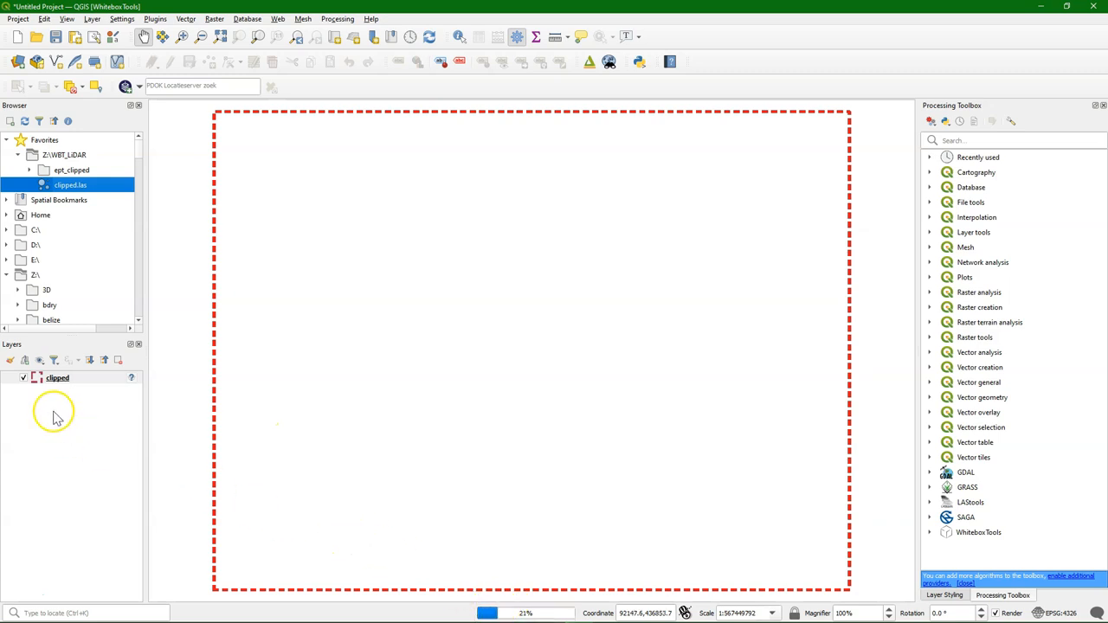
Step: Assign EPSG:28992 to the clipped point cloud and set the project CRS to Amersfoort / RD New
{"action": "right_click", "coordinate": [57, 378]}
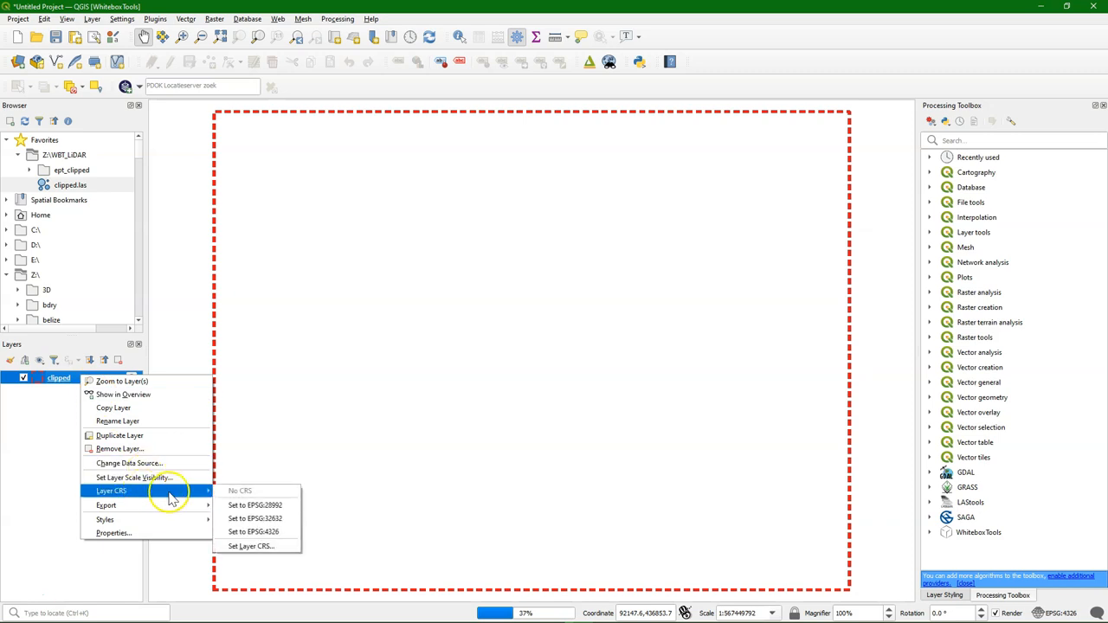
{"action": "mouse_move", "coordinate": [254, 505]}
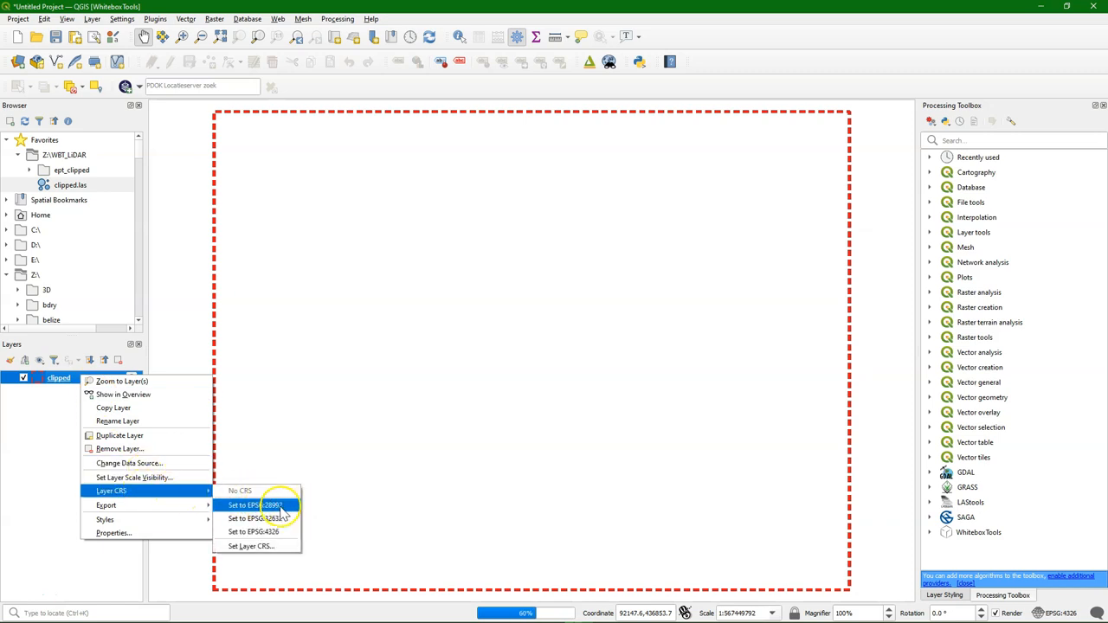
{"action": "left_click", "coordinate": [253, 505]}
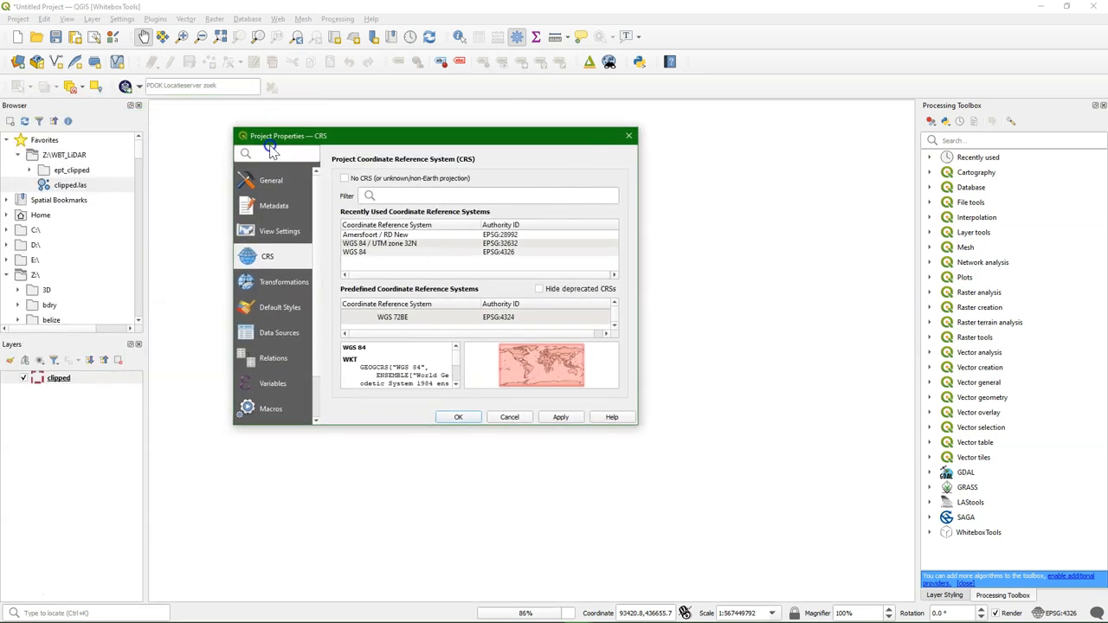
{"action": "left_click", "coordinate": [406, 235]}
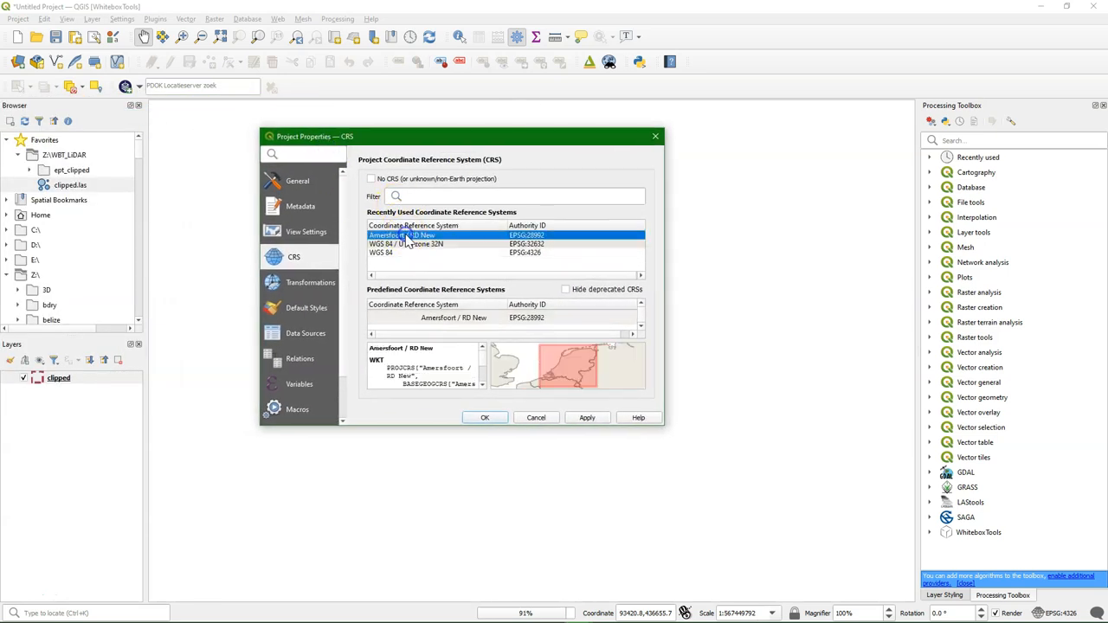
{"action": "left_click", "coordinate": [485, 417]}
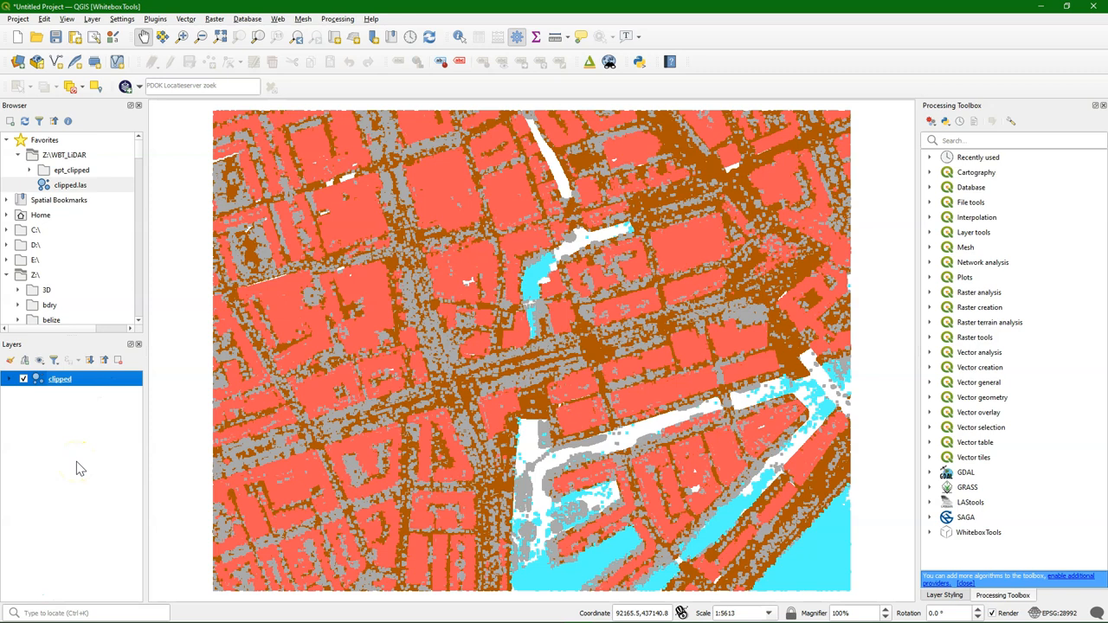
Step: Expand the clipped layer's legend to list its point classes such as Ground, Building and Water
{"action": "left_click", "coordinate": [7, 379]}
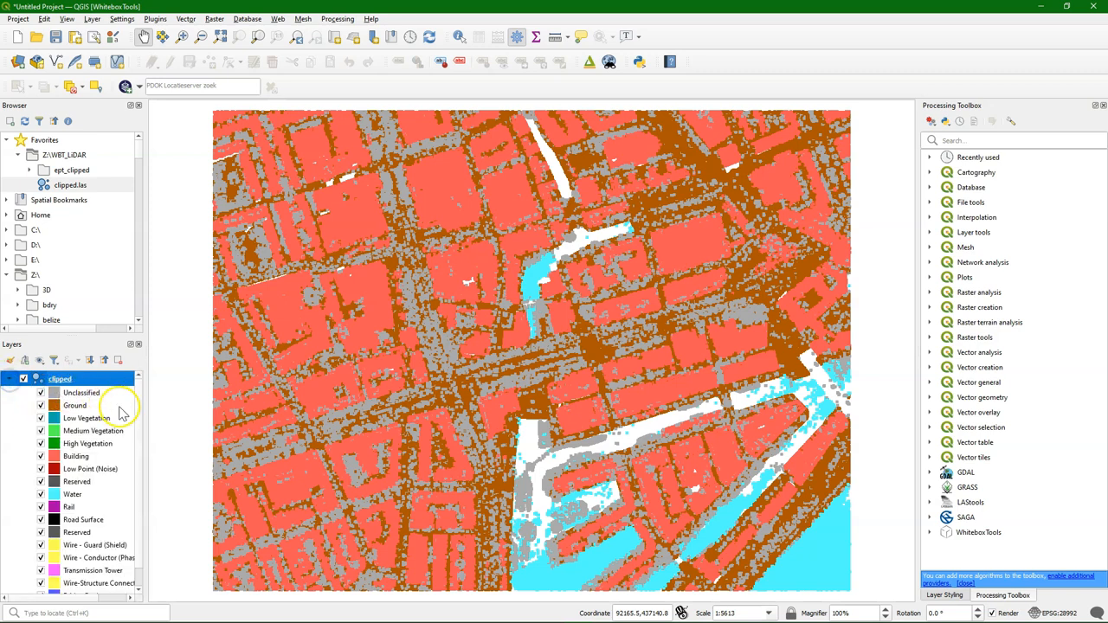
{"action": "scroll", "scroll_direction": "down", "scroll_amount": 3}
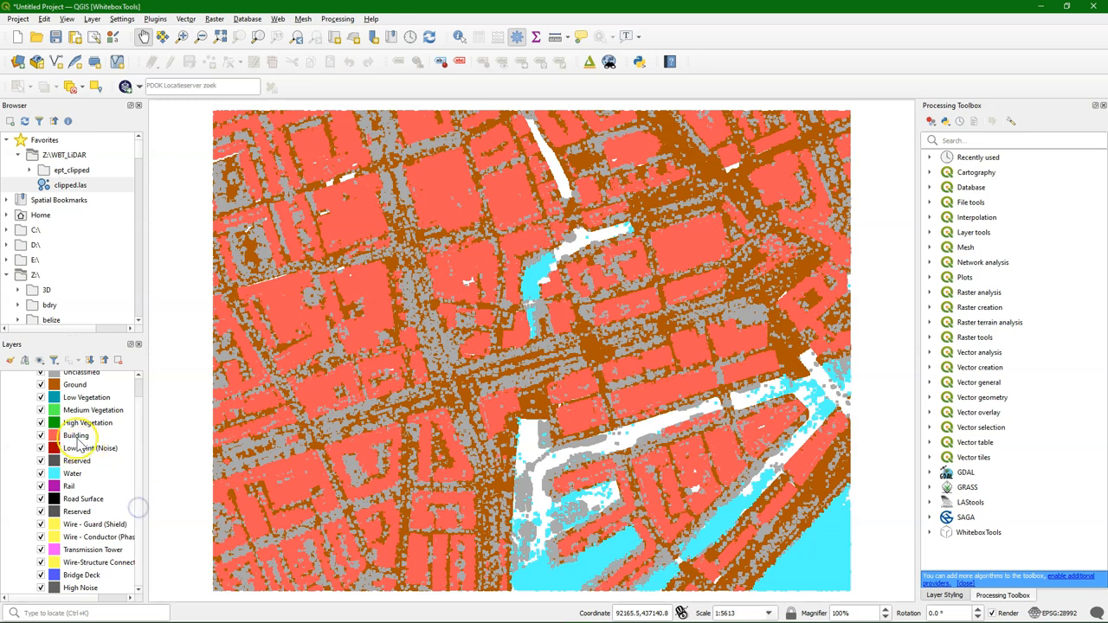
{"action": "mouse_move", "coordinate": [453, 528]}
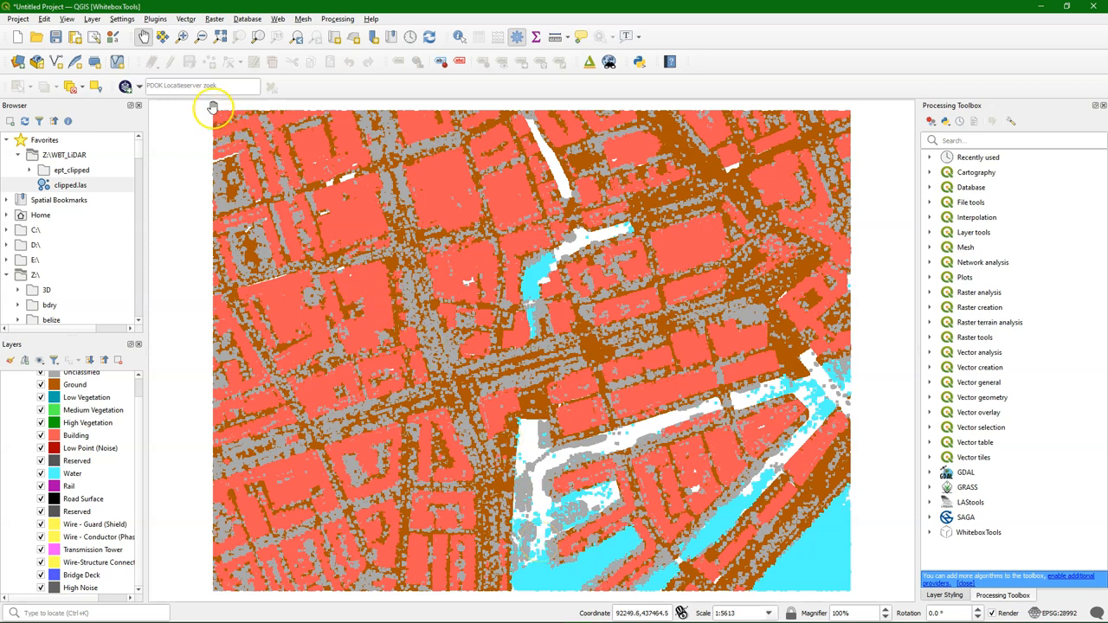
{"action": "mouse_move", "coordinate": [126, 87]}
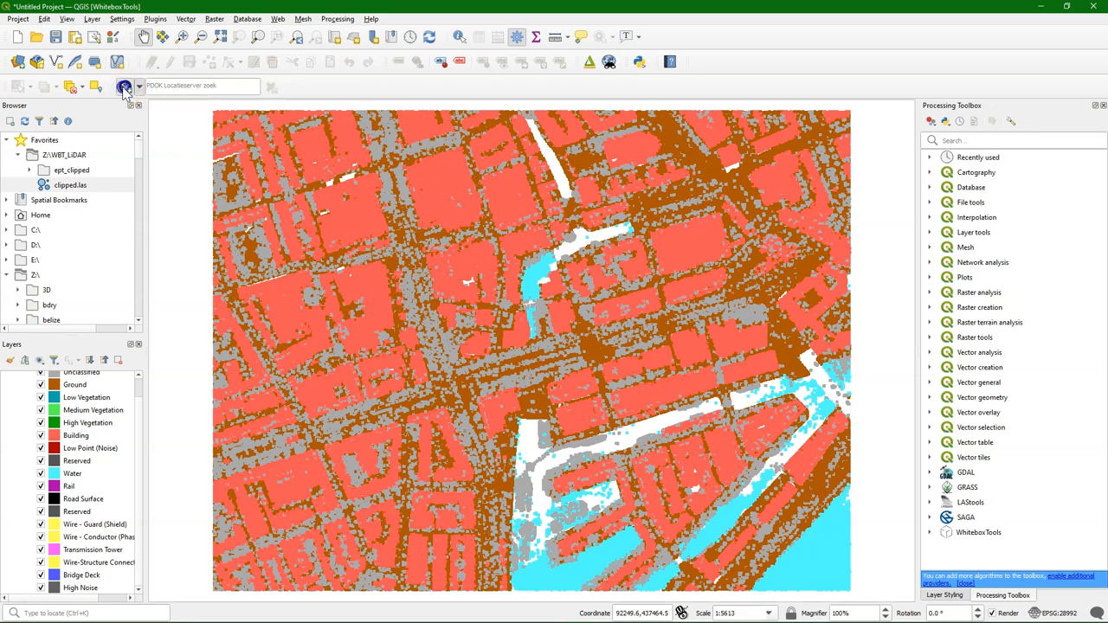
Step: Load the PDOK Luchtfoto Actueel Ortho 25cm RGB aerial photo as a layer via the PDOK Services plugin
{"action": "left_click", "coordinate": [125, 84]}
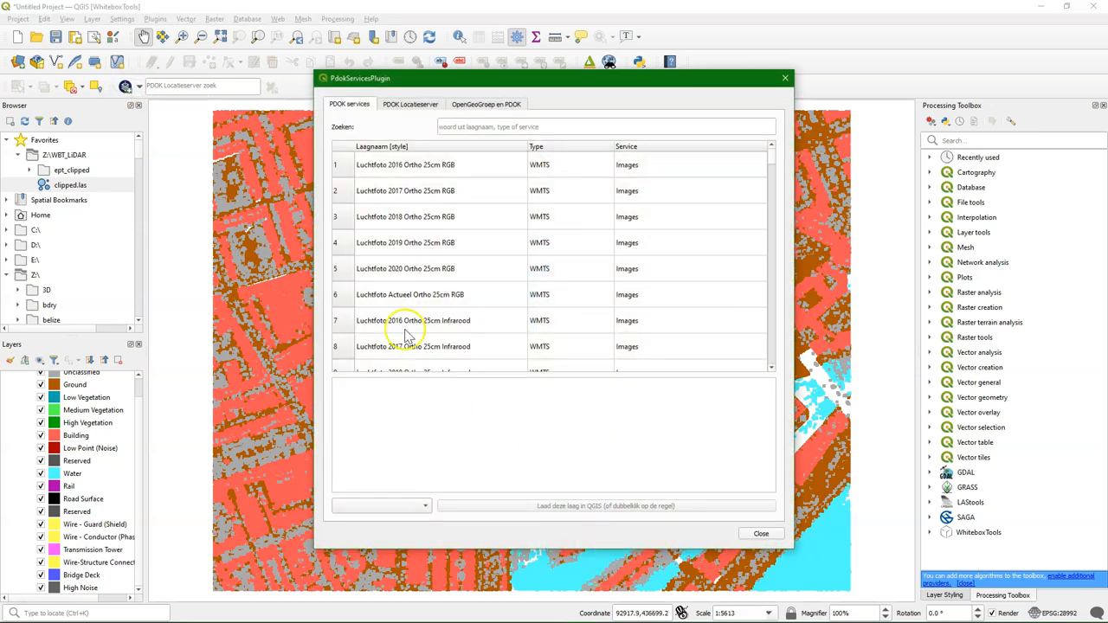
{"action": "scroll", "scroll_direction": "down", "scroll_amount": 3}
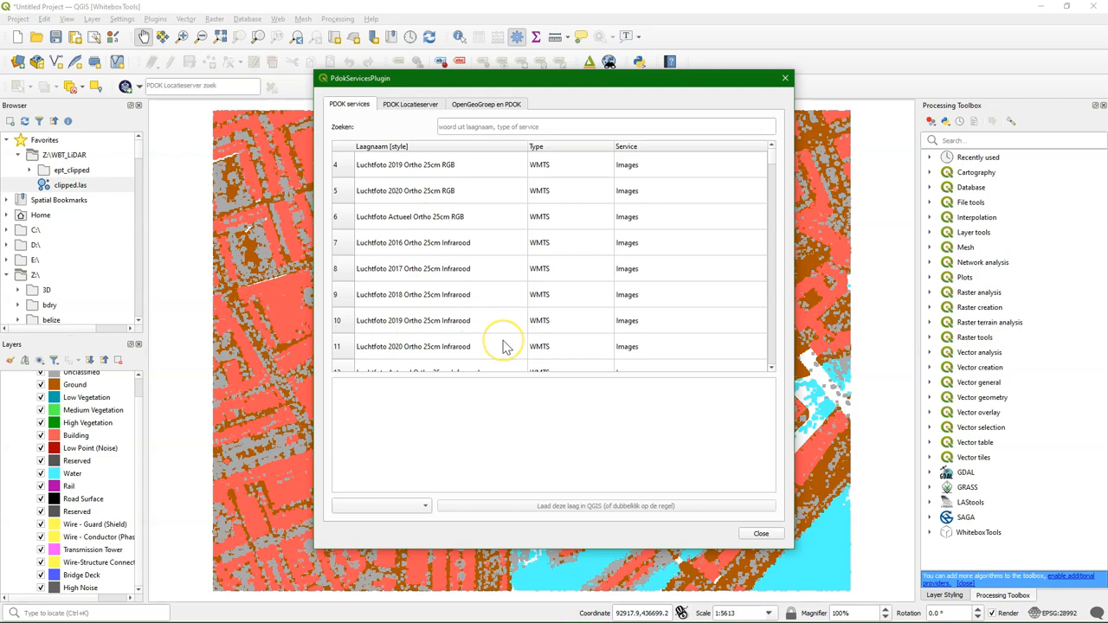
{"action": "mouse_move", "coordinate": [506, 346]}
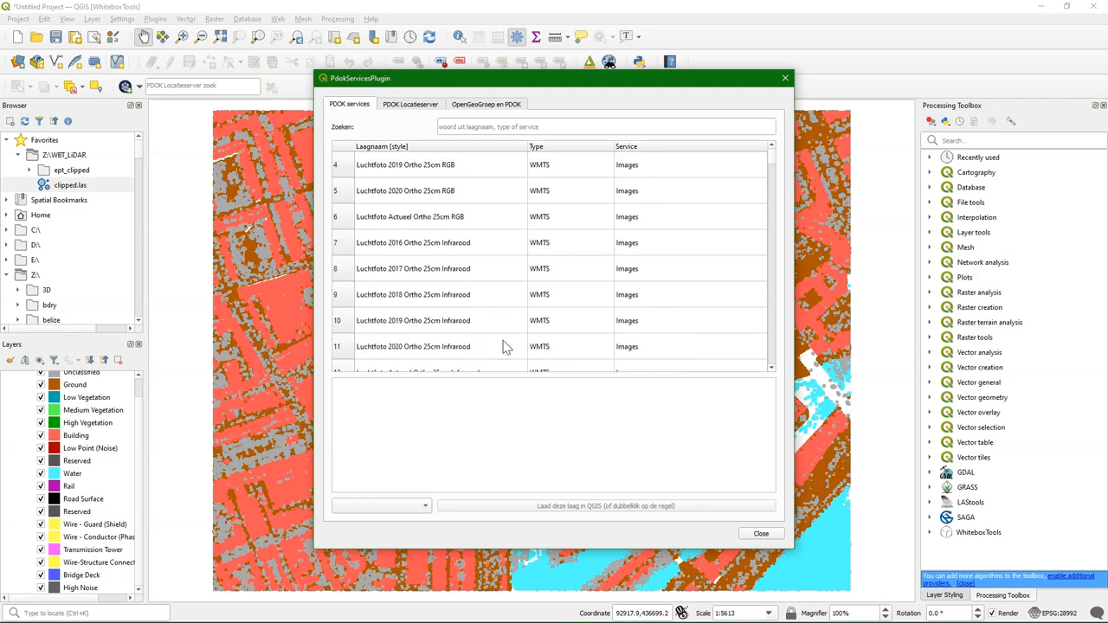
{"action": "left_click", "coordinate": [409, 217]}
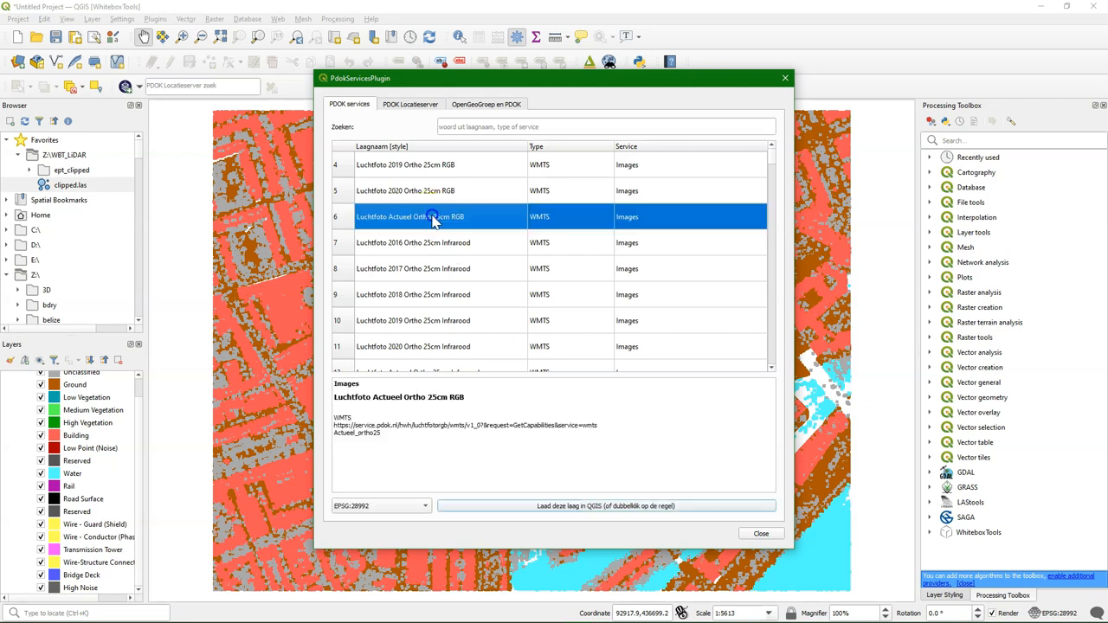
{"action": "left_click", "coordinate": [606, 505]}
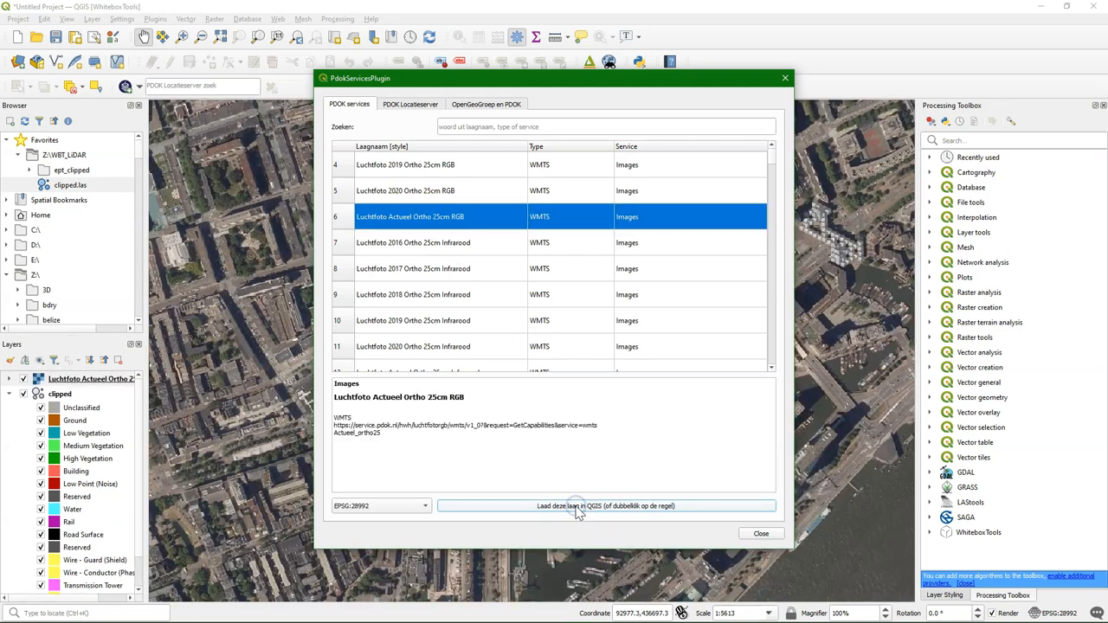
{"action": "left_click", "coordinate": [606, 506]}
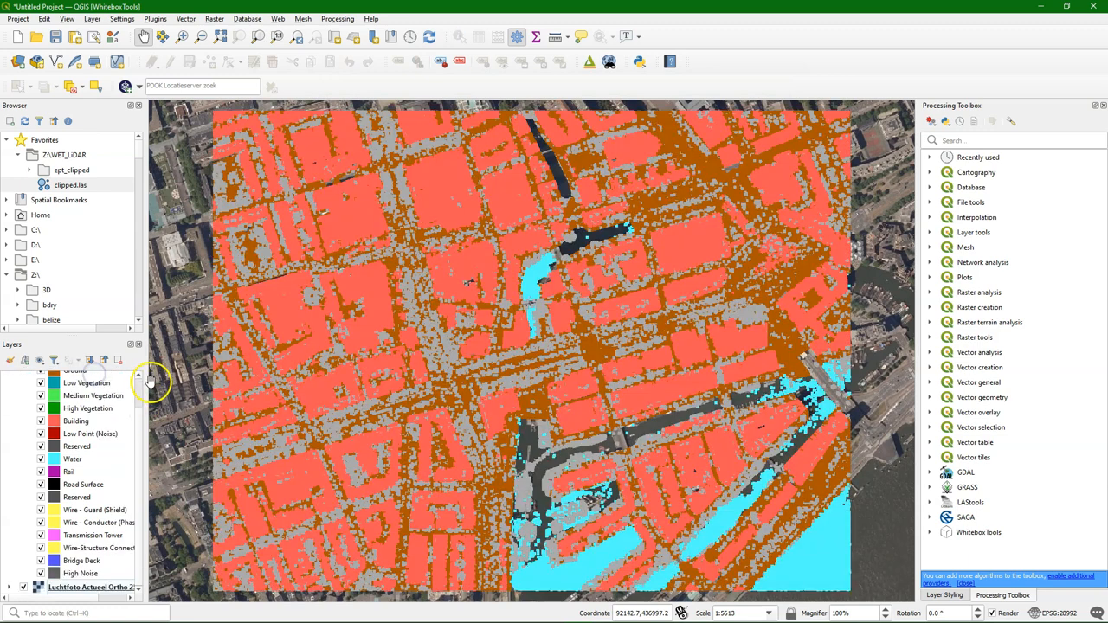
{"action": "mouse_move", "coordinate": [135, 475]}
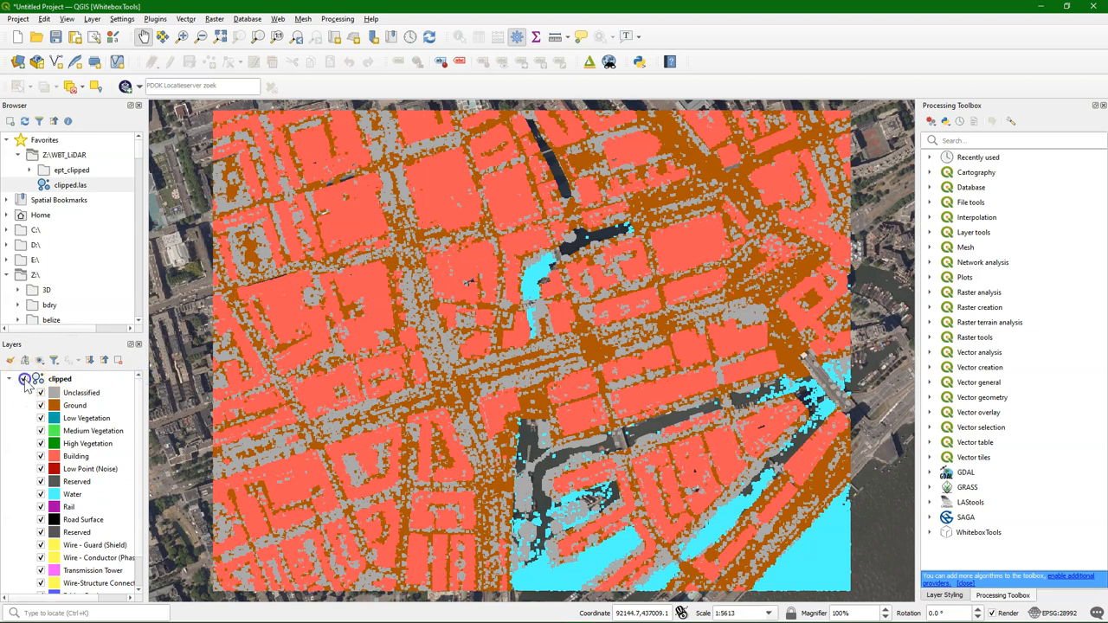
Step: Hide the clipped point cloud and pan the aerial photo around central Rotterdam's cube houses and hall
{"action": "left_click", "coordinate": [24, 378]}
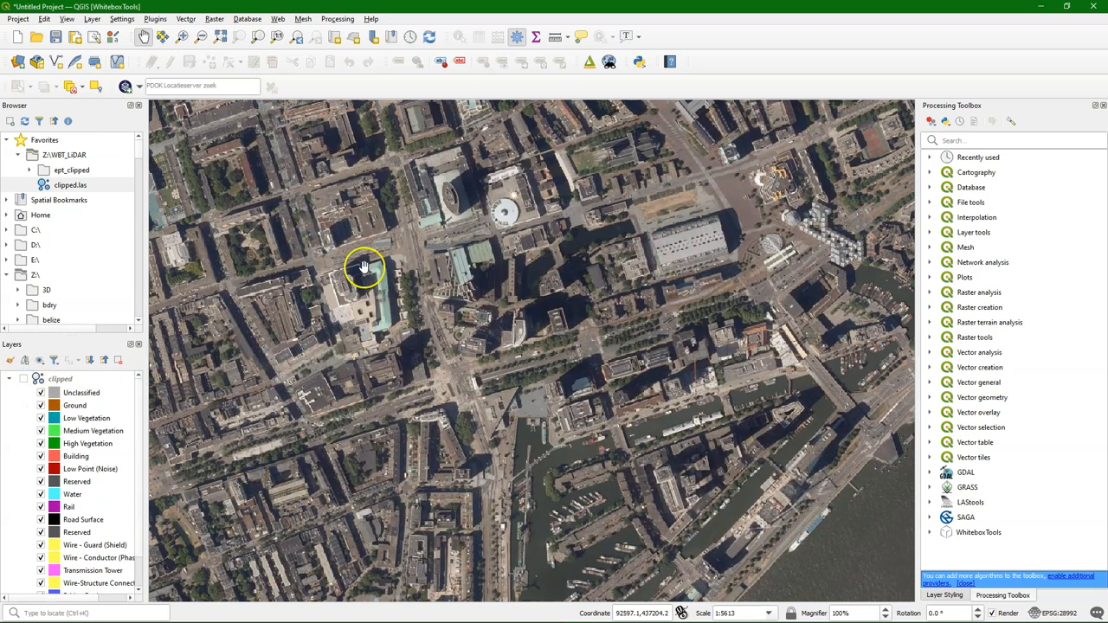
{"action": "scroll", "scroll_direction": "up", "scroll_amount": 3}
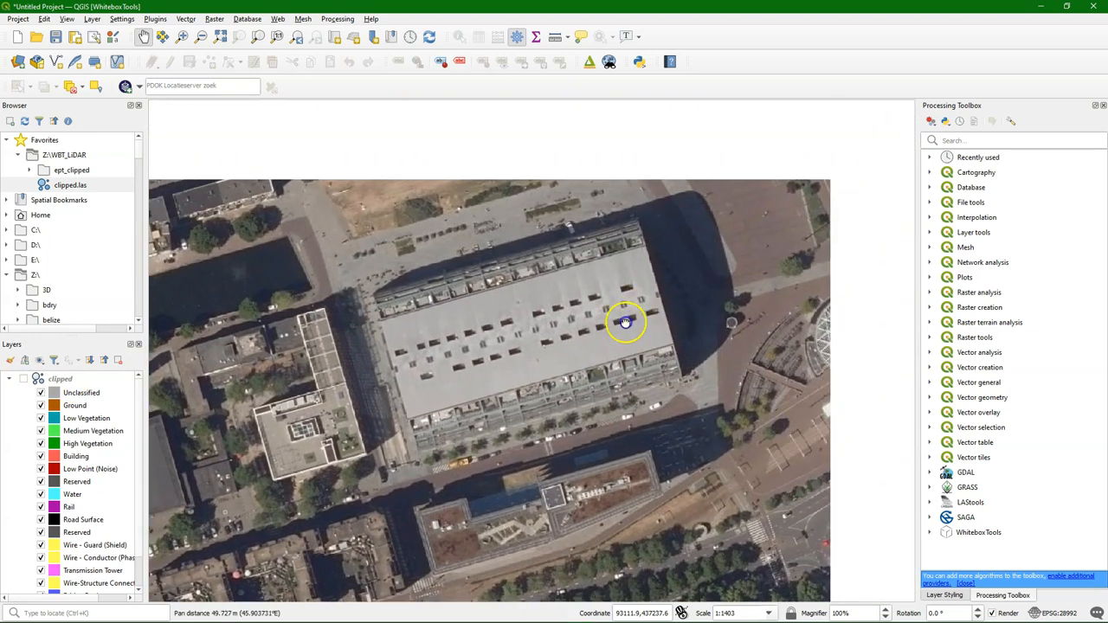
{"action": "left_click_drag", "start_coordinate": [625, 322], "coordinate": [575, 382]}
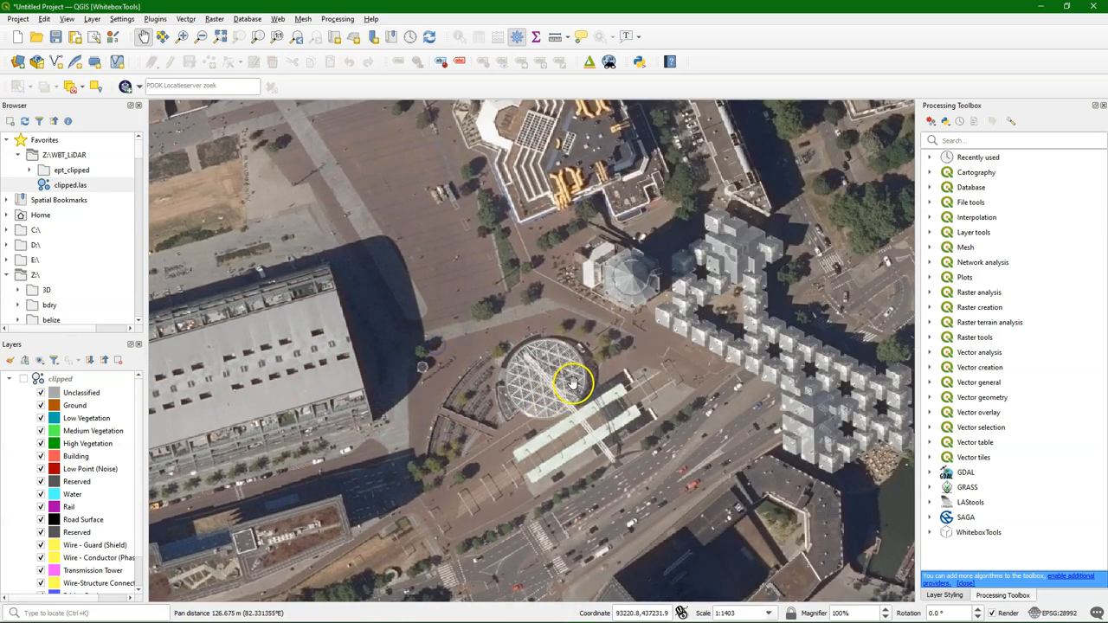
{"action": "left_click_drag", "start_coordinate": [572, 381], "coordinate": [666, 346]}
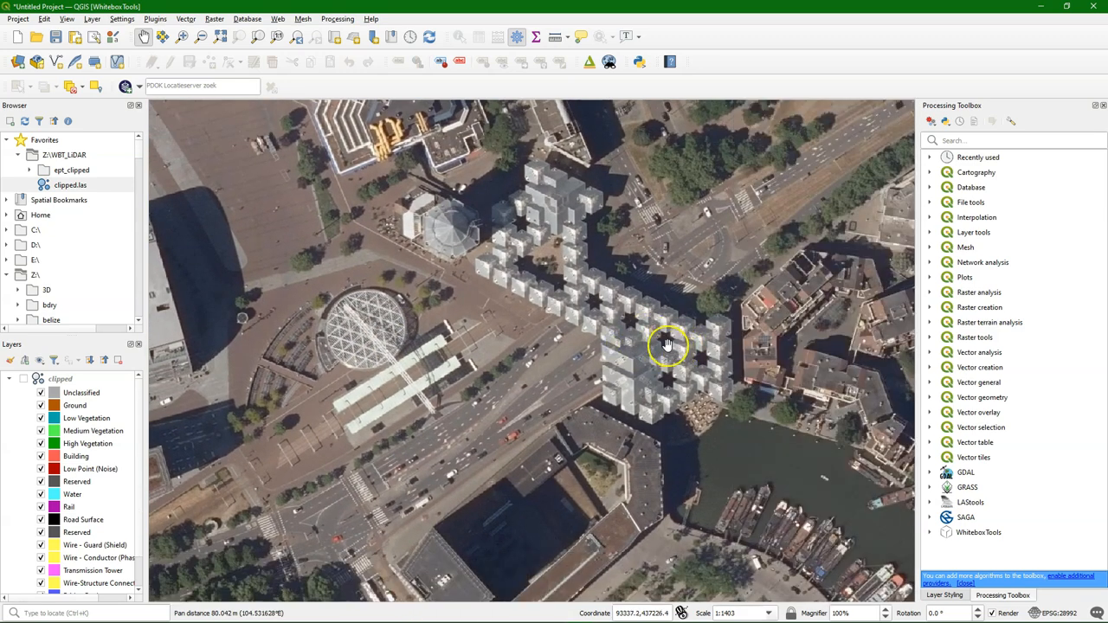
{"action": "left_click_drag", "start_coordinate": [667, 345], "coordinate": [592, 380]}
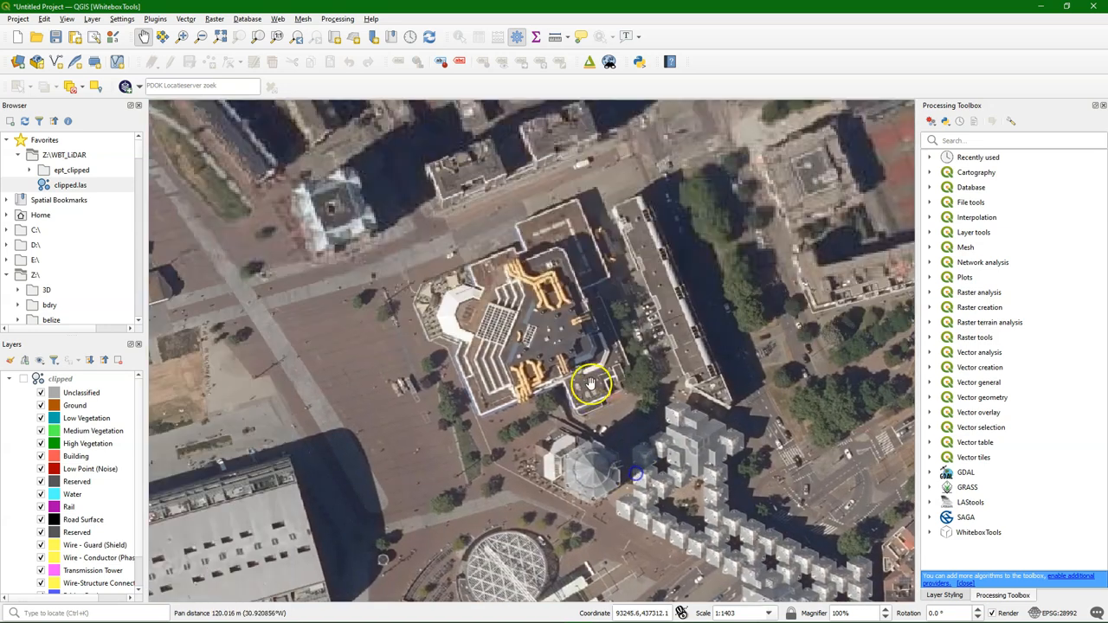
{"action": "left_click_drag", "start_coordinate": [593, 381], "coordinate": [419, 347]}
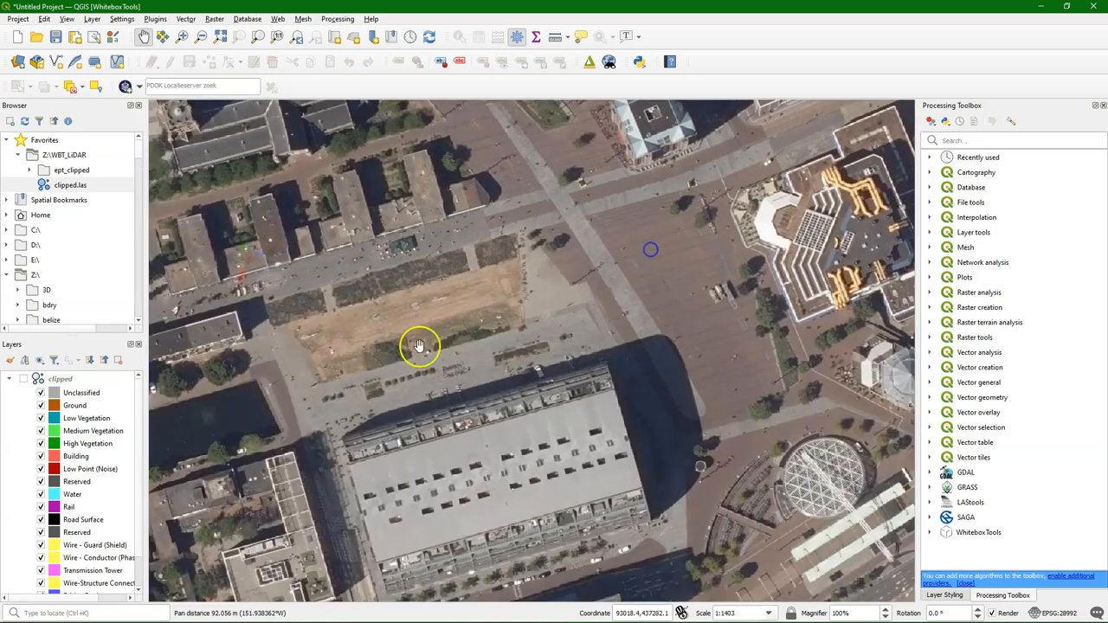
{"action": "left_click_drag", "start_coordinate": [419, 346], "coordinate": [436, 277]}
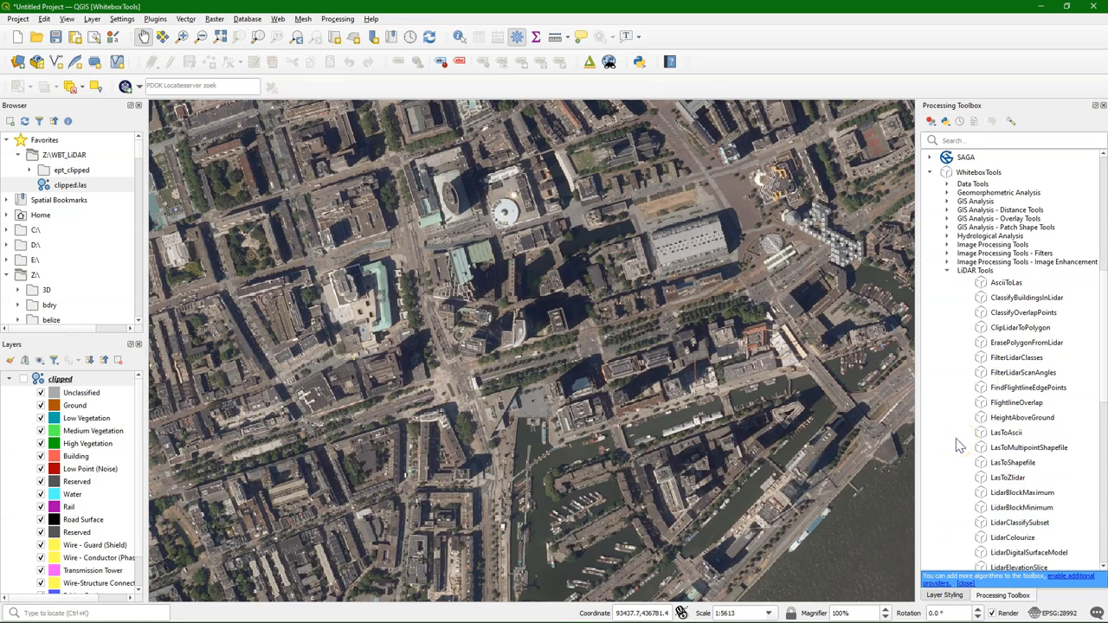
Step: Launch the WhiteboxTools LidarHillshade tool from the LiDAR Tools list in the Processing Toolbox
{"action": "scroll", "scroll_direction": "down", "scroll_amount": 3}
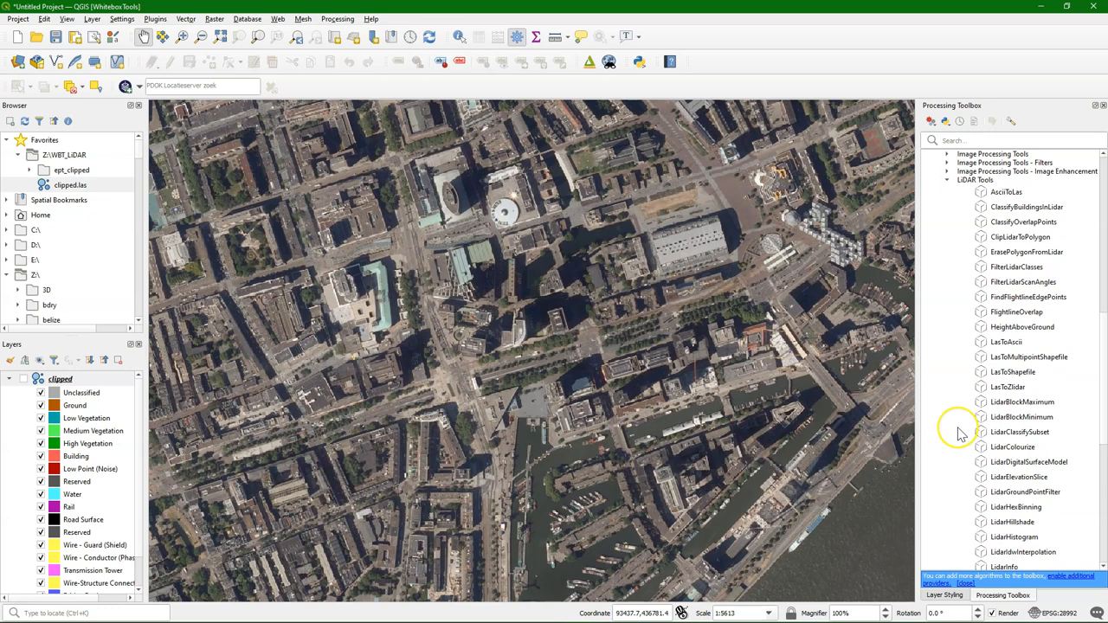
{"action": "scroll", "scroll_direction": "up", "scroll_amount": 3}
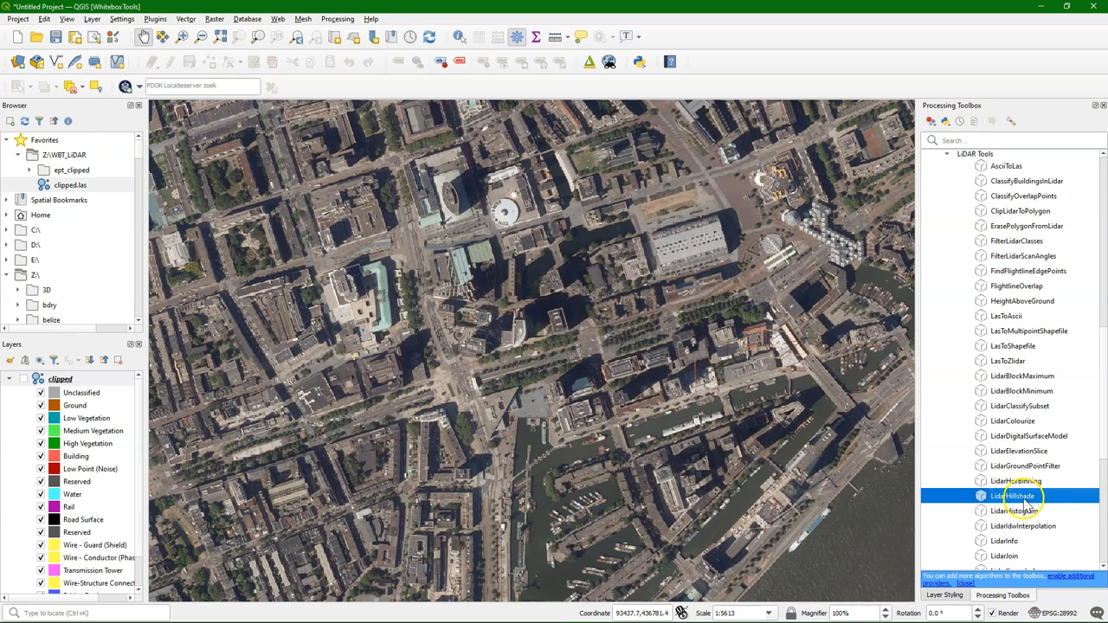
{"action": "double_click", "coordinate": [1013, 495]}
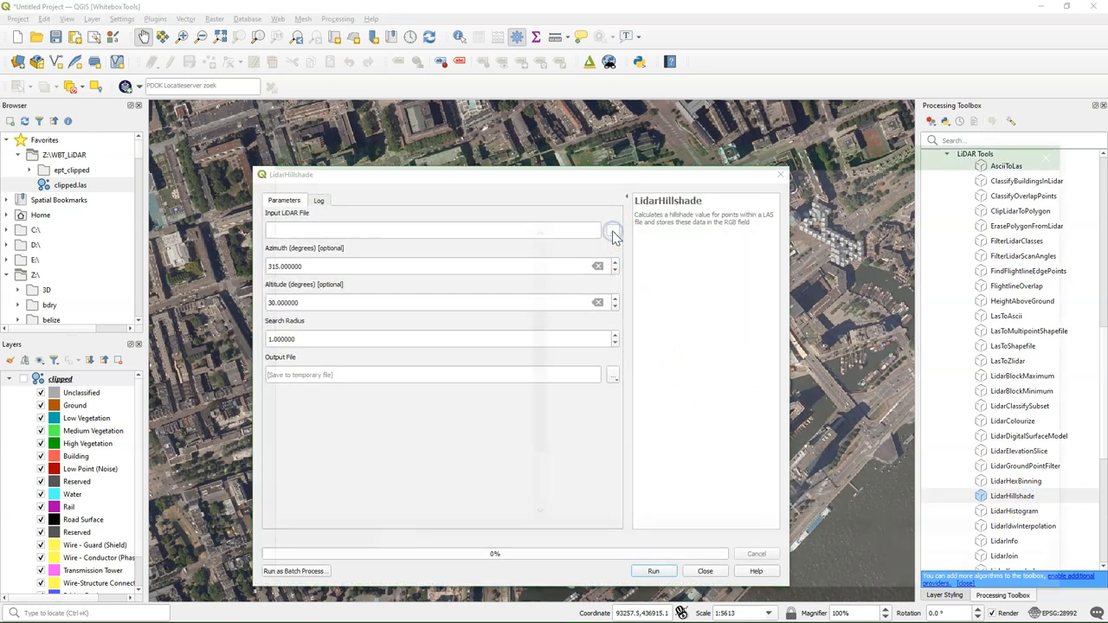
Step: Run LidarHillshade on clipped.las with azimuth 315 and altitude 30, writing hillshade.las
{"action": "left_click", "coordinate": [613, 230]}
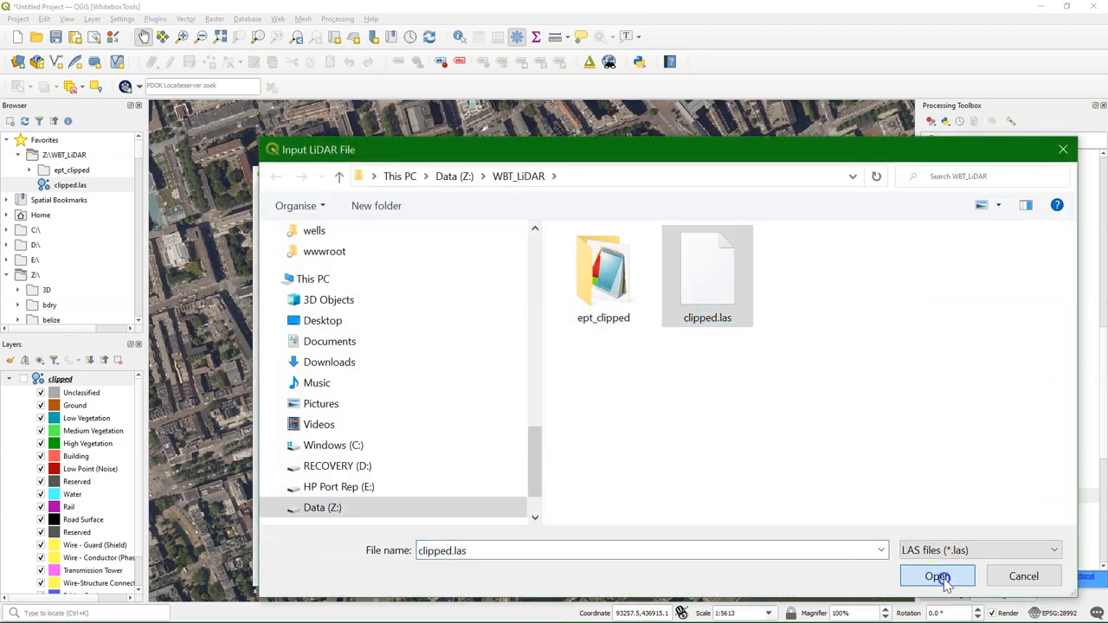
{"action": "left_click", "coordinate": [936, 577]}
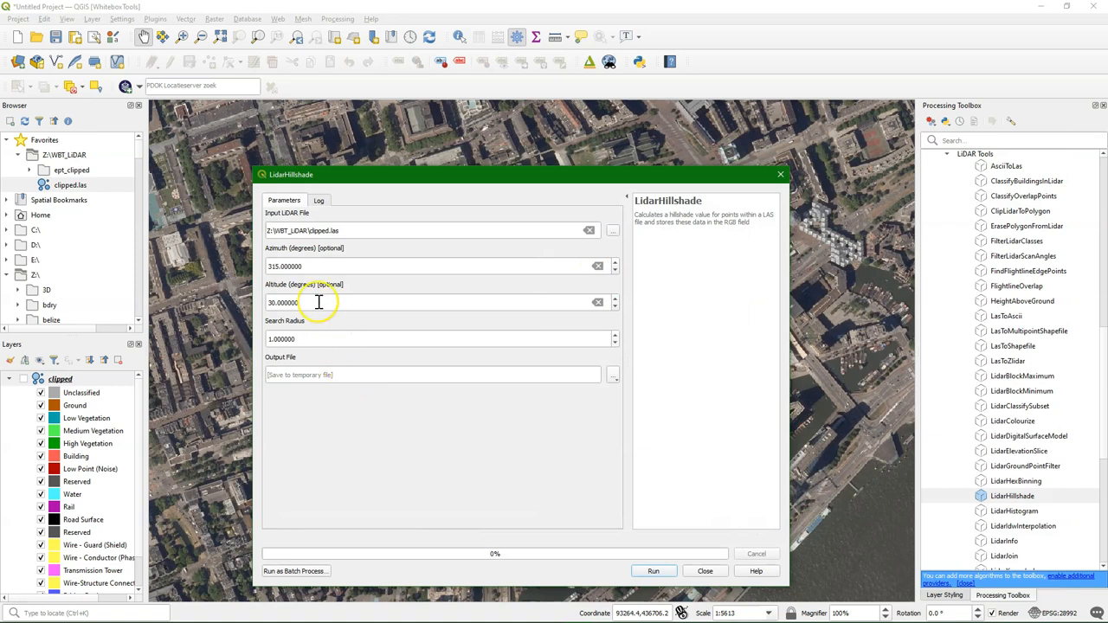
{"action": "mouse_move", "coordinate": [331, 371]}
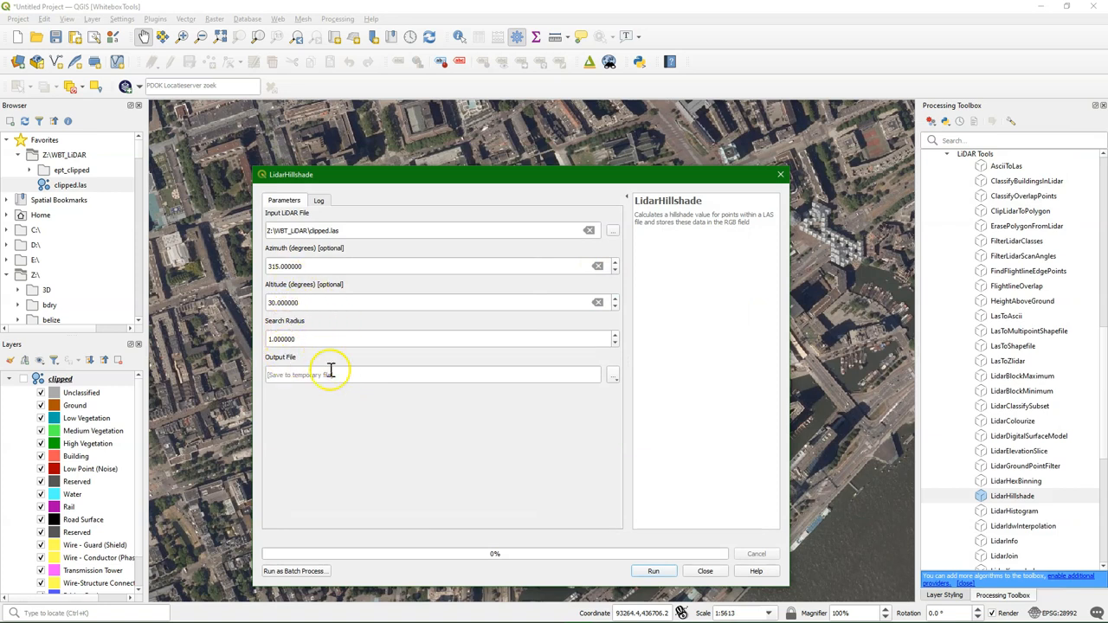
{"action": "left_click", "coordinate": [613, 374]}
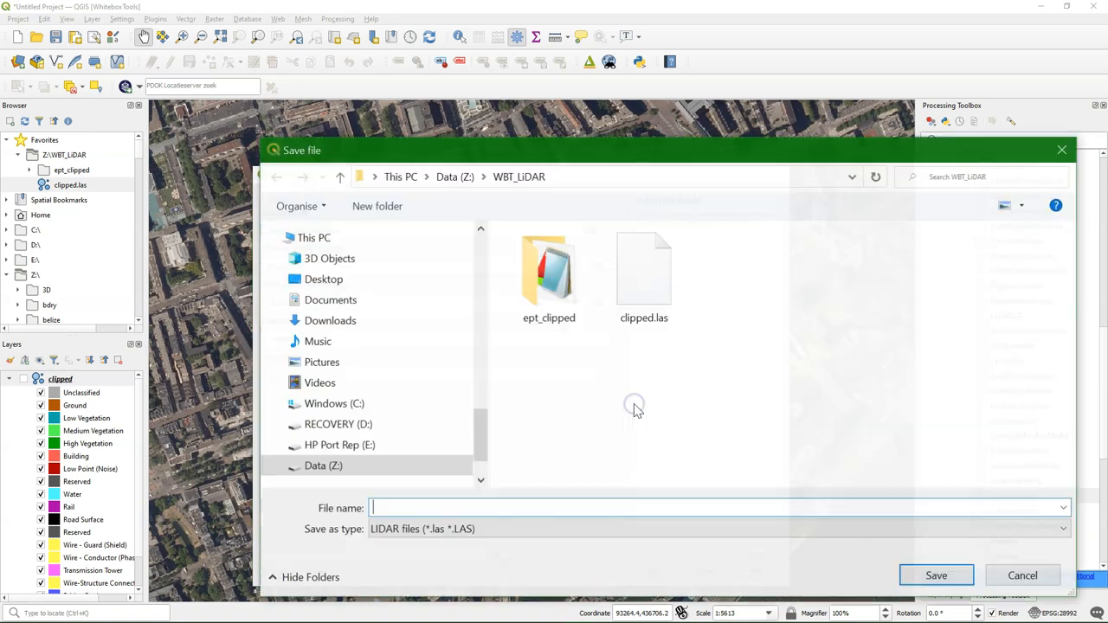
{"action": "type", "text": "h"}
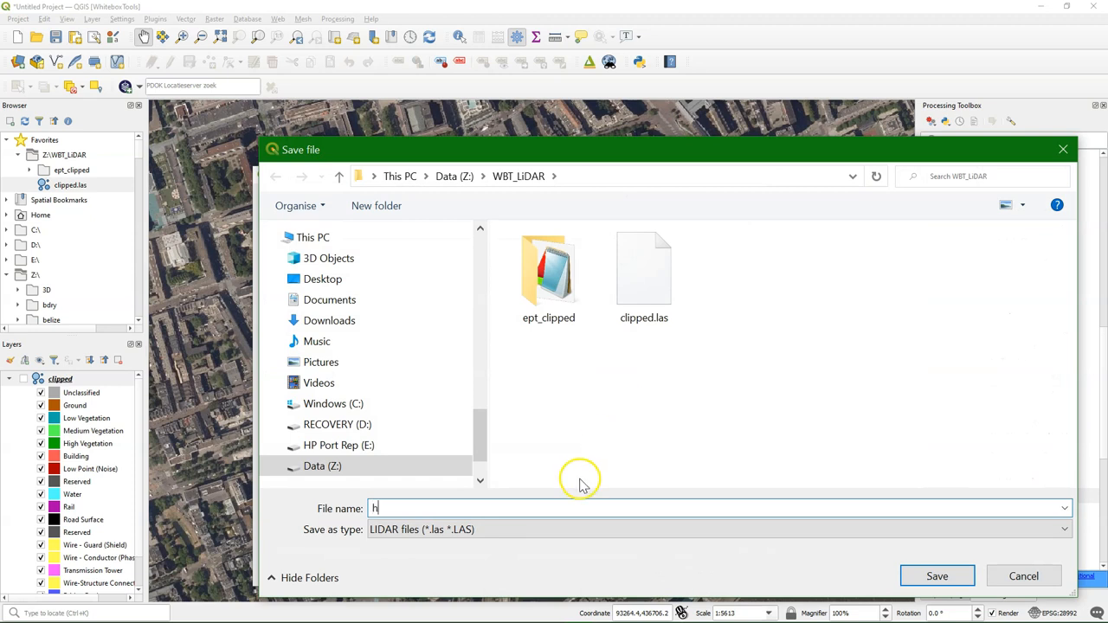
{"action": "type", "text": "illshade.las"}
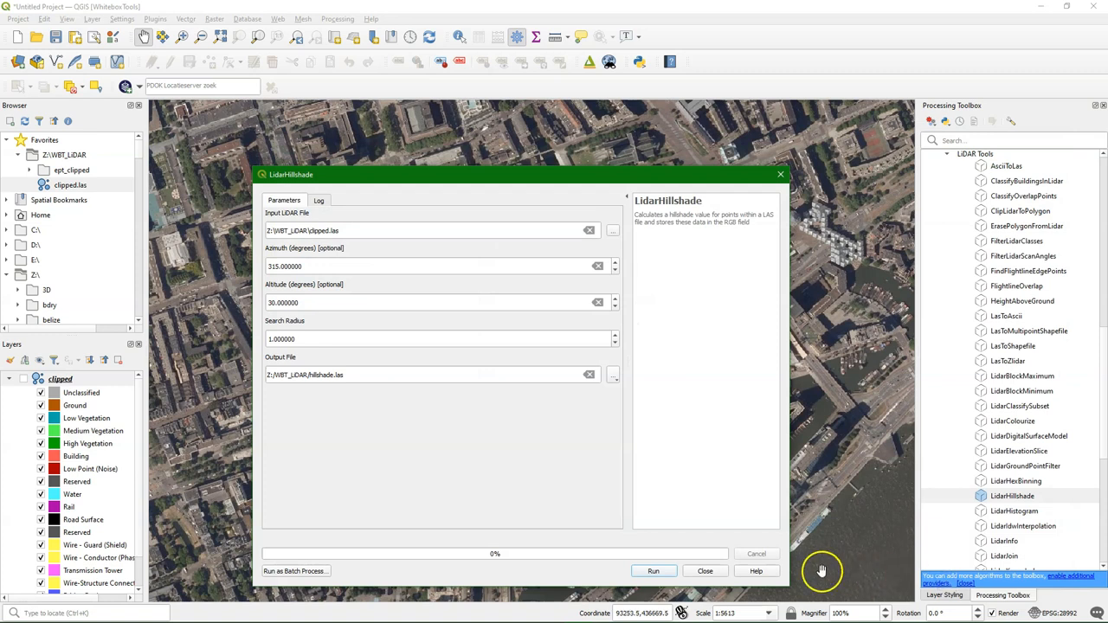
{"action": "left_click", "coordinate": [653, 571]}
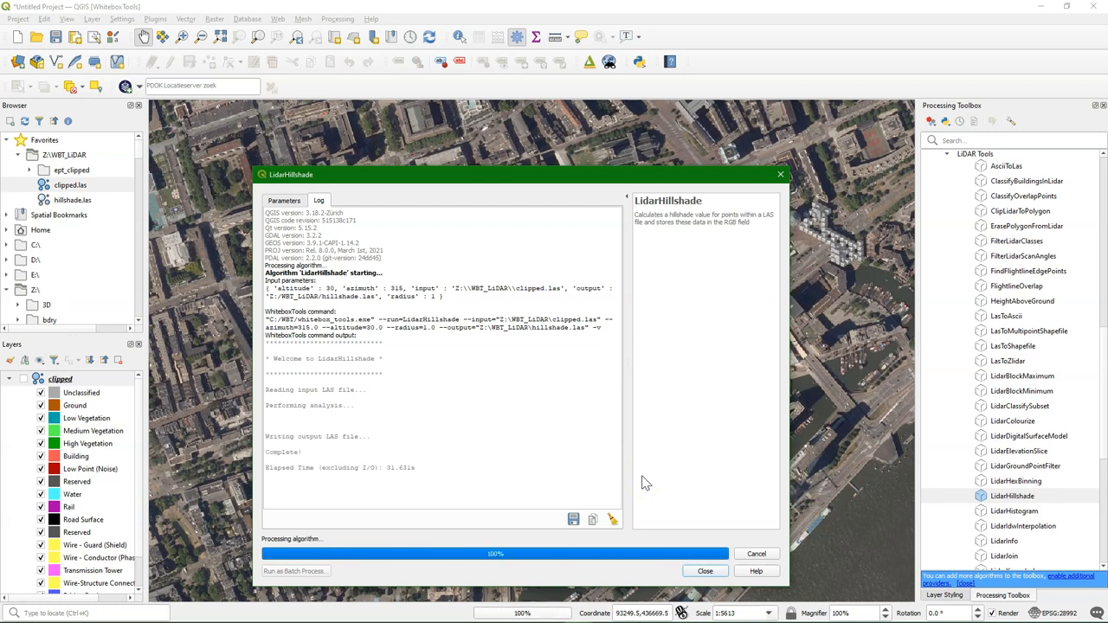
{"action": "left_click", "coordinate": [704, 571]}
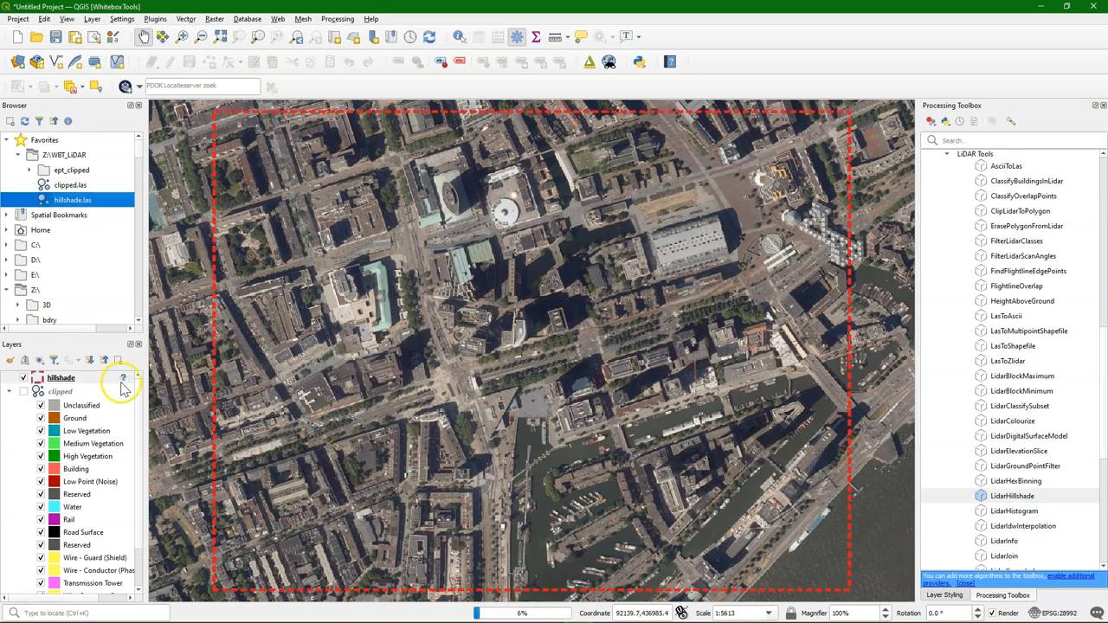
Step: Zoom to the hillshade layer and pan across the shaded hall toward the round plaza
{"action": "right_click", "coordinate": [60, 377]}
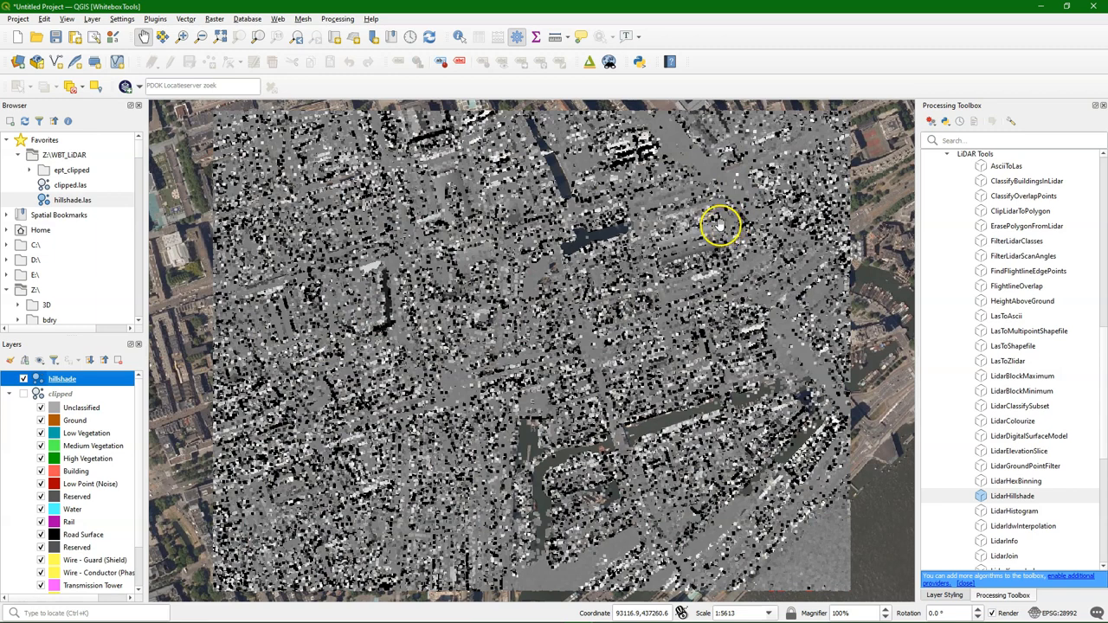
{"action": "scroll", "scroll_direction": "up", "scroll_amount": 3}
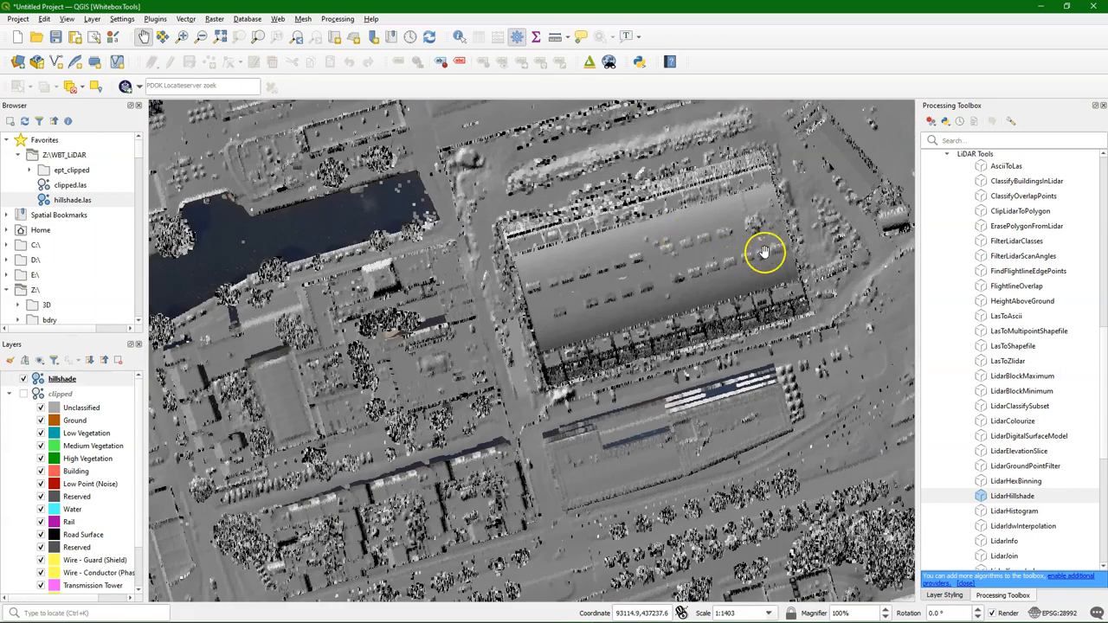
{"action": "left_click_drag", "start_coordinate": [765, 253], "coordinate": [723, 268]}
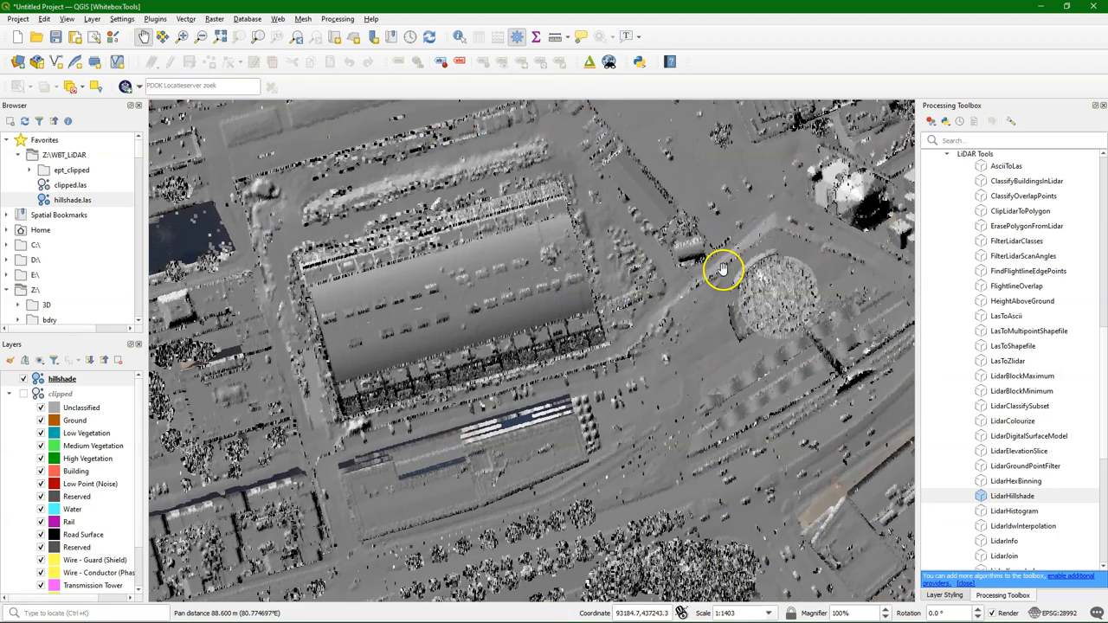
{"action": "left_click_drag", "start_coordinate": [724, 269], "coordinate": [626, 357]}
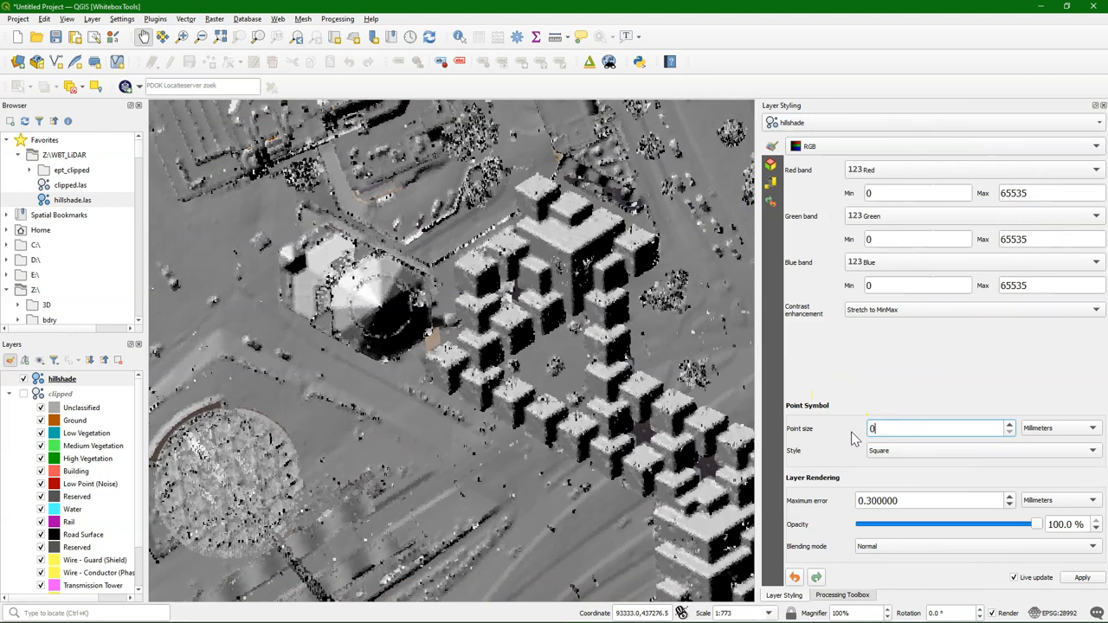
Step: Draw the hillshade points at 0.7 mm, check the domed building, and return to the Processing Toolbox
{"action": "type", "text": "0.8"}
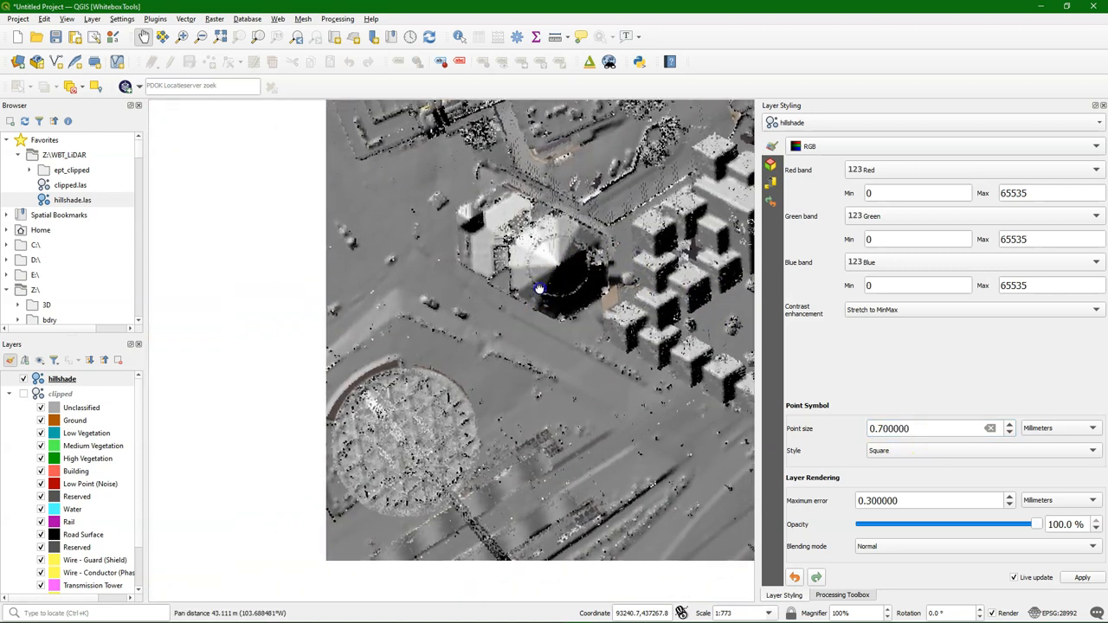
{"action": "left_click_drag", "start_coordinate": [541, 291], "coordinate": [585, 270]}
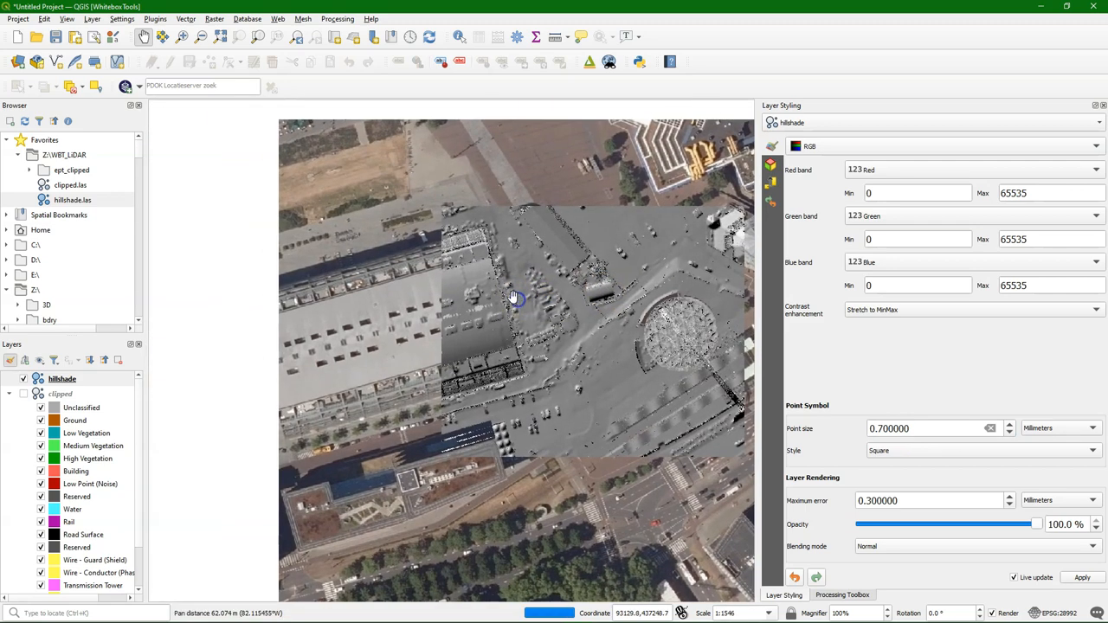
{"action": "scroll", "scroll_direction": "up", "scroll_amount": 3}
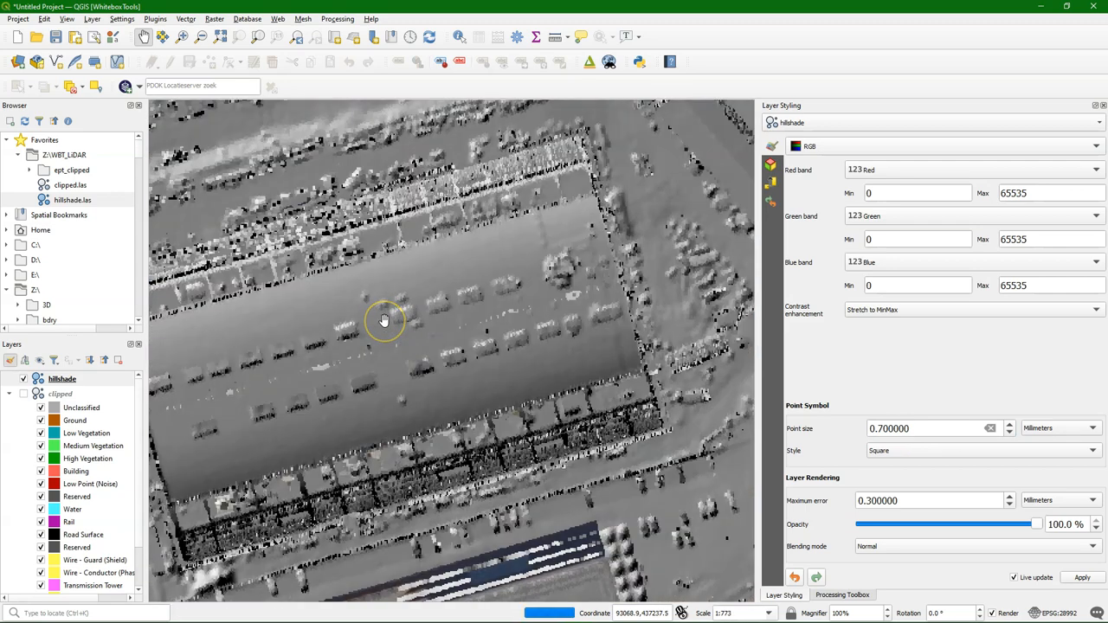
{"action": "scroll", "scroll_direction": "up", "scroll_amount": 3}
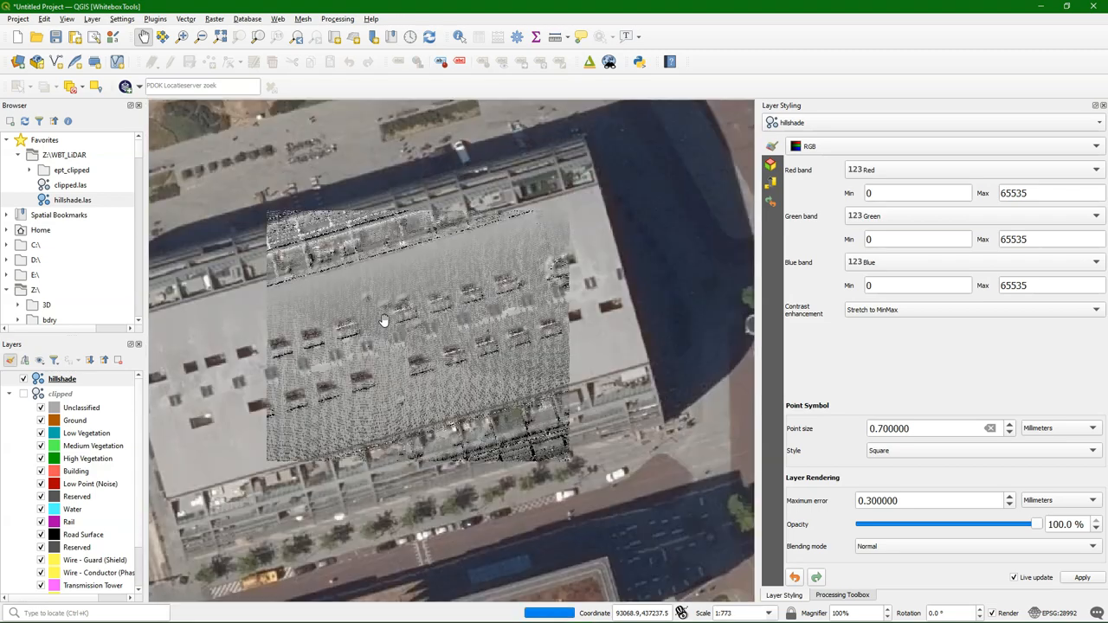
{"action": "left_click", "coordinate": [841, 596]}
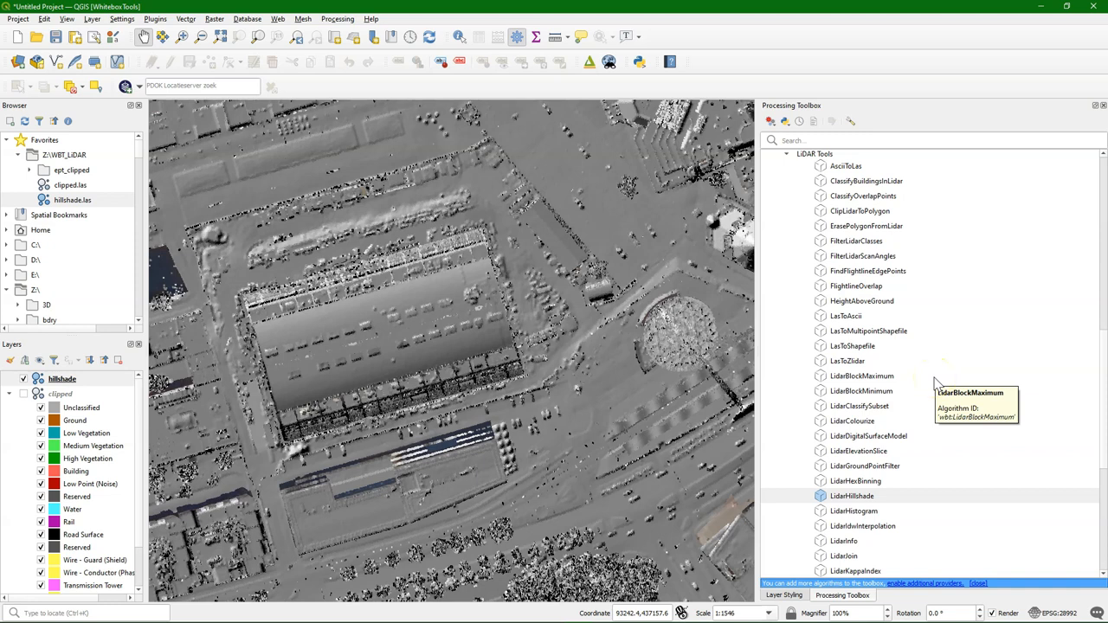
Step: Hide the hillshade, zoom to the full layer extent and start Export Map to Image
{"action": "left_click", "coordinate": [852, 420]}
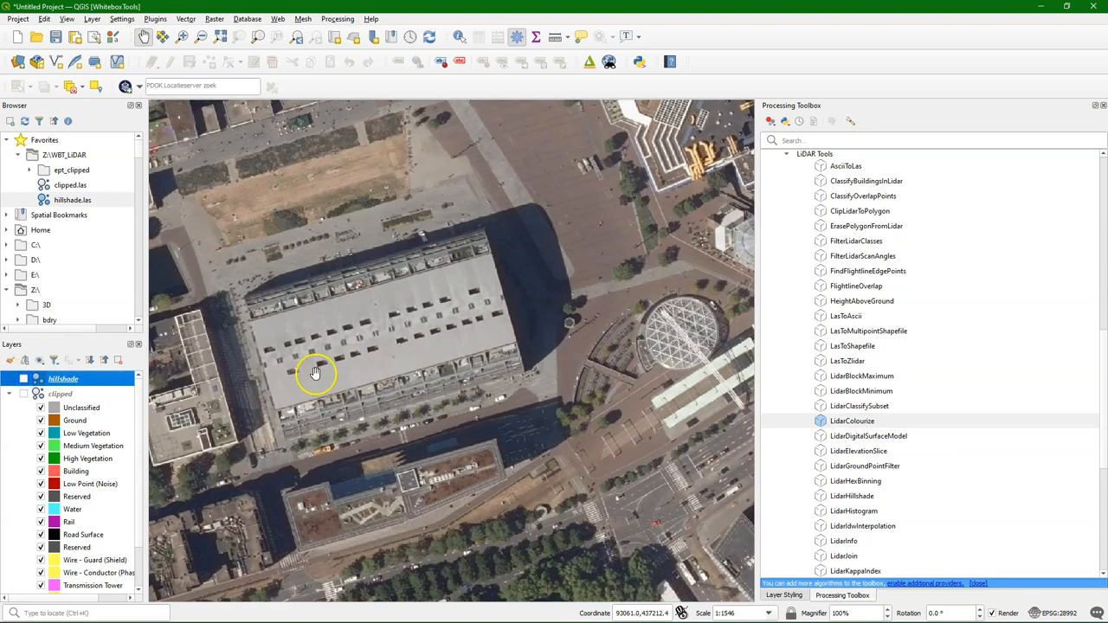
{"action": "right_click", "coordinate": [63, 377]}
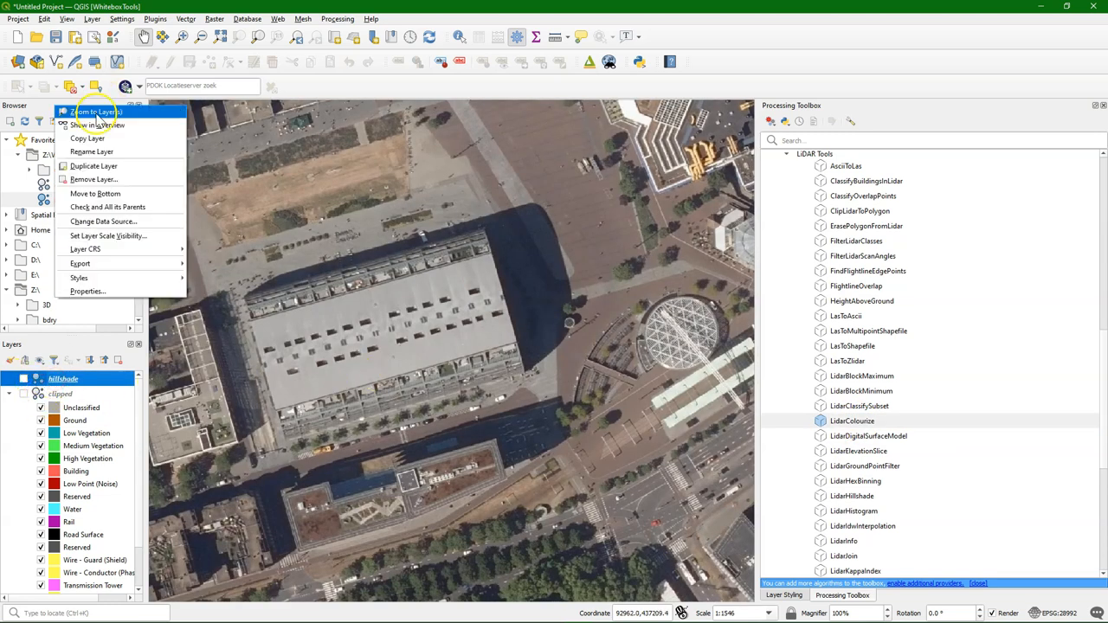
{"action": "left_click", "coordinate": [95, 111]}
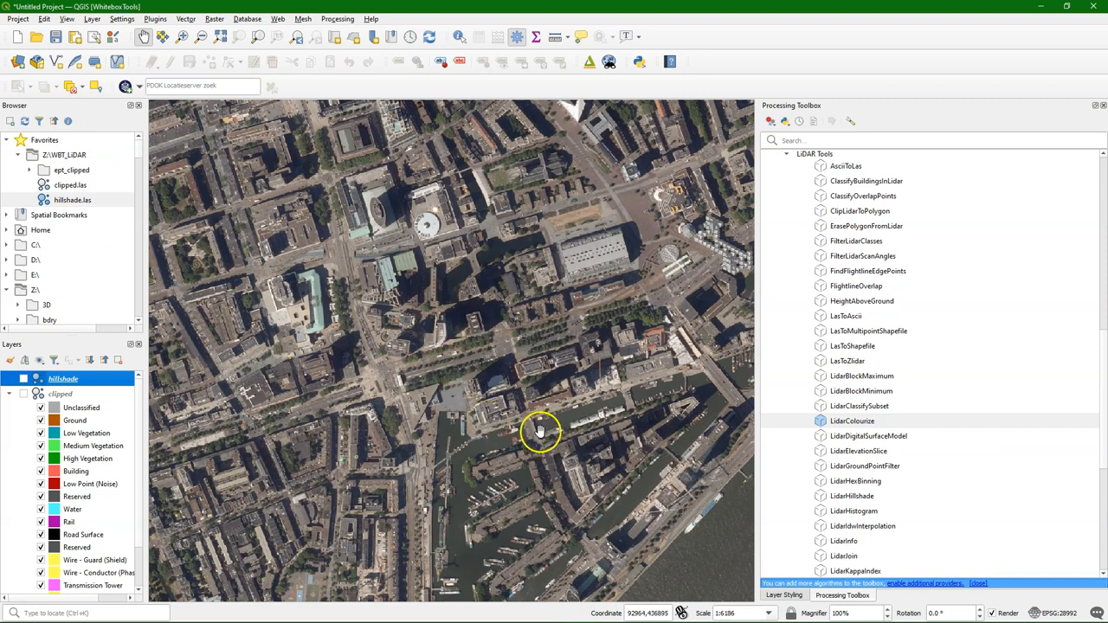
{"action": "left_click", "coordinate": [17, 17]}
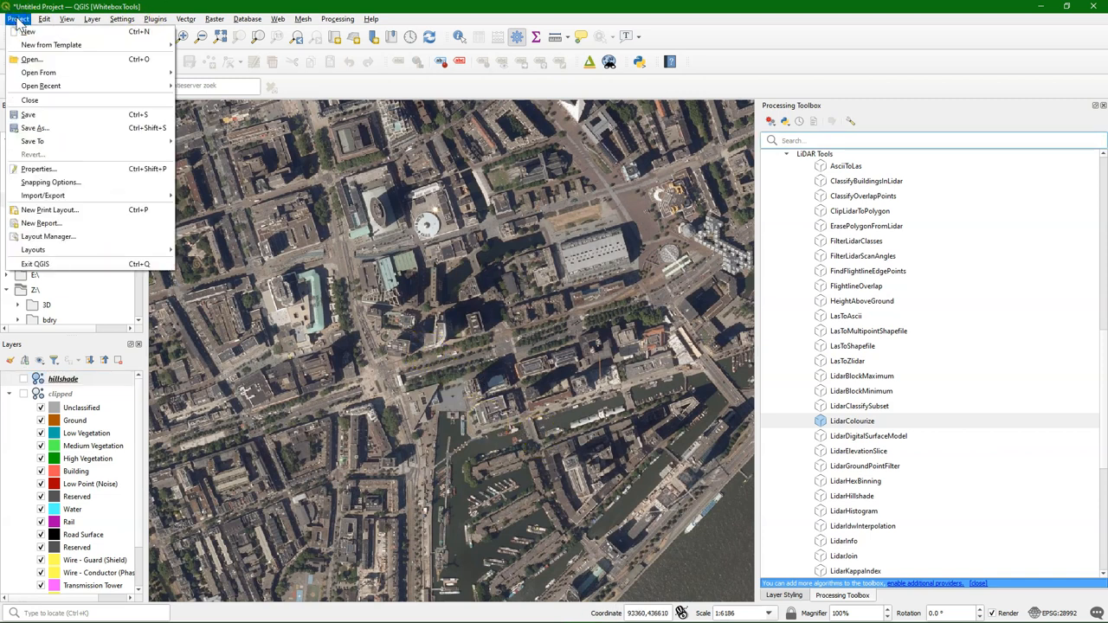
{"action": "mouse_move", "coordinate": [27, 31]}
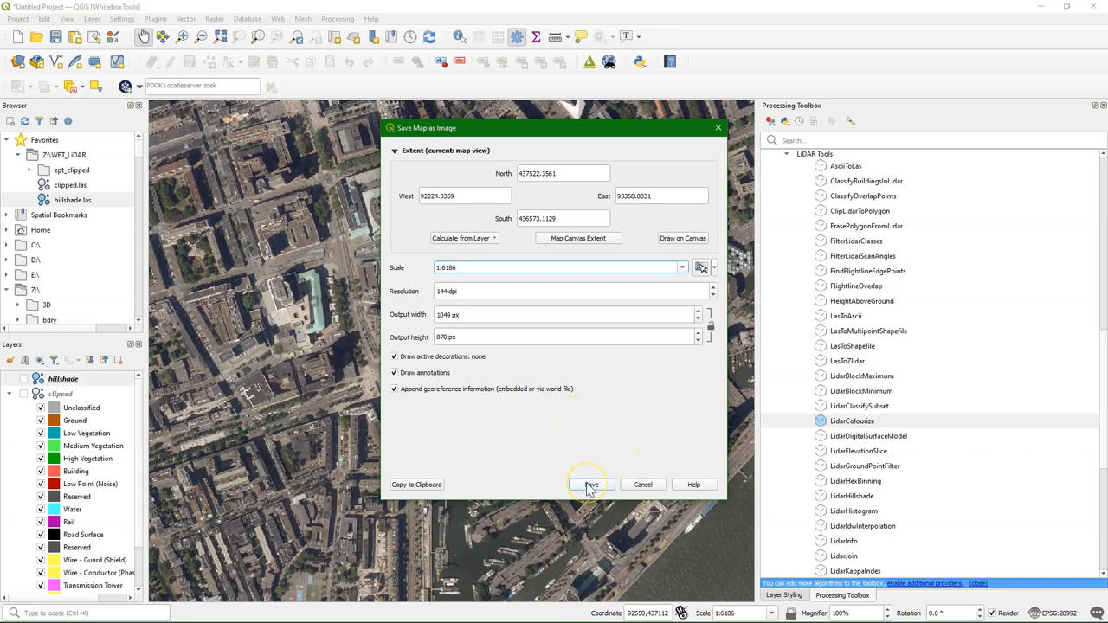
Step: Export the aerial map view as the georeferenced TIFF RGB.tif in the WBT_LiDAR folder
{"action": "left_click", "coordinate": [592, 484]}
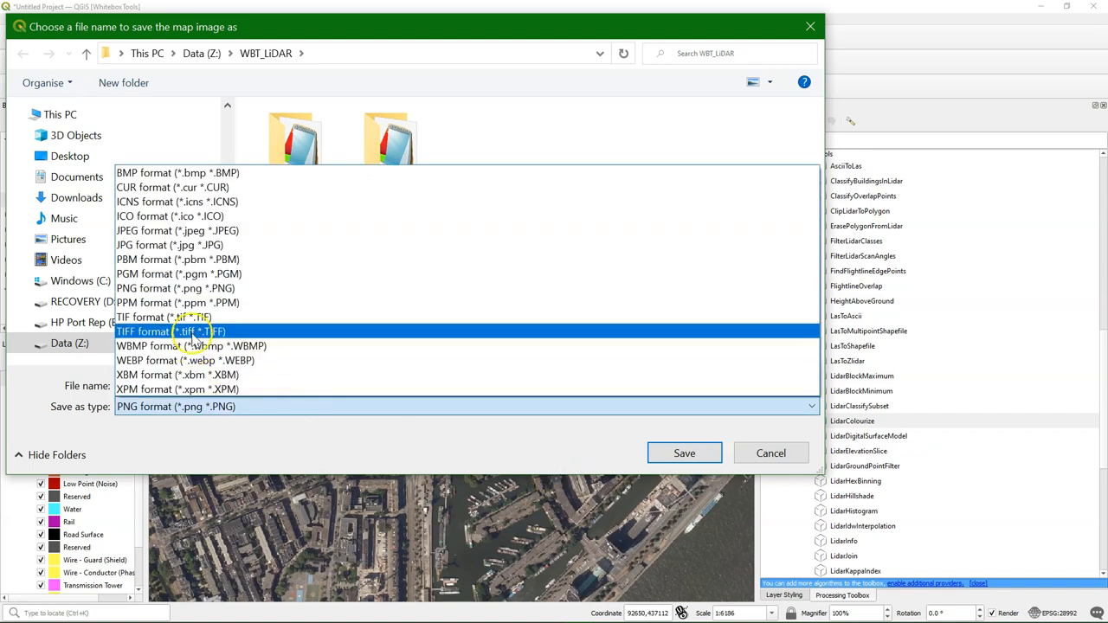
{"action": "left_click", "coordinate": [170, 333]}
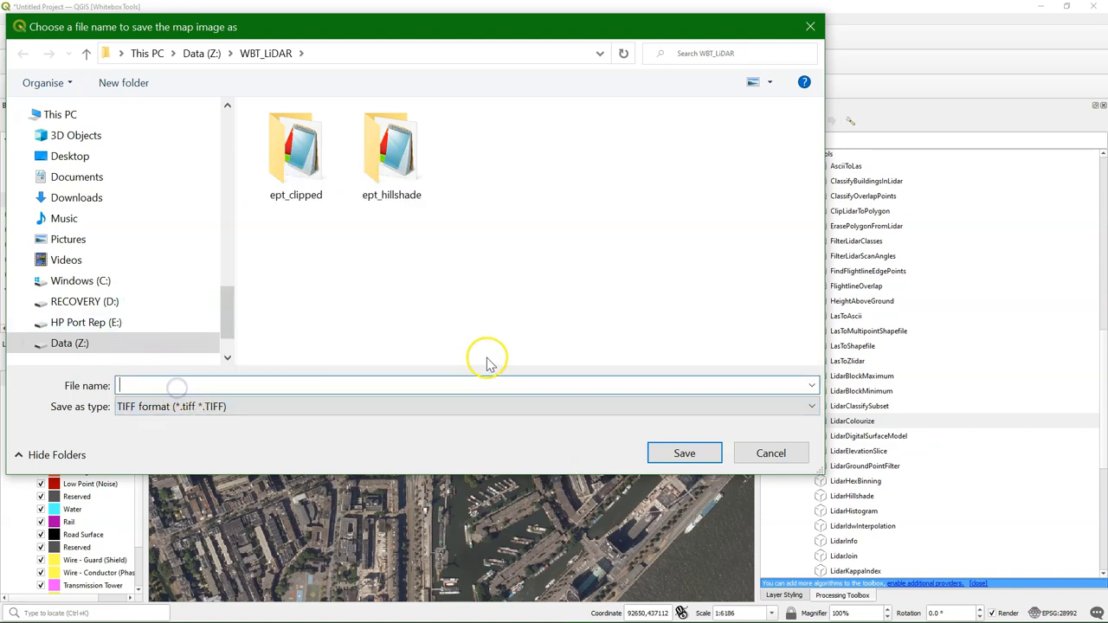
{"action": "type", "text": "RGB"}
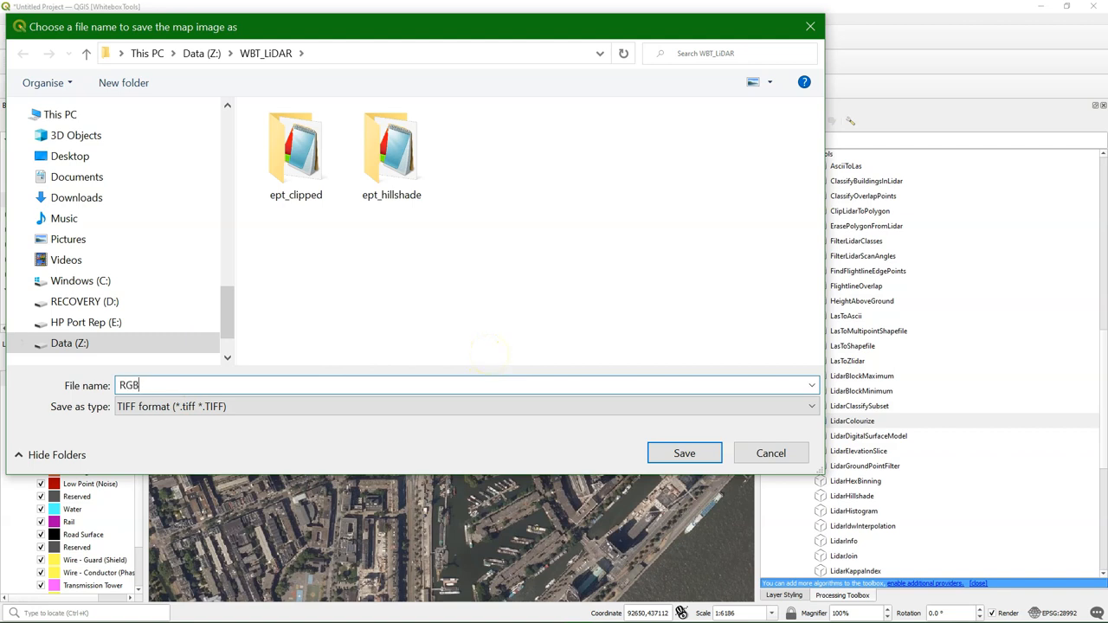
{"action": "left_click", "coordinate": [684, 454]}
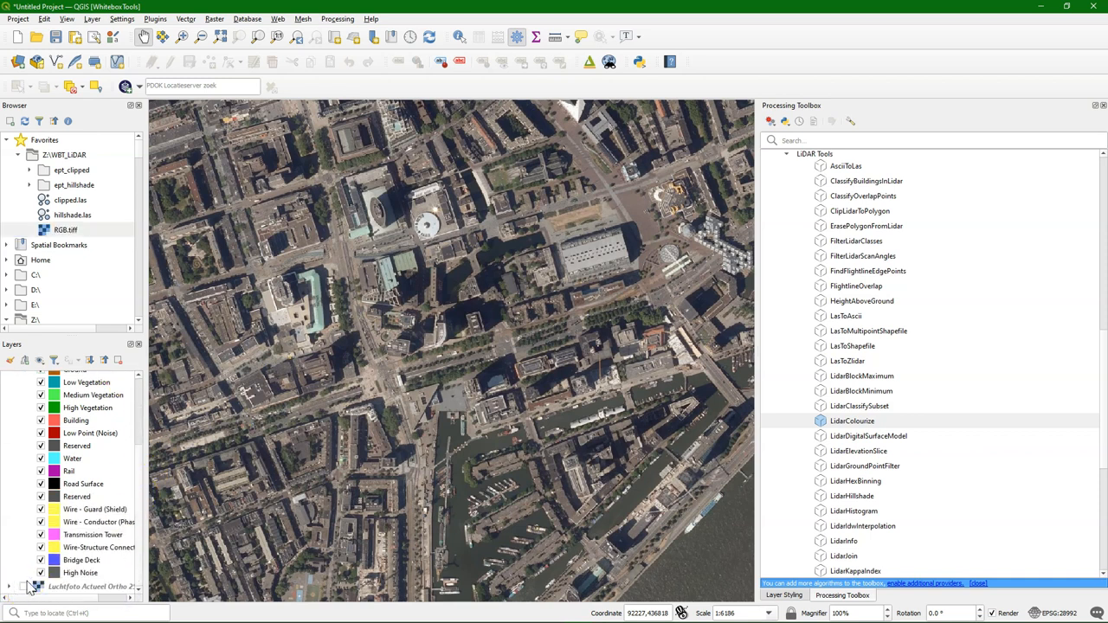
Step: Launch LidarColourise and set clipped.las as its input LiDAR file
{"action": "scroll", "scroll_direction": "up", "scroll_amount": 3}
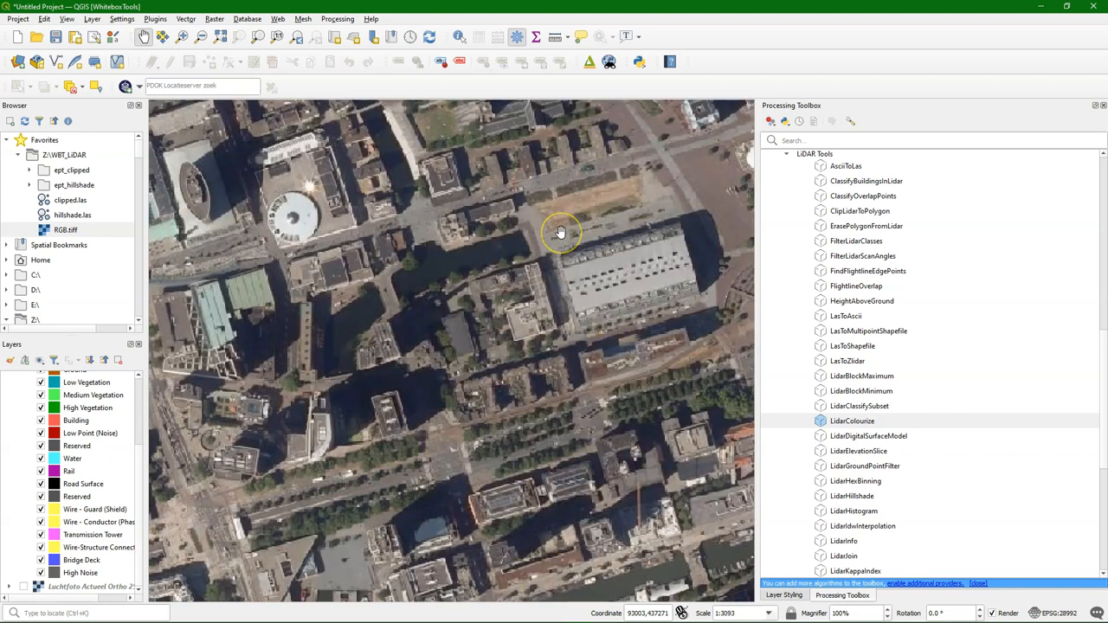
{"action": "scroll", "scroll_direction": "down", "scroll_amount": 3}
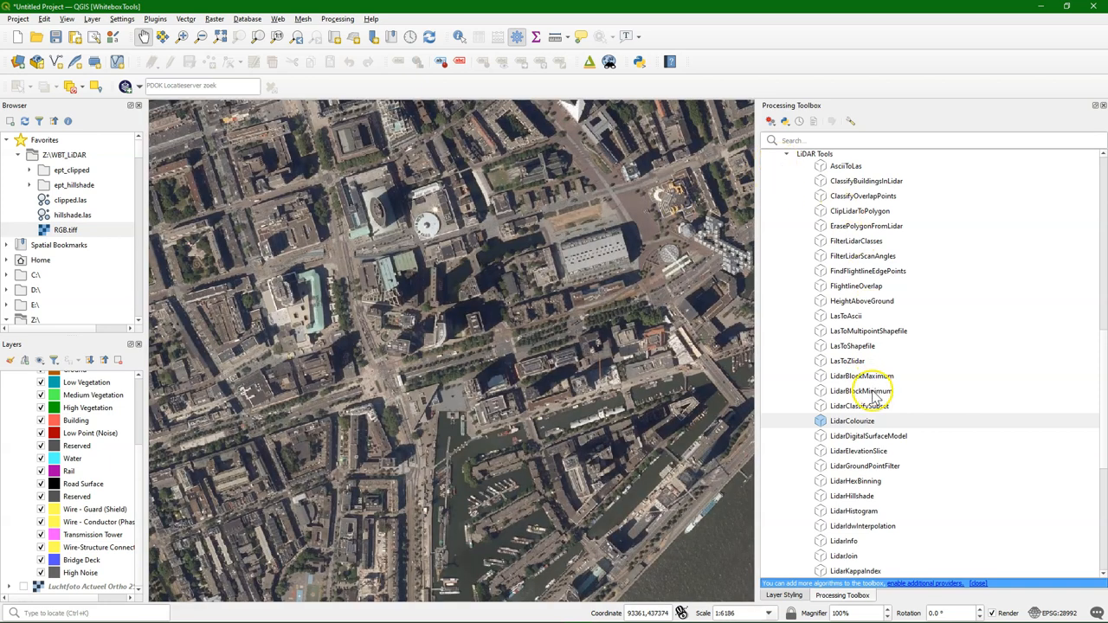
{"action": "double_click", "coordinate": [851, 421]}
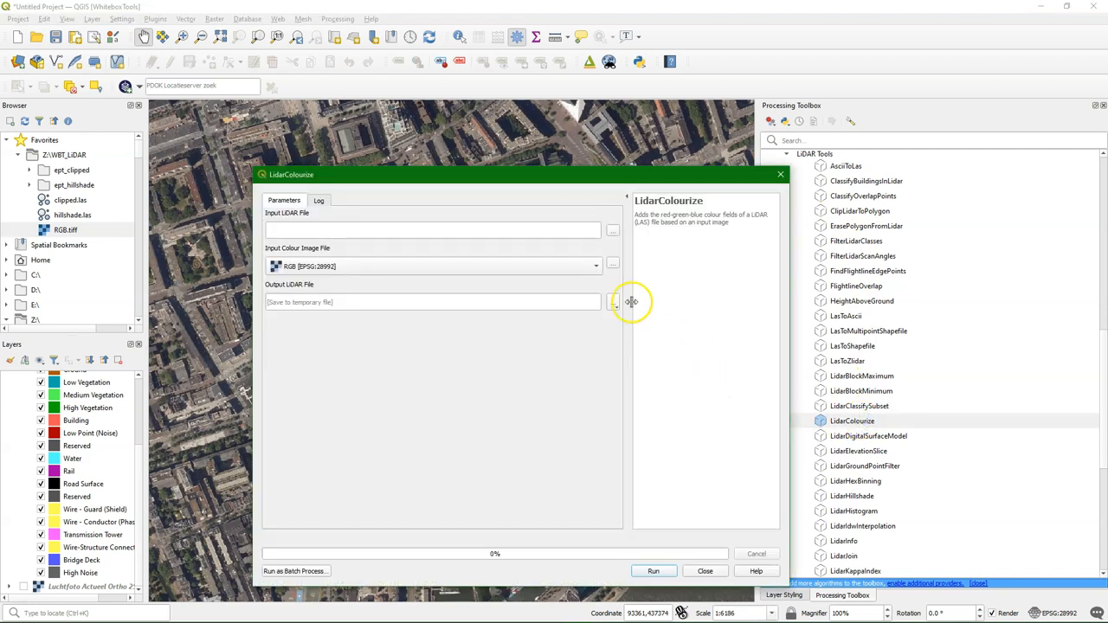
{"action": "left_click", "coordinate": [613, 229]}
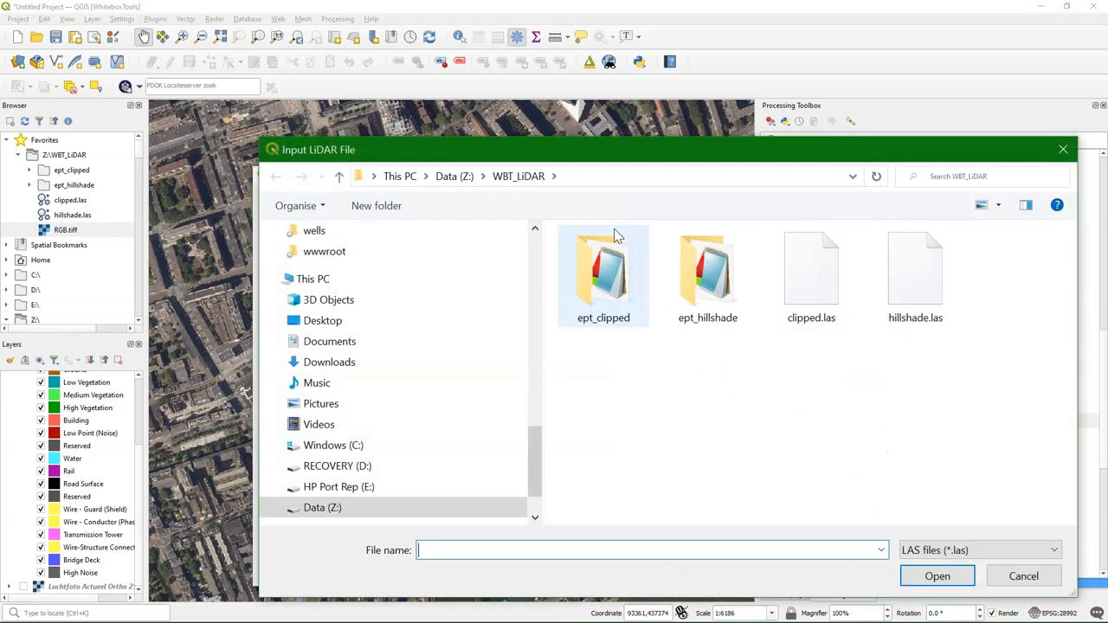
{"action": "left_click", "coordinate": [811, 268]}
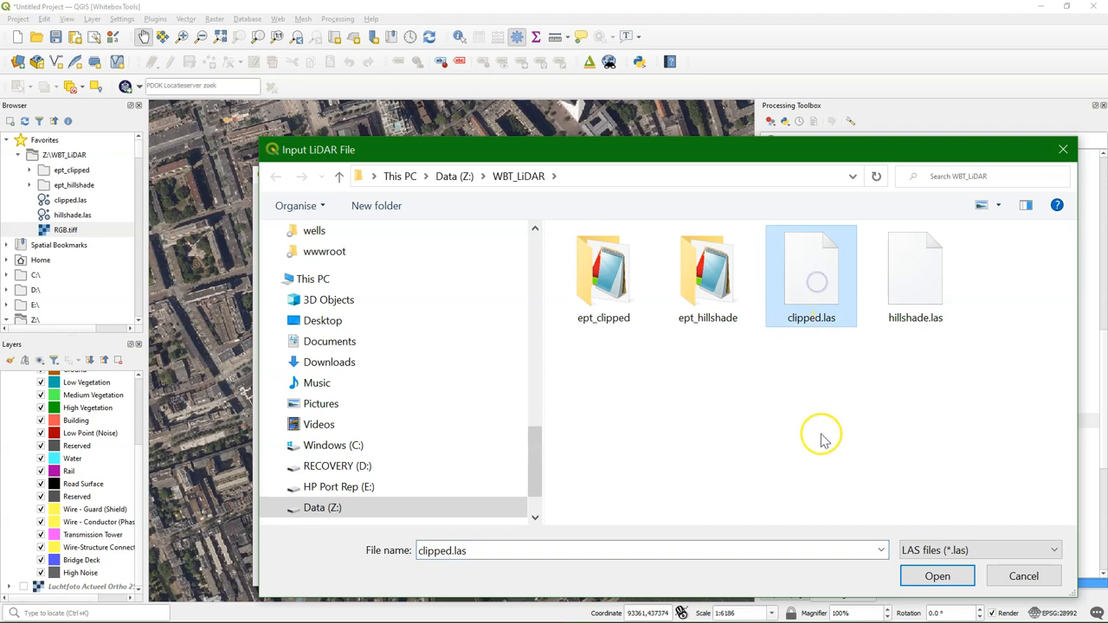
{"action": "left_click", "coordinate": [937, 575]}
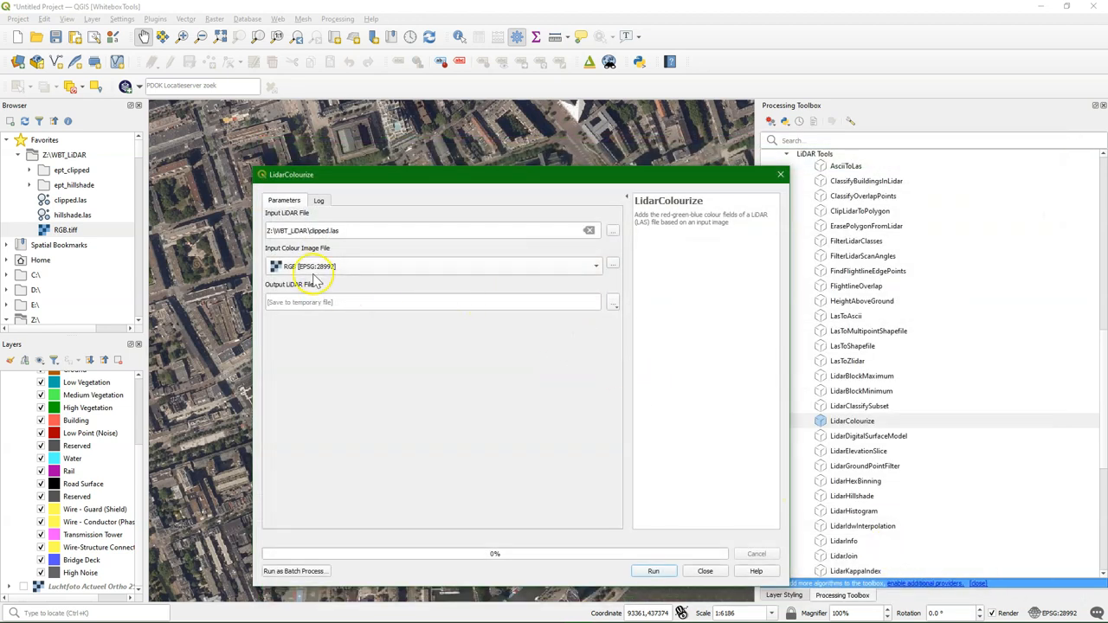
{"action": "mouse_move", "coordinate": [545, 408]}
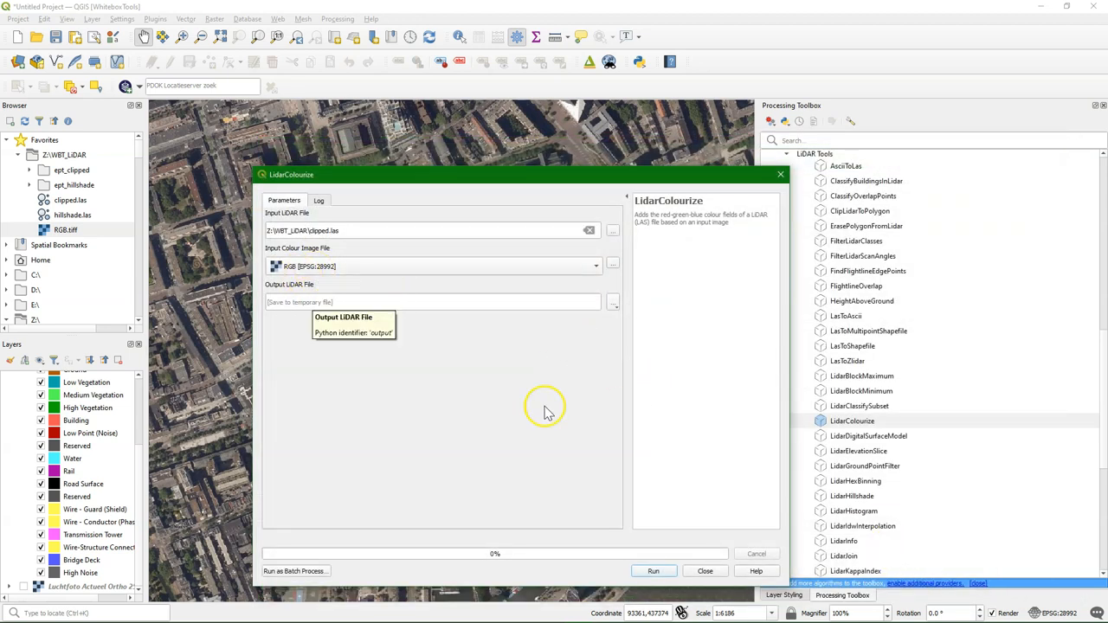
Step: Run LidarColourise with the RGB image to produce clipped_RGB.las, then close the tool
{"action": "left_click", "coordinate": [613, 301]}
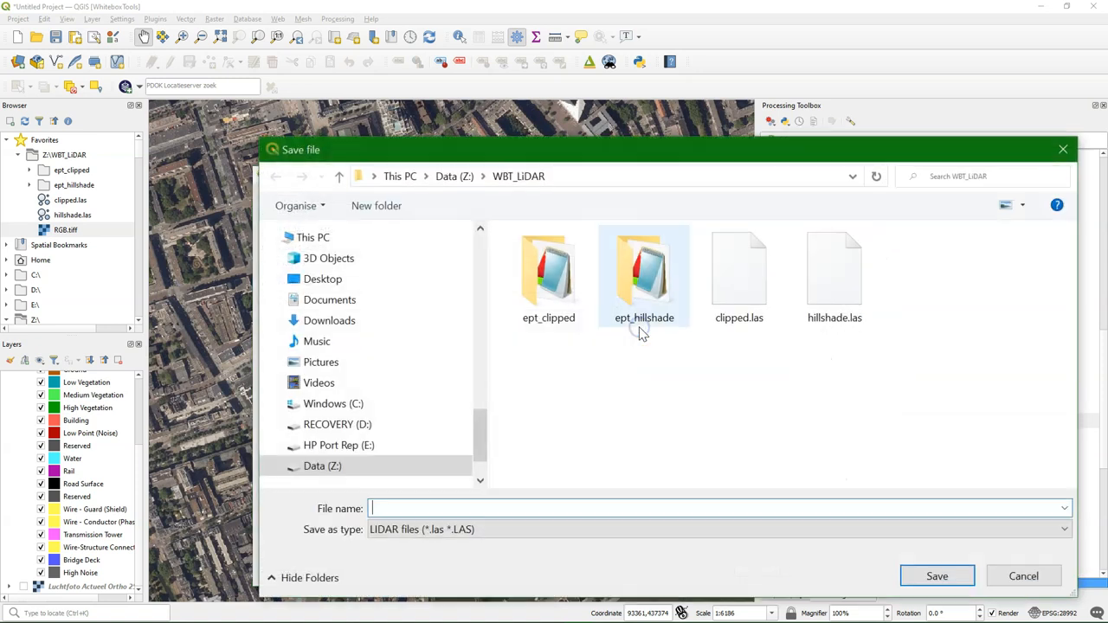
{"action": "type", "text": "c"}
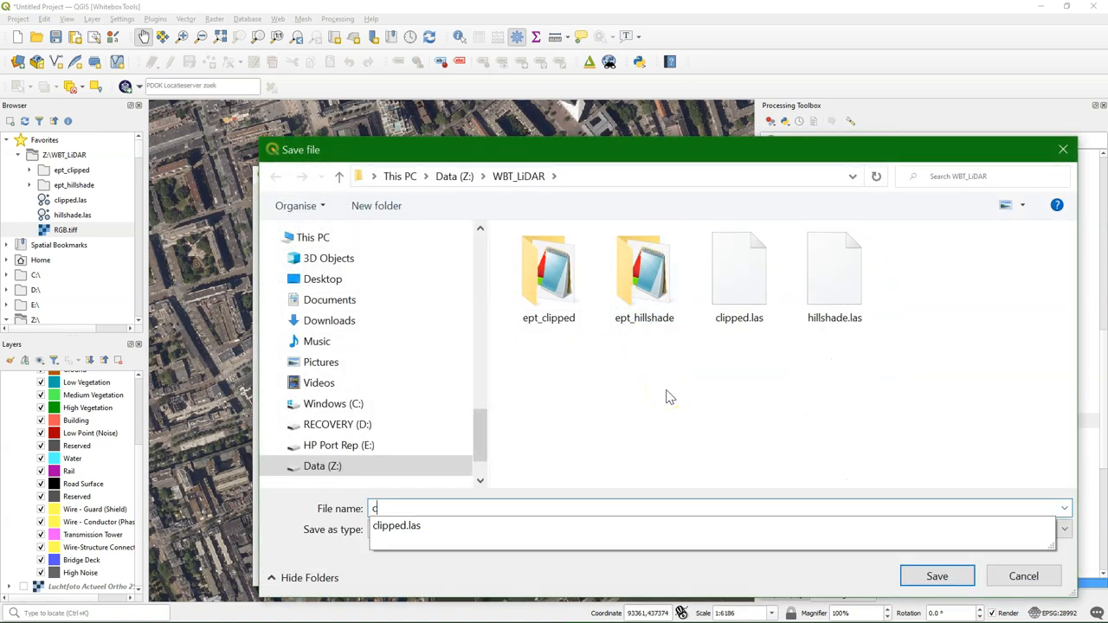
{"action": "type", "text": "lipped_RG"}
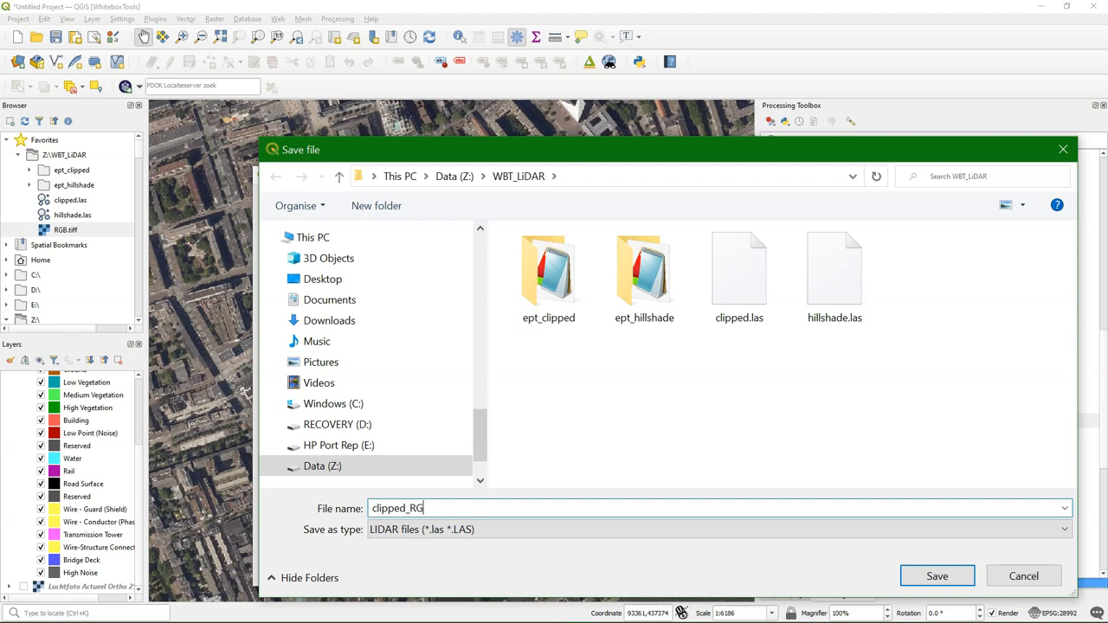
{"action": "type", "text": "B"}
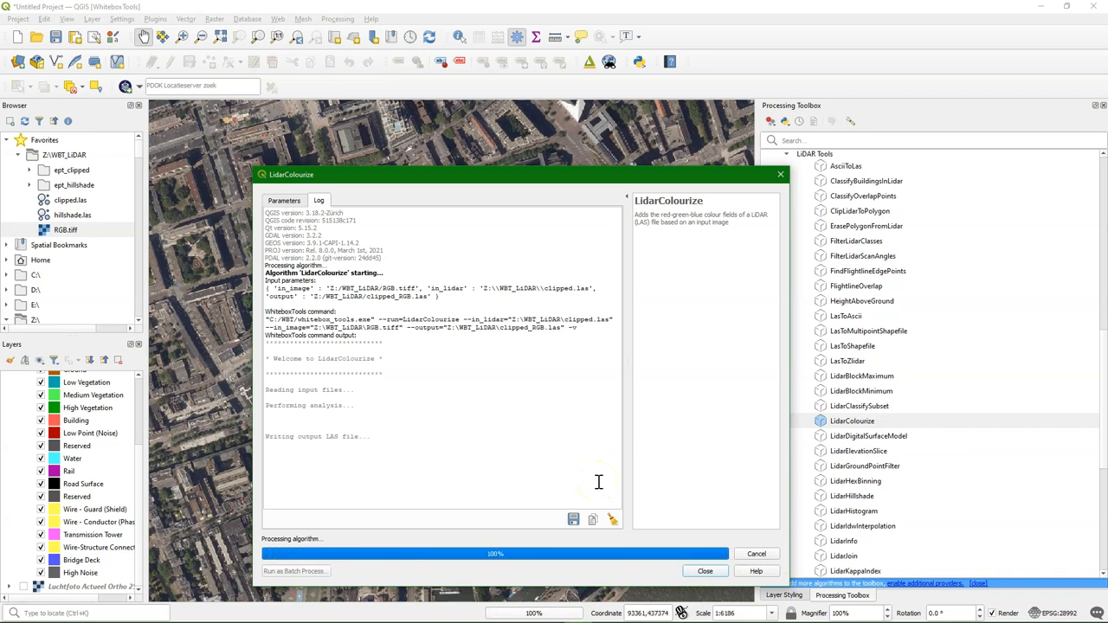
{"action": "left_click", "coordinate": [705, 572]}
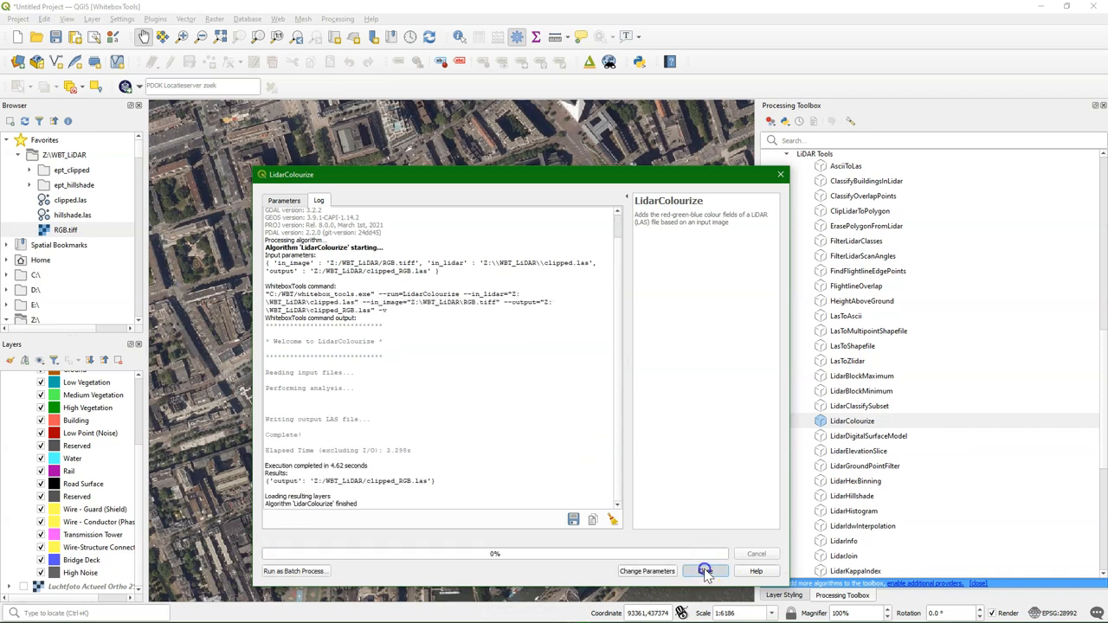
{"action": "left_click", "coordinate": [703, 571]}
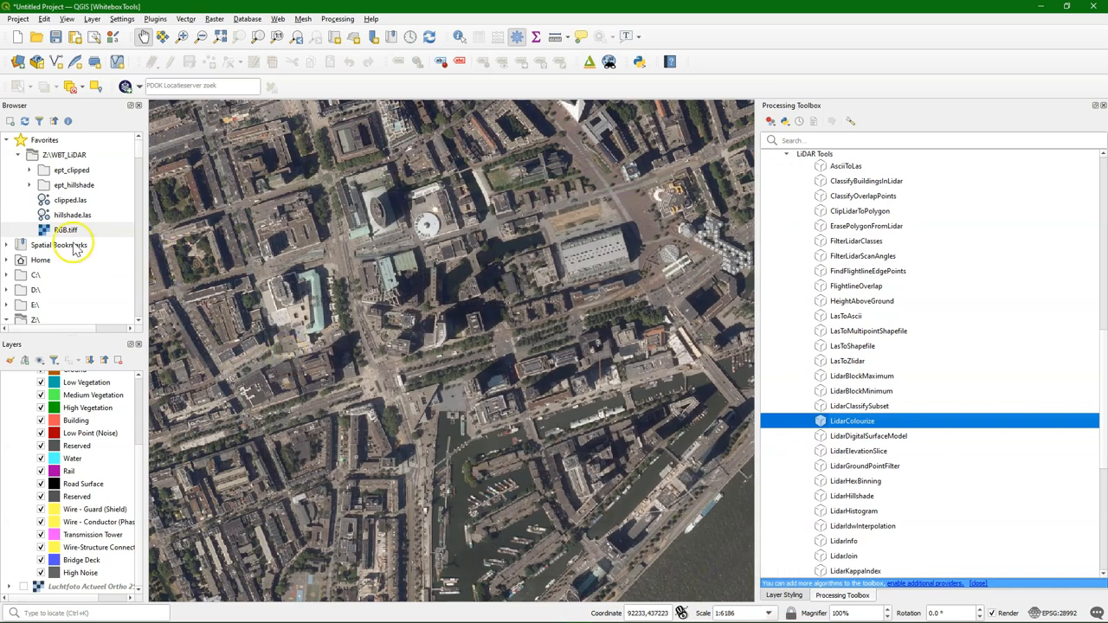
Step: Add clipped_RGB.las from the refreshed Browser and set its layer CRS to EPSG:28992
{"action": "left_click", "coordinate": [24, 121]}
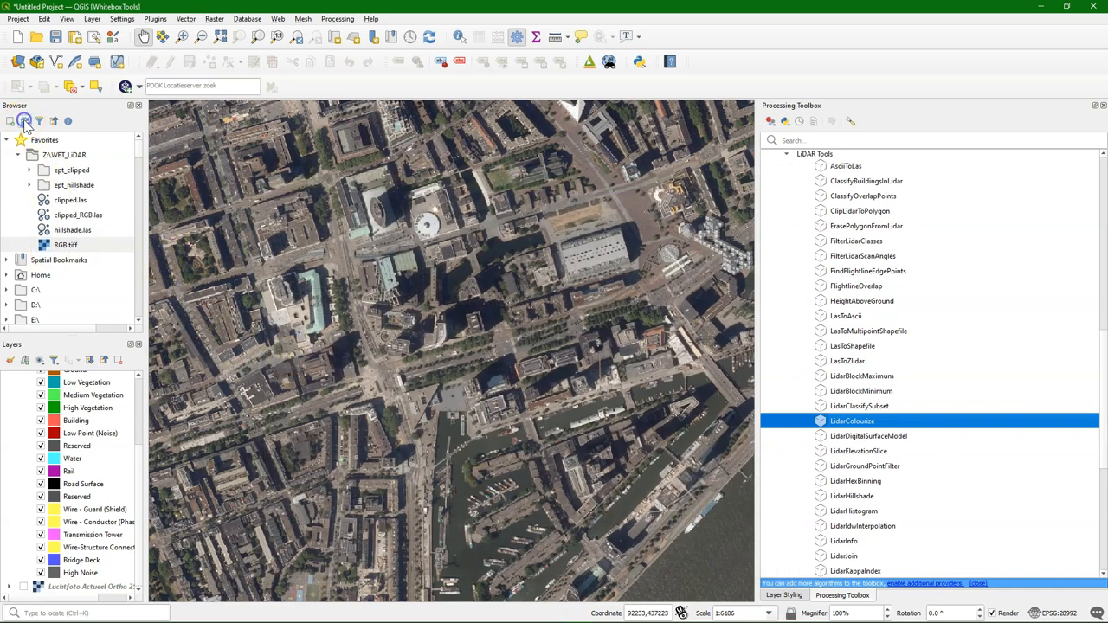
{"action": "left_click", "coordinate": [78, 215]}
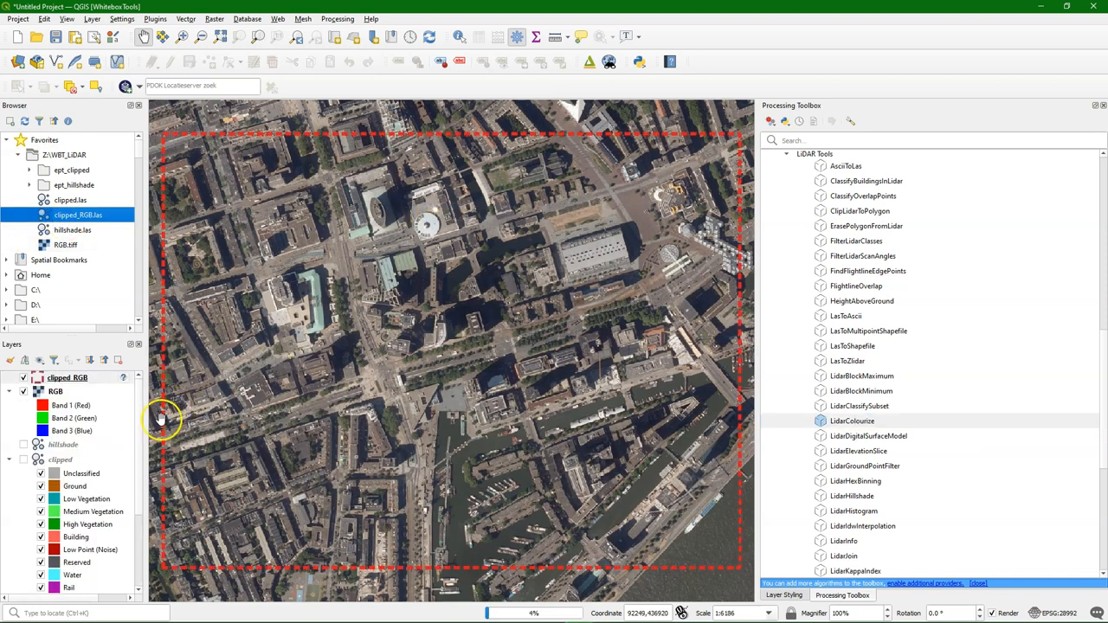
{"action": "right_click", "coordinate": [67, 377]}
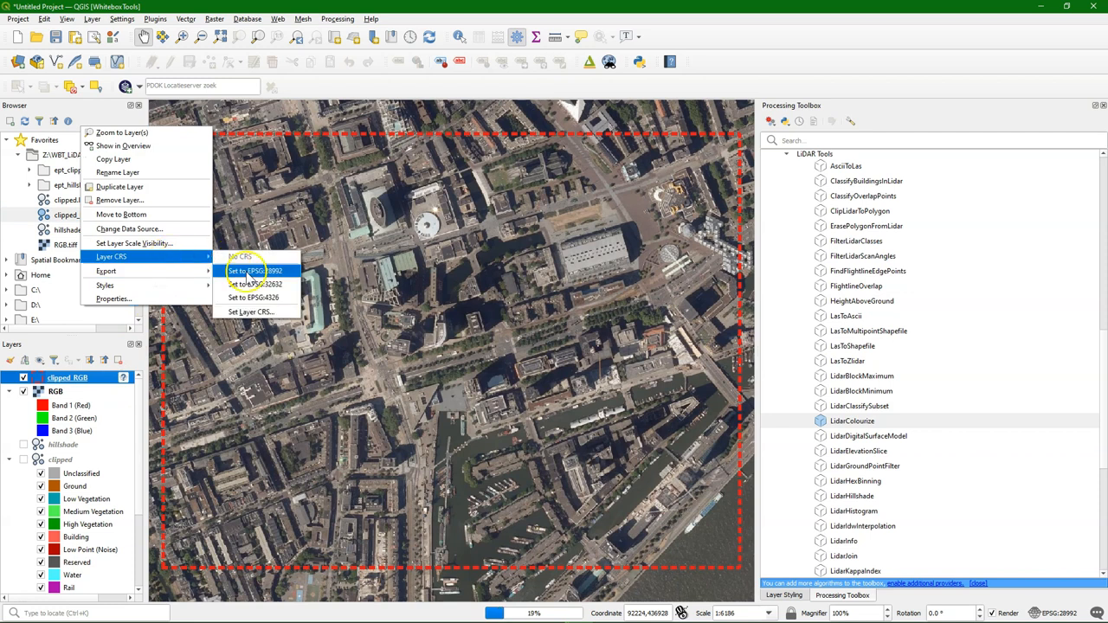
{"action": "left_click", "coordinate": [253, 284]}
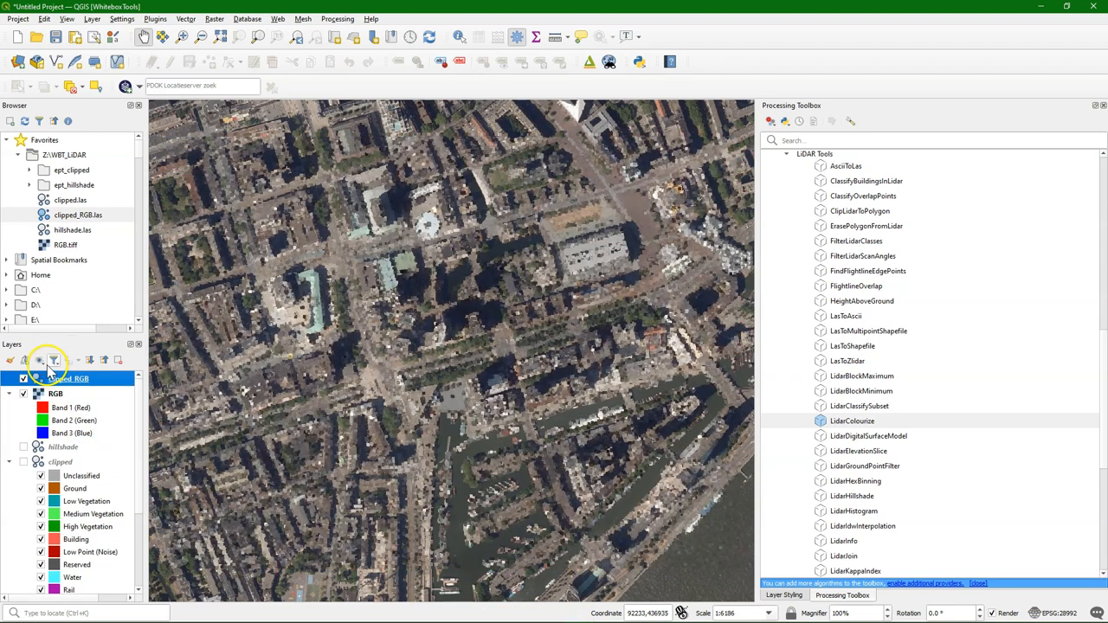
{"action": "scroll", "scroll_direction": "up", "scroll_amount": 3}
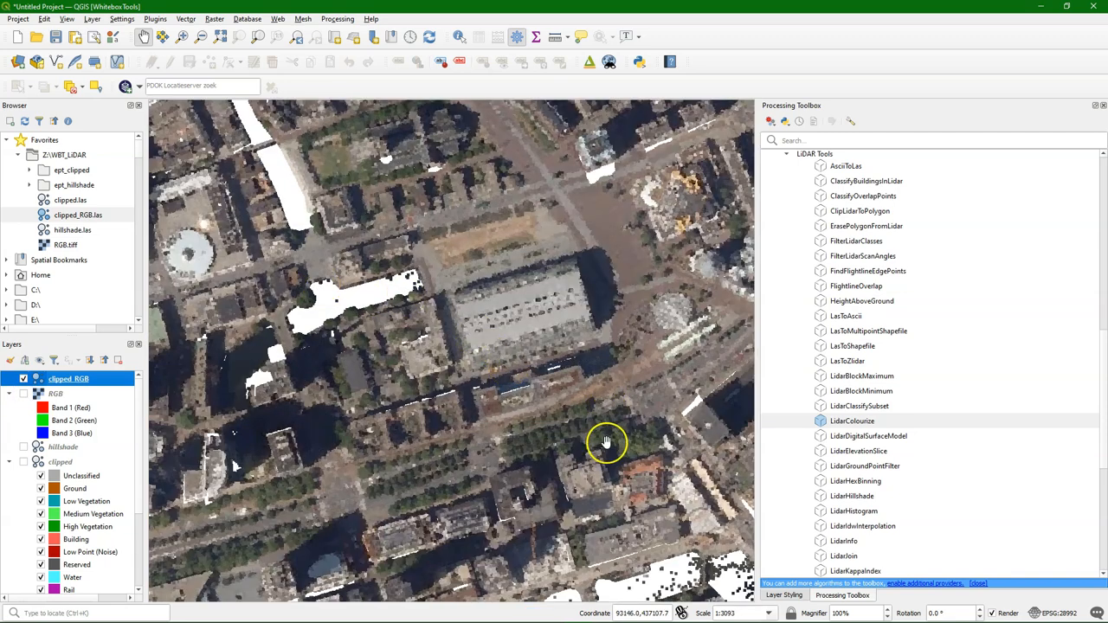
{"action": "left_click_drag", "start_coordinate": [606, 442], "coordinate": [478, 350]}
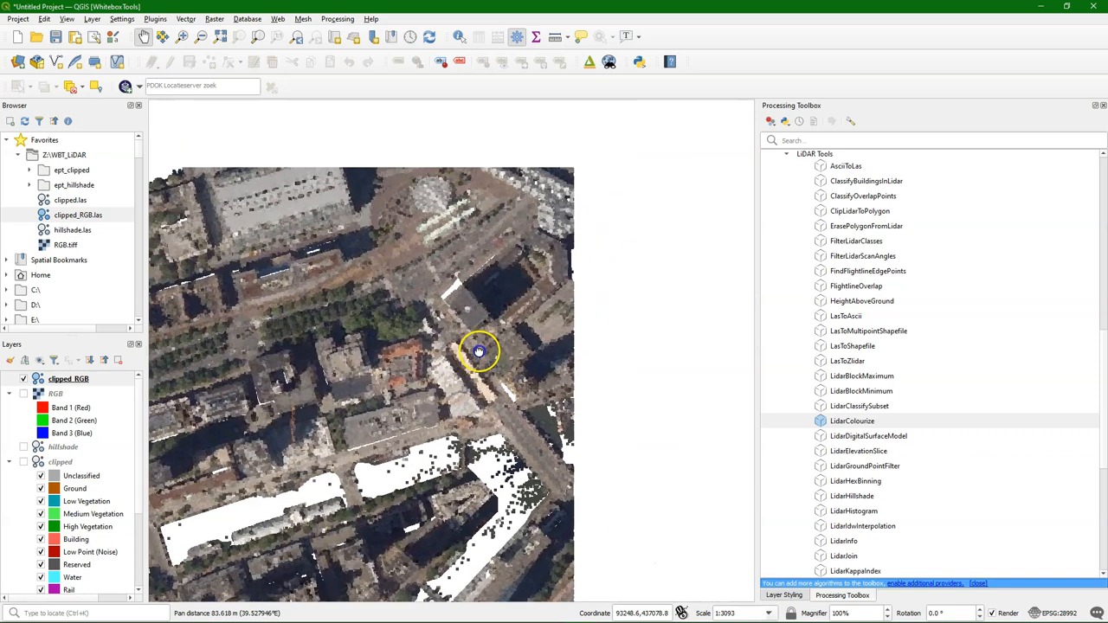
{"action": "left_click_drag", "start_coordinate": [478, 350], "coordinate": [481, 389]}
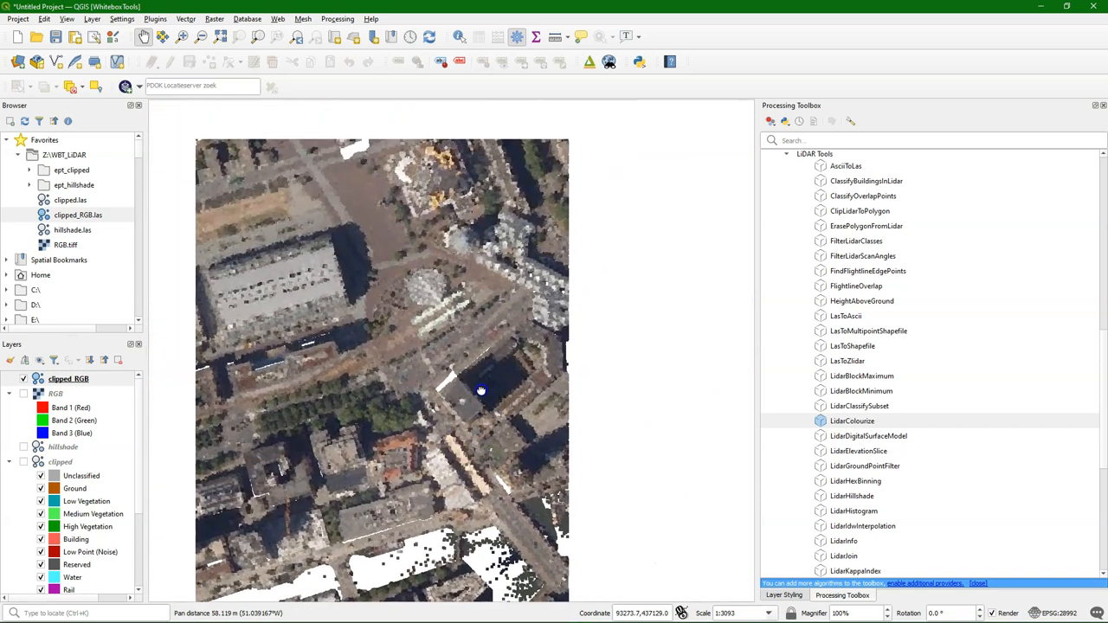
{"action": "scroll", "scroll_direction": "up", "scroll_amount": 3}
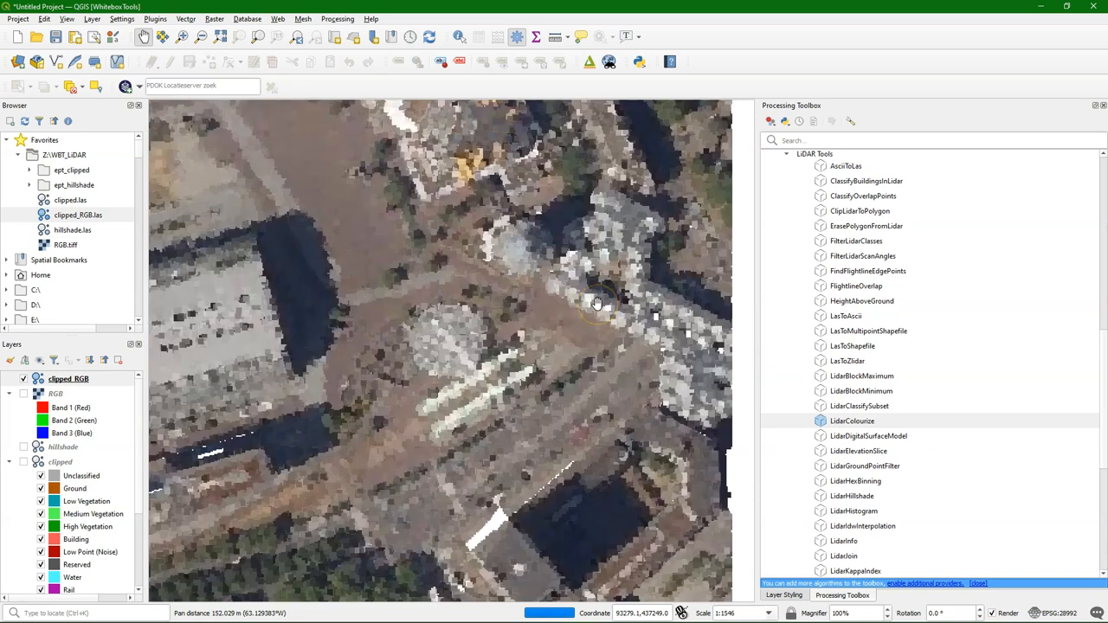
{"action": "scroll", "scroll_direction": "up", "scroll_amount": 3}
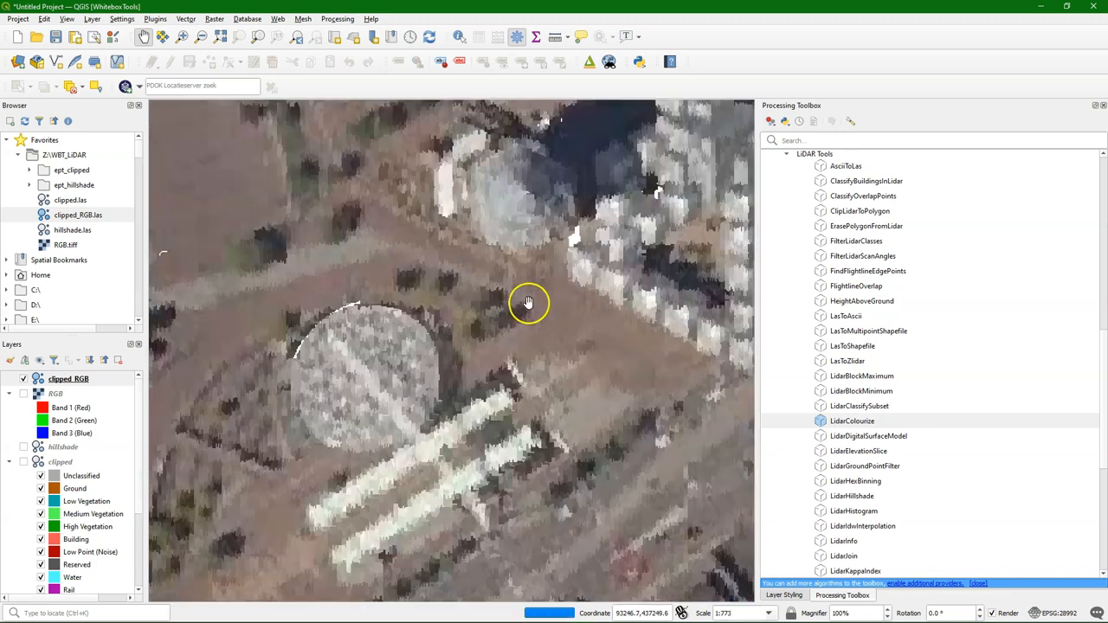
{"action": "left_click_drag", "start_coordinate": [528, 303], "coordinate": [367, 364]}
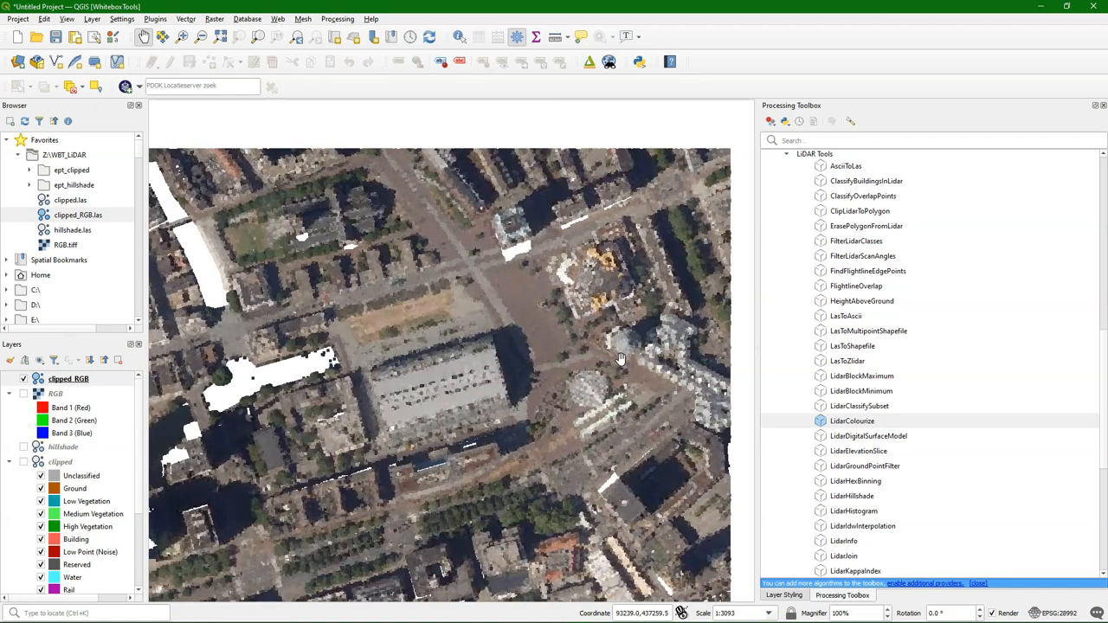
{"action": "right_click", "coordinate": [69, 378]}
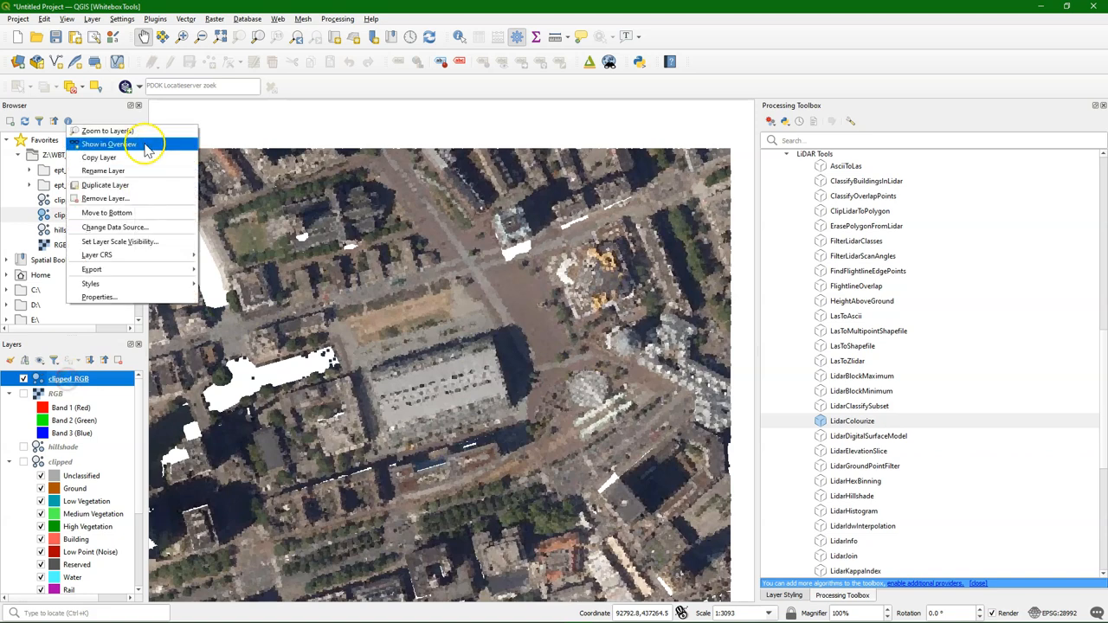
{"action": "left_click", "coordinate": [106, 131]}
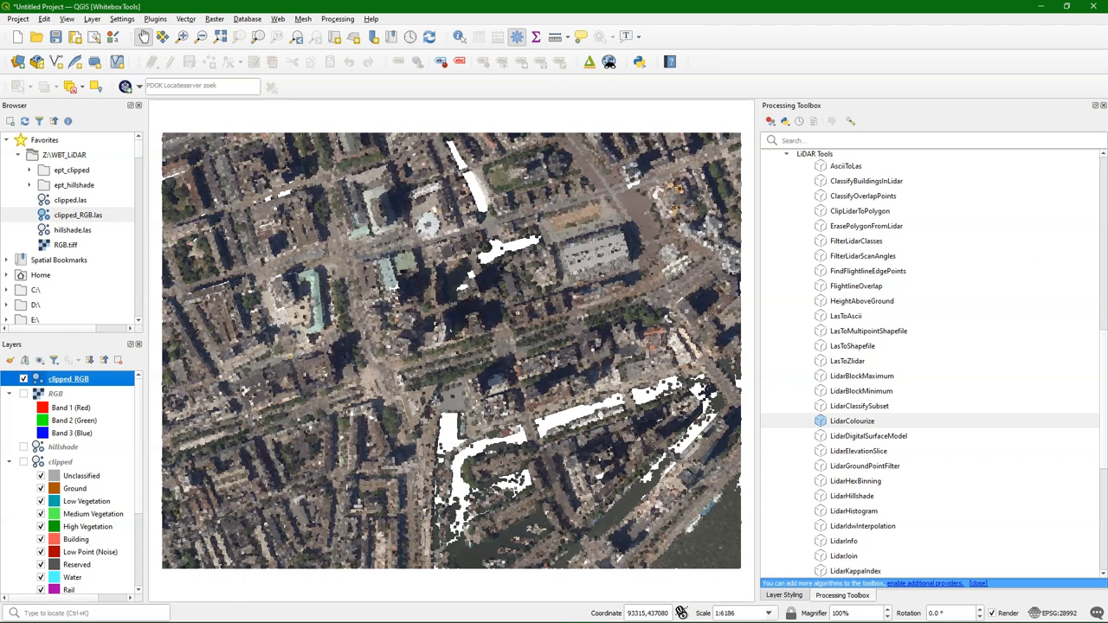
{"action": "mouse_move", "coordinate": [949, 346]}
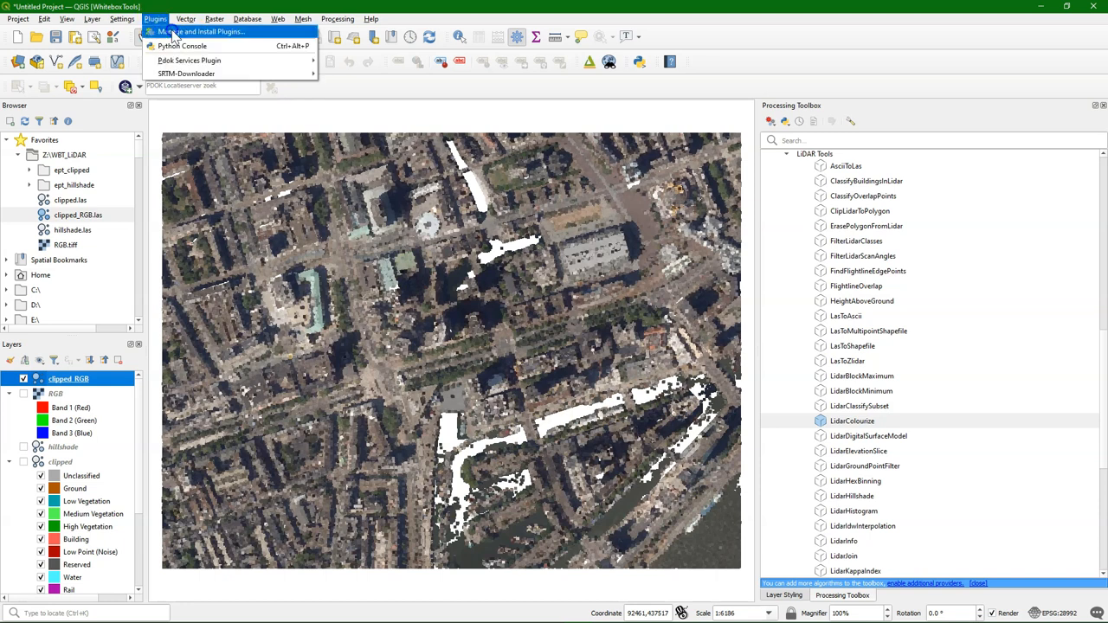
Step: Enable QuickOSM and run a natural=water query over the clipped layer extent, multipolygons only
{"action": "left_click", "coordinate": [202, 31]}
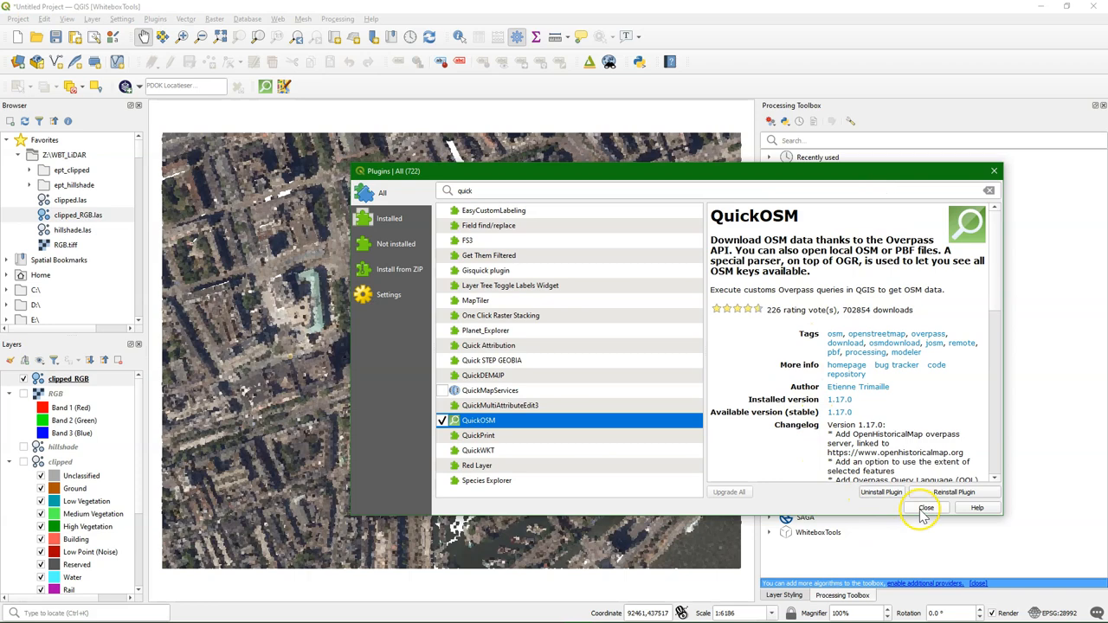
{"action": "left_click", "coordinate": [926, 509]}
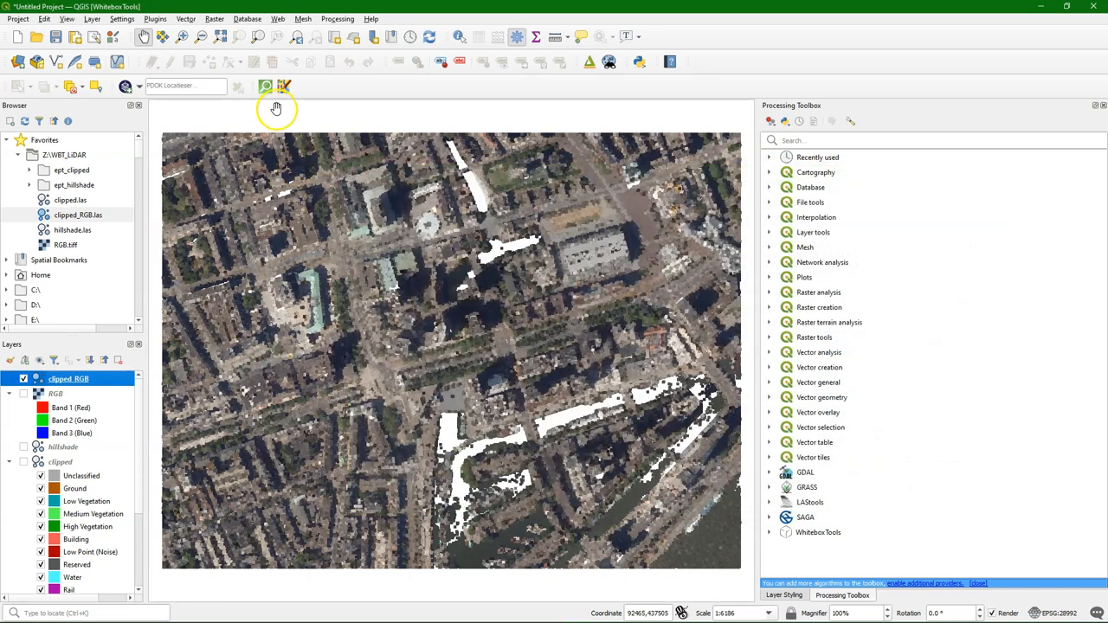
{"action": "left_click", "coordinate": [266, 85]}
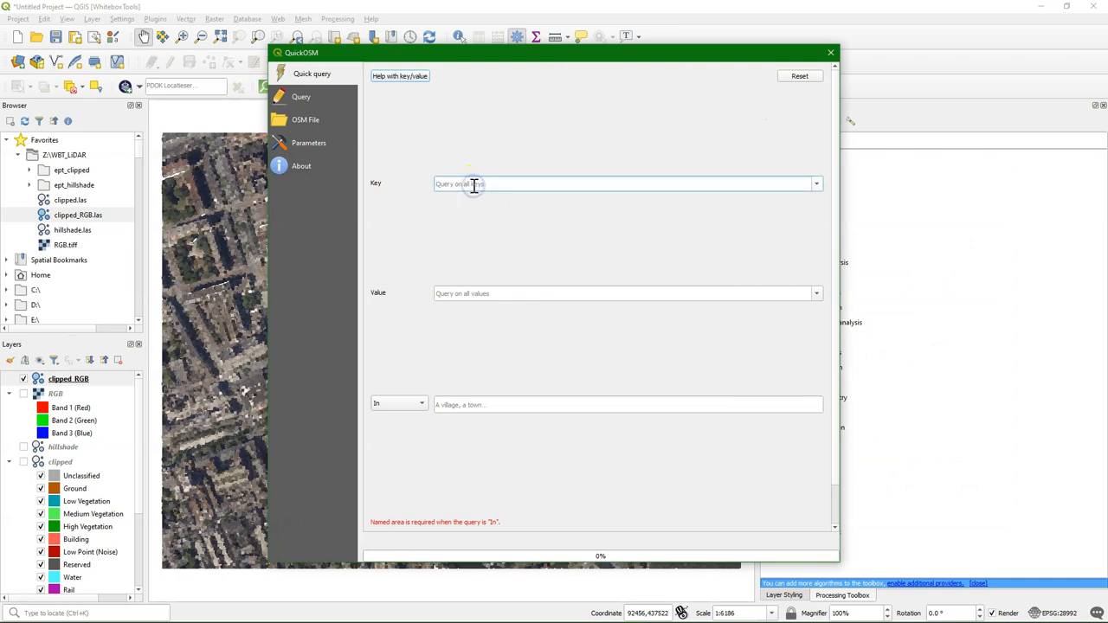
{"action": "type", "text": "natural"}
{"action": "left_click", "coordinate": [628, 295]}
{"action": "type", "text": "w"}
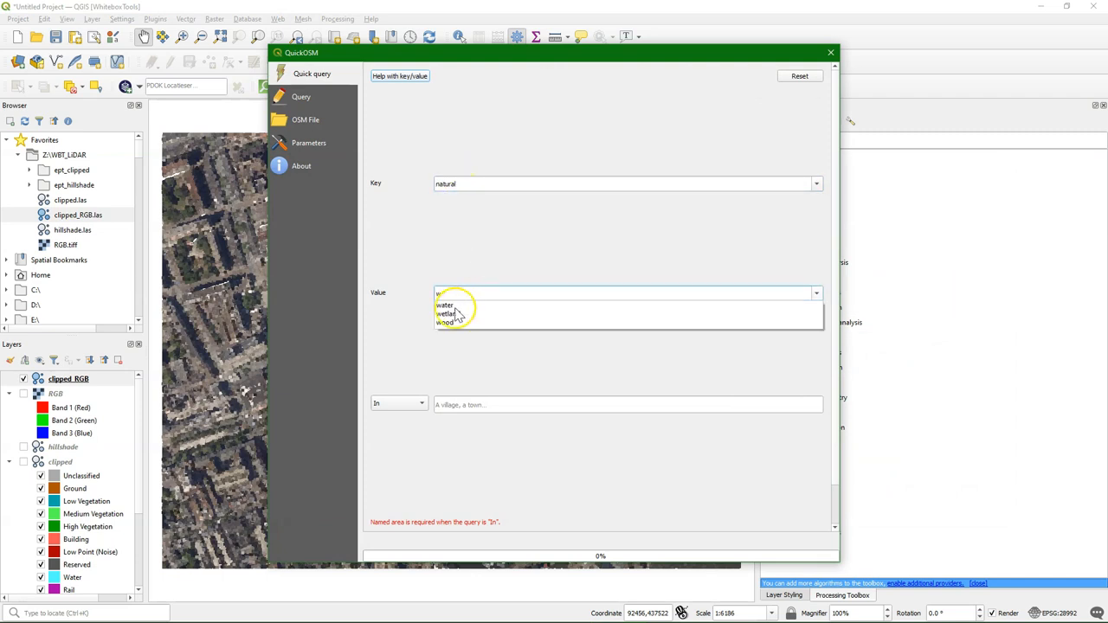
{"action": "left_click", "coordinate": [420, 405]}
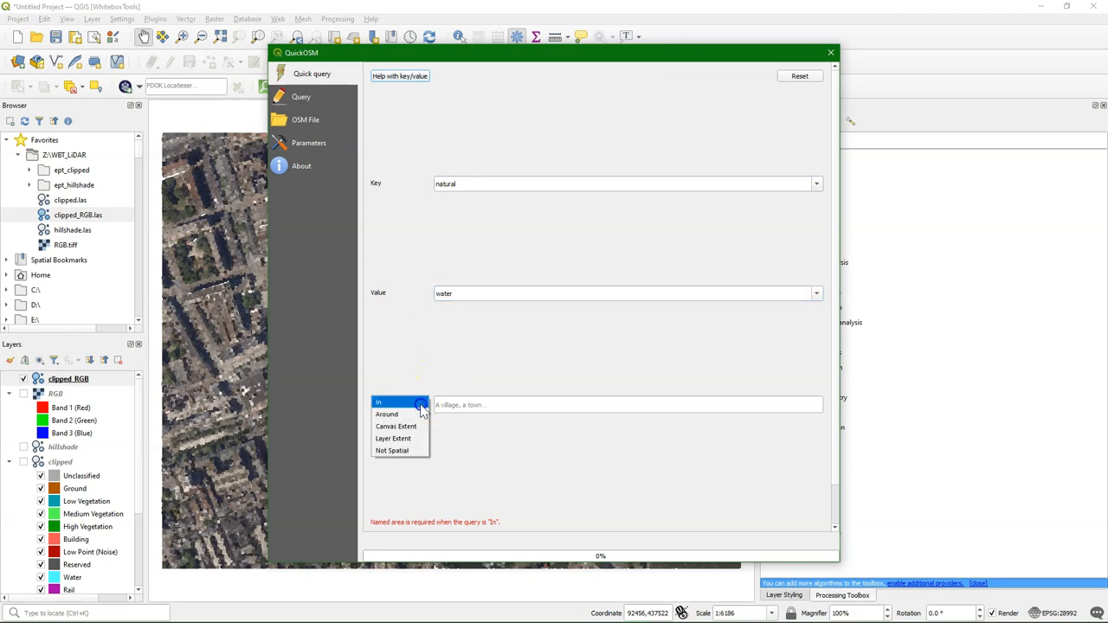
{"action": "left_click", "coordinate": [393, 438]}
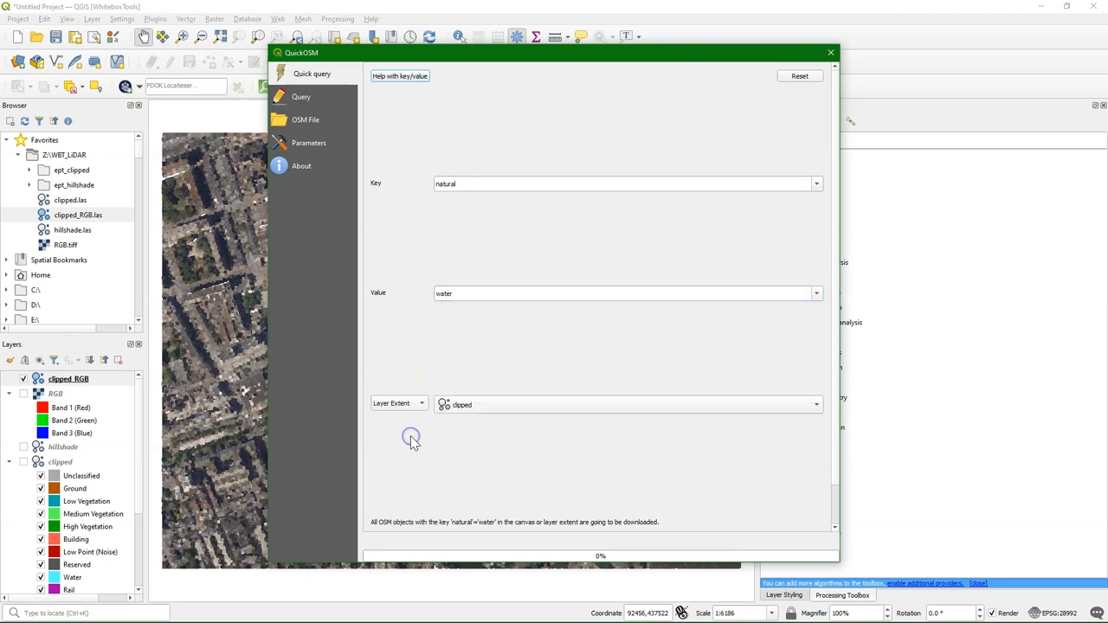
{"action": "mouse_move", "coordinate": [835, 459]}
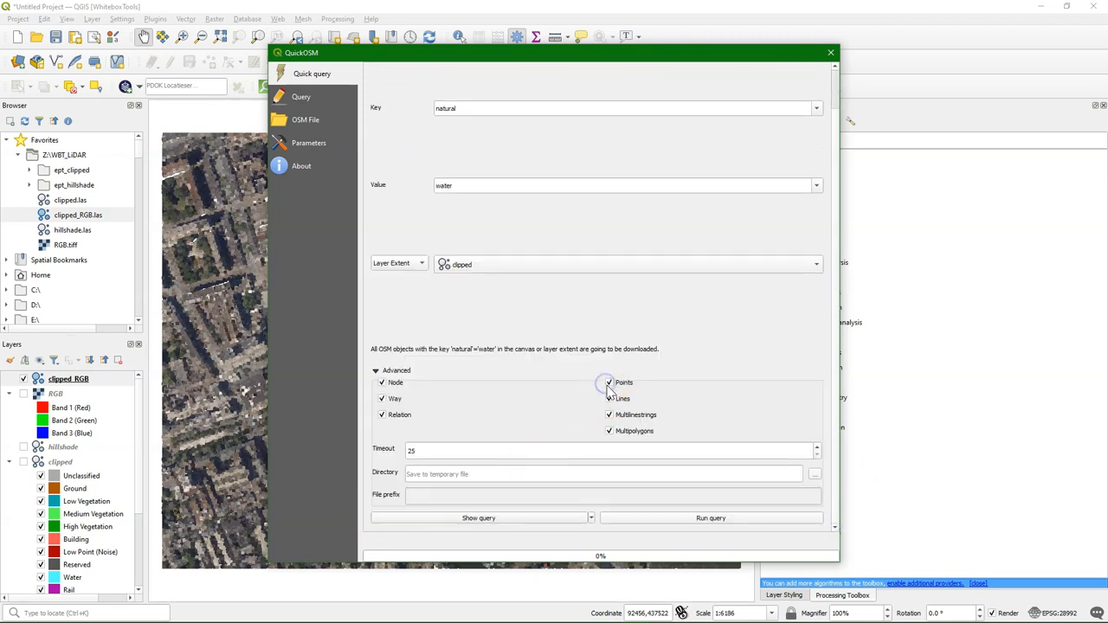
{"action": "left_click", "coordinate": [609, 382]}
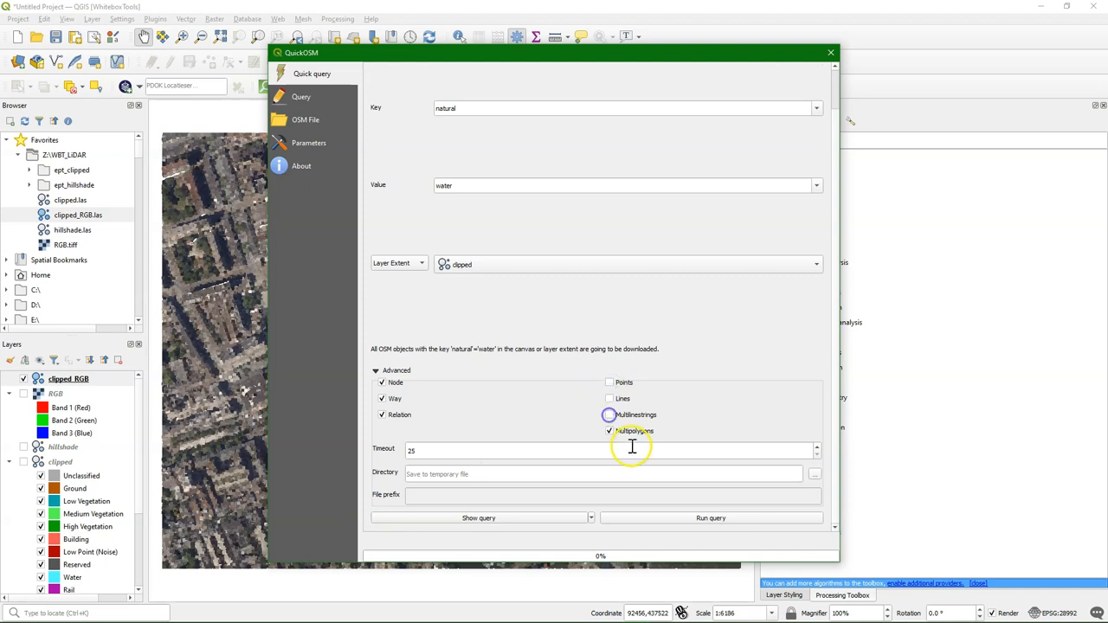
{"action": "left_click", "coordinate": [710, 517]}
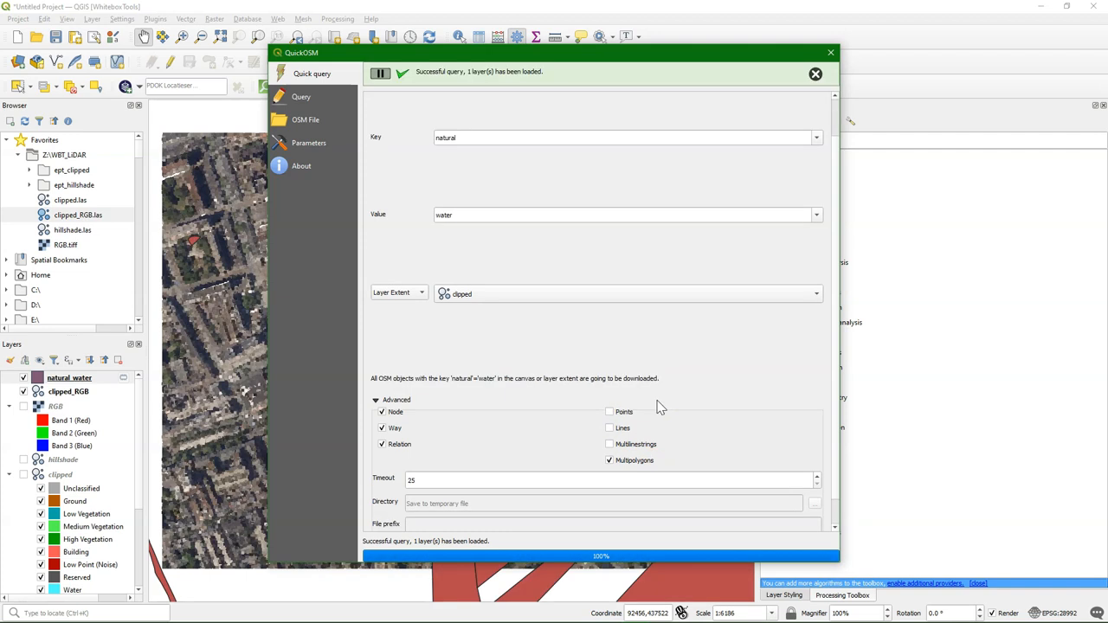
{"action": "left_click", "coordinate": [831, 51]}
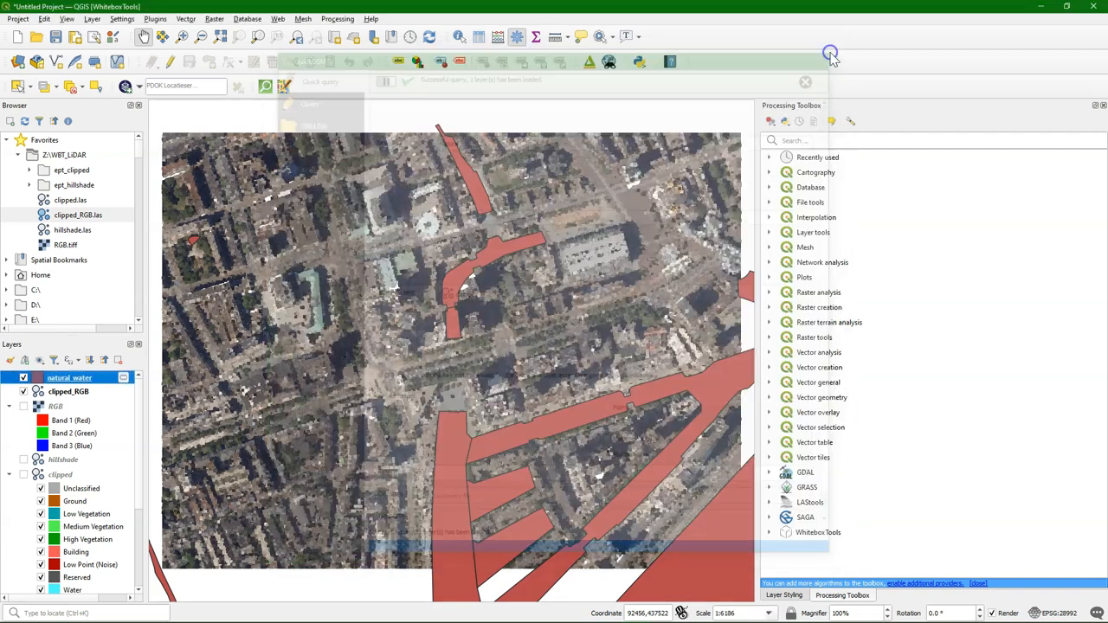
Step: Dissolve the natural_water polygons into a single Dissolved layer
{"action": "left_click", "coordinate": [805, 81]}
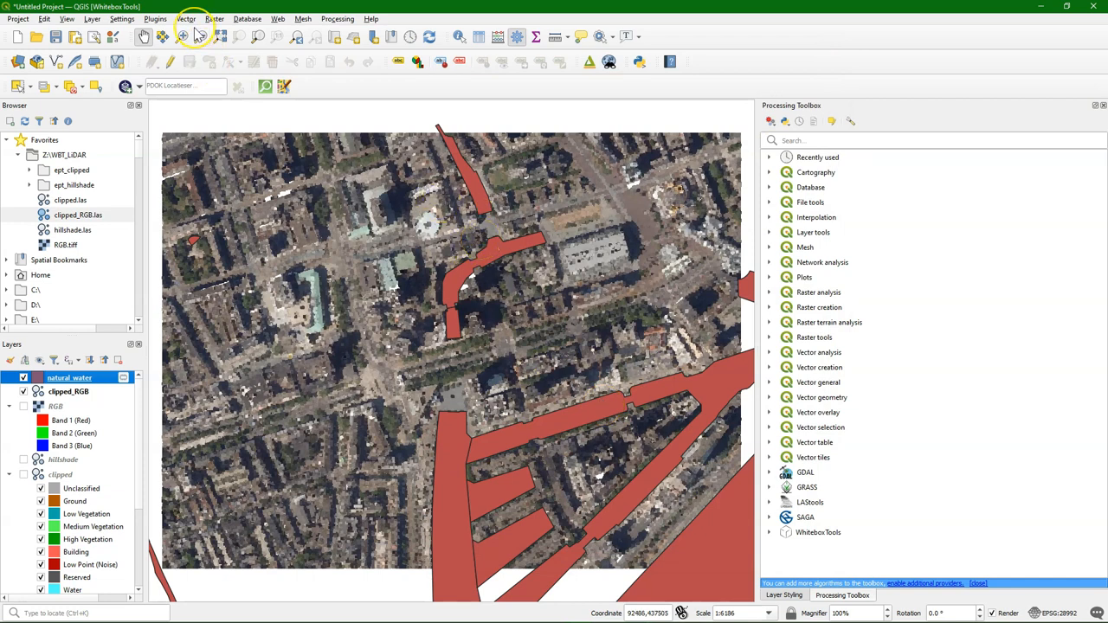
{"action": "left_click", "coordinate": [185, 18]}
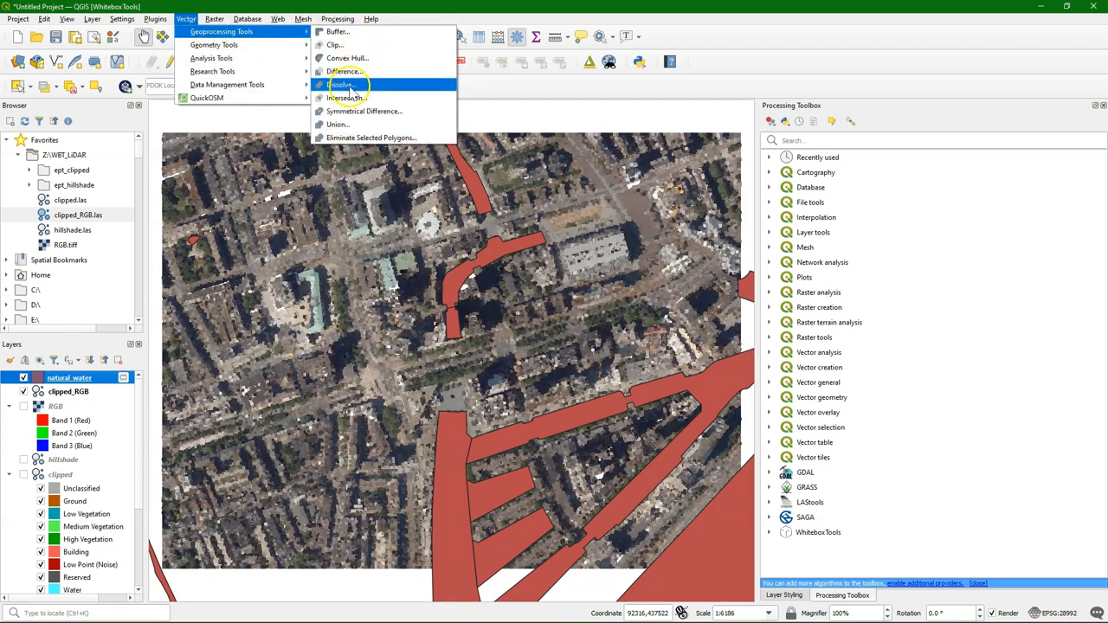
{"action": "left_click", "coordinate": [339, 83]}
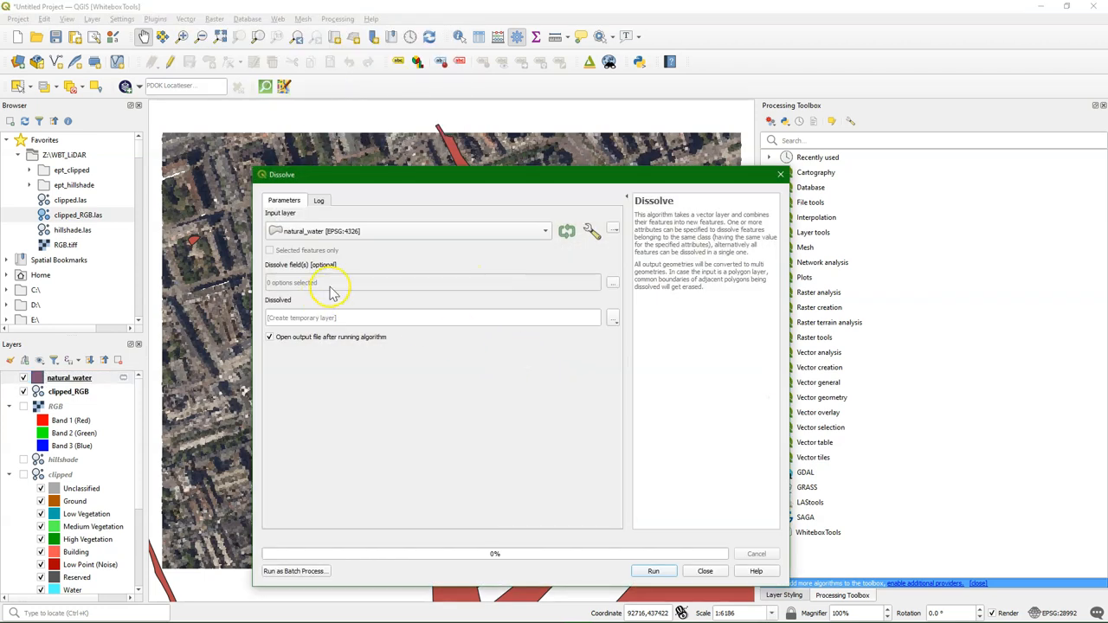
{"action": "left_click", "coordinate": [612, 319]}
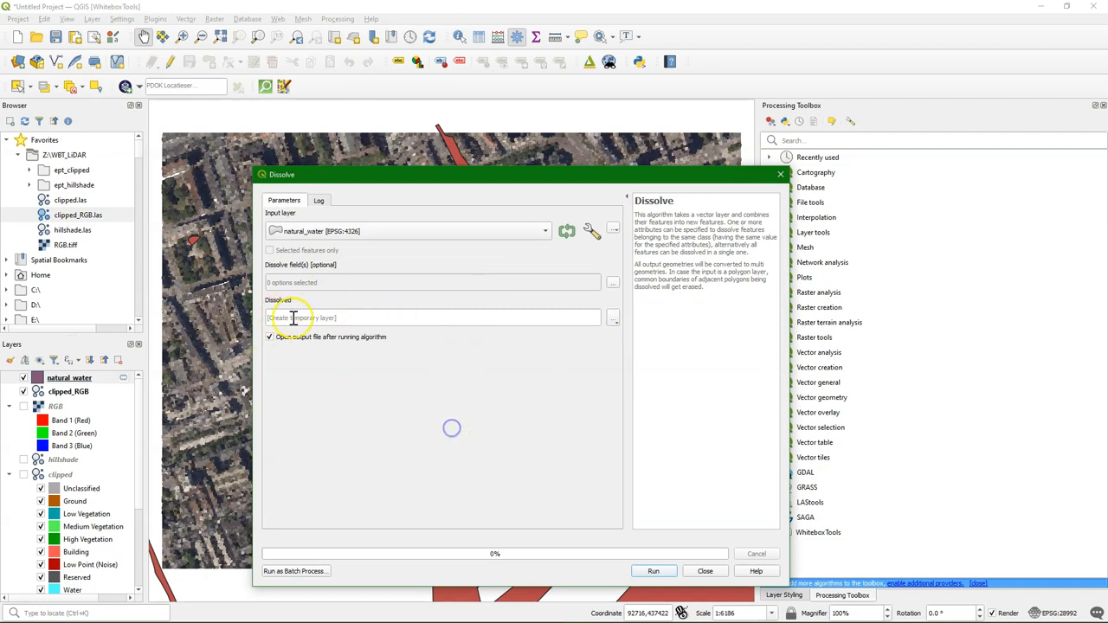
{"action": "left_click", "coordinate": [653, 571]}
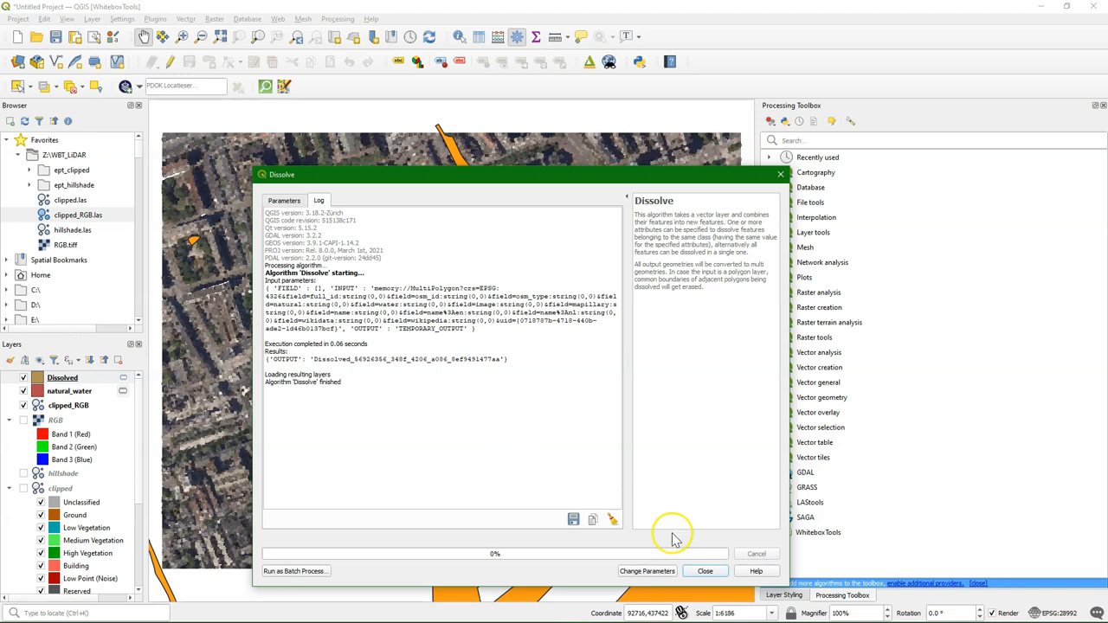
{"action": "left_click", "coordinate": [704, 571]}
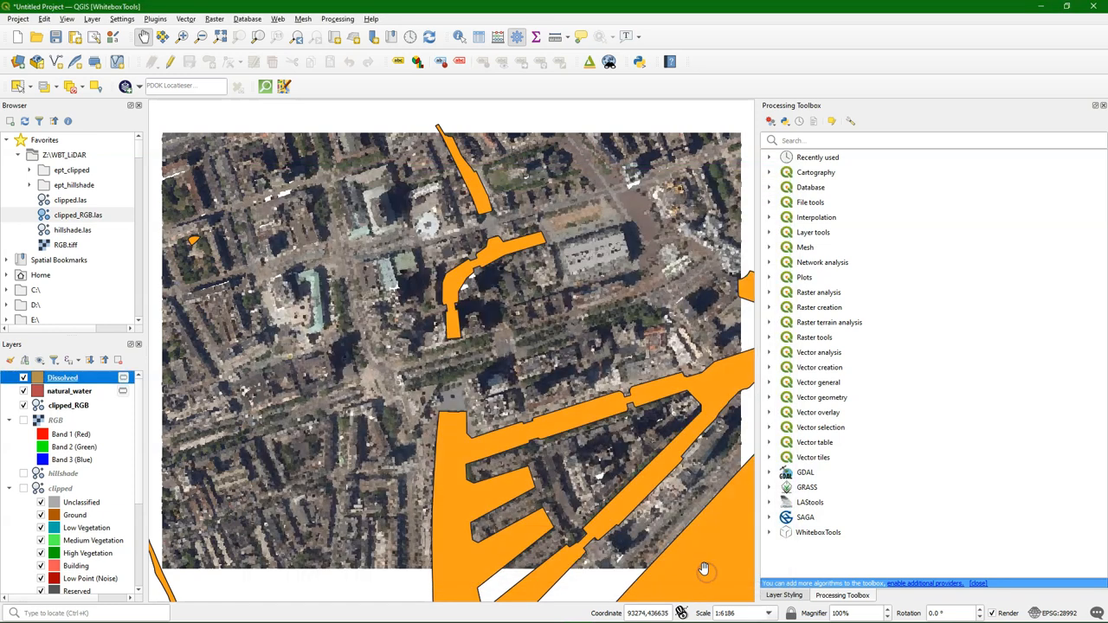
Step: Export the dissolved water as water.shp in WBT_LiDAR using project CRS EPSG:28992, accepting the datum transformation
{"action": "right_click", "coordinate": [63, 377]}
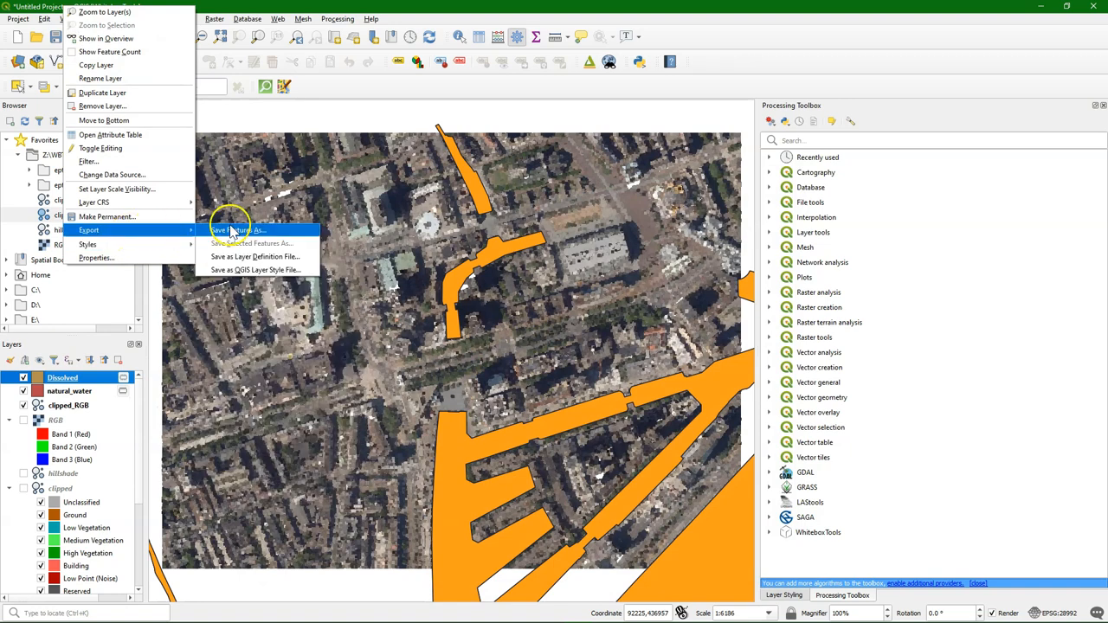
{"action": "left_click", "coordinate": [233, 228]}
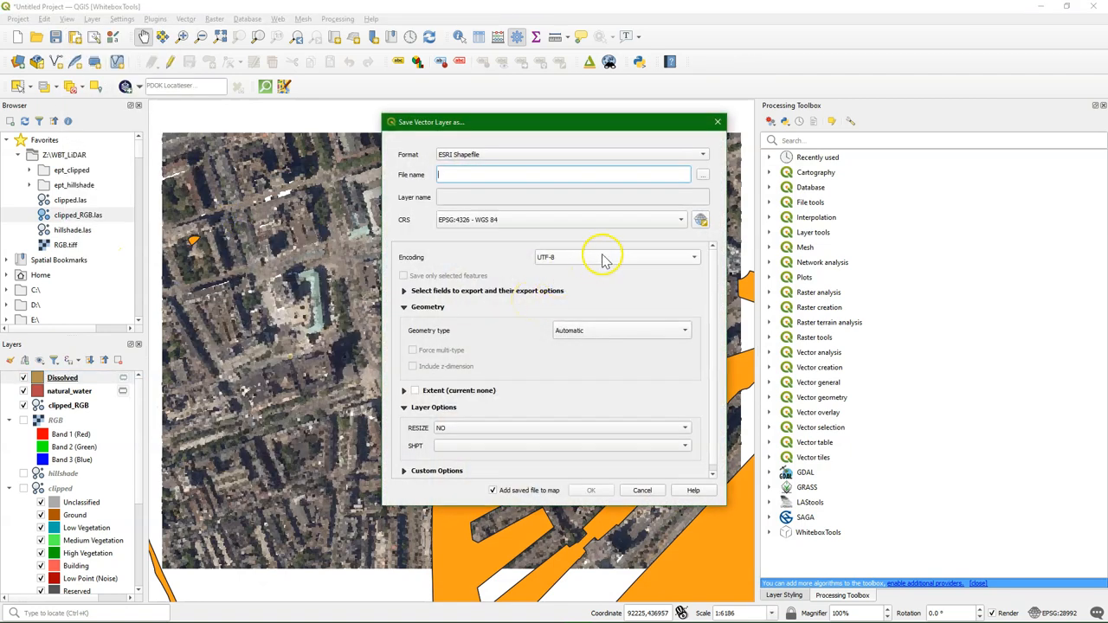
{"action": "left_click", "coordinate": [703, 174]}
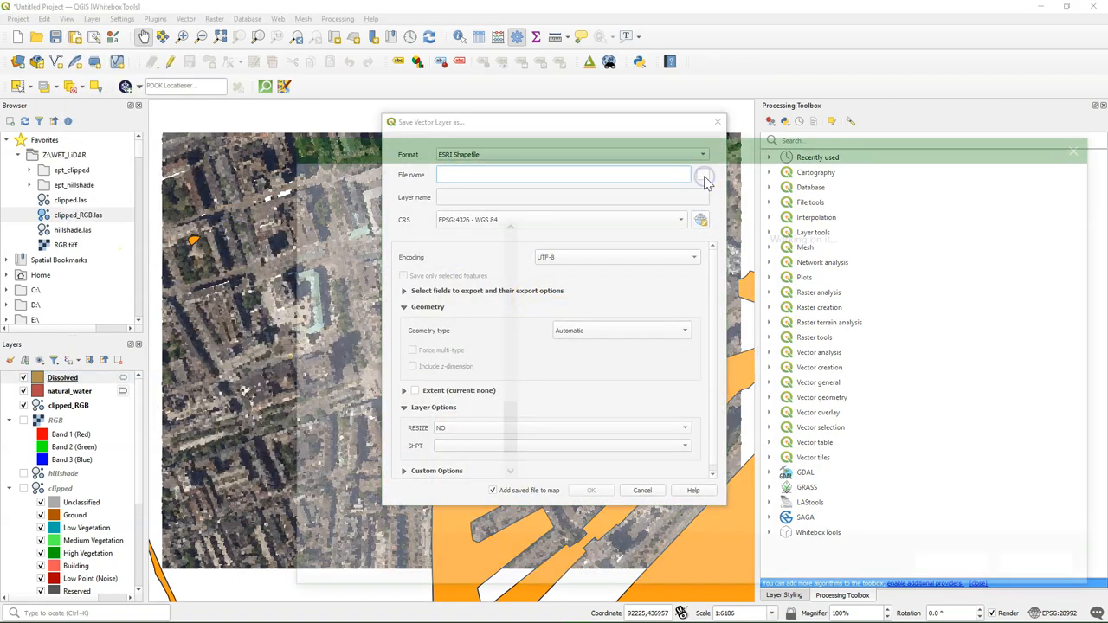
{"action": "left_click", "coordinate": [703, 173]}
{"action": "type", "text": "water"}
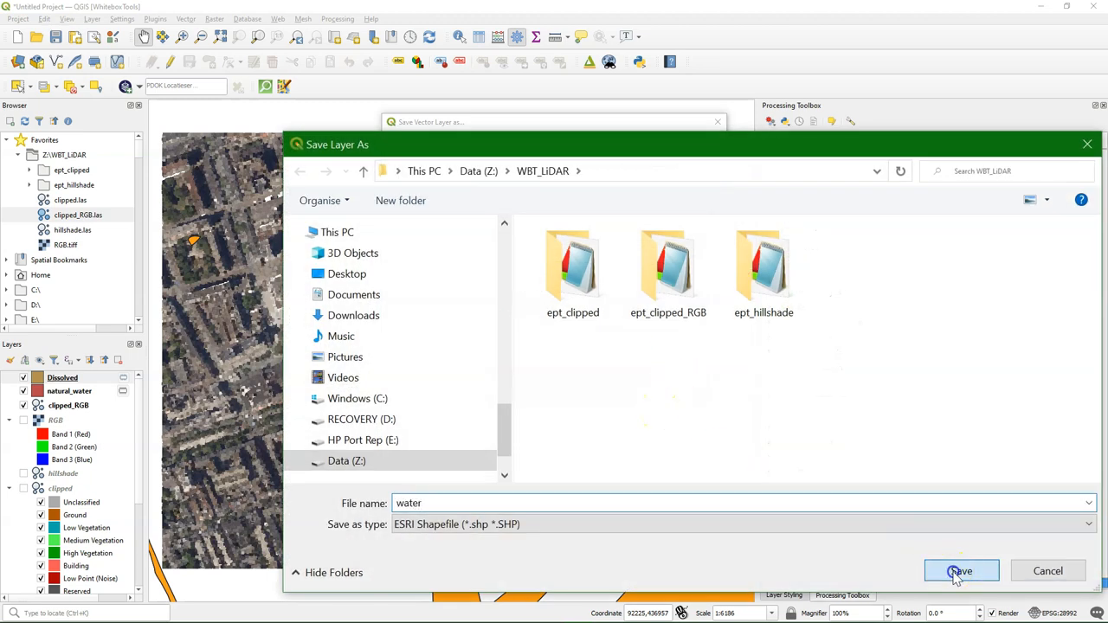
{"action": "left_click", "coordinate": [961, 571]}
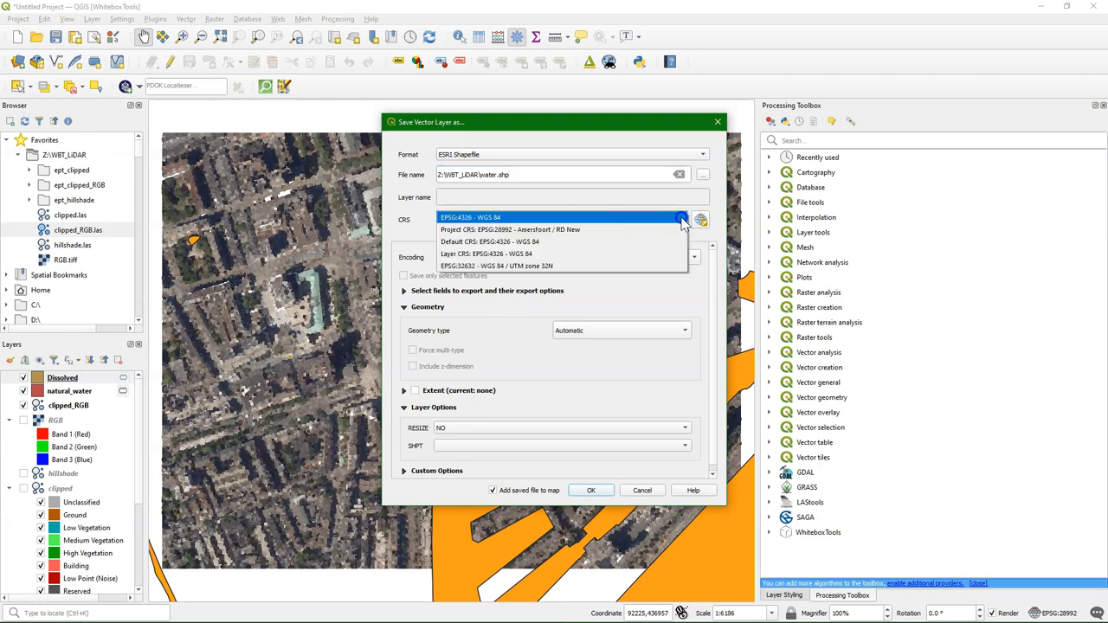
{"action": "left_click", "coordinate": [509, 229]}
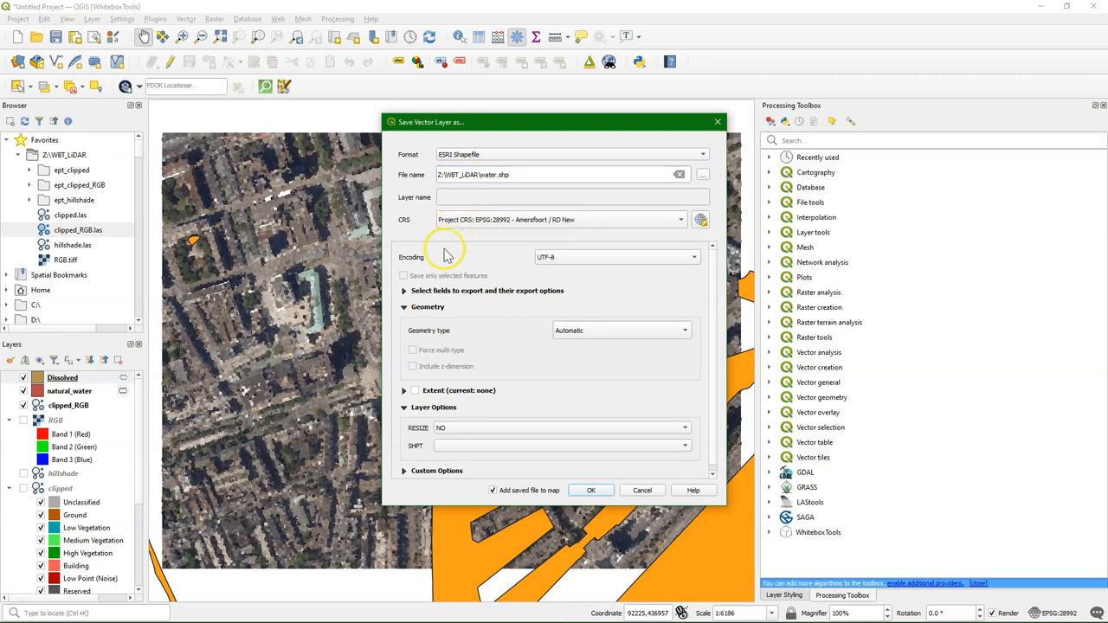
{"action": "left_click", "coordinate": [590, 490]}
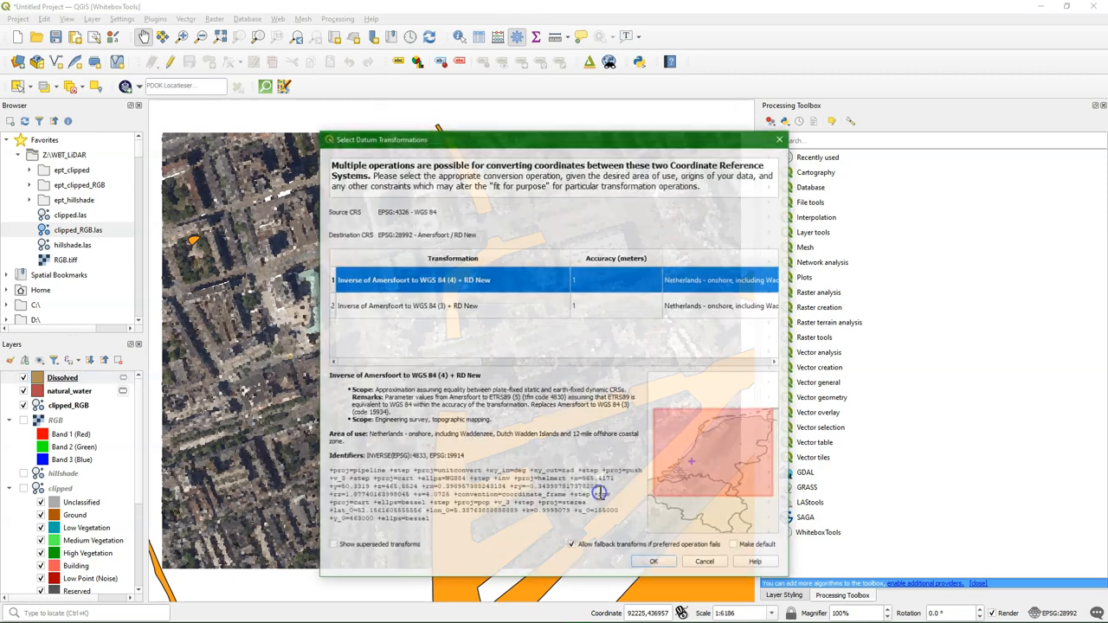
{"action": "left_click", "coordinate": [654, 561]}
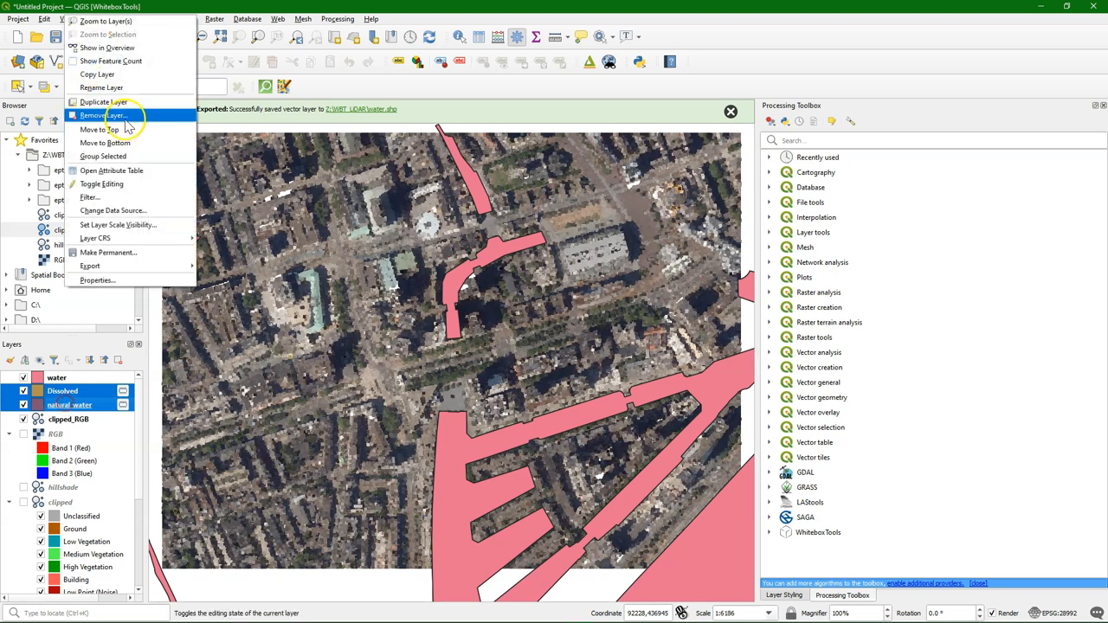
Step: Remove the old clip and natural_water layers and give ErasePolygonFromLidar the input clipped.las
{"action": "left_click", "coordinate": [103, 114]}
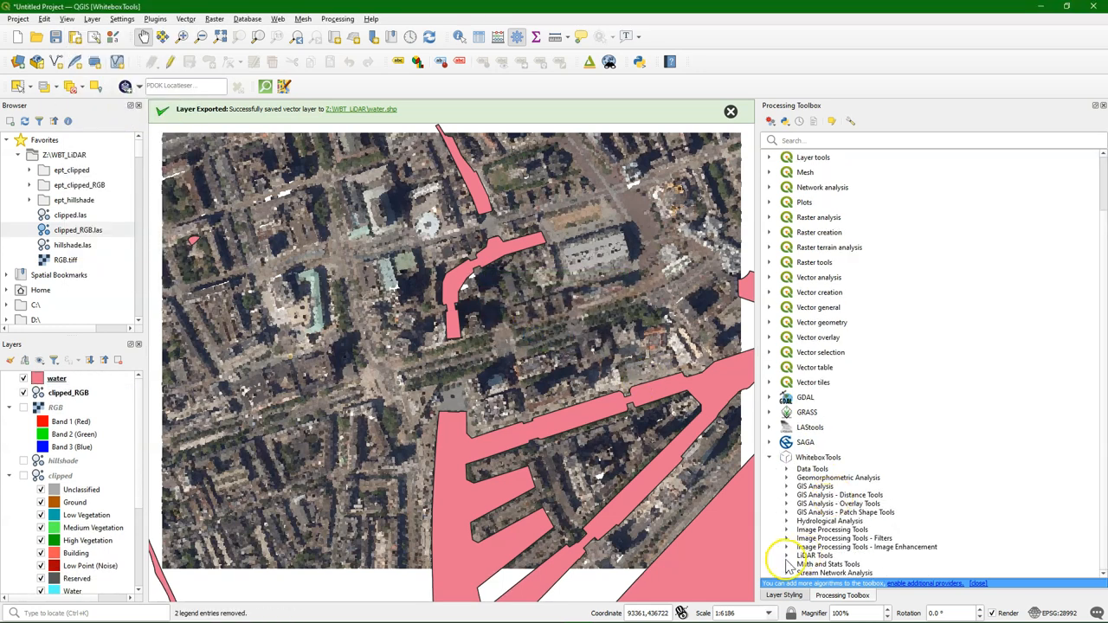
{"action": "left_click", "coordinate": [814, 554]}
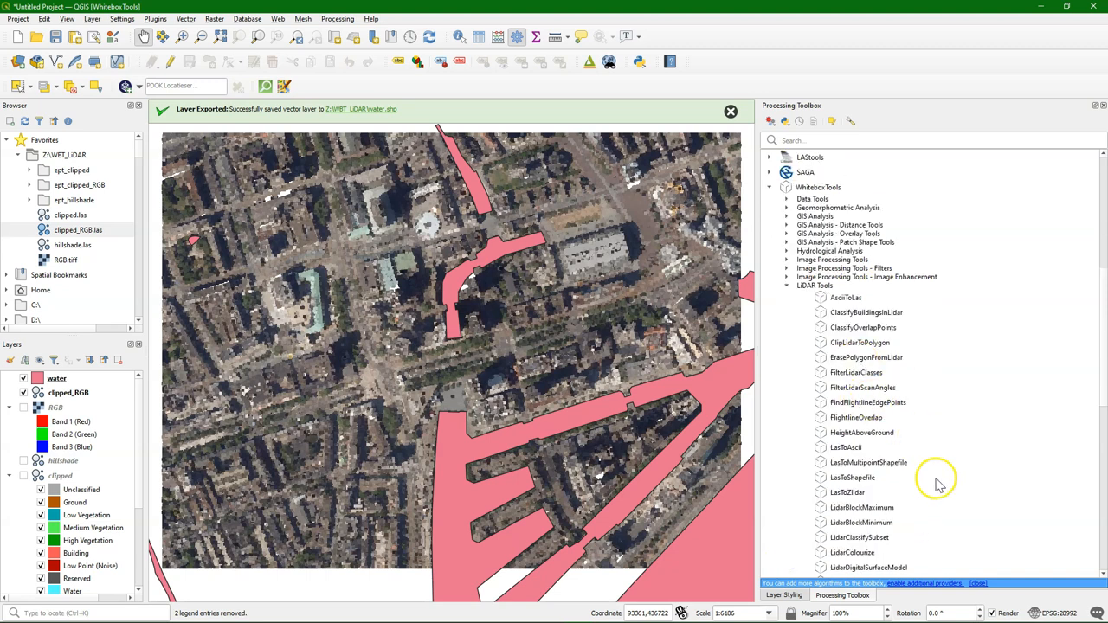
{"action": "left_click", "coordinate": [865, 357]}
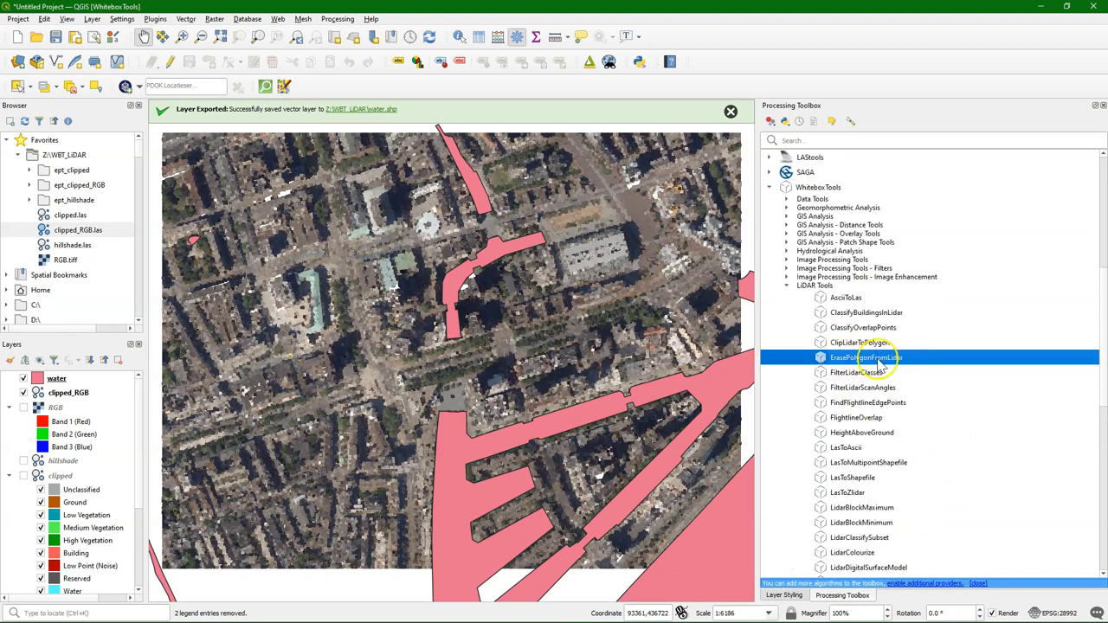
{"action": "double_click", "coordinate": [865, 357]}
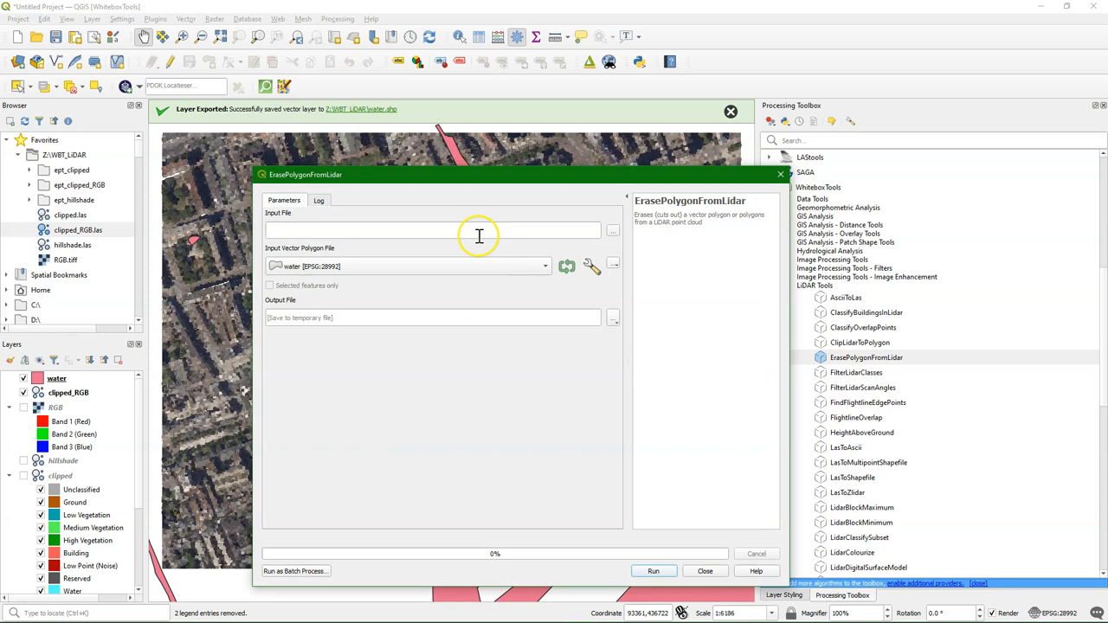
{"action": "left_click", "coordinate": [613, 230]}
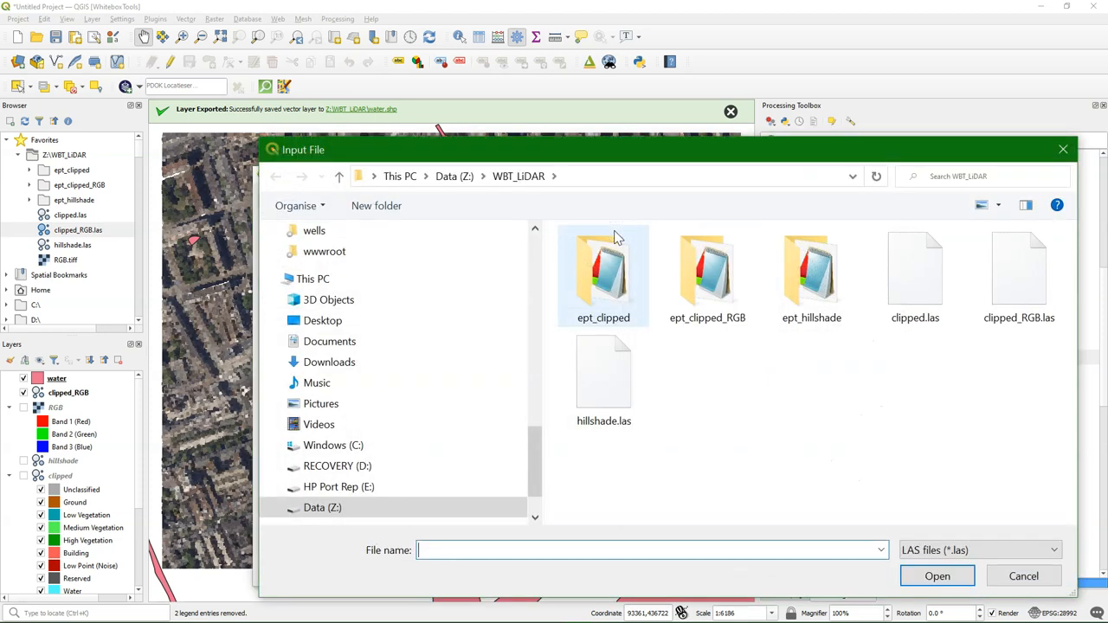
{"action": "left_click", "coordinate": [914, 275]}
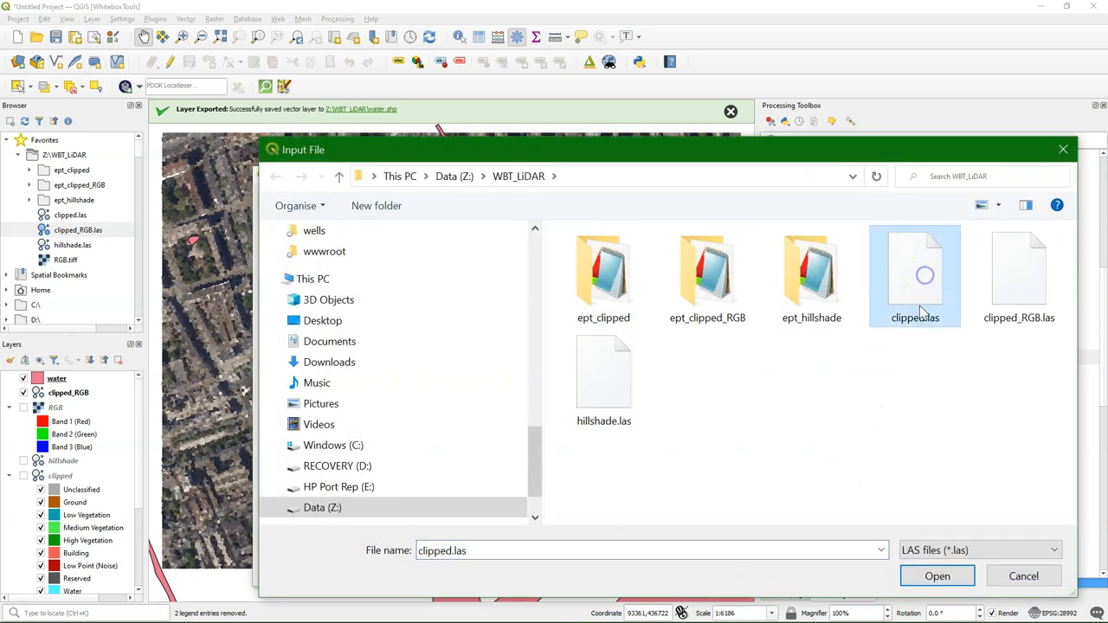
{"action": "left_click", "coordinate": [939, 574]}
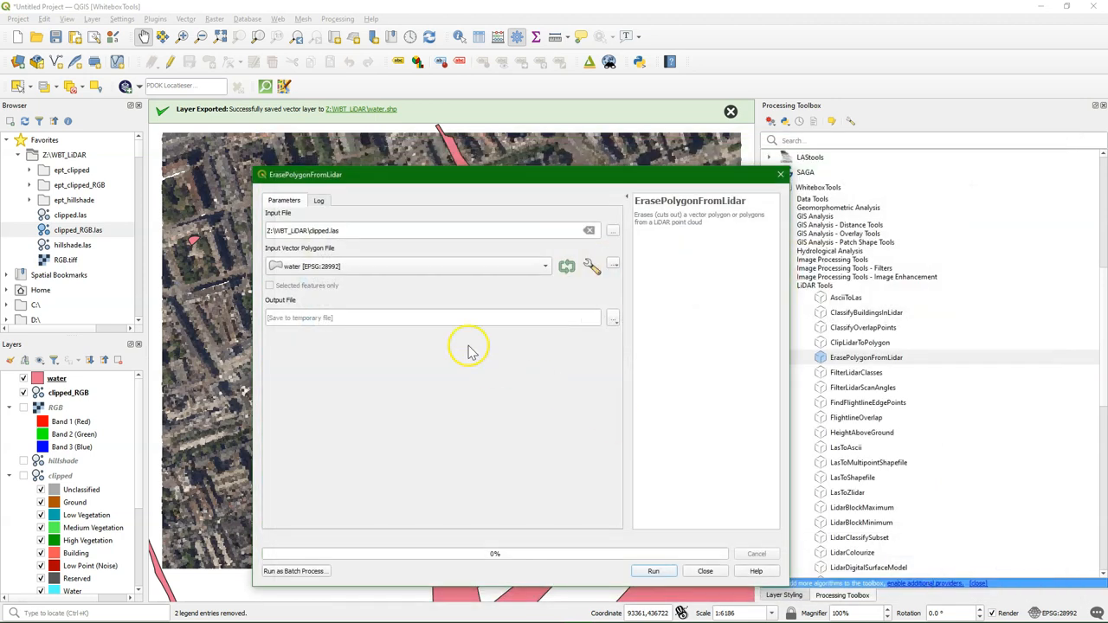
{"action": "mouse_move", "coordinate": [617, 326]}
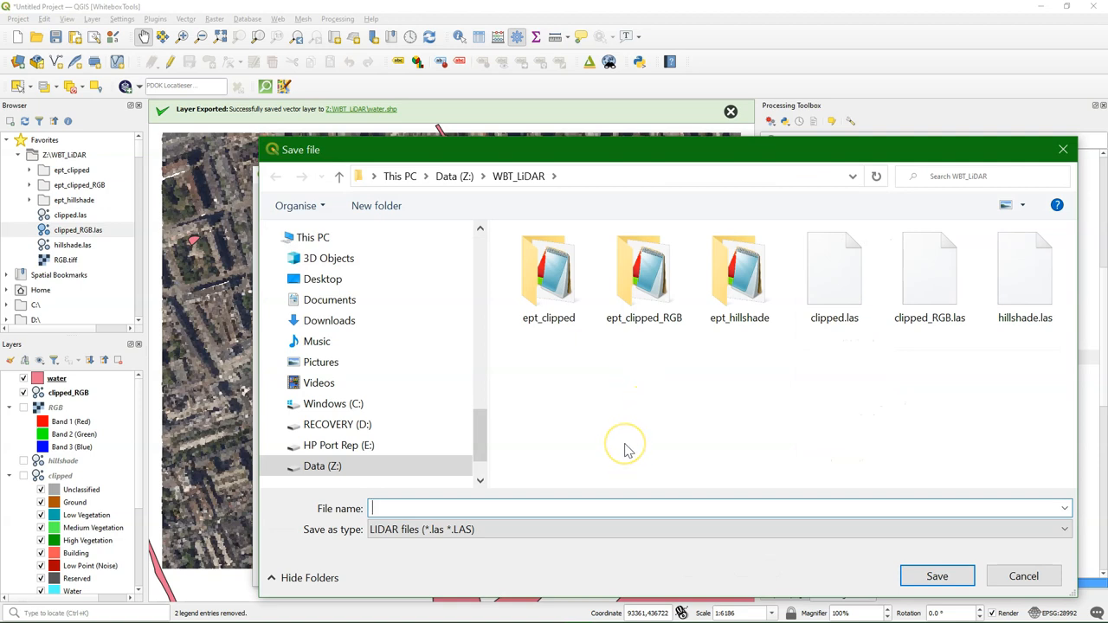
Step: Set the output to clipped_without_water.las and run the water erase on the point cloud
{"action": "type", "text": "clipped_"}
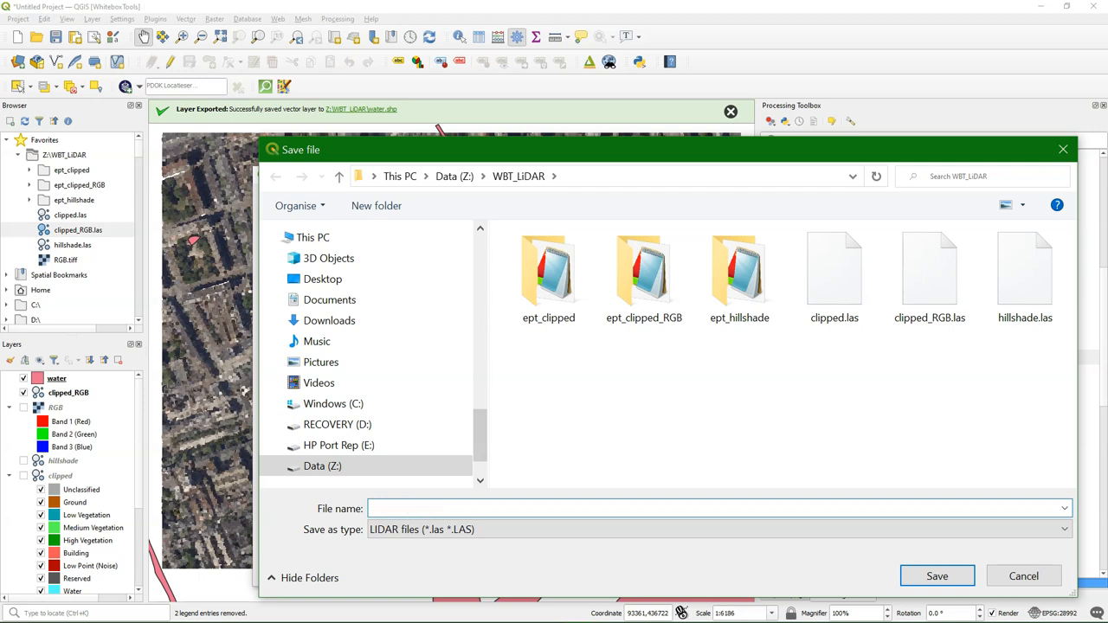
{"action": "type", "text": "clipped_without_wate"}
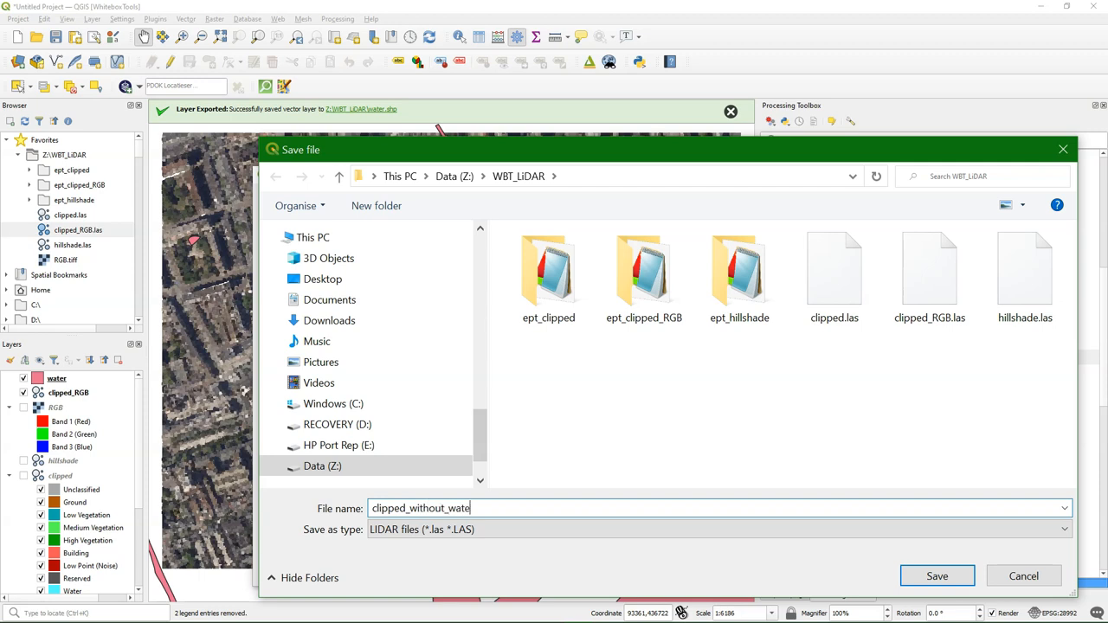
{"action": "left_click", "coordinate": [937, 575]}
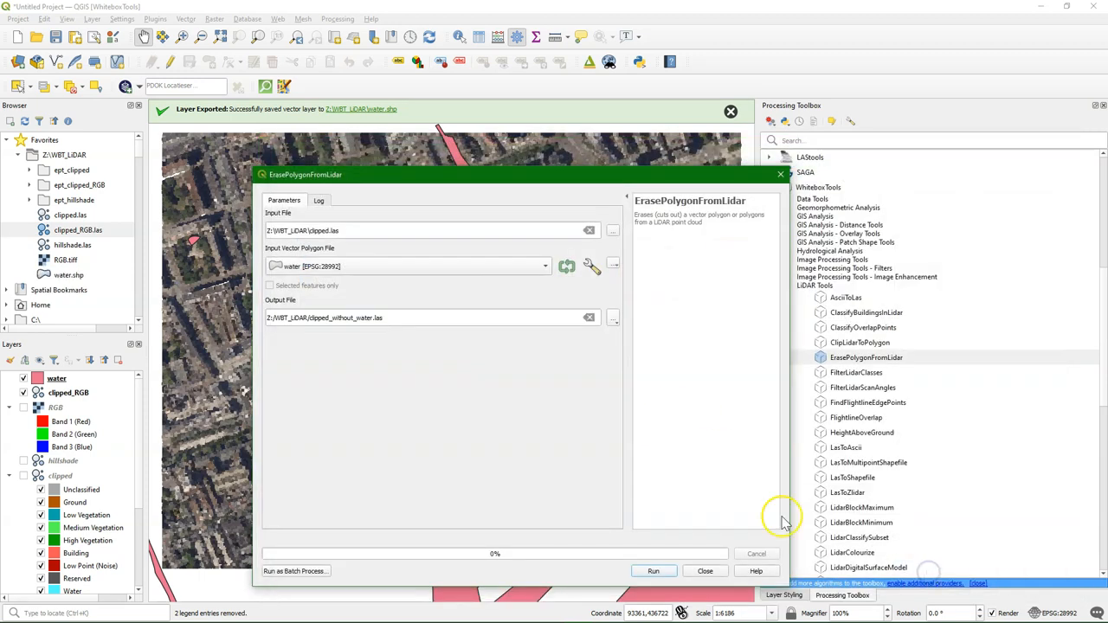
{"action": "left_click", "coordinate": [652, 572]}
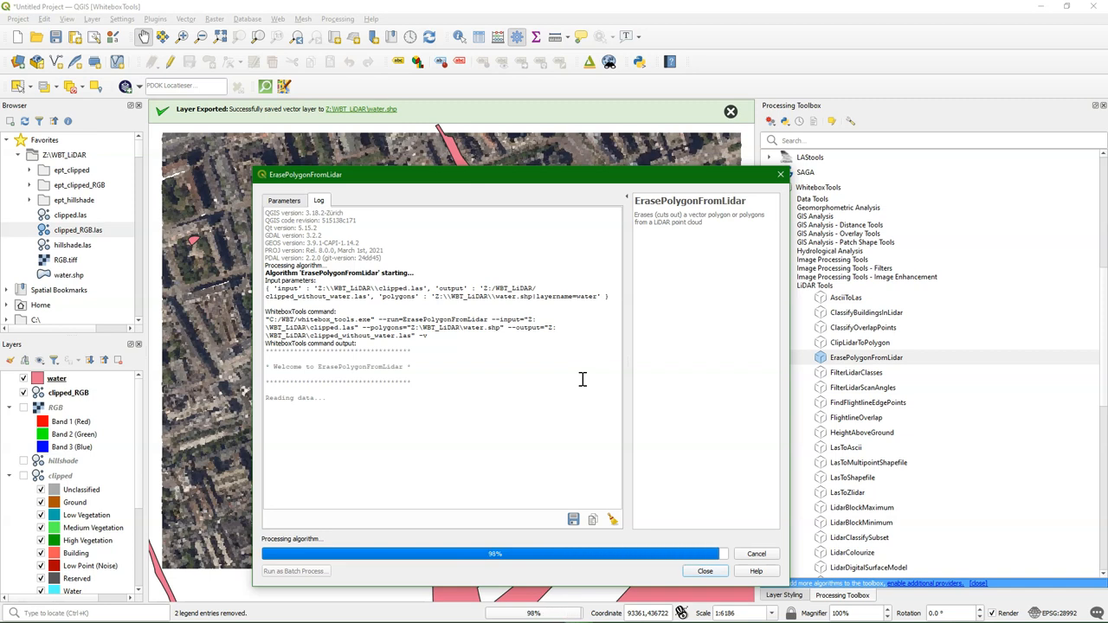
Step: Close the finished tool and hide the water and clipped_RGB layers to view clipped_without_water alone
{"action": "left_click", "coordinate": [705, 571]}
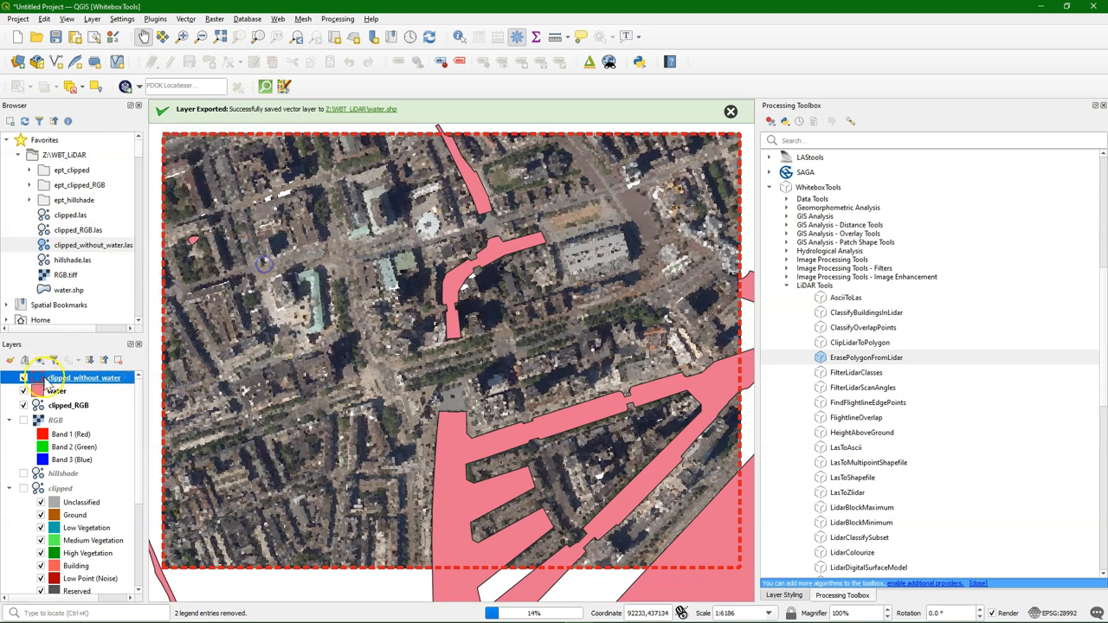
{"action": "left_click", "coordinate": [24, 391]}
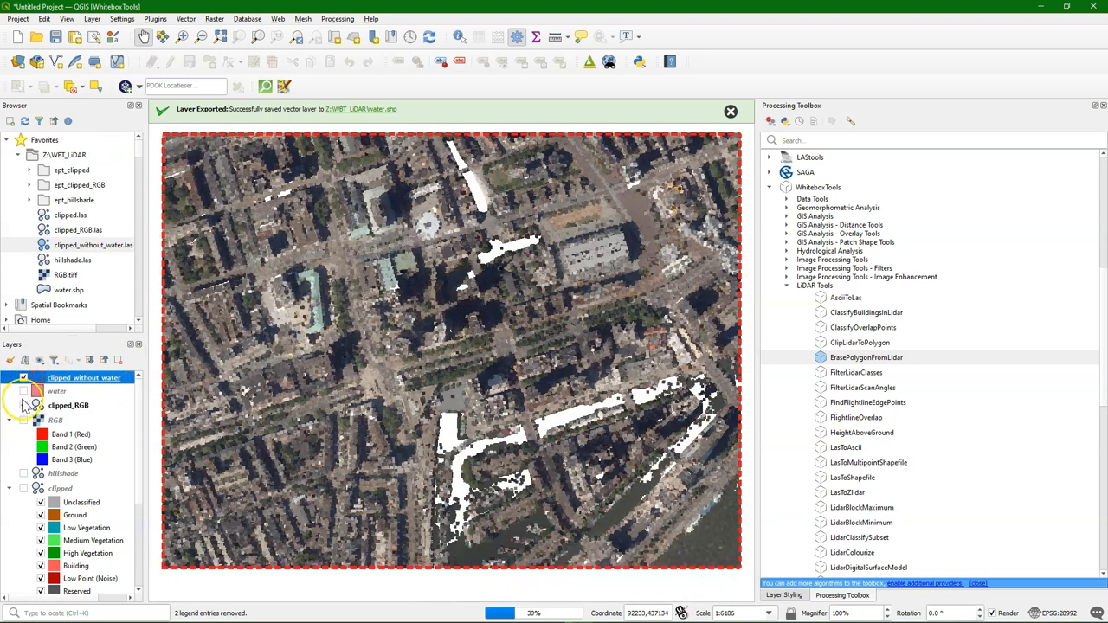
{"action": "left_click", "coordinate": [24, 406]}
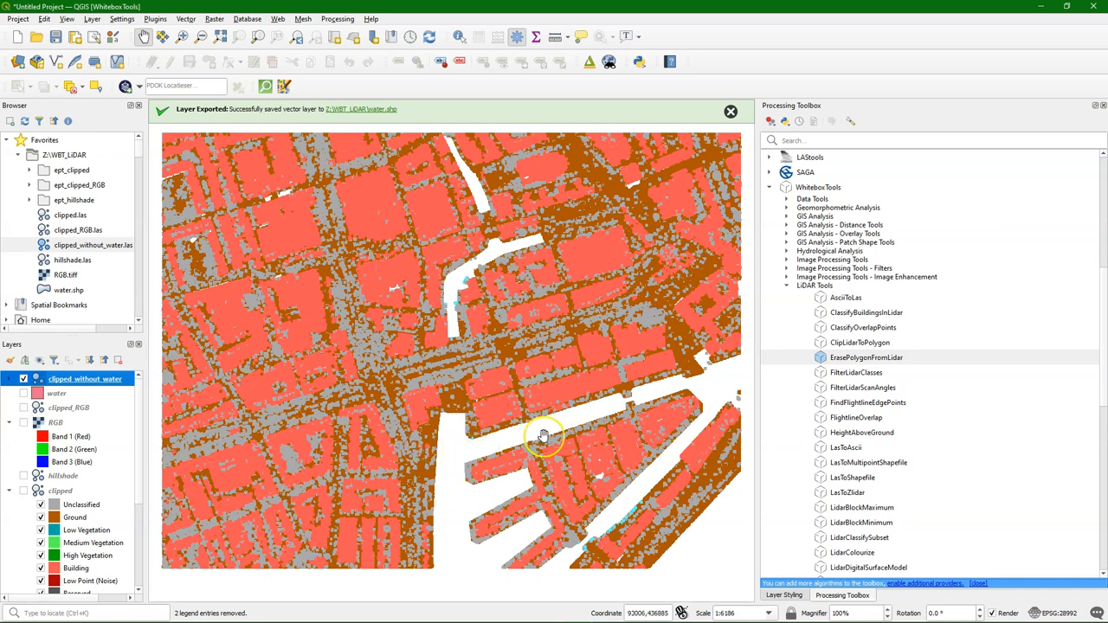
{"action": "mouse_move", "coordinate": [450, 440]}
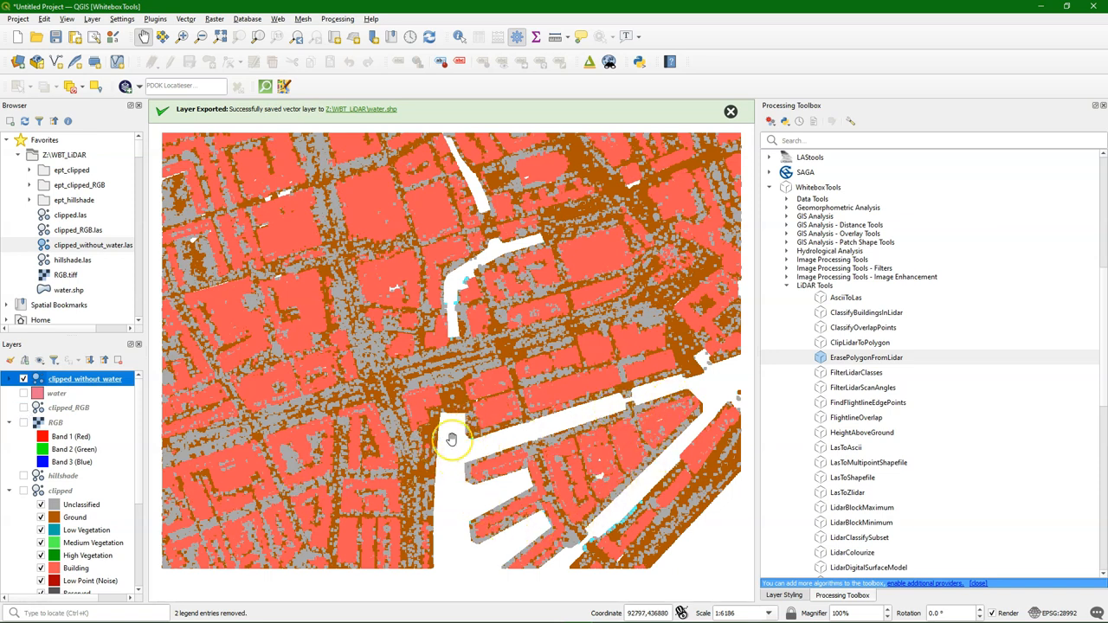
{"action": "mouse_move", "coordinate": [450, 439]}
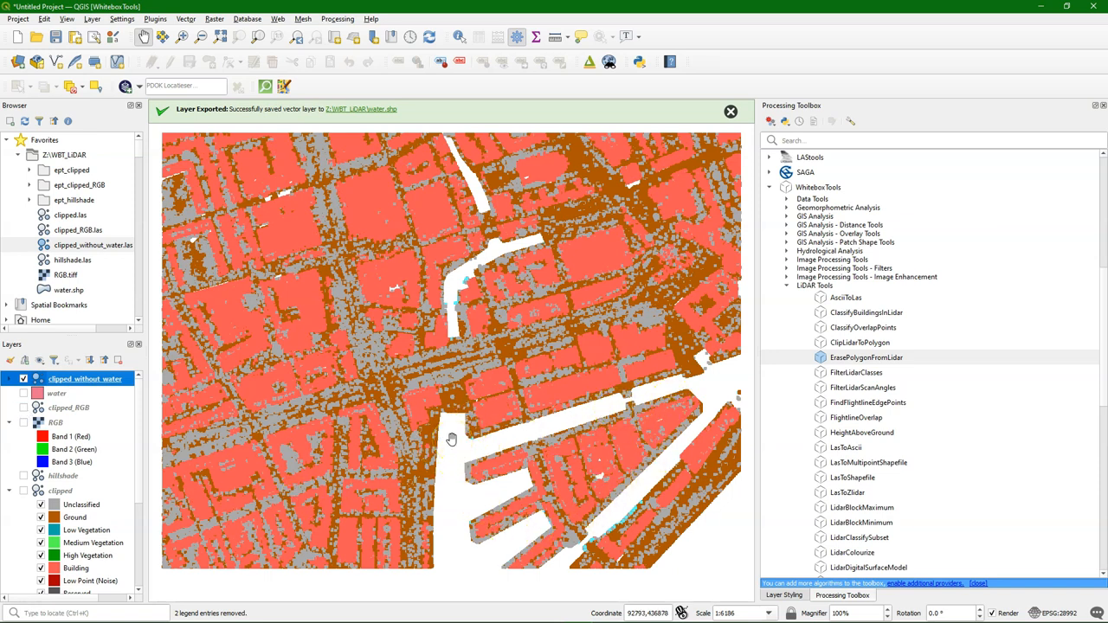
{"action": "mouse_move", "coordinate": [900, 390]}
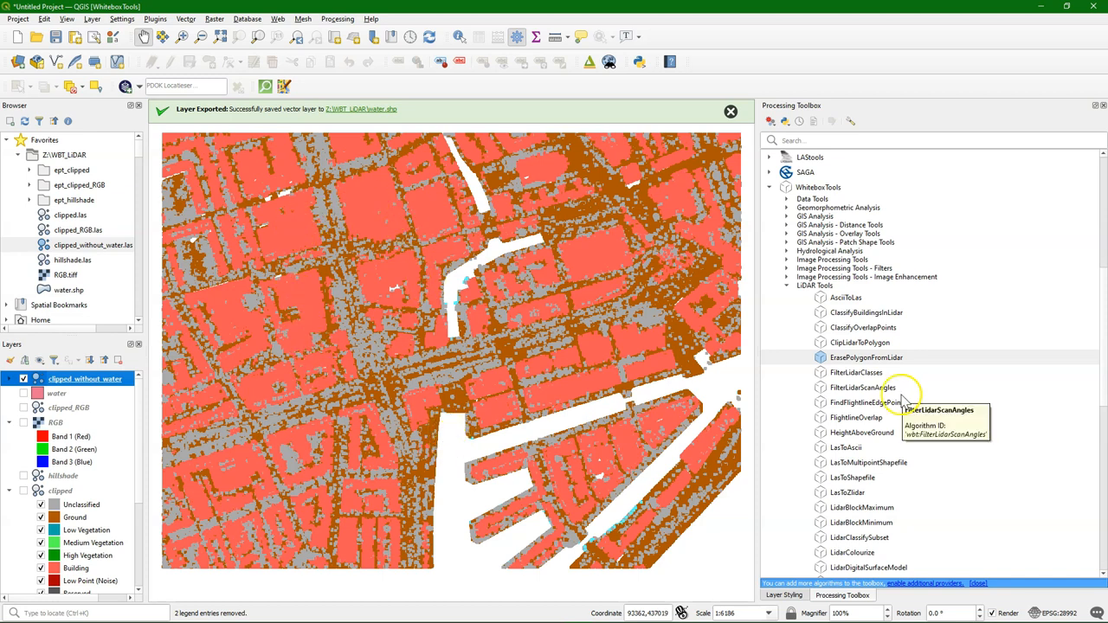
Step: Open the WhiteboxTools ClassifyBuildingsInLidar tool
{"action": "left_click", "coordinate": [866, 311]}
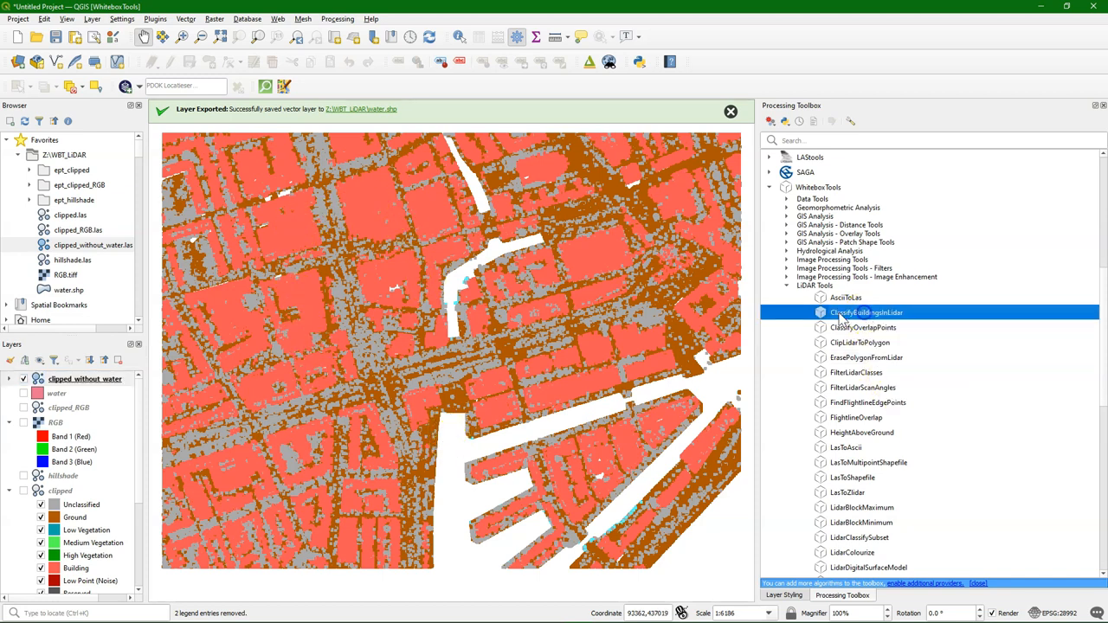
{"action": "double_click", "coordinate": [866, 311]}
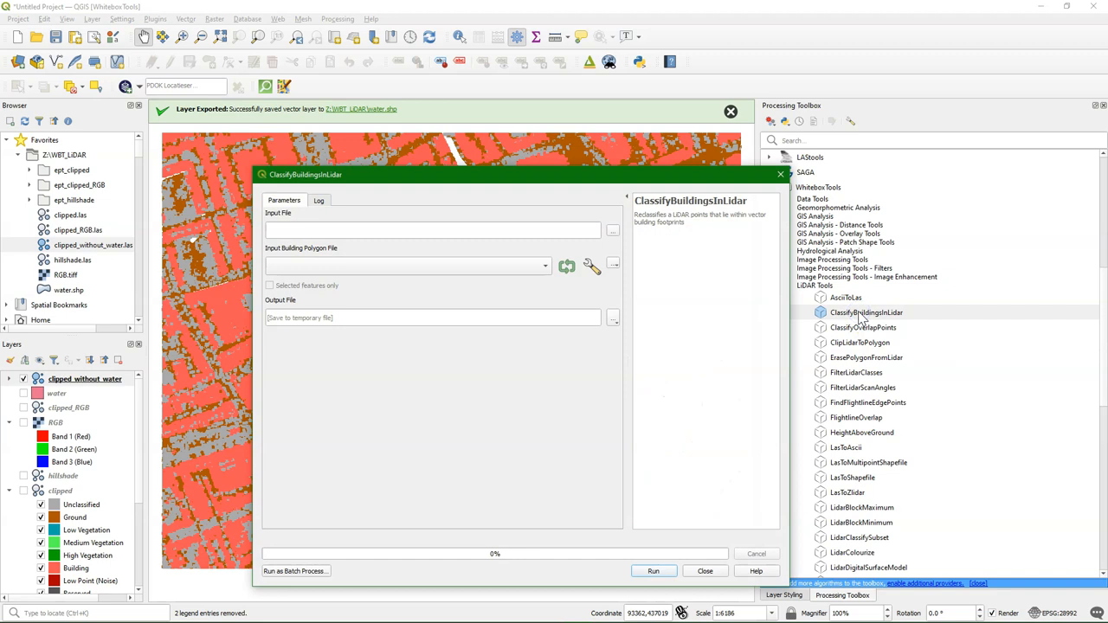
{"action": "mouse_move", "coordinate": [741, 204]}
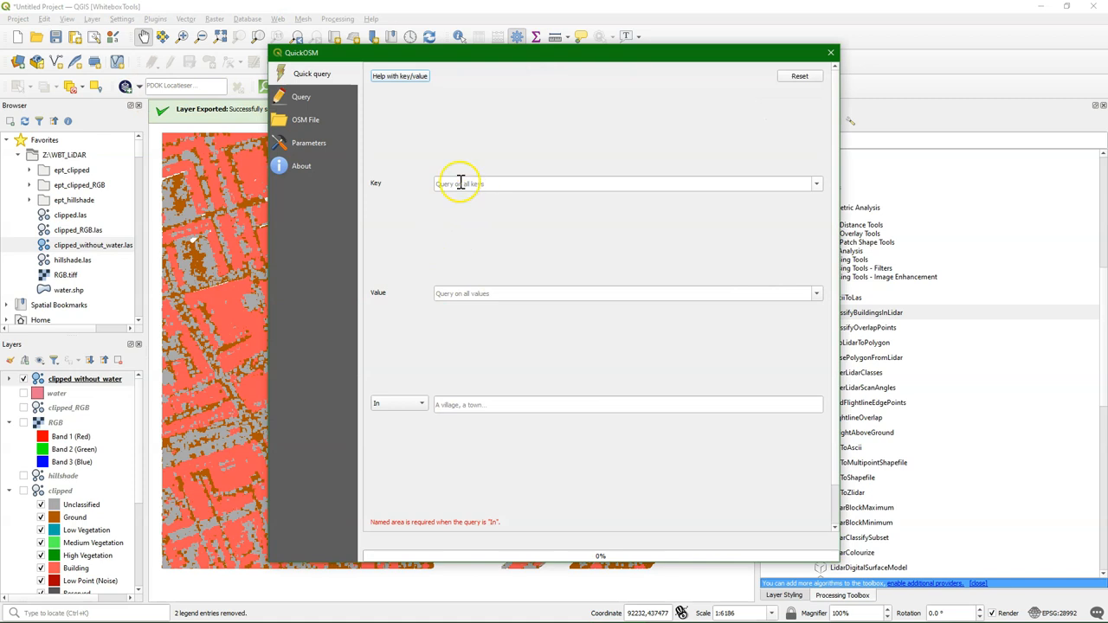
Step: Run a QuickOSM building query over the clipped layer extent, keeping only multipolygons
{"action": "type", "text": "building"}
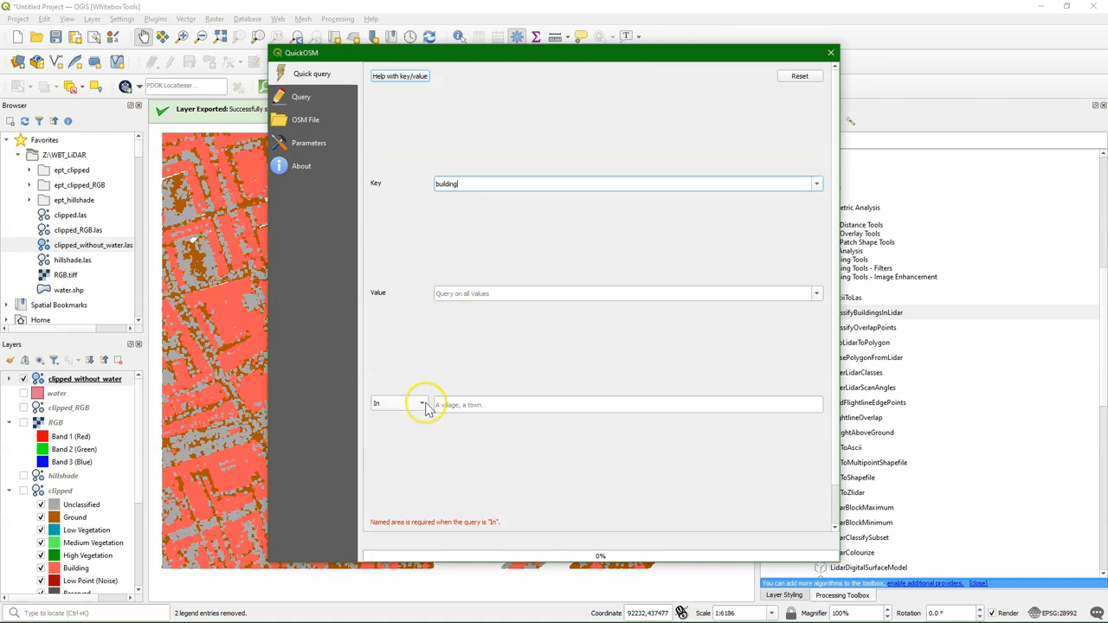
{"action": "left_click", "coordinate": [398, 403]}
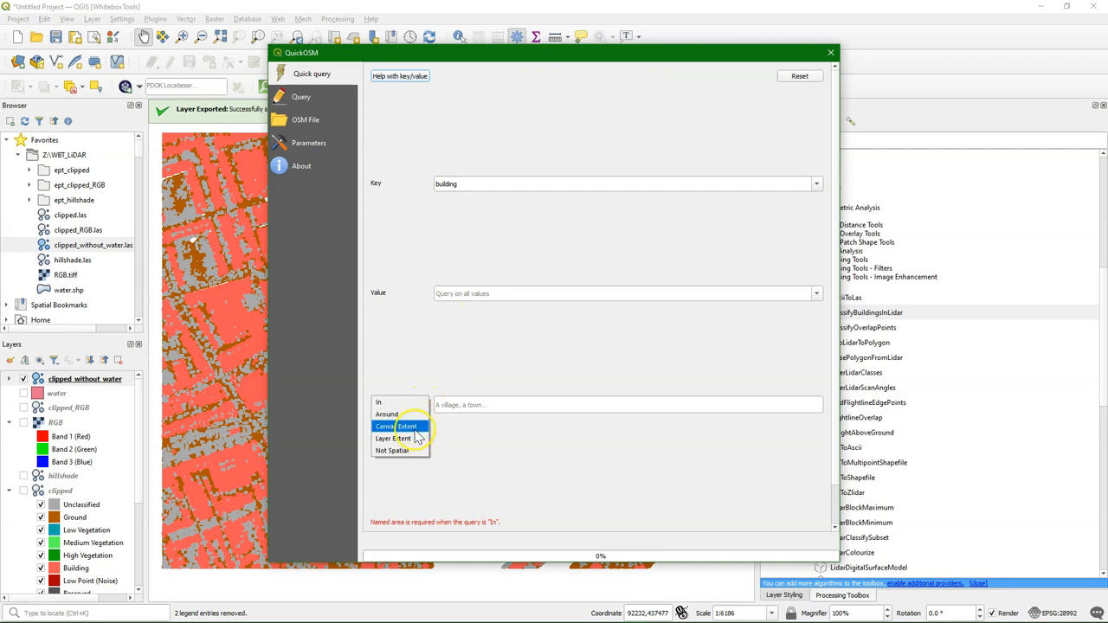
{"action": "left_click", "coordinate": [395, 438]}
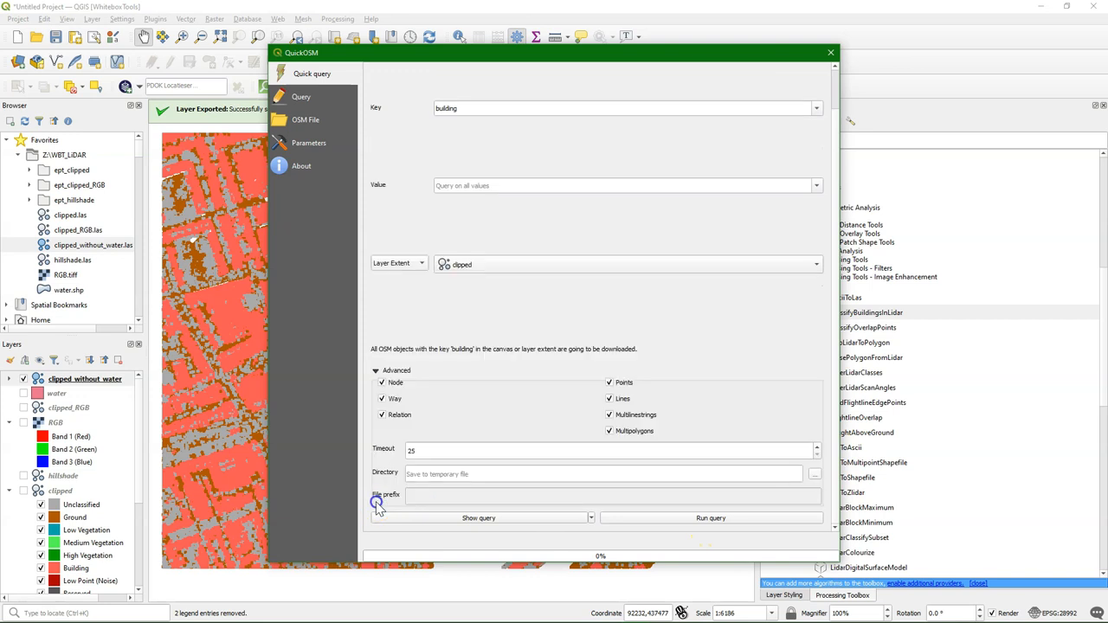
{"action": "mouse_move", "coordinate": [609, 384]}
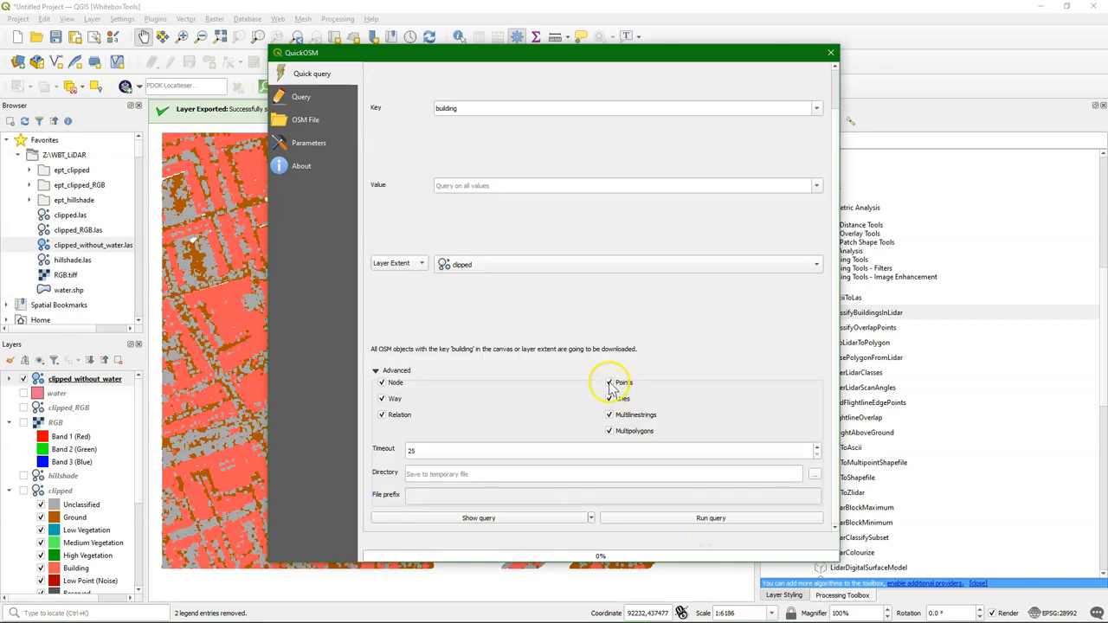
{"action": "left_click", "coordinate": [610, 383]}
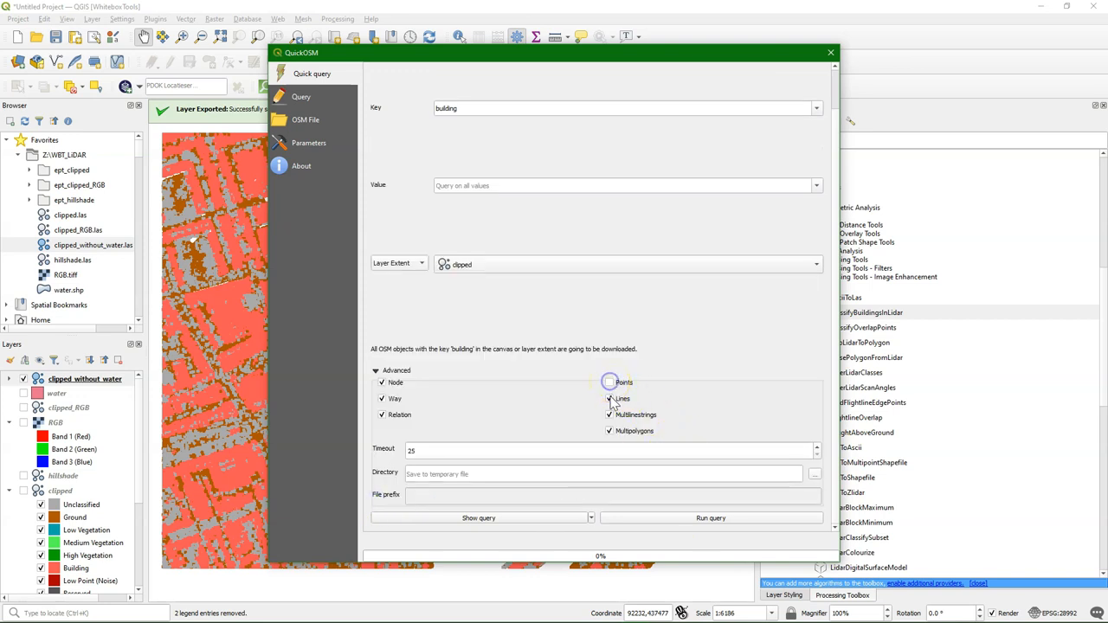
{"action": "left_click", "coordinate": [610, 398]}
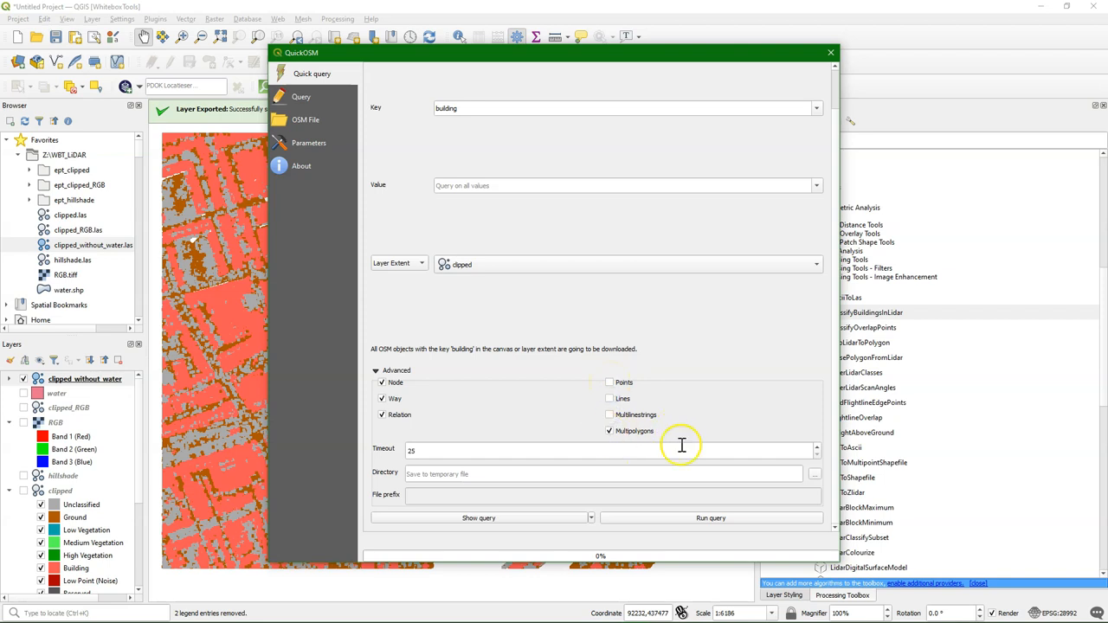
{"action": "left_click", "coordinate": [710, 517]}
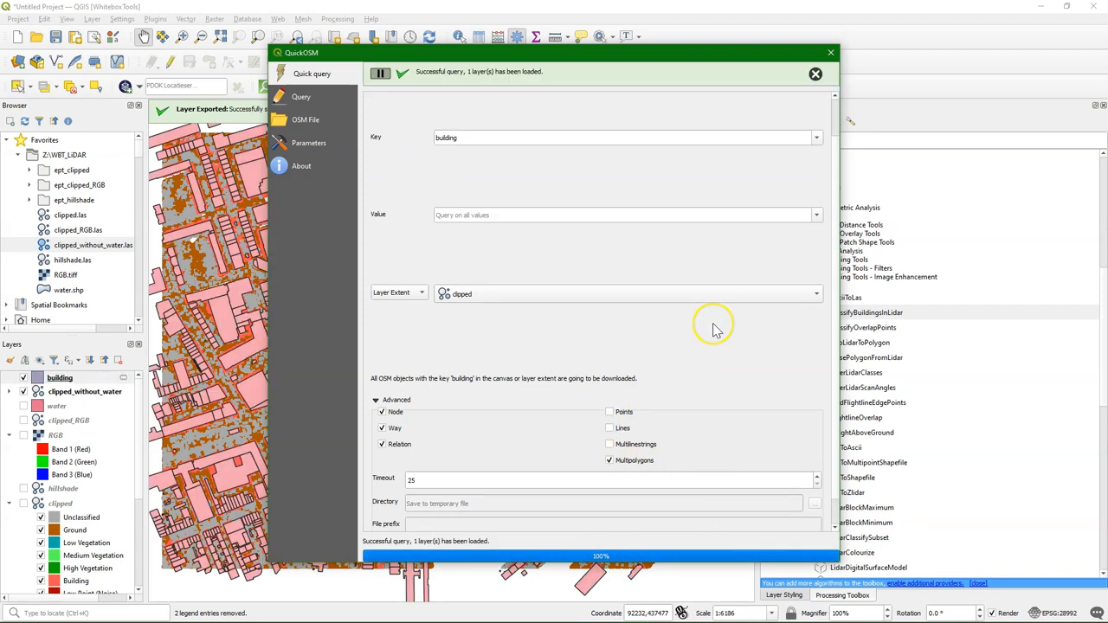
{"action": "left_click", "coordinate": [831, 52]}
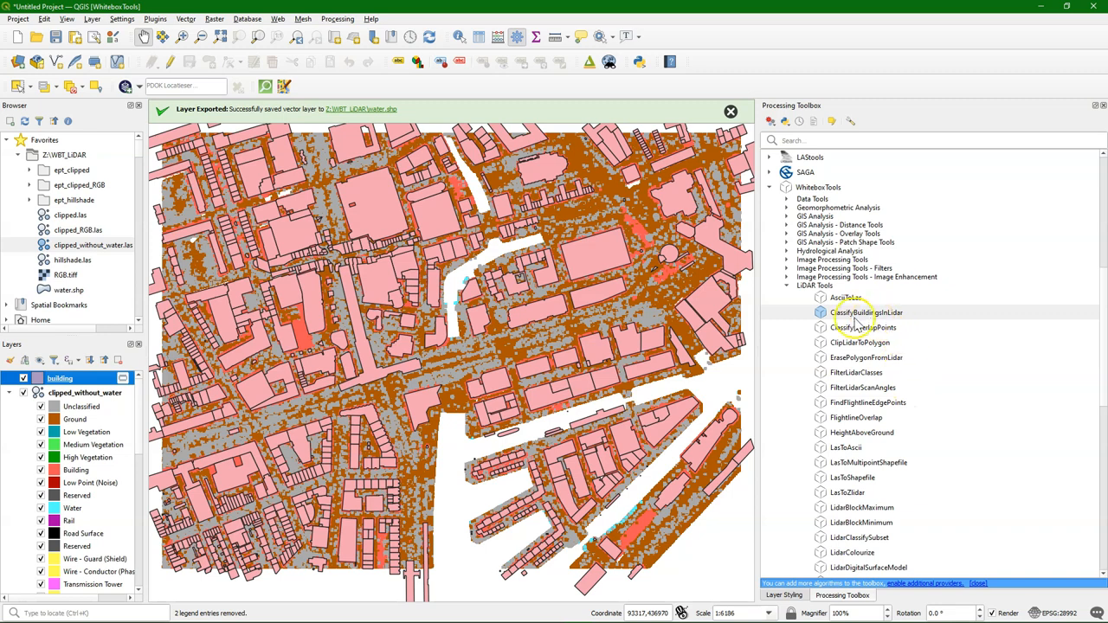
{"action": "mouse_move", "coordinate": [855, 312]}
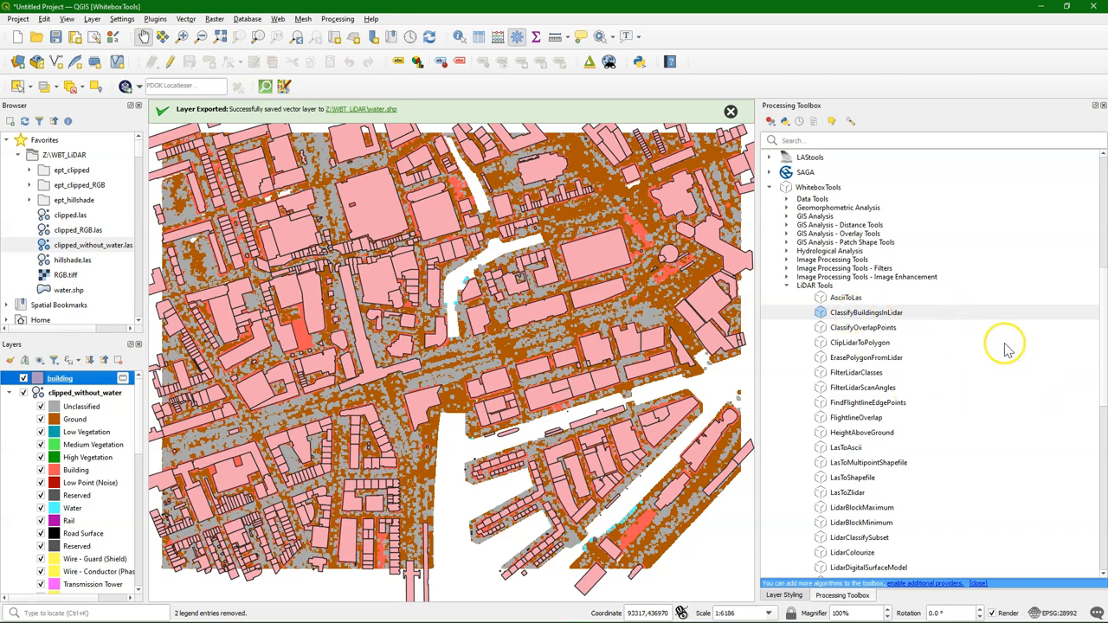
{"action": "left_click", "coordinate": [865, 312]}
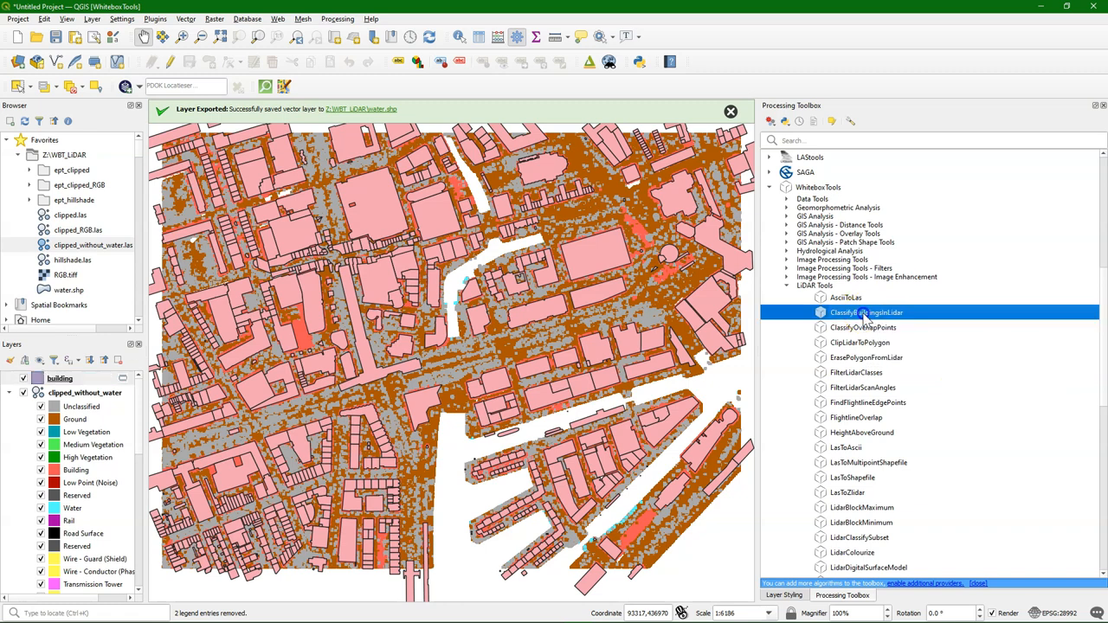
{"action": "double_click", "coordinate": [866, 311]}
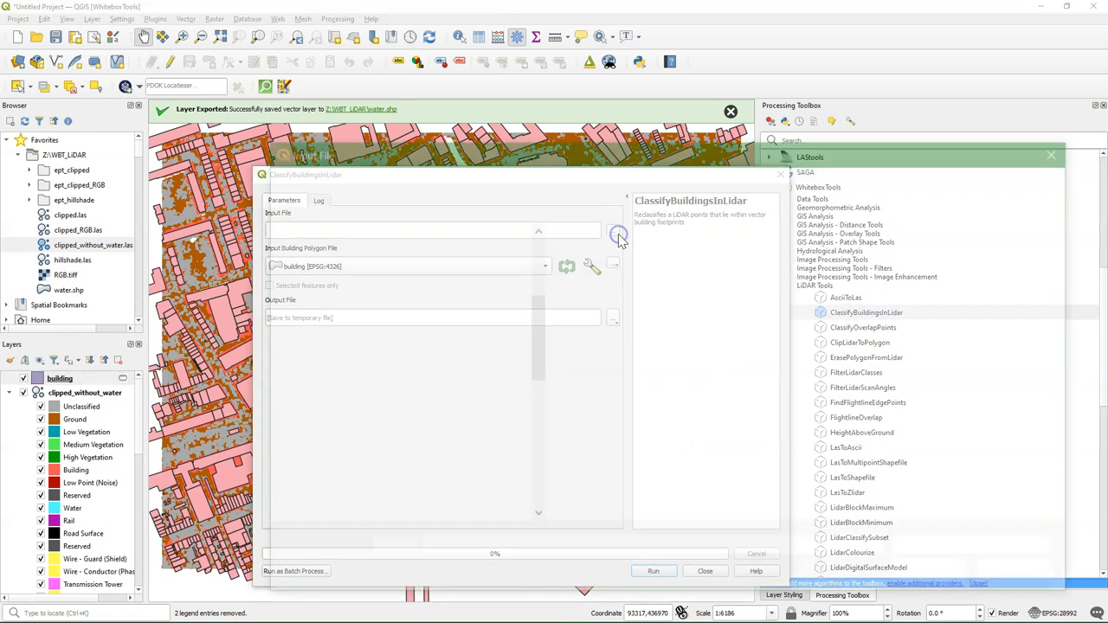
{"action": "left_click", "coordinate": [617, 232]}
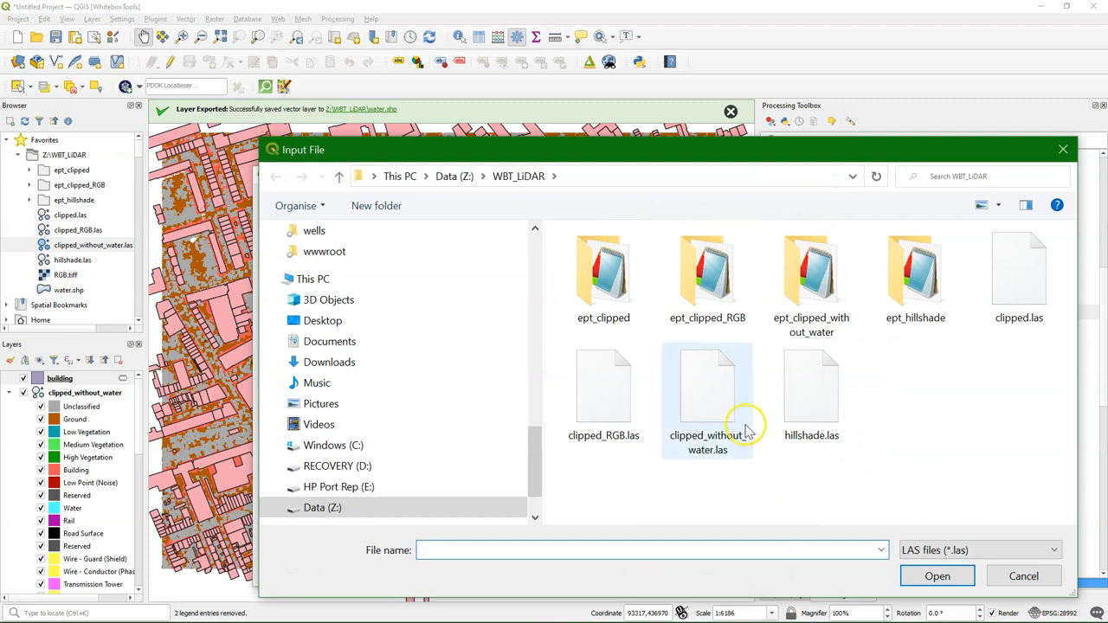
{"action": "left_click", "coordinate": [707, 398]}
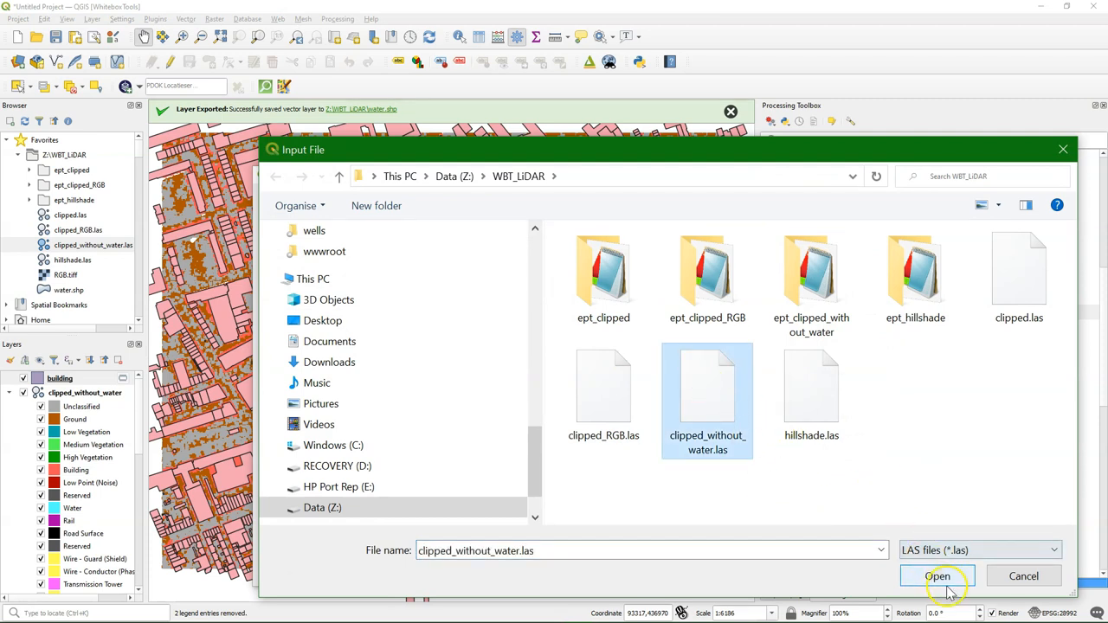
{"action": "left_click", "coordinate": [938, 575]}
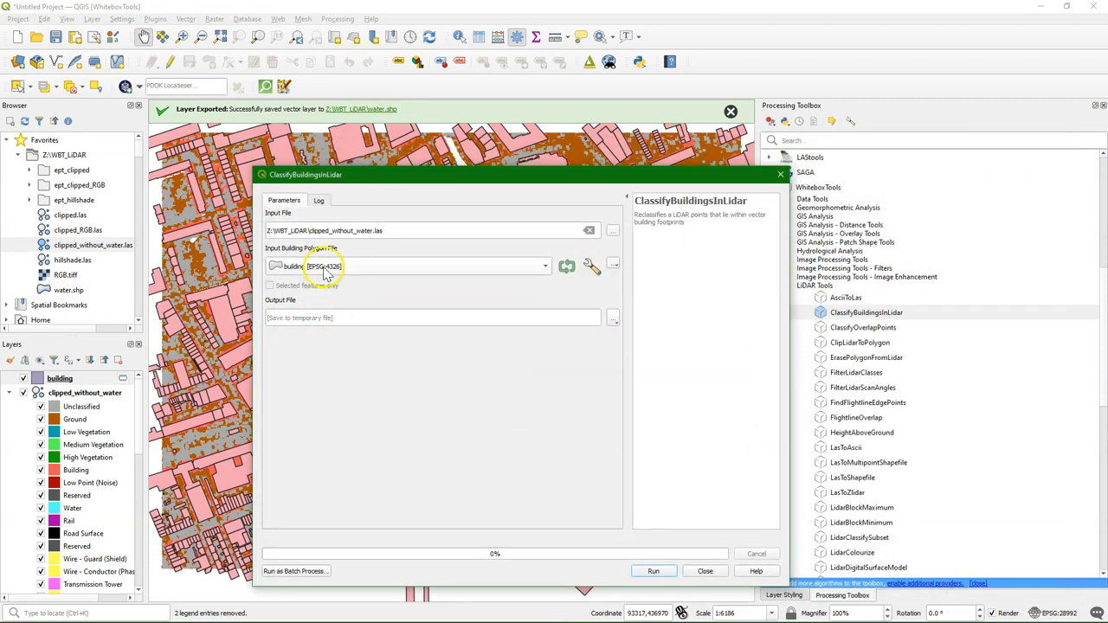
{"action": "left_click", "coordinate": [704, 571]}
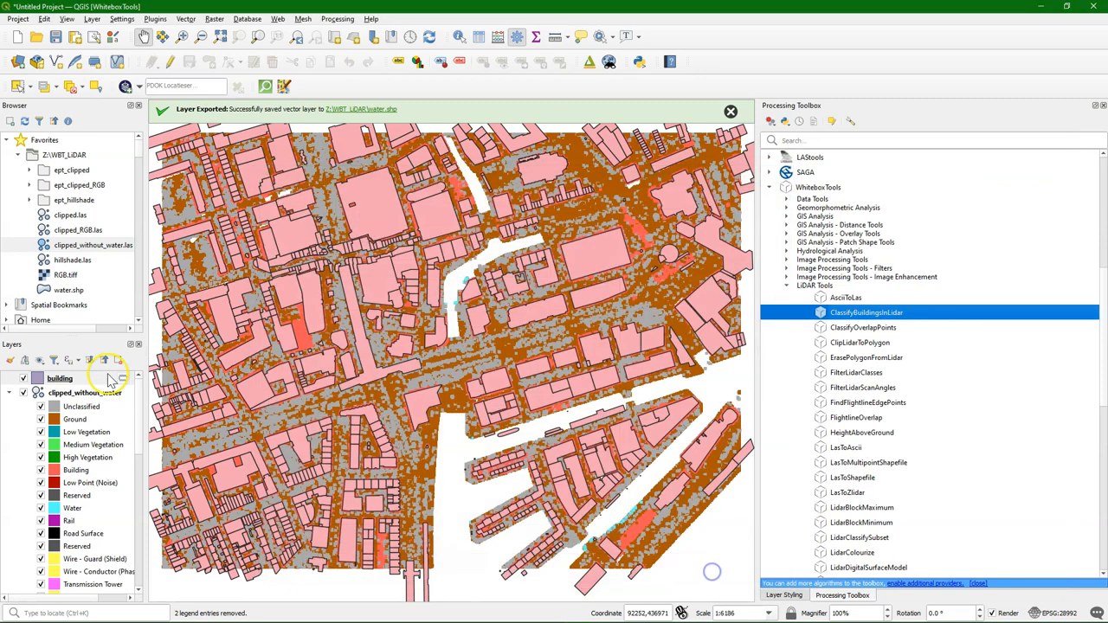
Step: Export the OSM building layer as buildings.shp in WBT_LiDAR and remove the temporary layer
{"action": "right_click", "coordinate": [59, 377]}
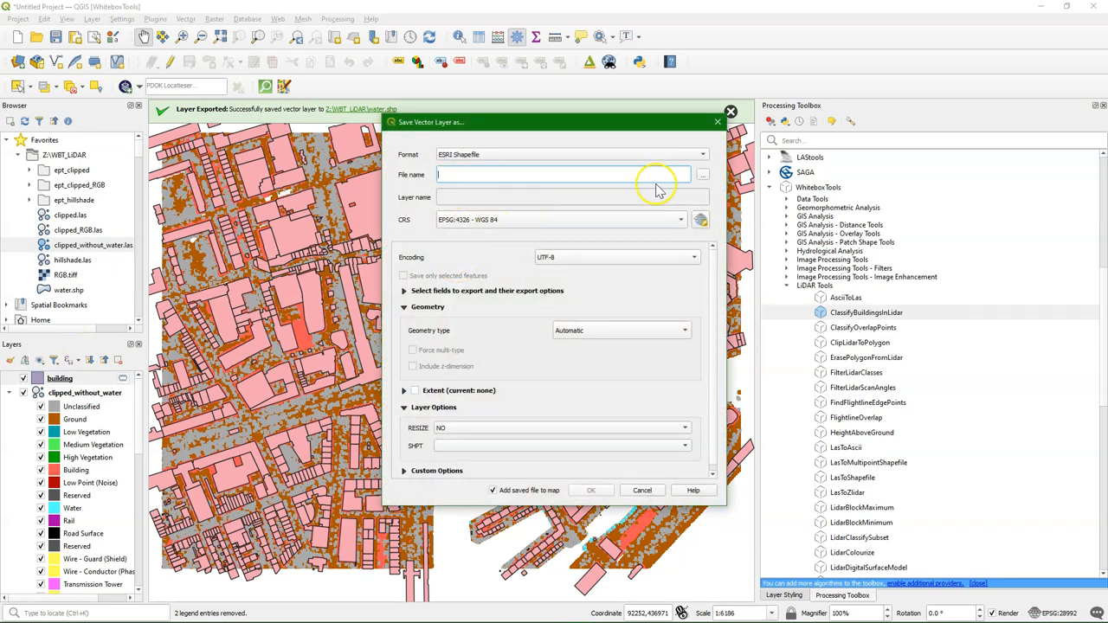
{"action": "left_click", "coordinate": [703, 173]}
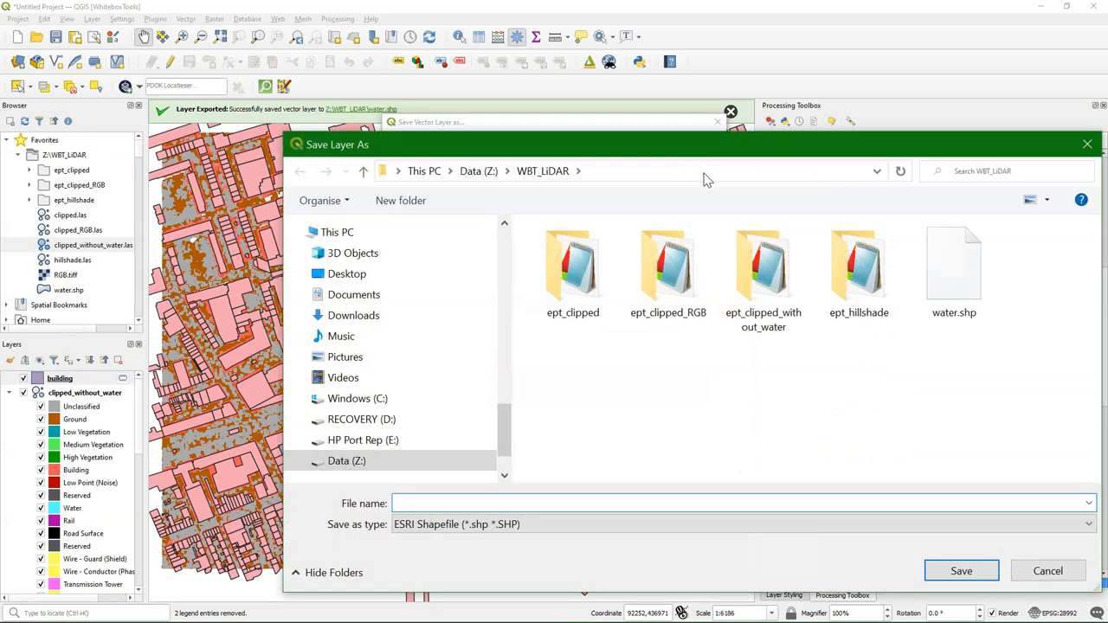
{"action": "type", "text": "buildings.shp"}
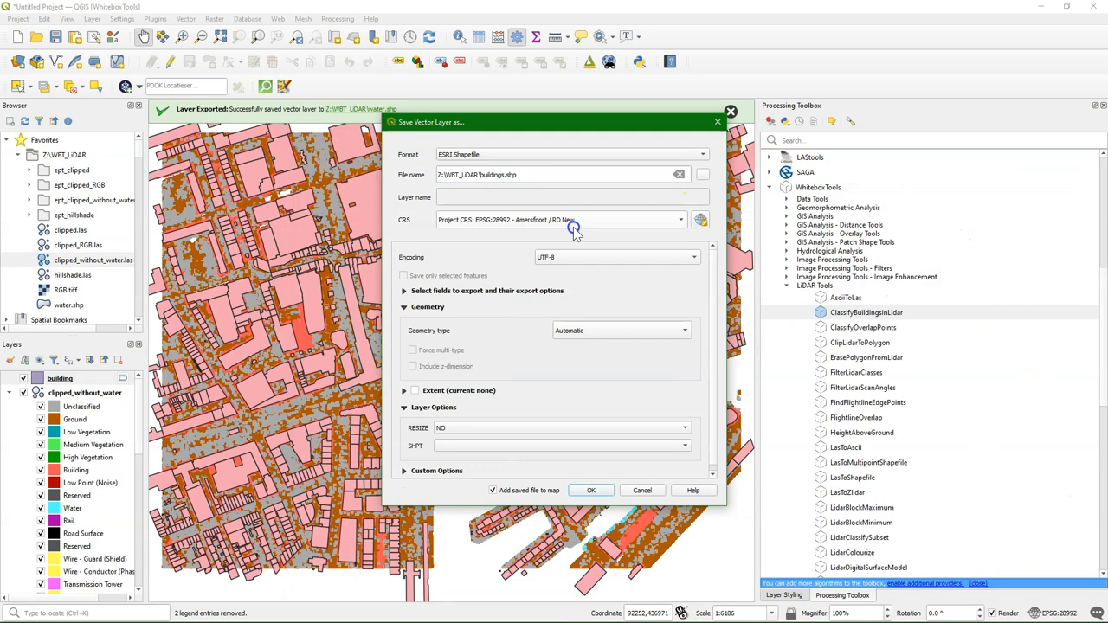
{"action": "left_click", "coordinate": [590, 490]}
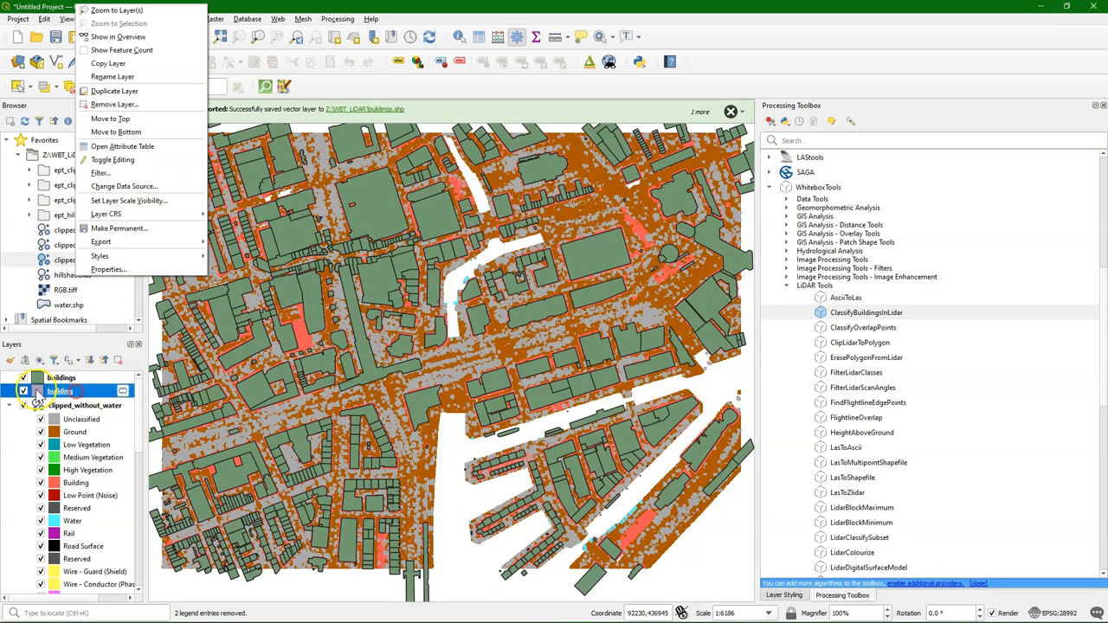
{"action": "left_click", "coordinate": [114, 104]}
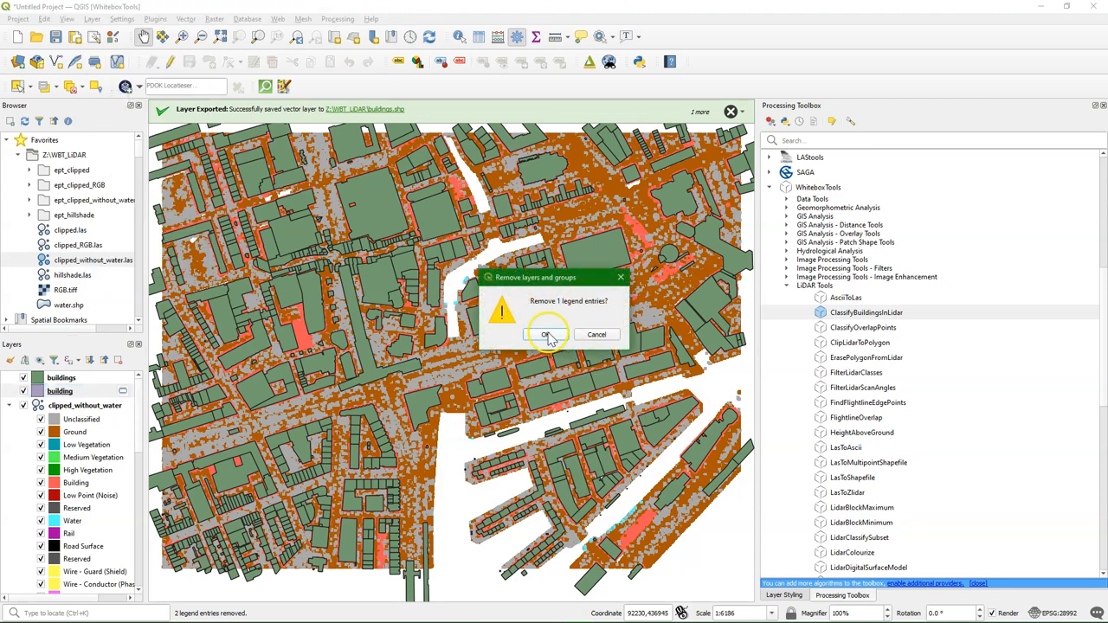
Step: Run ClassifyBuildingsInLidar on clipped_without_water.las with the buildings footprints, saving to buildings.las
{"action": "left_click", "coordinate": [545, 335]}
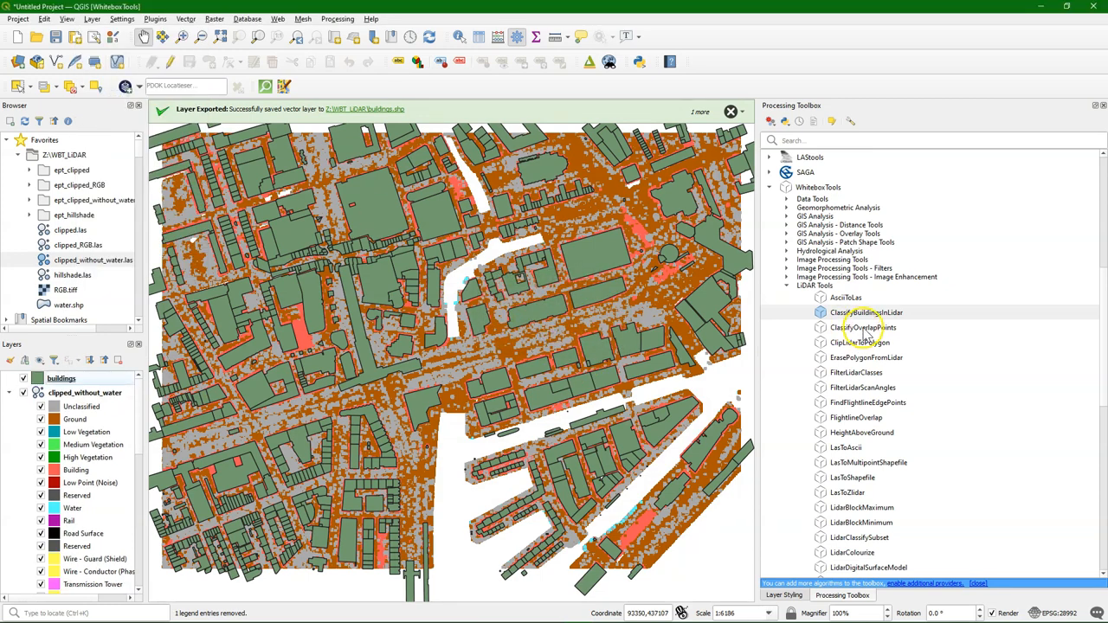
{"action": "double_click", "coordinate": [866, 312]}
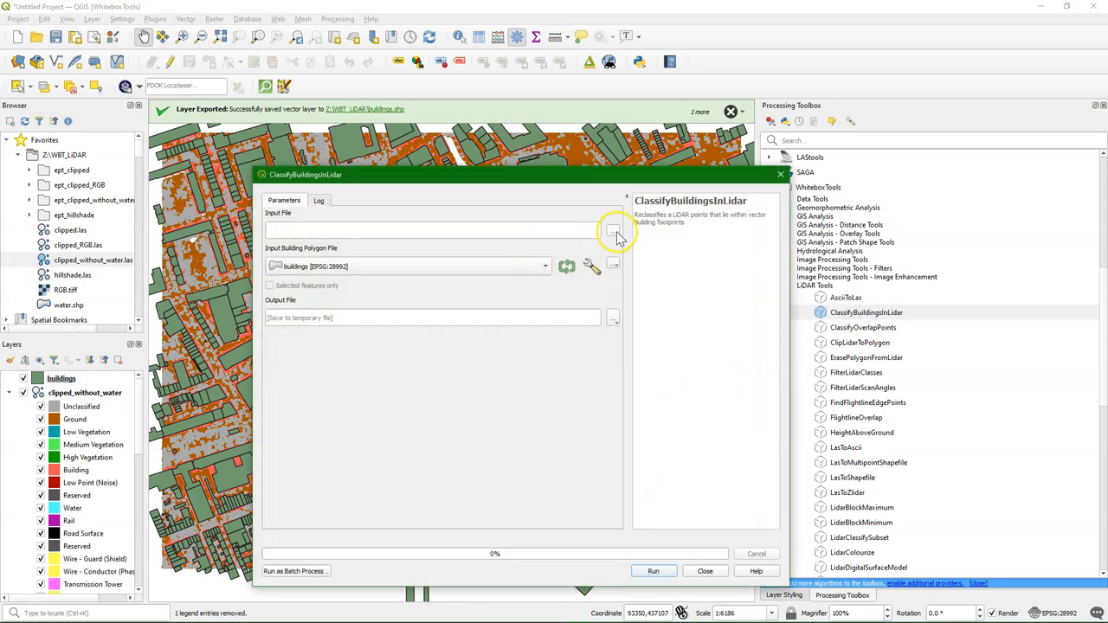
{"action": "left_click", "coordinate": [613, 228]}
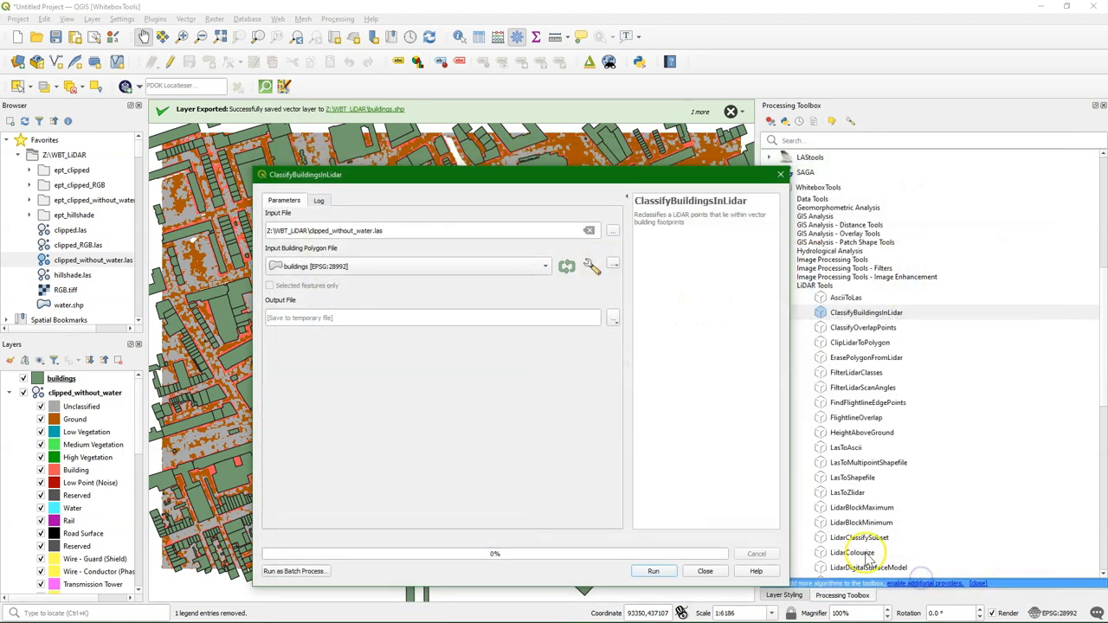
{"action": "left_click", "coordinate": [613, 319]}
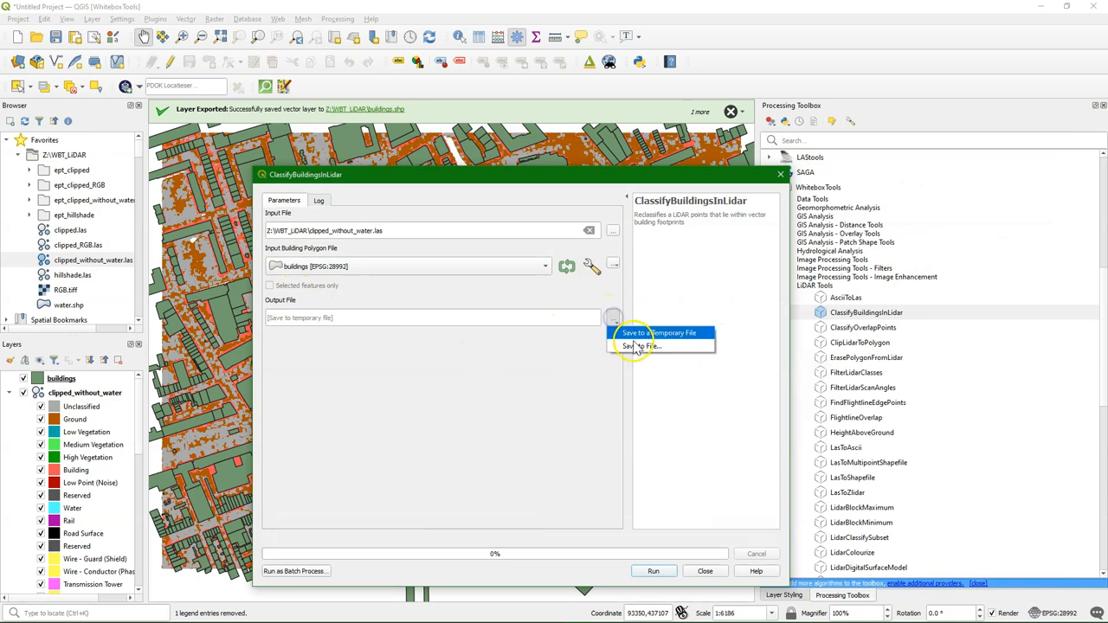
{"action": "left_click", "coordinate": [641, 347]}
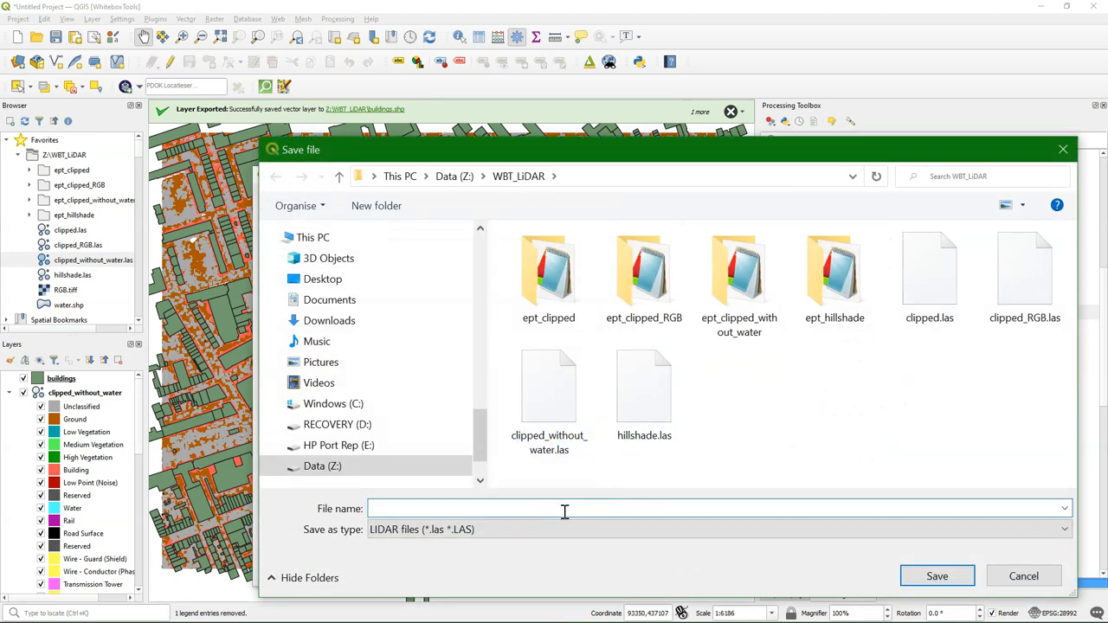
{"action": "type", "text": "buildings.las"}
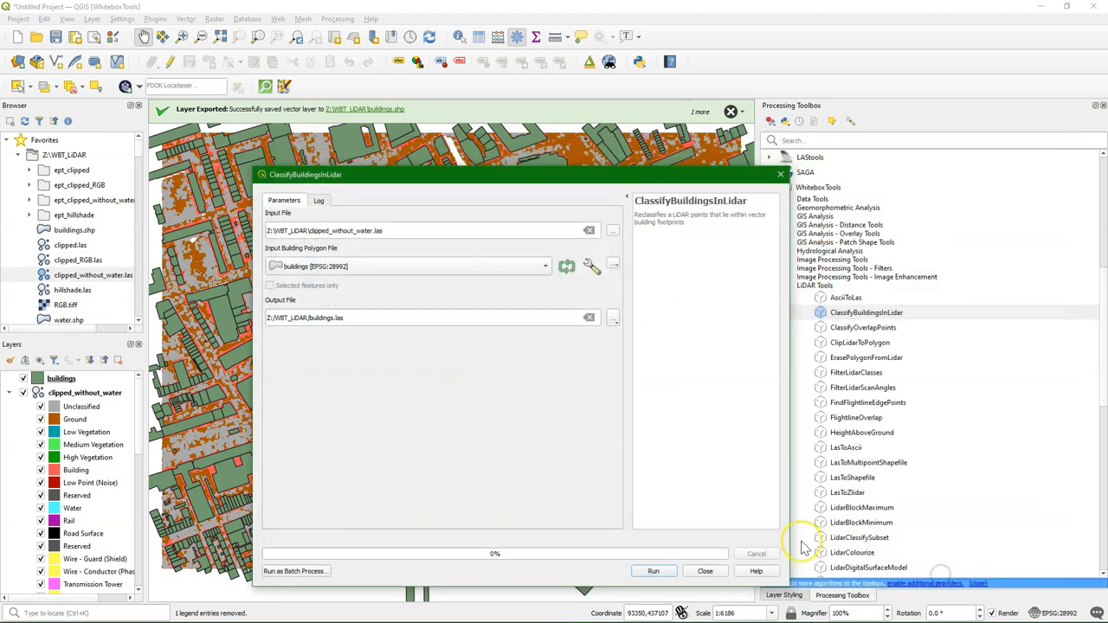
{"action": "left_click", "coordinate": [653, 571]}
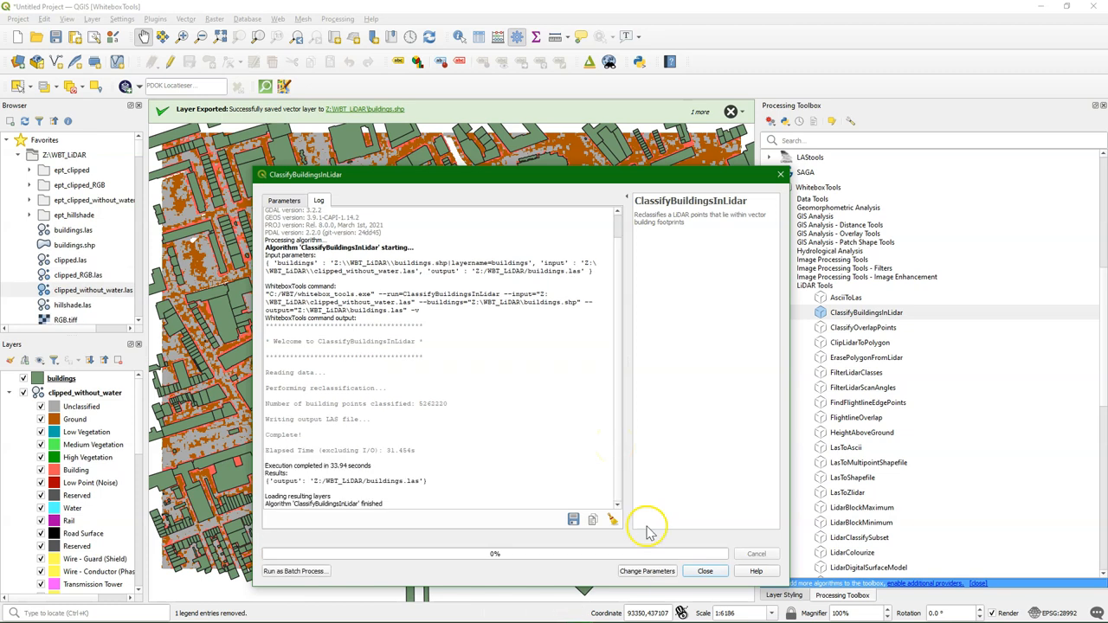
Step: Close the tool and show the buildings.las point cloud with the buildings footprint polygons hidden
{"action": "left_click", "coordinate": [705, 571]}
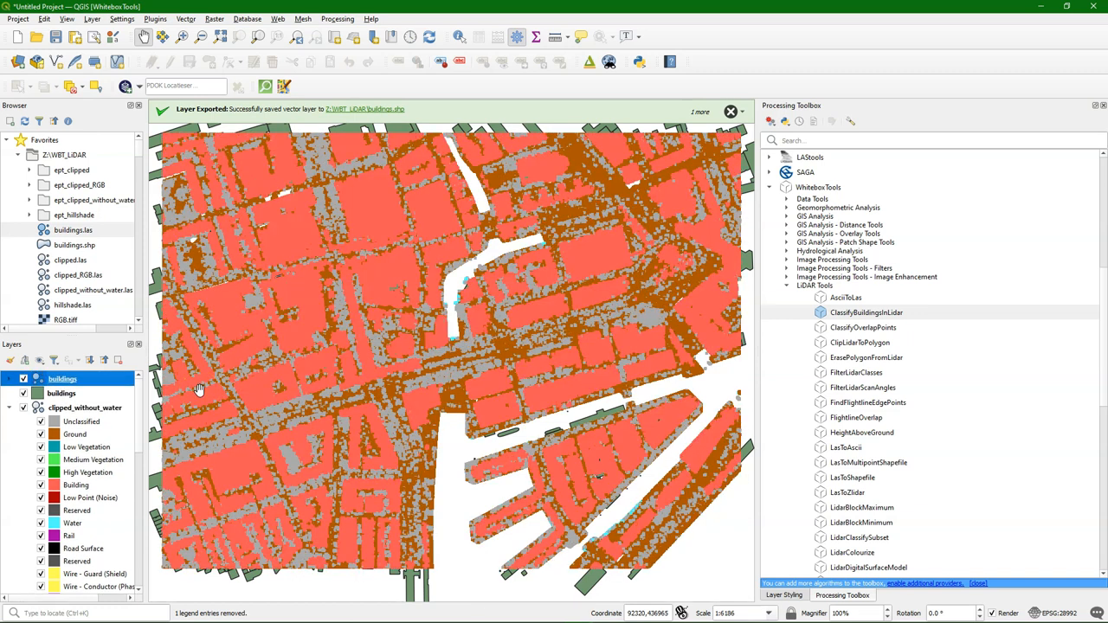
{"action": "left_click", "coordinate": [24, 408]}
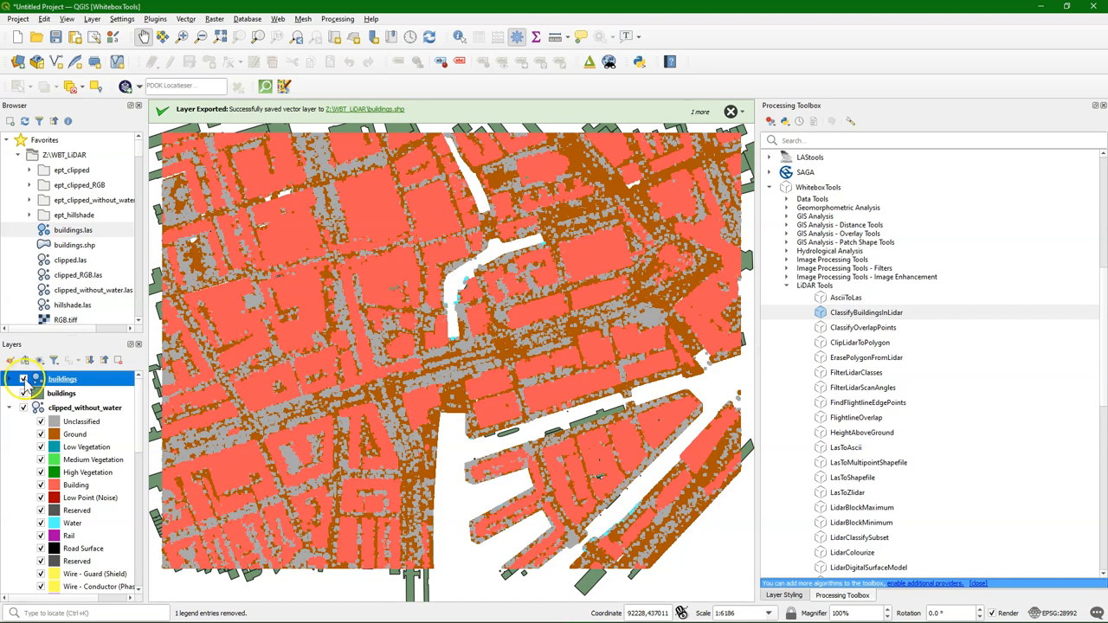
{"action": "left_click", "coordinate": [25, 377]}
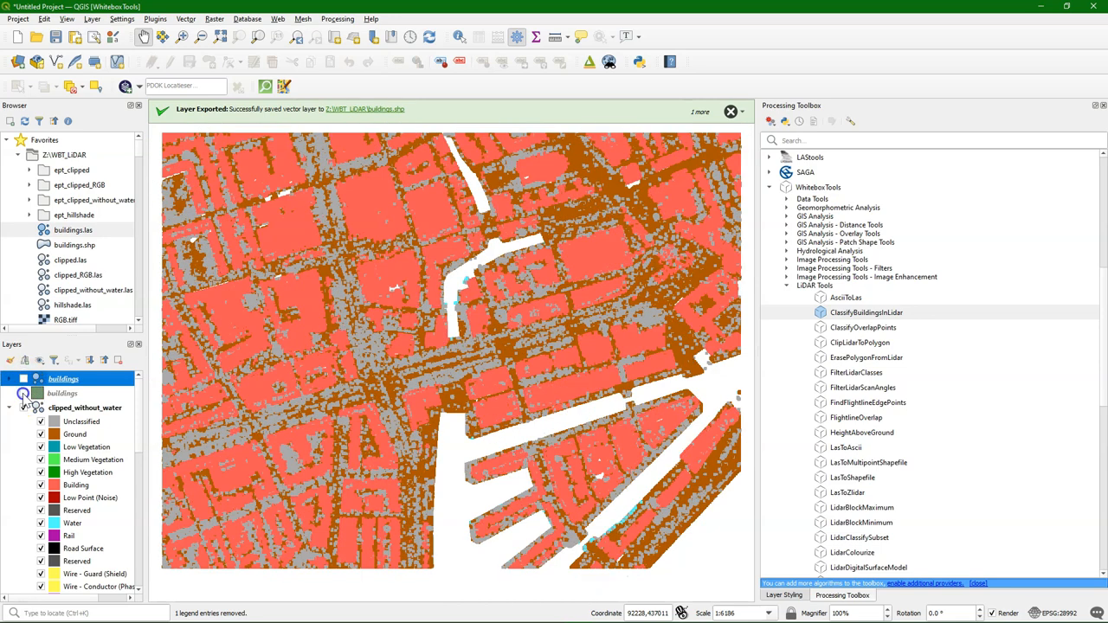
{"action": "left_click", "coordinate": [24, 379]}
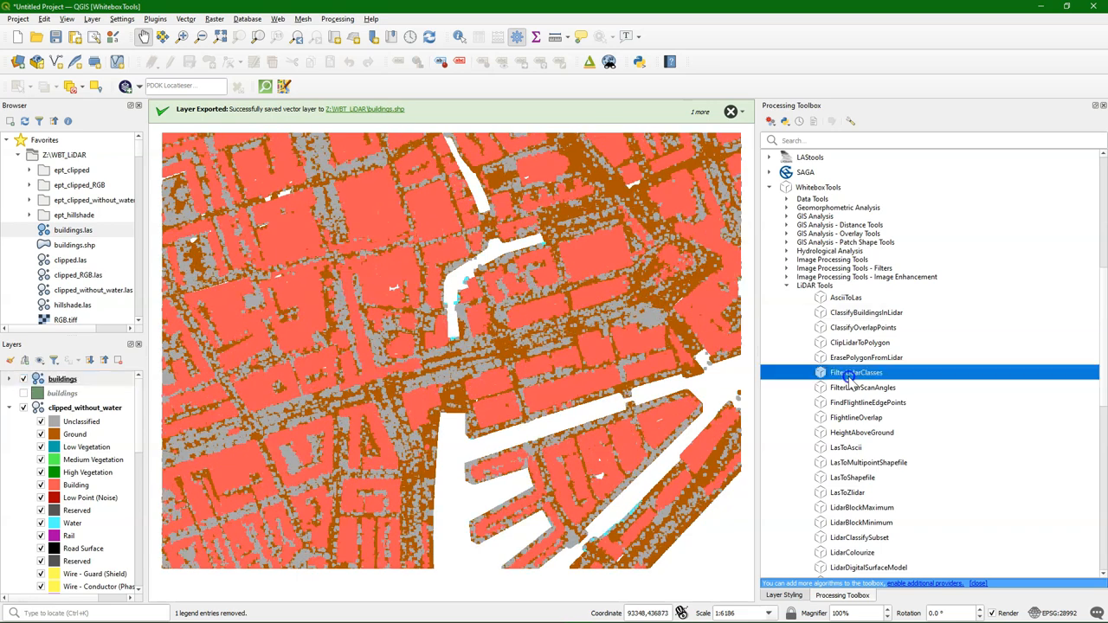
Step: Briefly open and close the LiDAR class filter tool, then return to the Processing Toolbox
{"action": "double_click", "coordinate": [855, 372]}
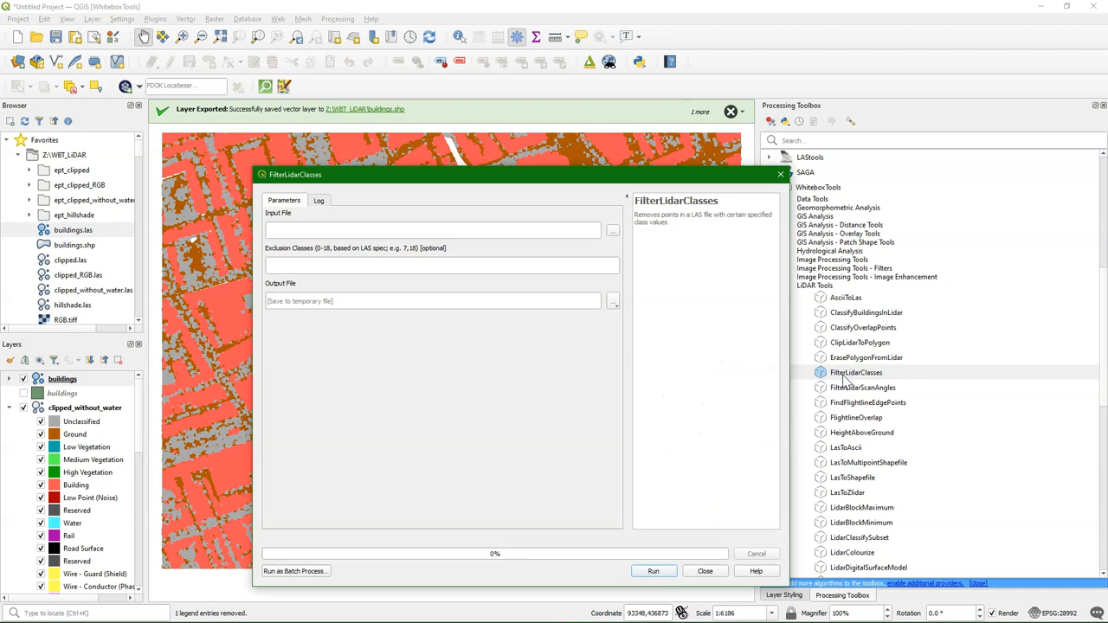
{"action": "mouse_move", "coordinate": [506, 259]}
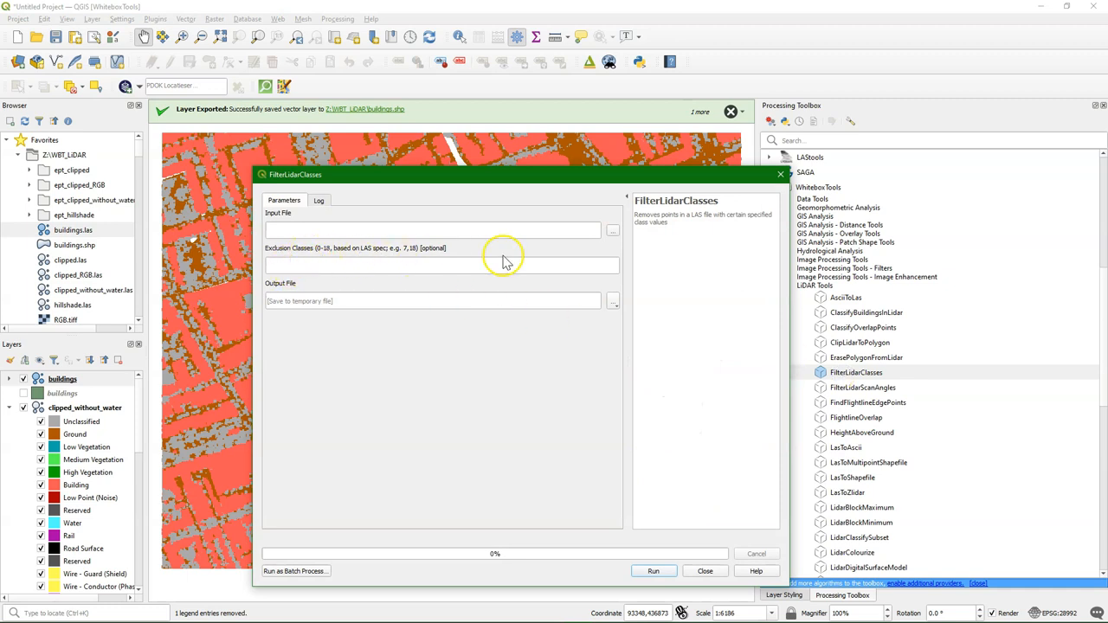
{"action": "left_click", "coordinate": [705, 572]}
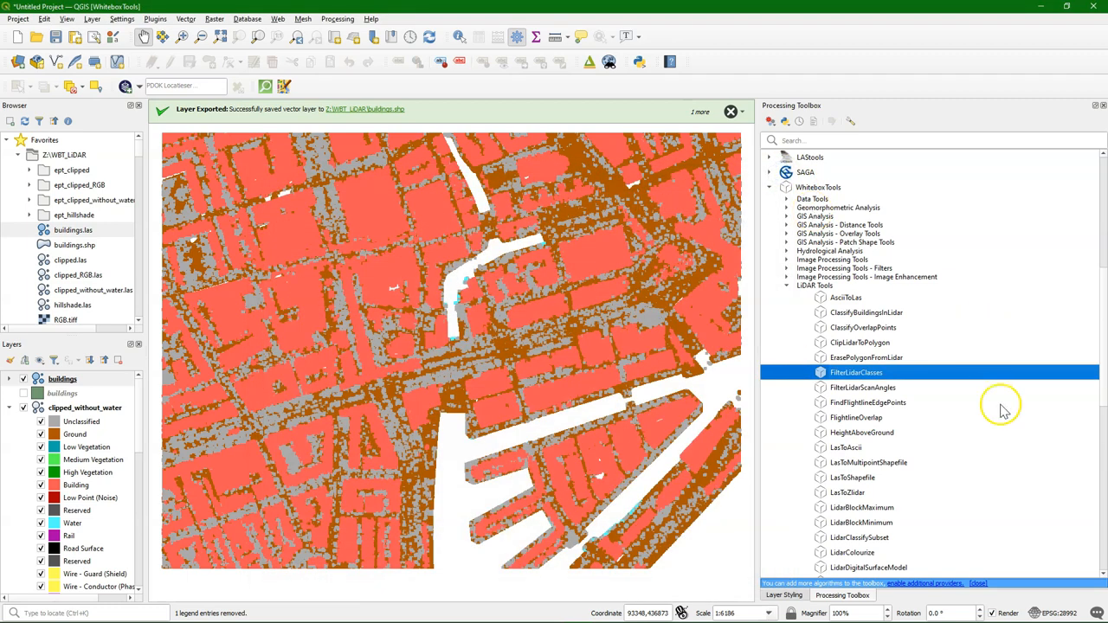
{"action": "mouse_move", "coordinate": [855, 417]}
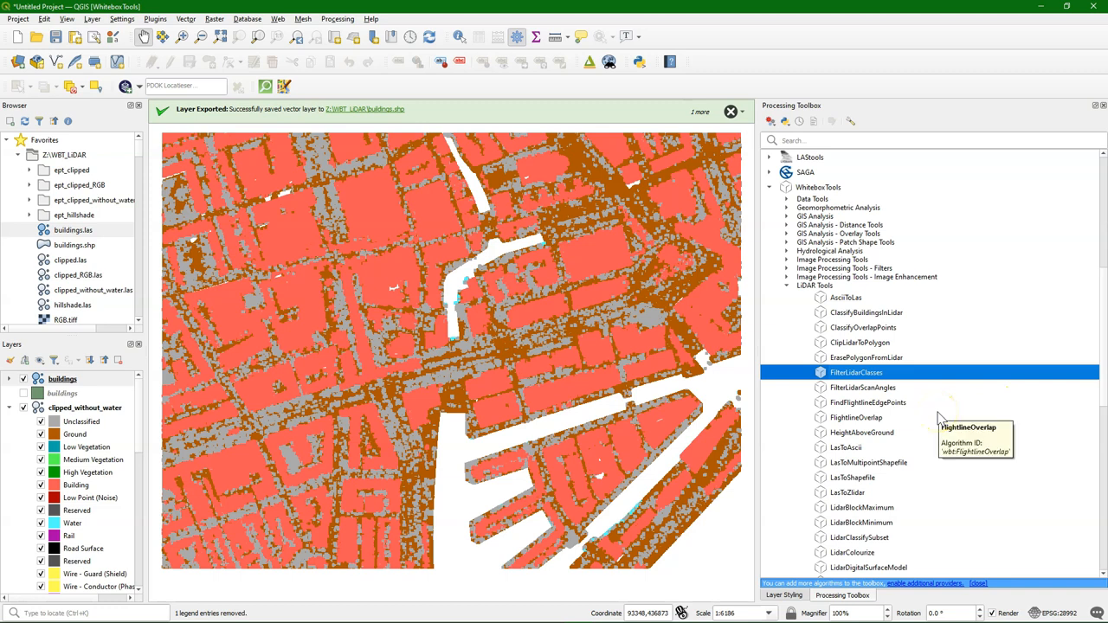
{"action": "mouse_move", "coordinate": [909, 402]}
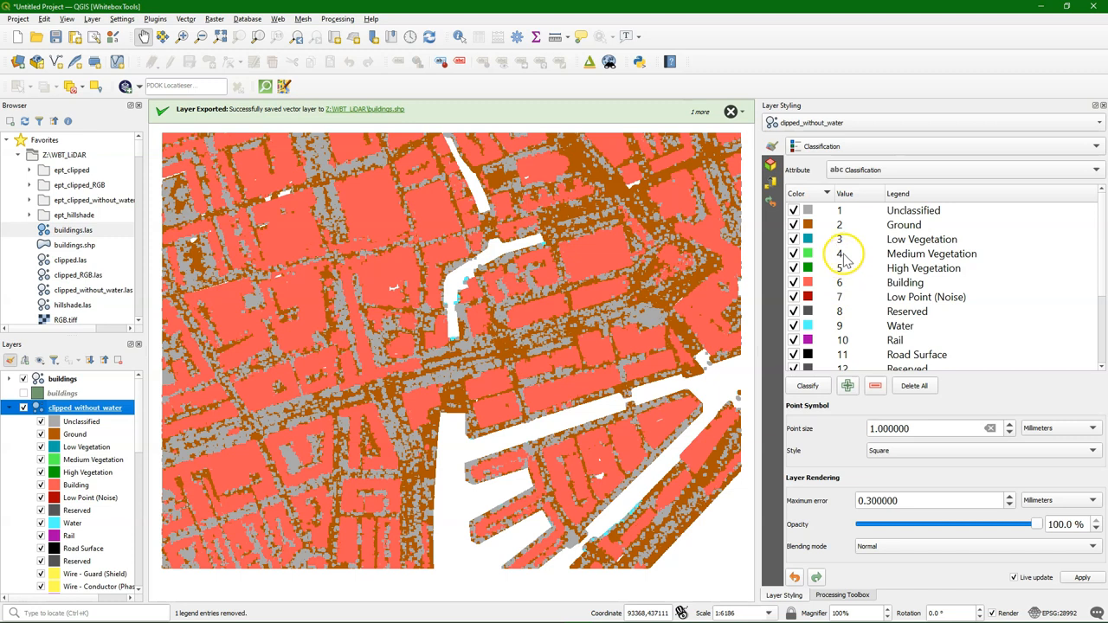
{"action": "mouse_move", "coordinate": [845, 275]}
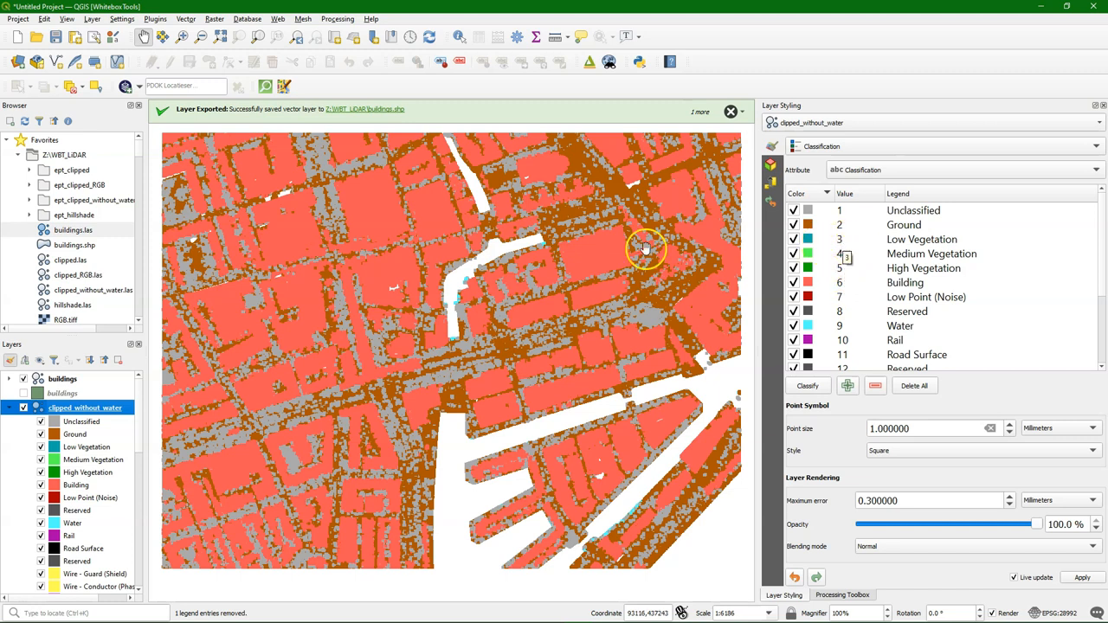
{"action": "left_click", "coordinate": [841, 595]}
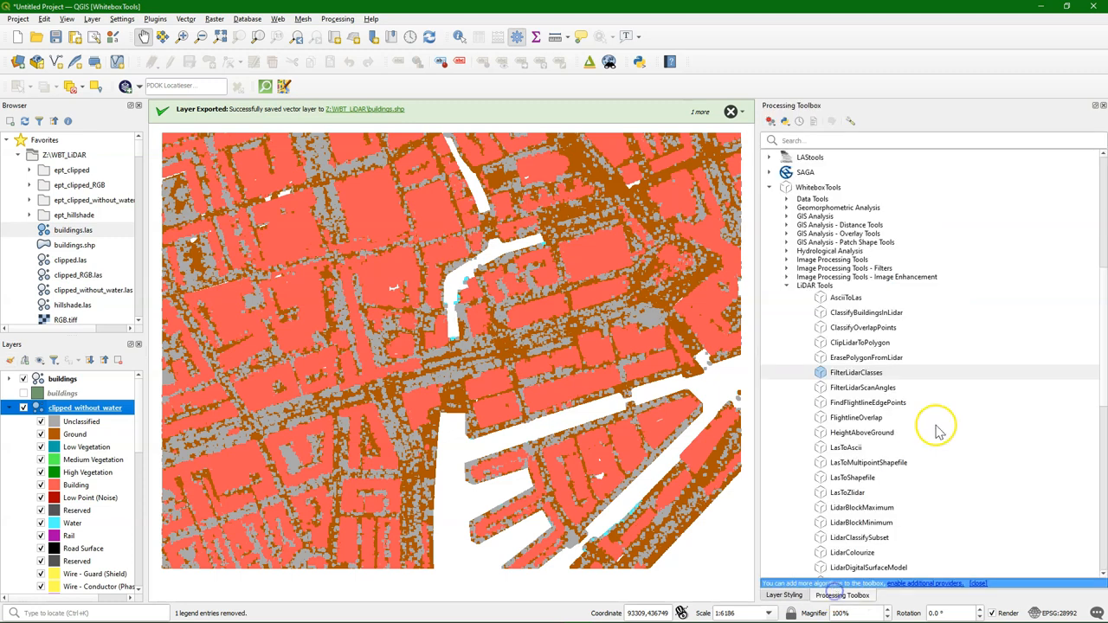
Step: Open LidarRooftopAnalysis from the WhiteboxTools LiDAR Tools list
{"action": "scroll", "scroll_direction": "down", "scroll_amount": 3}
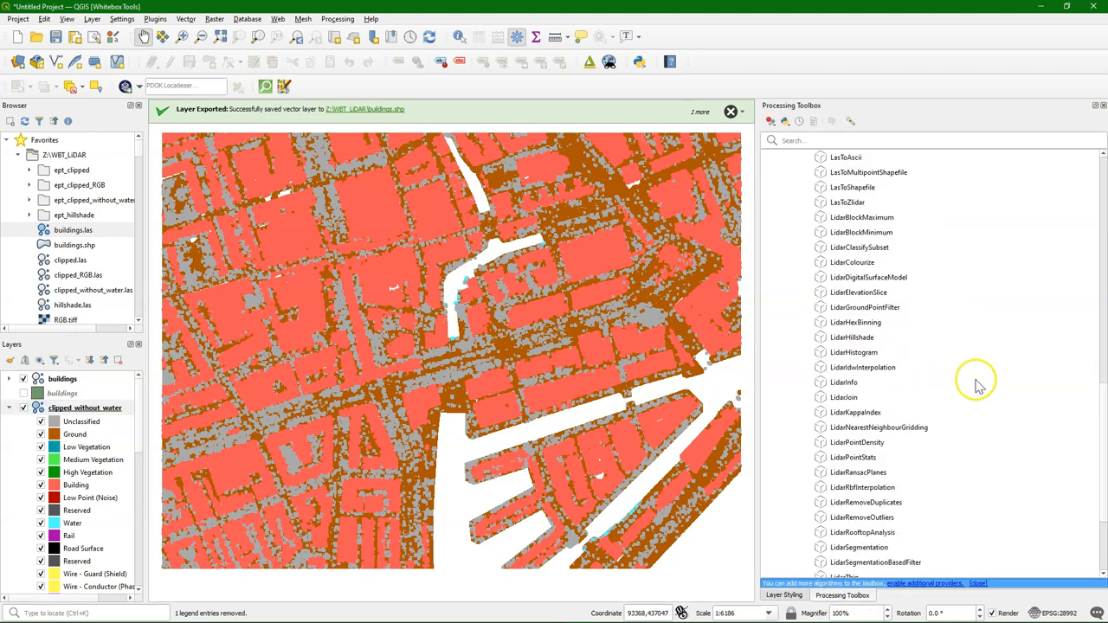
{"action": "scroll", "scroll_direction": "down", "scroll_amount": 3}
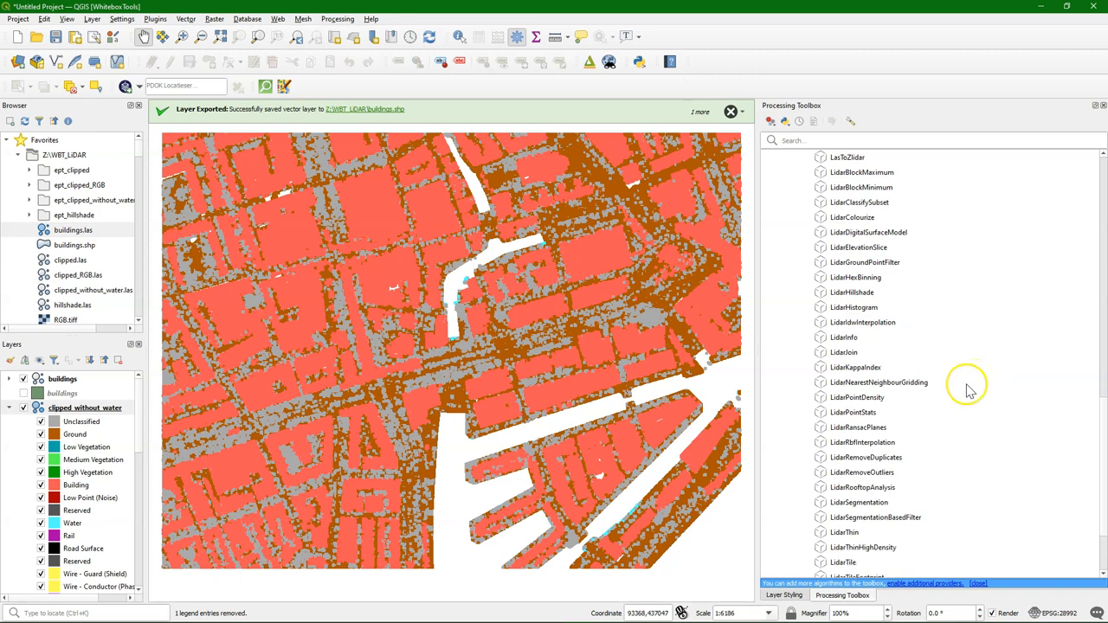
{"action": "scroll", "scroll_direction": "down", "scroll_amount": 3}
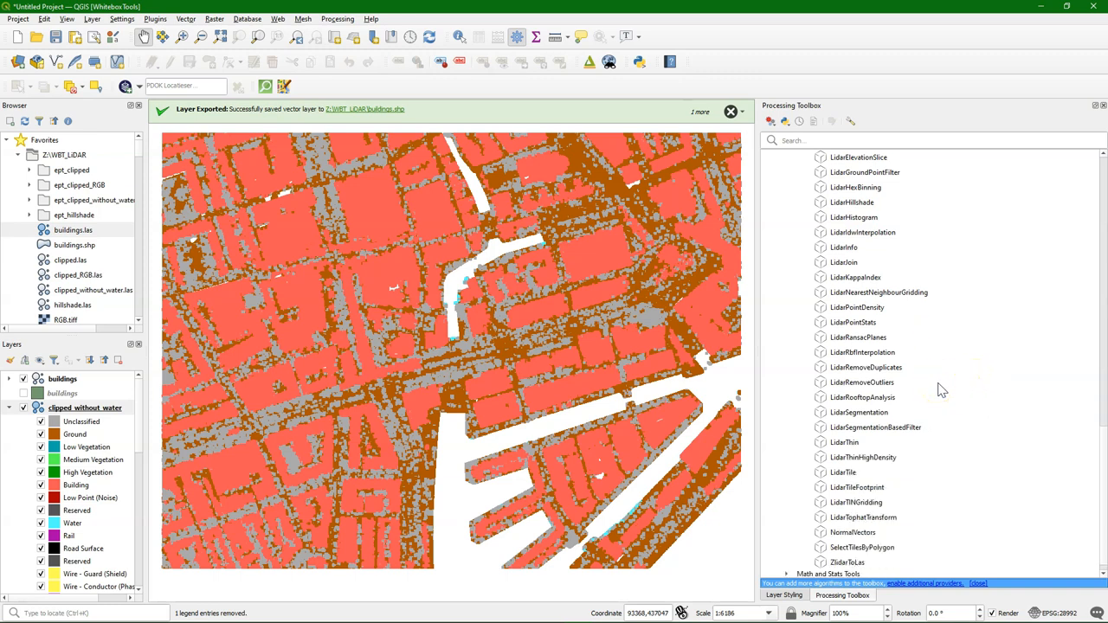
{"action": "double_click", "coordinate": [862, 397]}
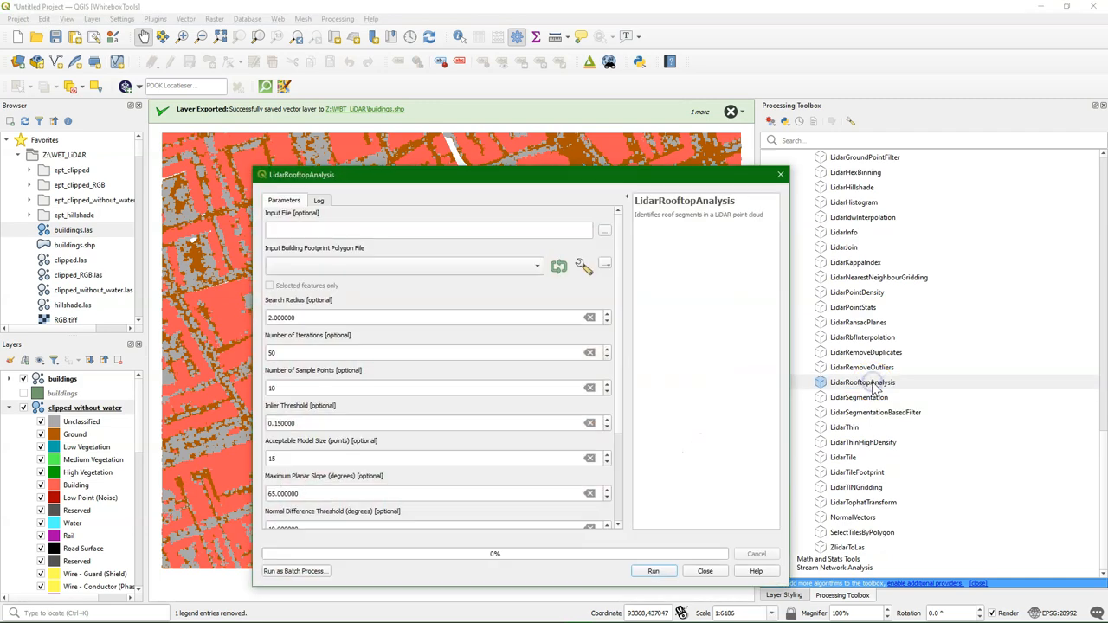
{"action": "mouse_move", "coordinate": [668, 274]}
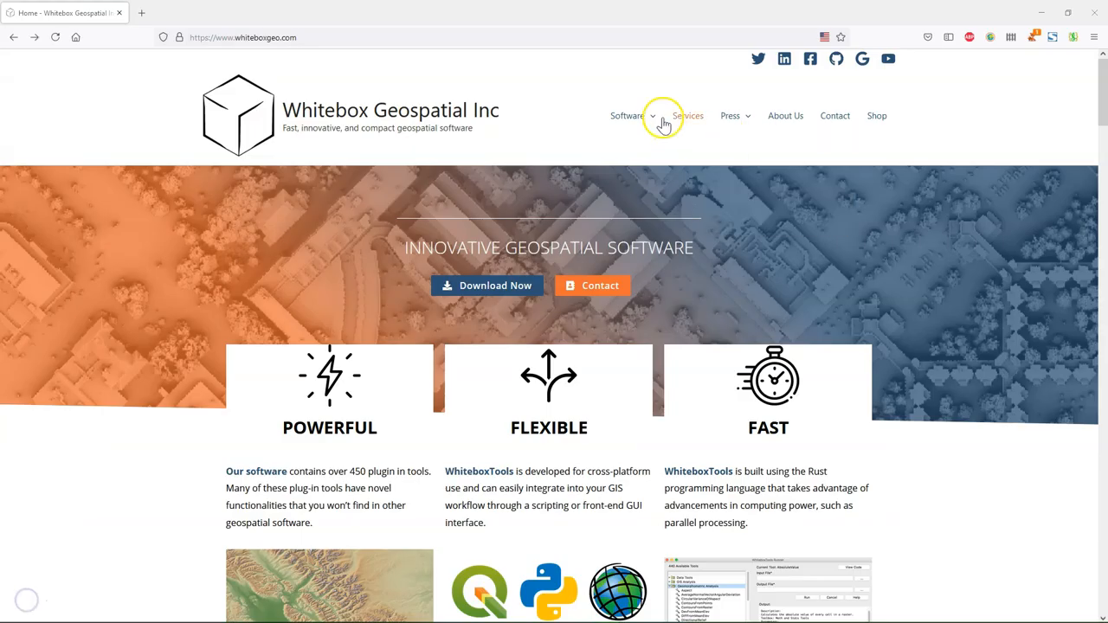
Step: Reach the online WhiteboxTools User Manual via Software > User Manual and open the LiDAR tools chapter
{"action": "left_click", "coordinate": [627, 114]}
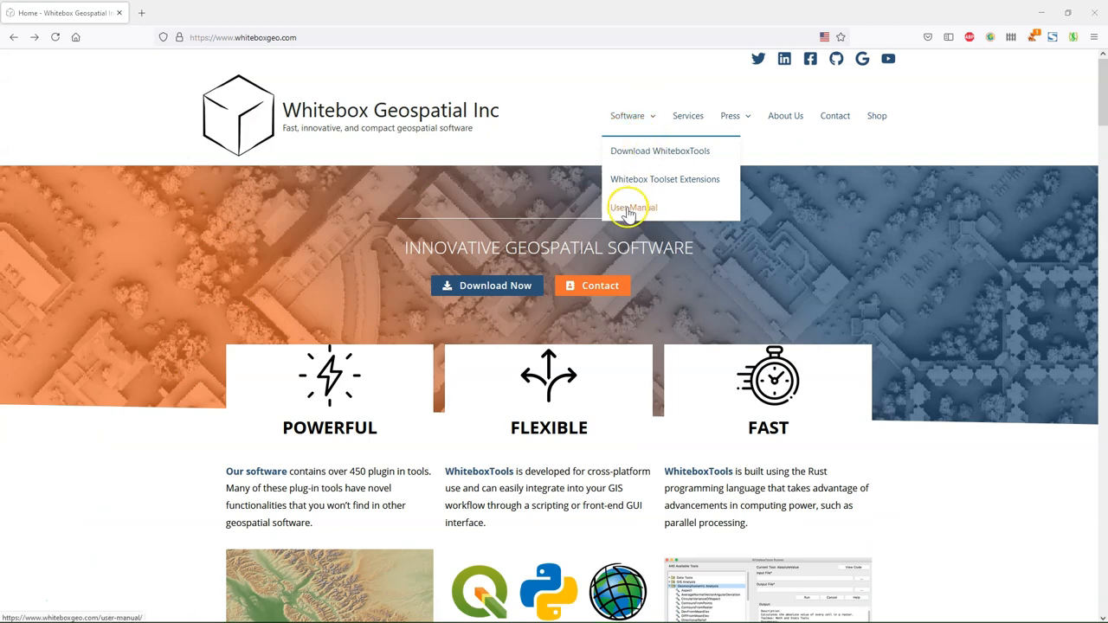
{"action": "left_click", "coordinate": [633, 208]}
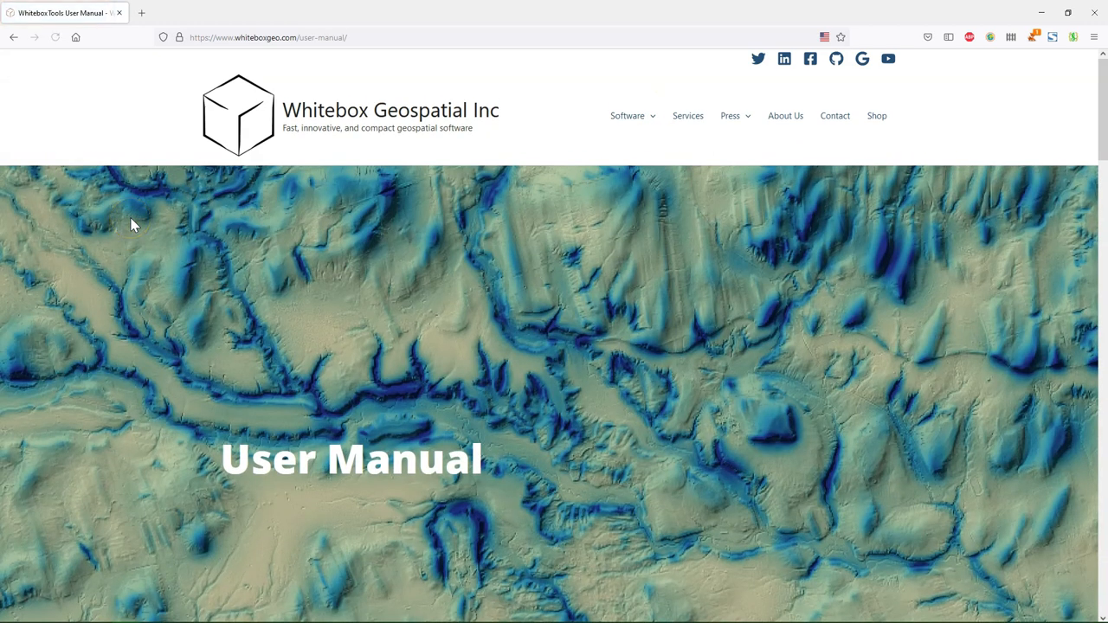
{"action": "scroll", "scroll_direction": "down", "scroll_amount": 3}
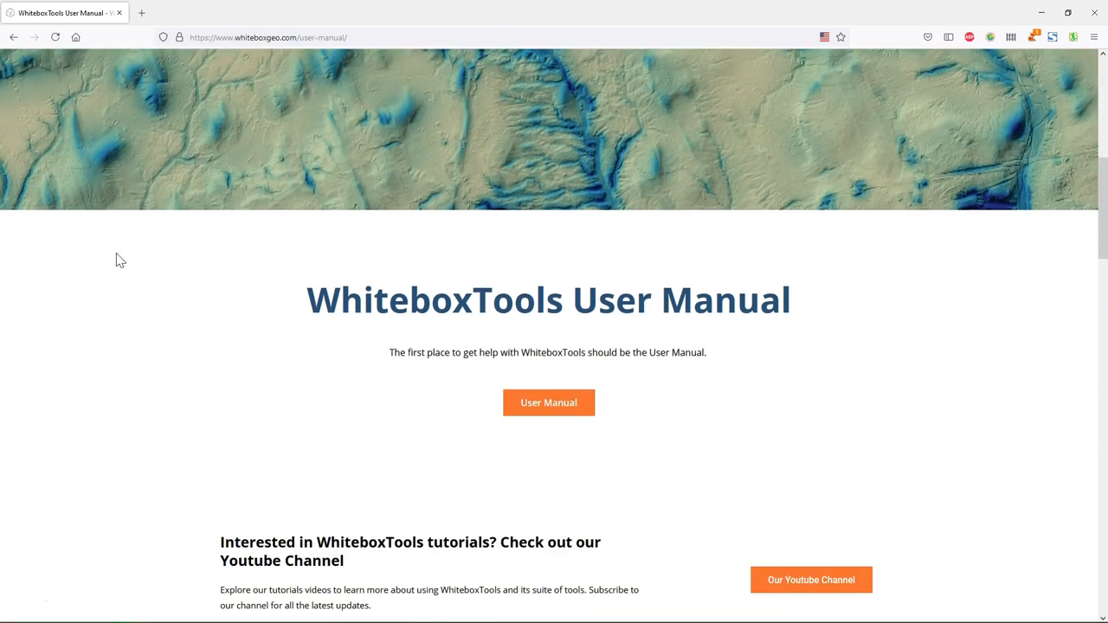
{"action": "scroll", "scroll_direction": "down", "scroll_amount": 3}
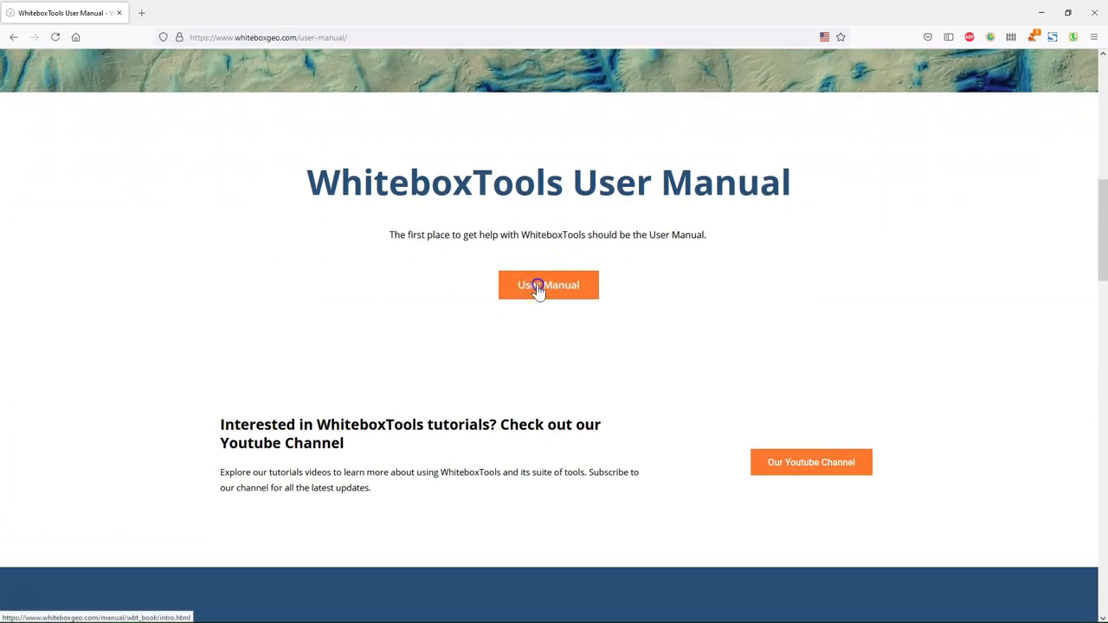
{"action": "left_click", "coordinate": [547, 284]}
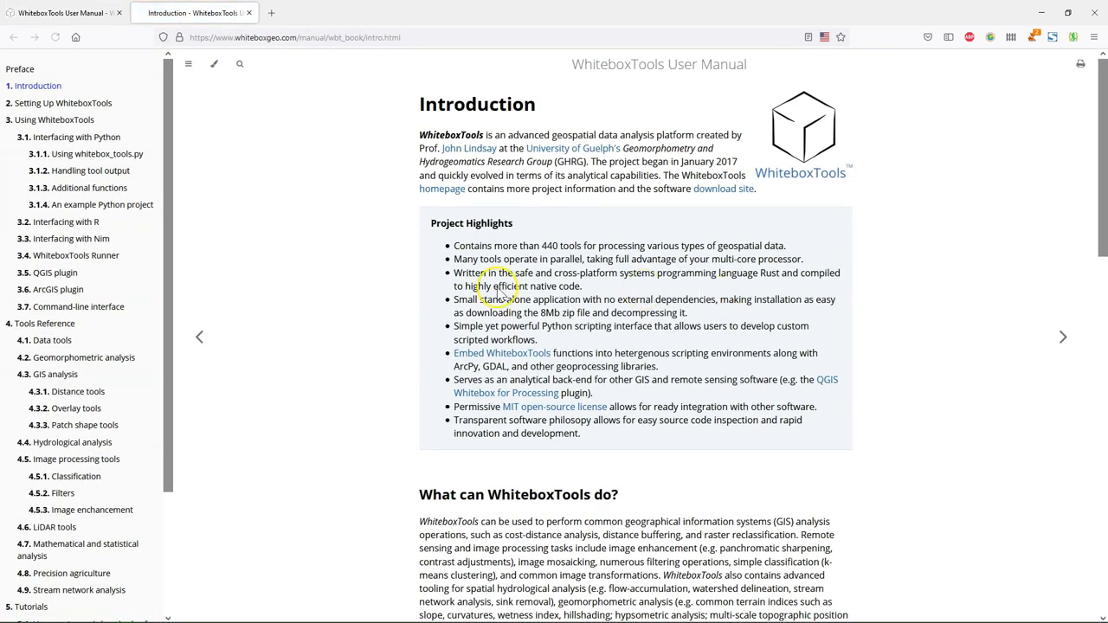
{"action": "scroll", "scroll_direction": "down", "scroll_amount": 3}
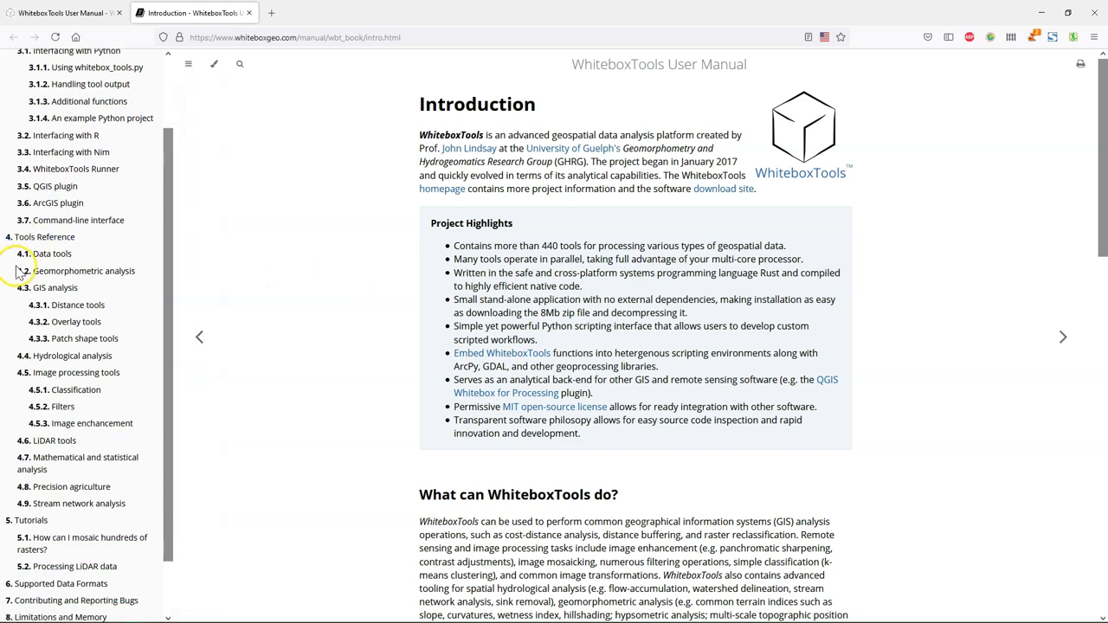
{"action": "left_click", "coordinate": [56, 441]}
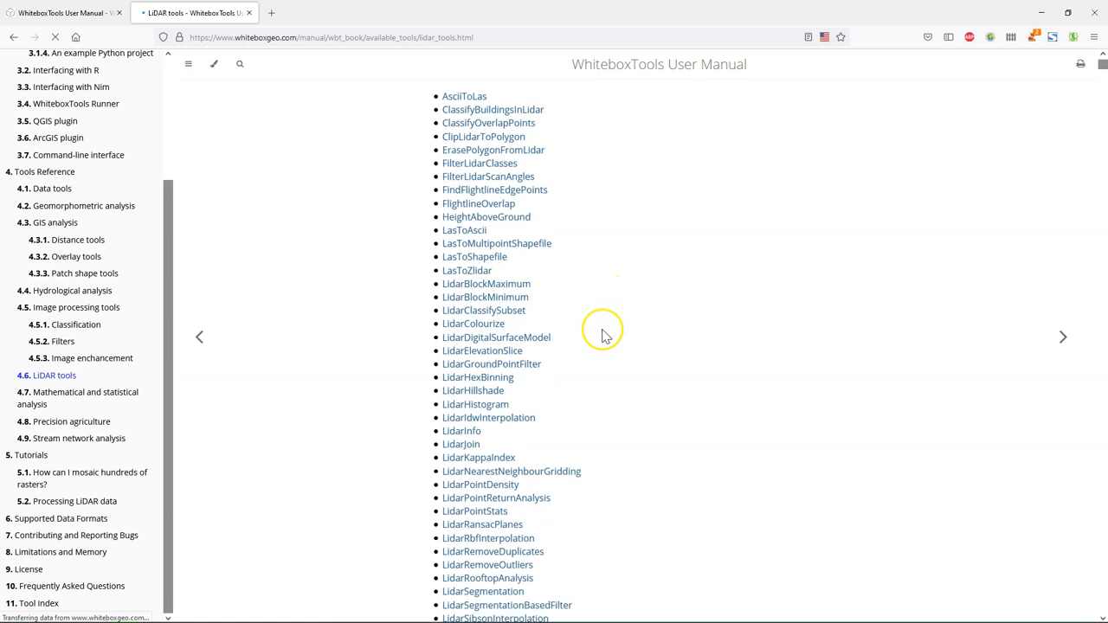
Step: Read the LidarRooftopAnalysis and LidarSegmentation documentation in the manual
{"action": "scroll", "scroll_direction": "down", "scroll_amount": 3}
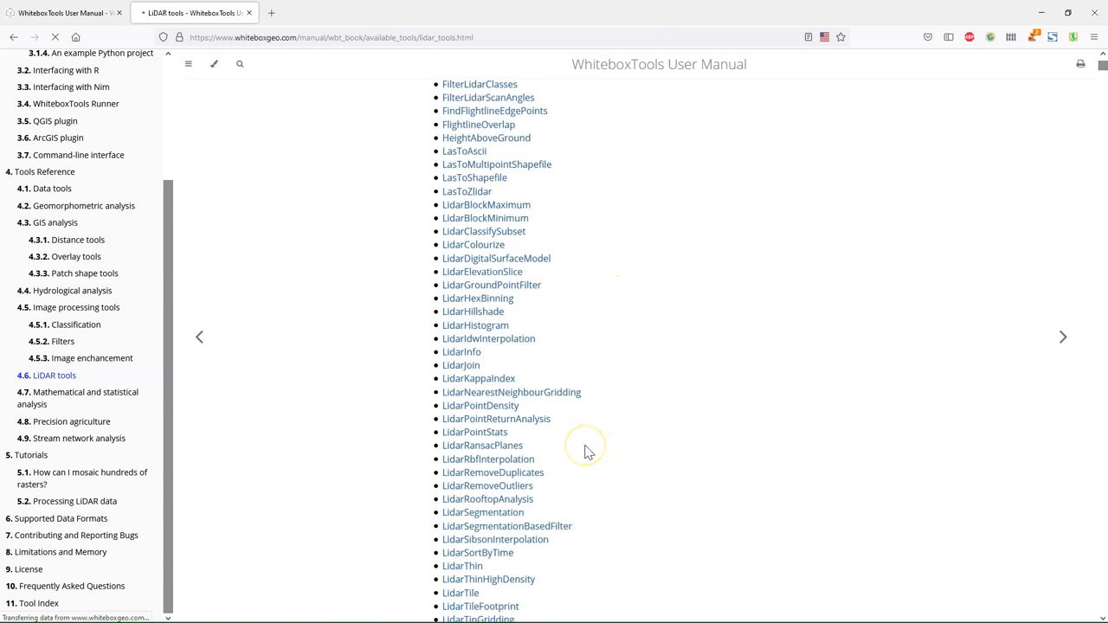
{"action": "left_click", "coordinate": [488, 498]}
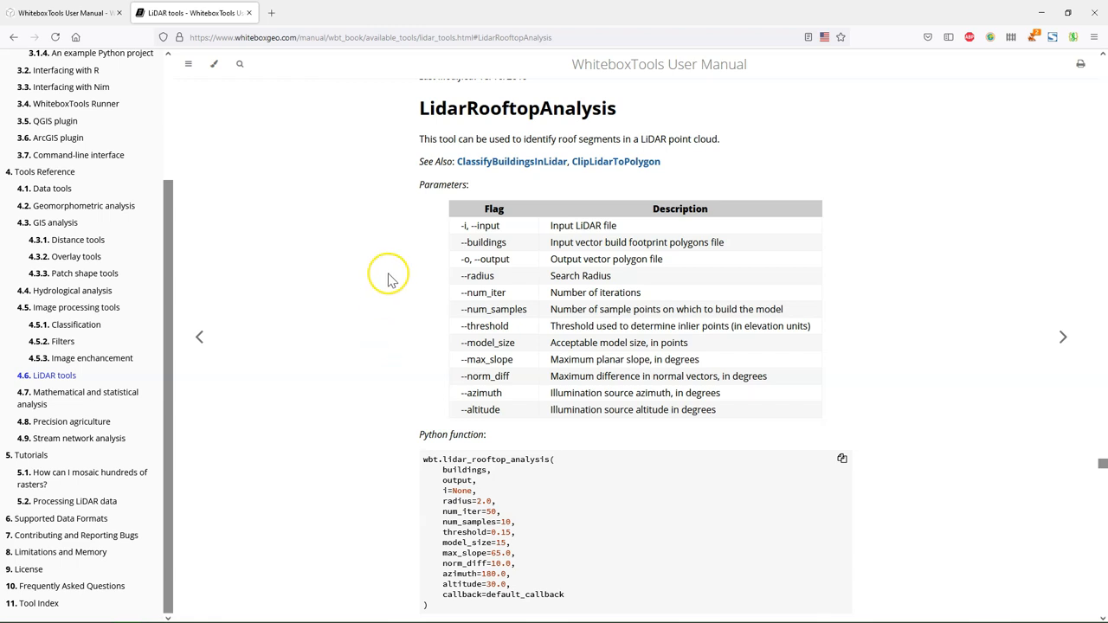
{"action": "mouse_move", "coordinate": [795, 221]}
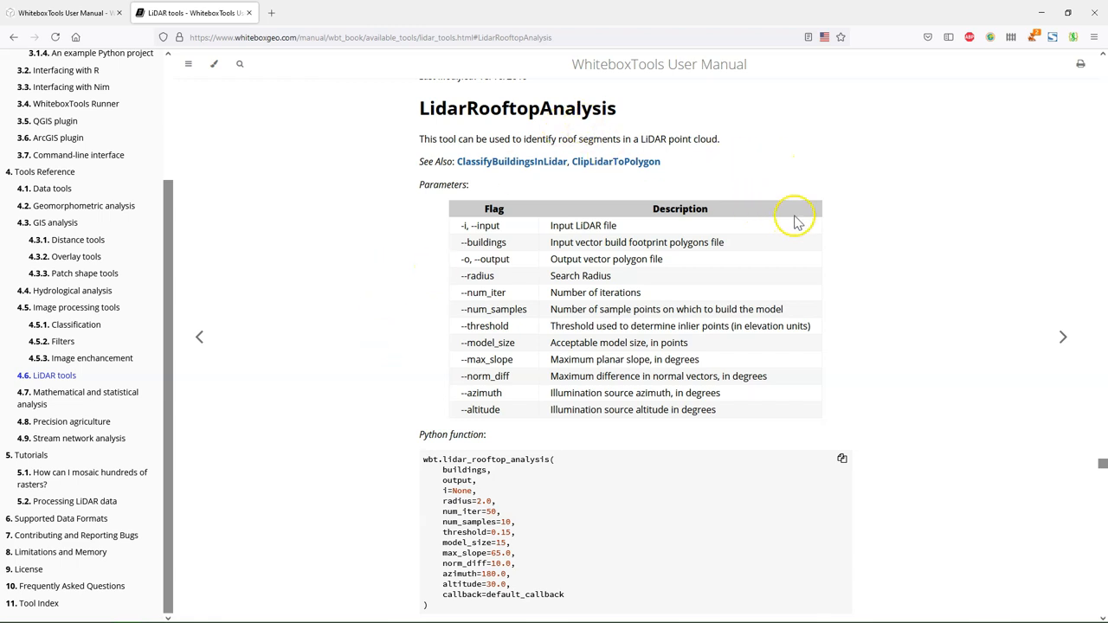
{"action": "scroll", "scroll_direction": "down", "scroll_amount": 3}
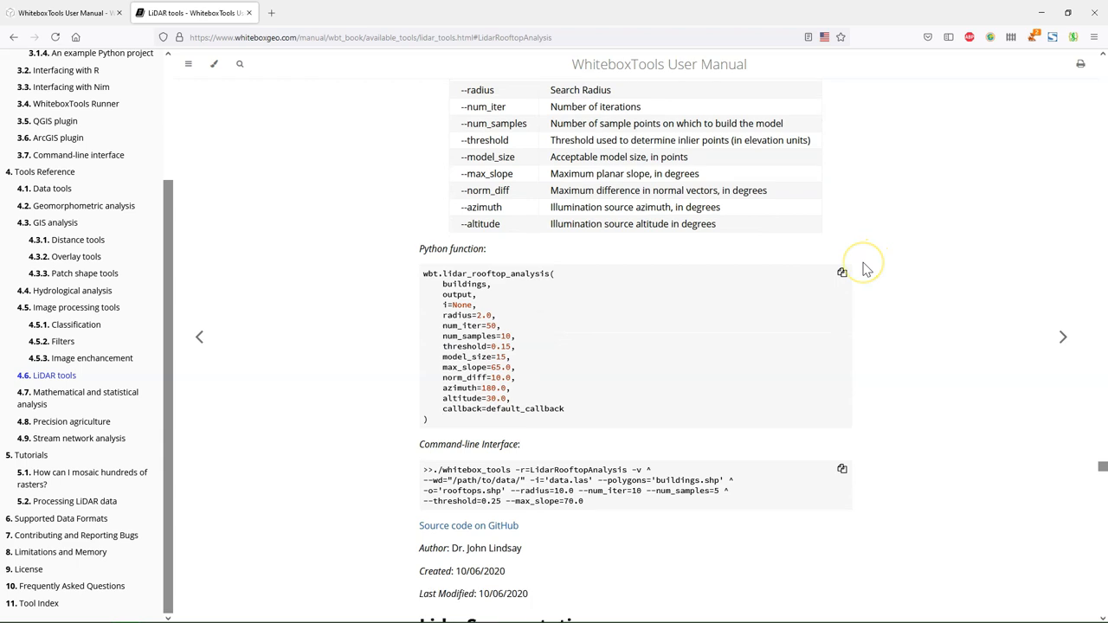
{"action": "scroll", "scroll_direction": "down", "scroll_amount": 3}
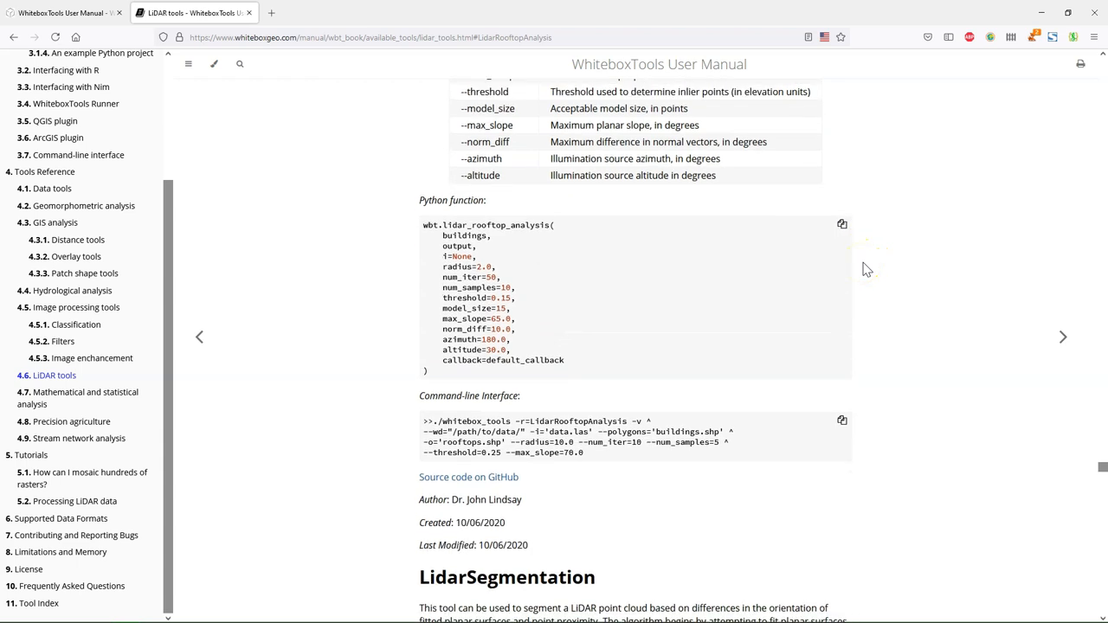
{"action": "scroll", "scroll_direction": "down", "scroll_amount": 3}
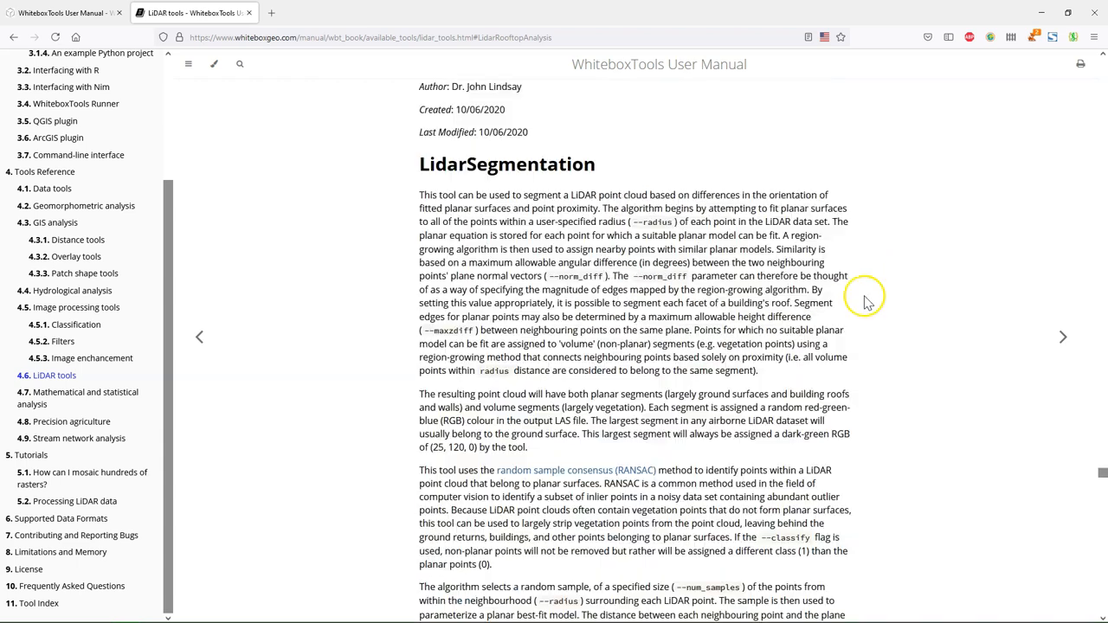
{"action": "scroll", "scroll_direction": "down", "scroll_amount": 3}
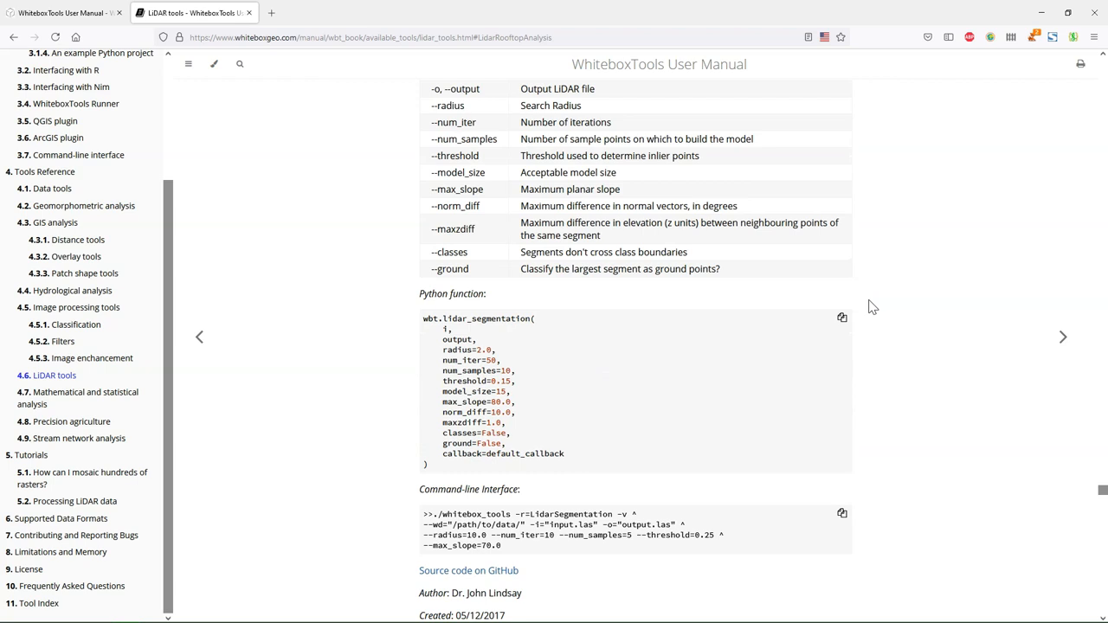
{"action": "scroll", "scroll_direction": "up", "scroll_amount": 3}
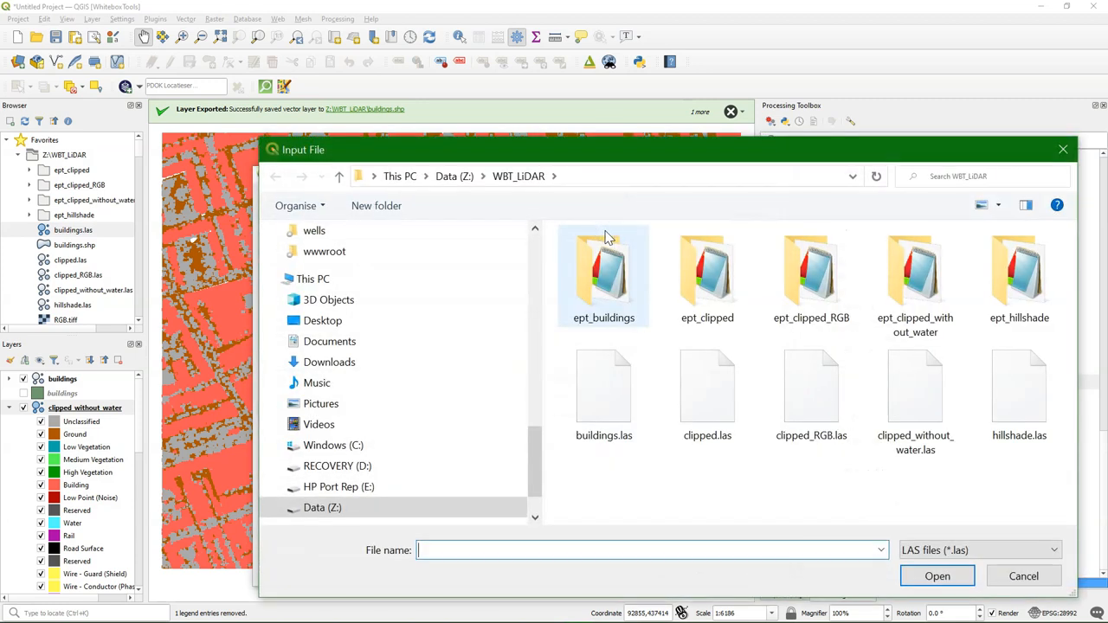
{"action": "mouse_move", "coordinate": [673, 486]}
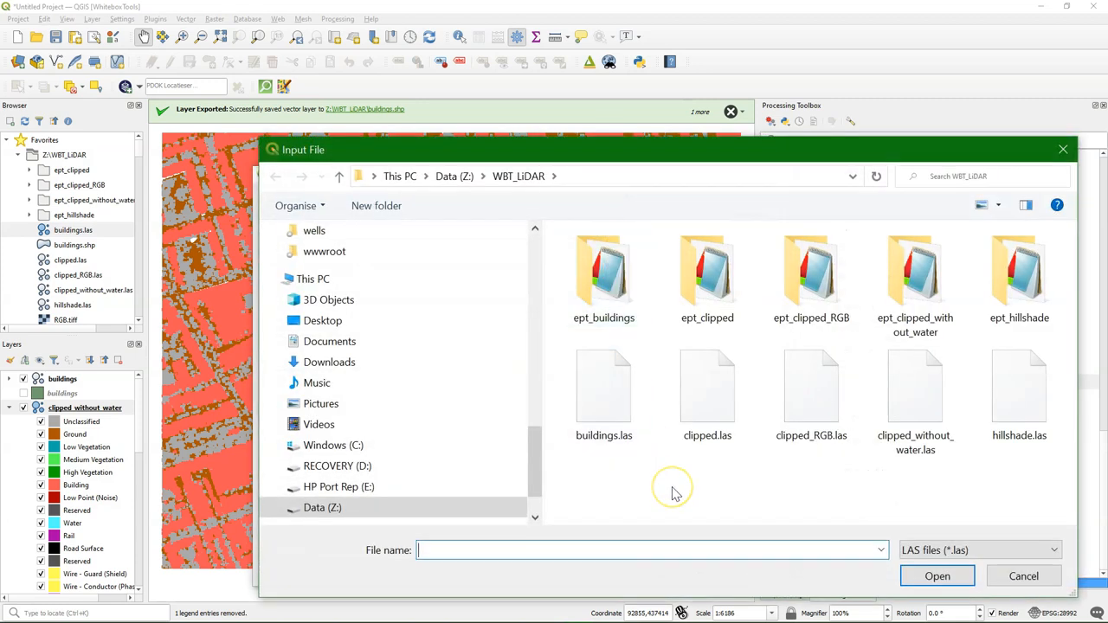
{"action": "mouse_move", "coordinate": [931, 516]}
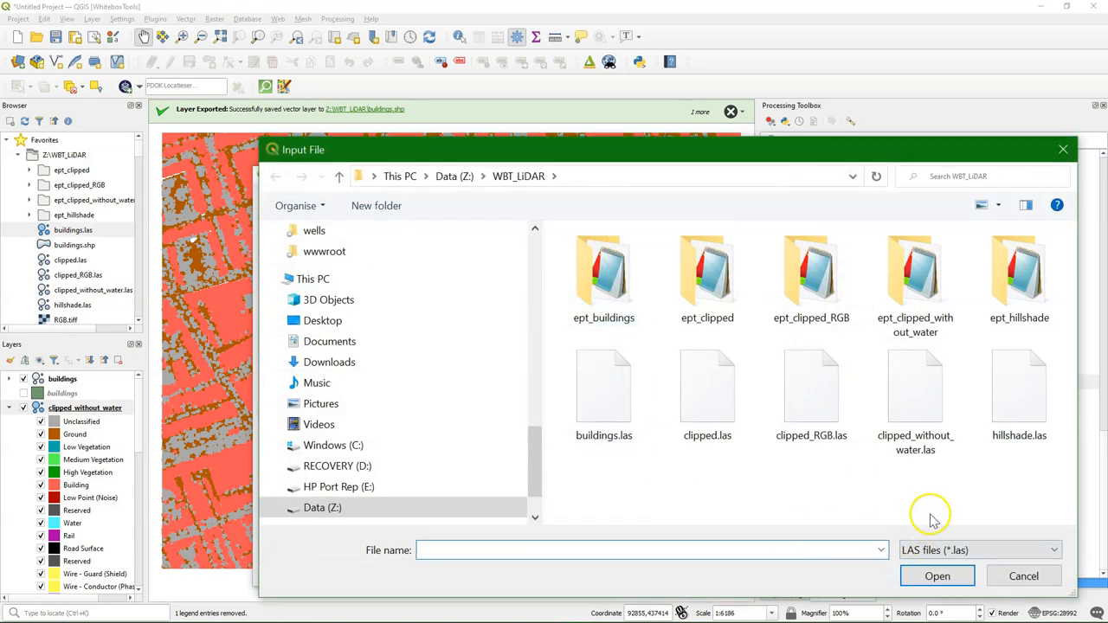
Step: Set clipped_without_water.las as input and roofs.shp as the output polygon file
{"action": "left_click", "coordinate": [914, 390]}
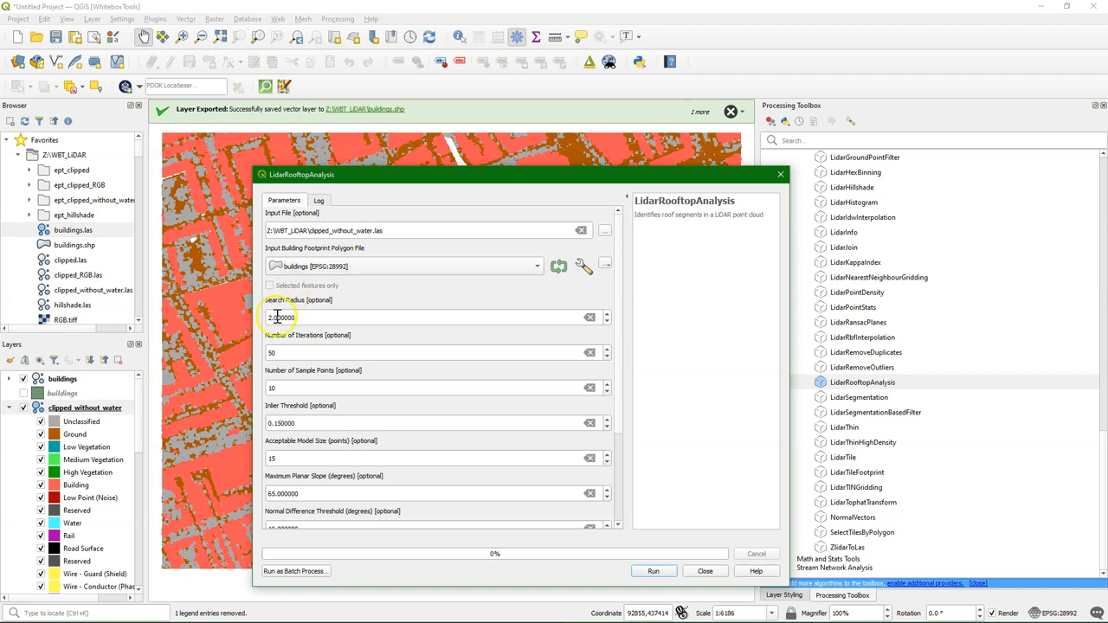
{"action": "mouse_move", "coordinate": [622, 308]}
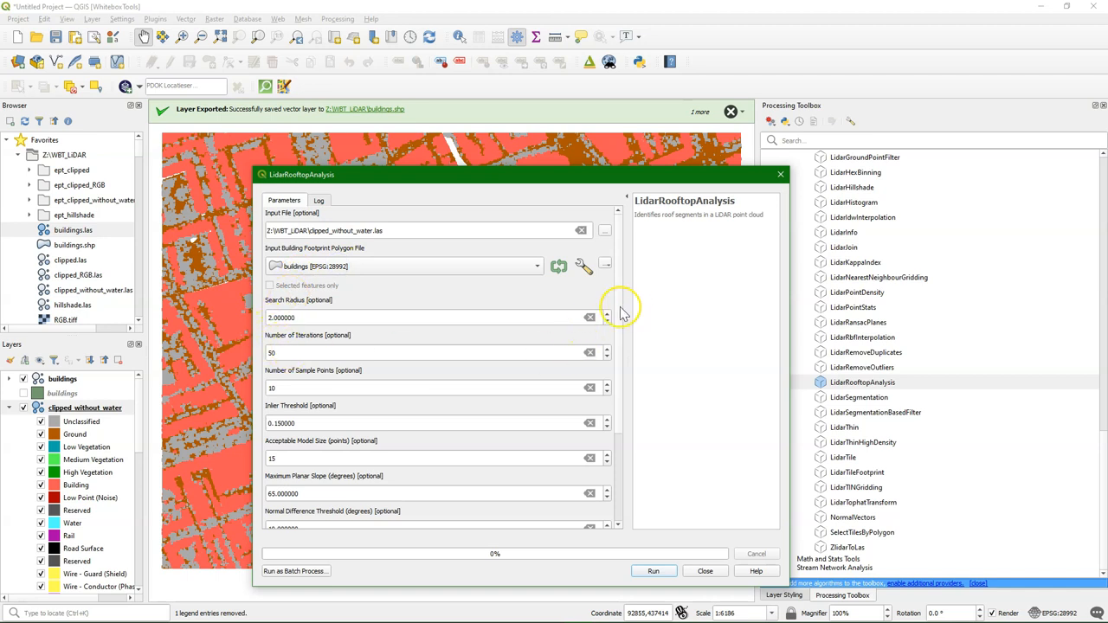
{"action": "scroll", "scroll_direction": "down", "scroll_amount": 3}
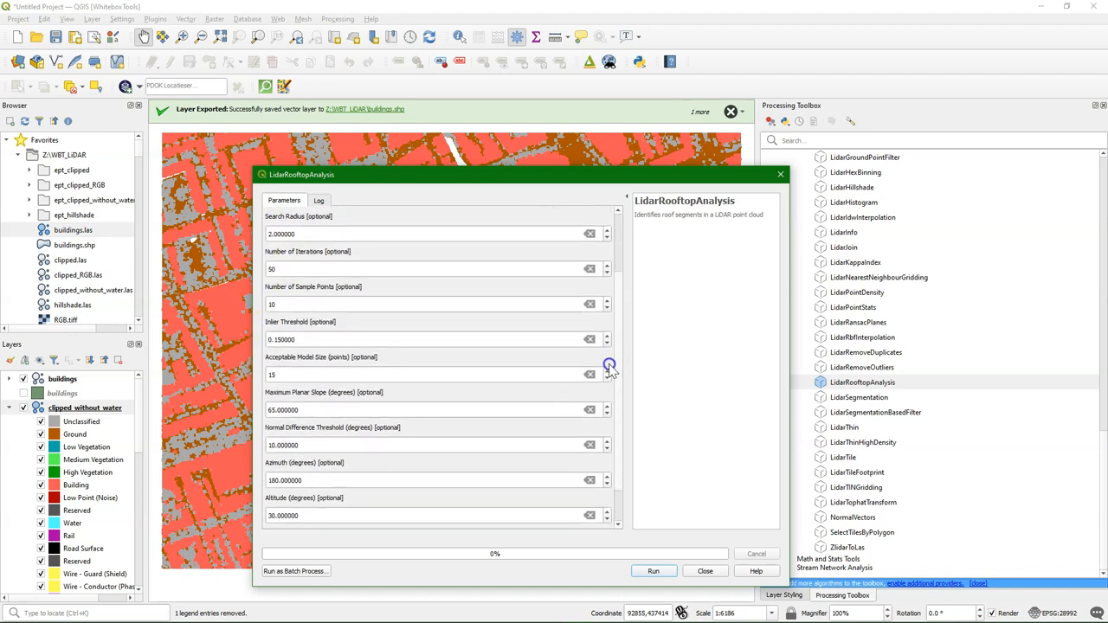
{"action": "scroll", "scroll_direction": "down", "scroll_amount": 3}
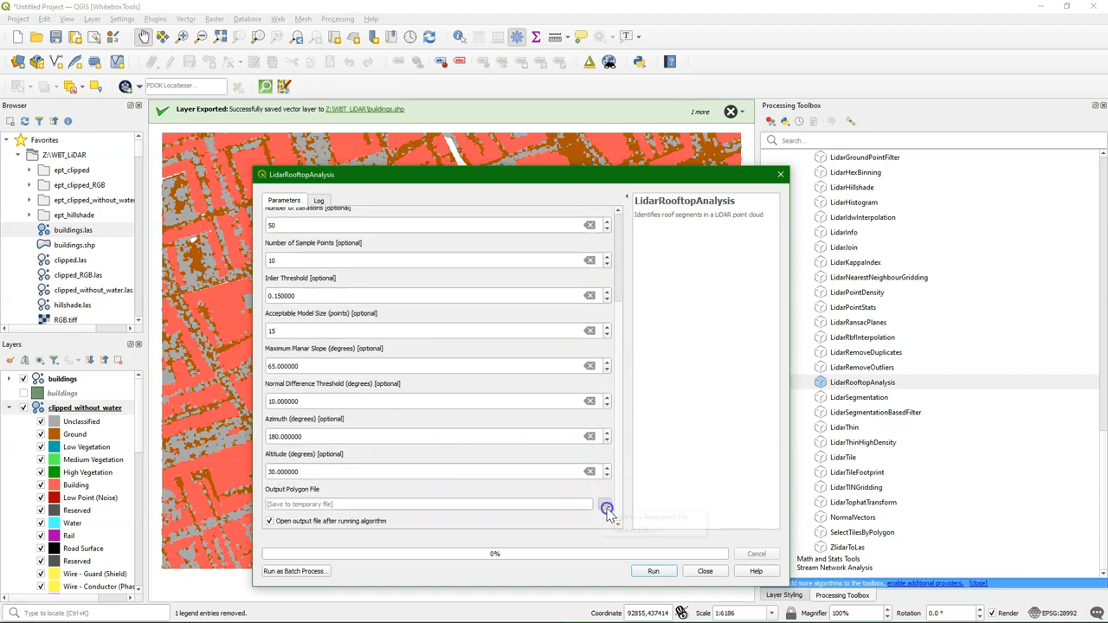
{"action": "left_click", "coordinate": [606, 509]}
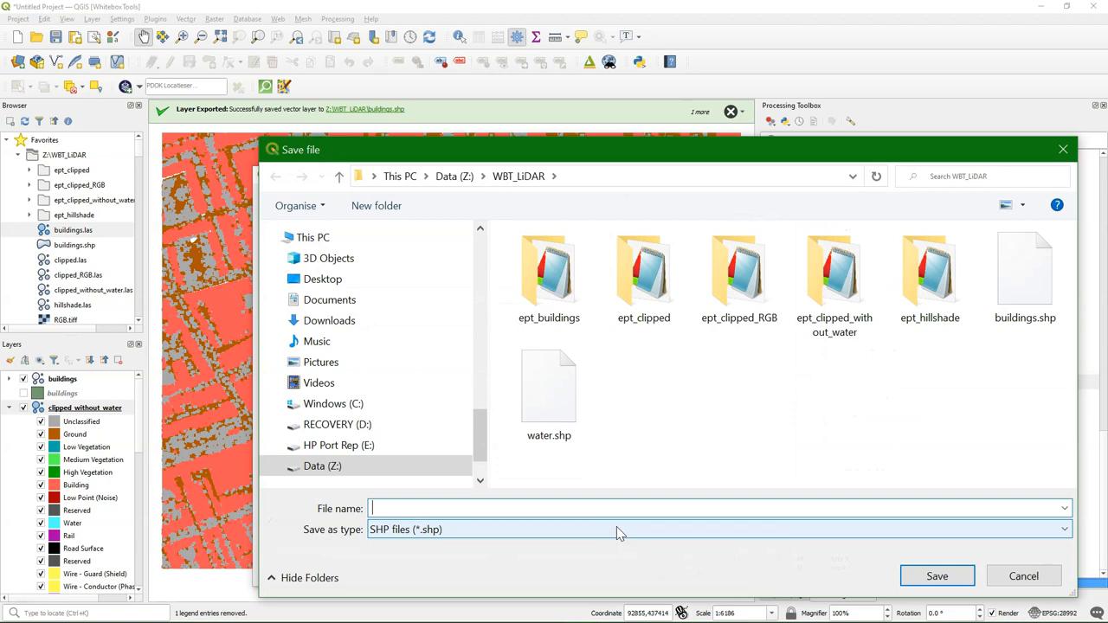
{"action": "type", "text": "roofs.shp"}
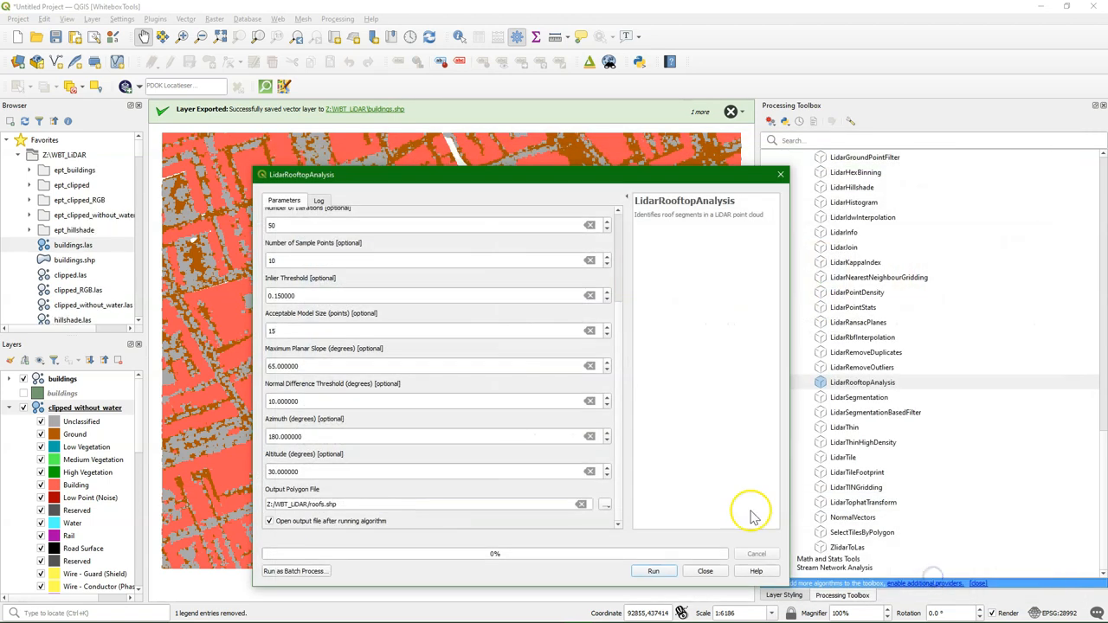
Step: Run LidarRooftopAnalysis and close the dialog once the roofs layer is loaded
{"action": "left_click", "coordinate": [652, 571]}
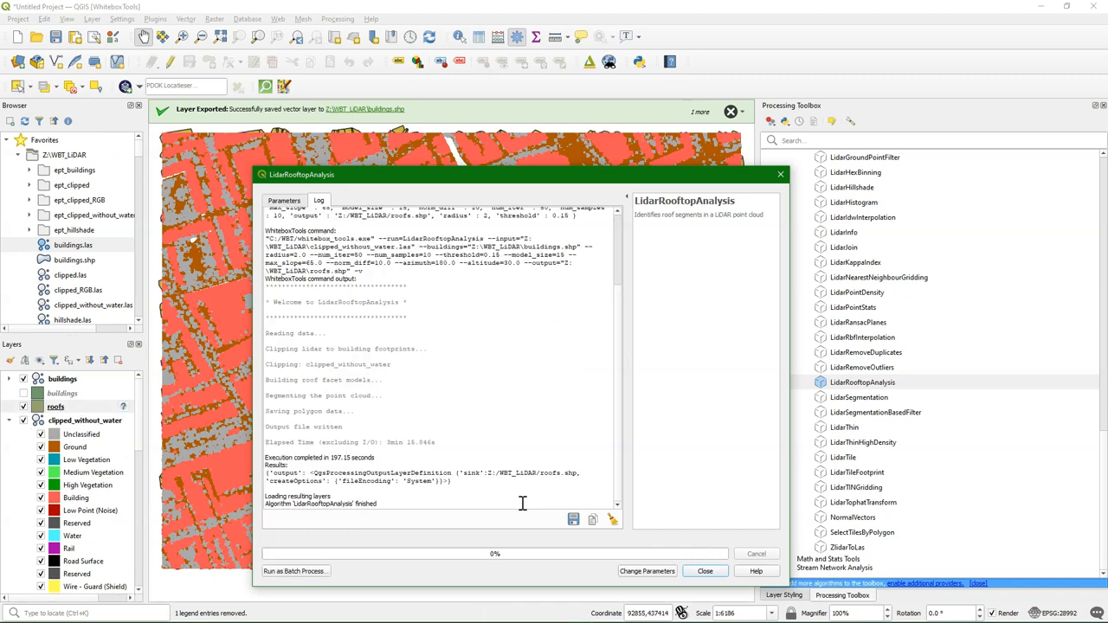
{"action": "mouse_move", "coordinate": [487, 487]}
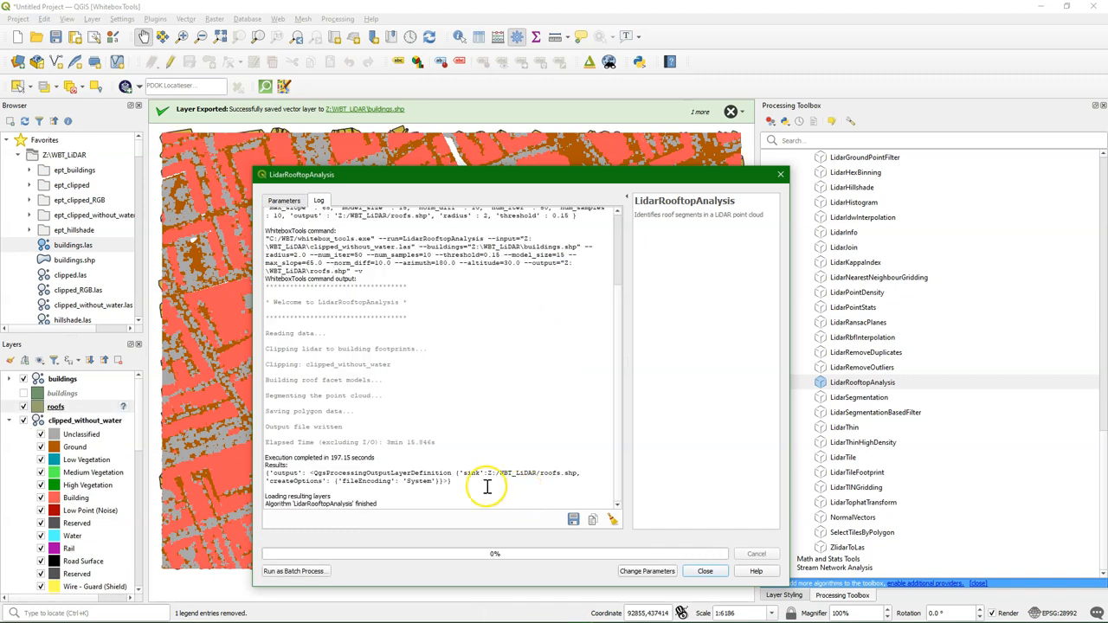
{"action": "left_click", "coordinate": [707, 571]}
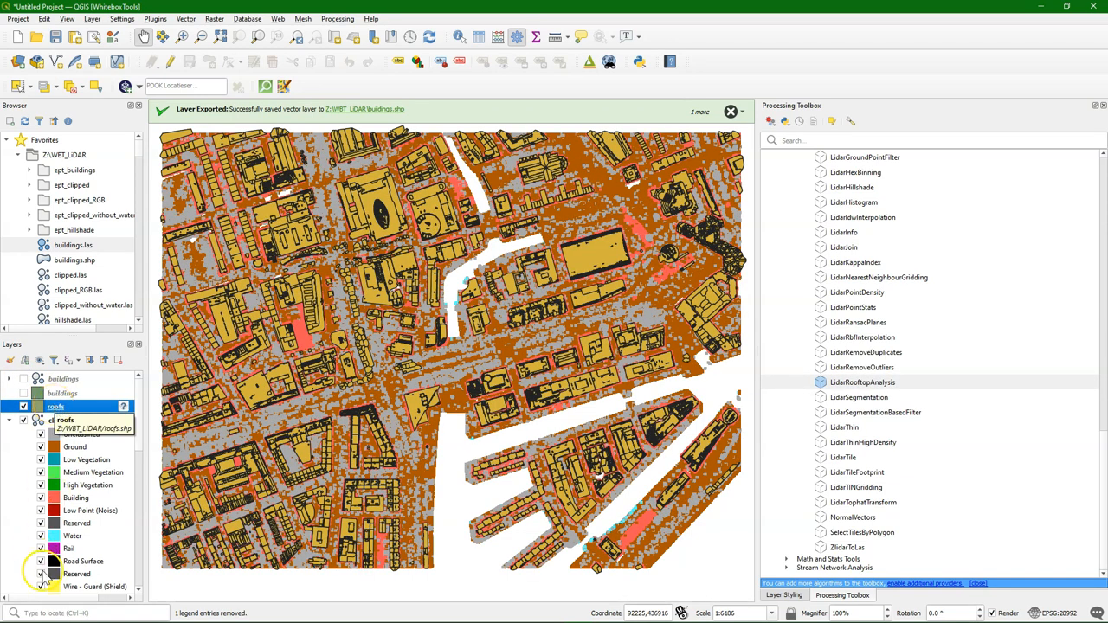
{"action": "right_click", "coordinate": [83, 421]}
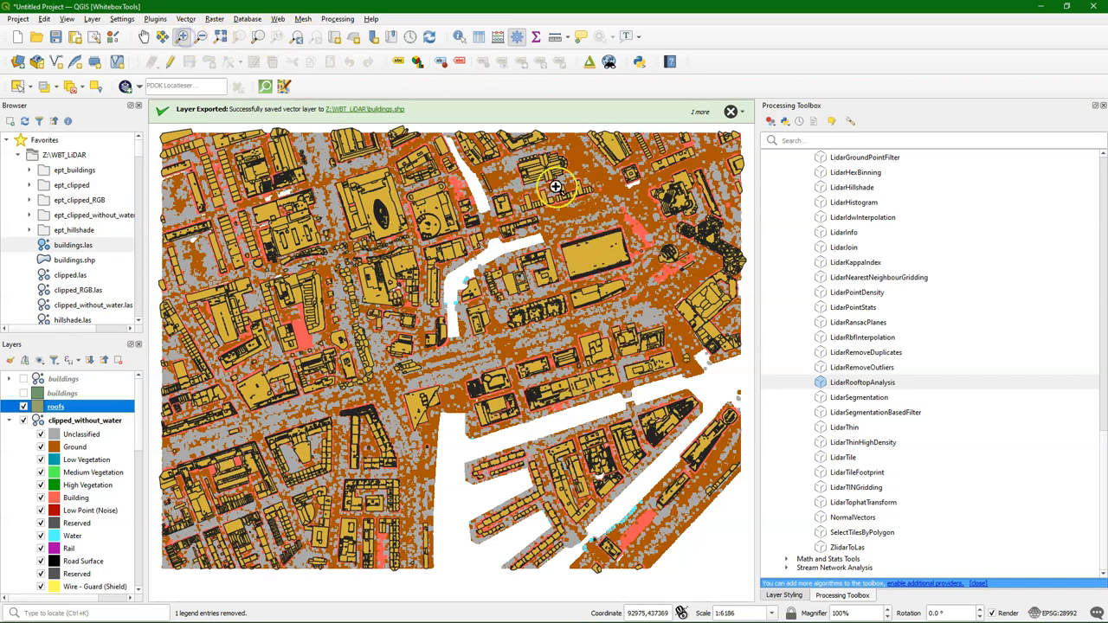
{"action": "scroll", "scroll_direction": "up", "scroll_amount": 3}
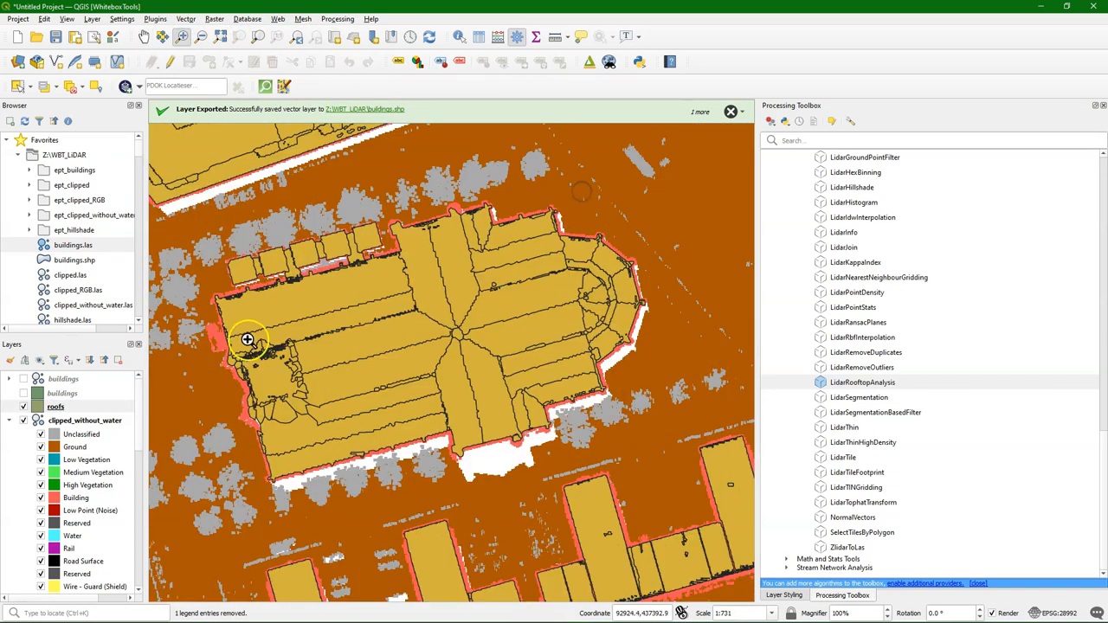
{"action": "mouse_move", "coordinate": [528, 353]}
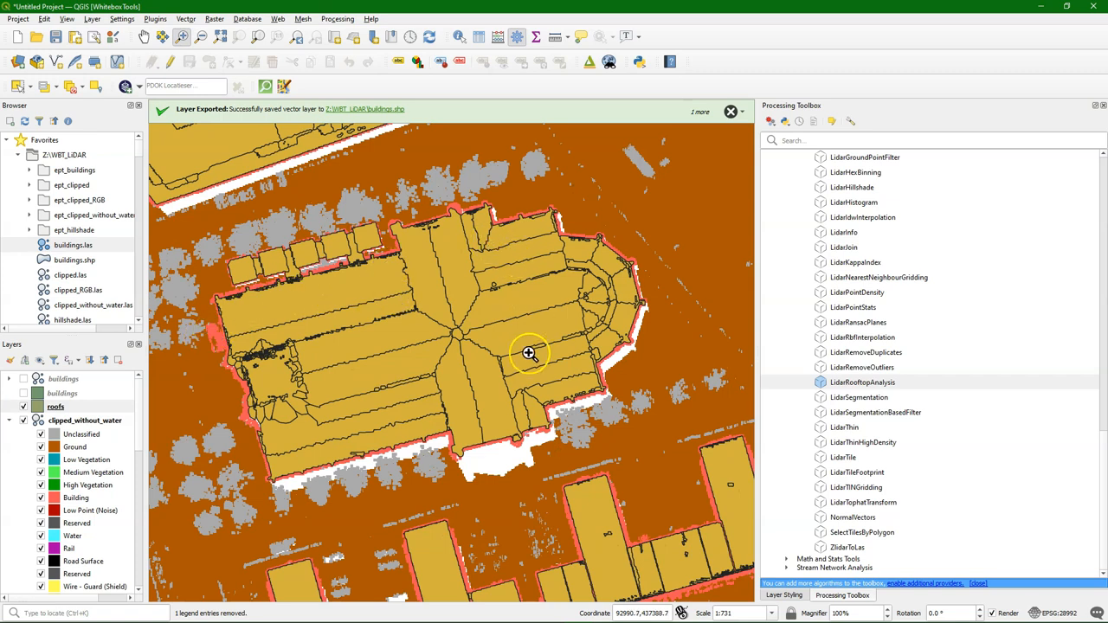
{"action": "scroll", "scroll_direction": "down", "scroll_amount": 3}
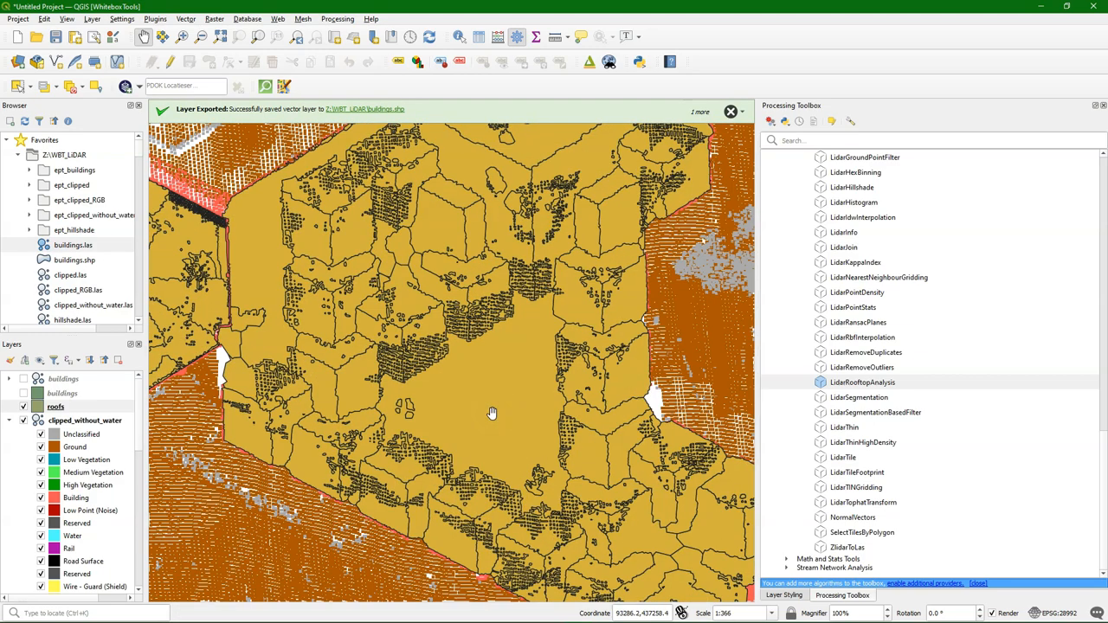
{"action": "left_click_drag", "start_coordinate": [492, 412], "coordinate": [346, 353]}
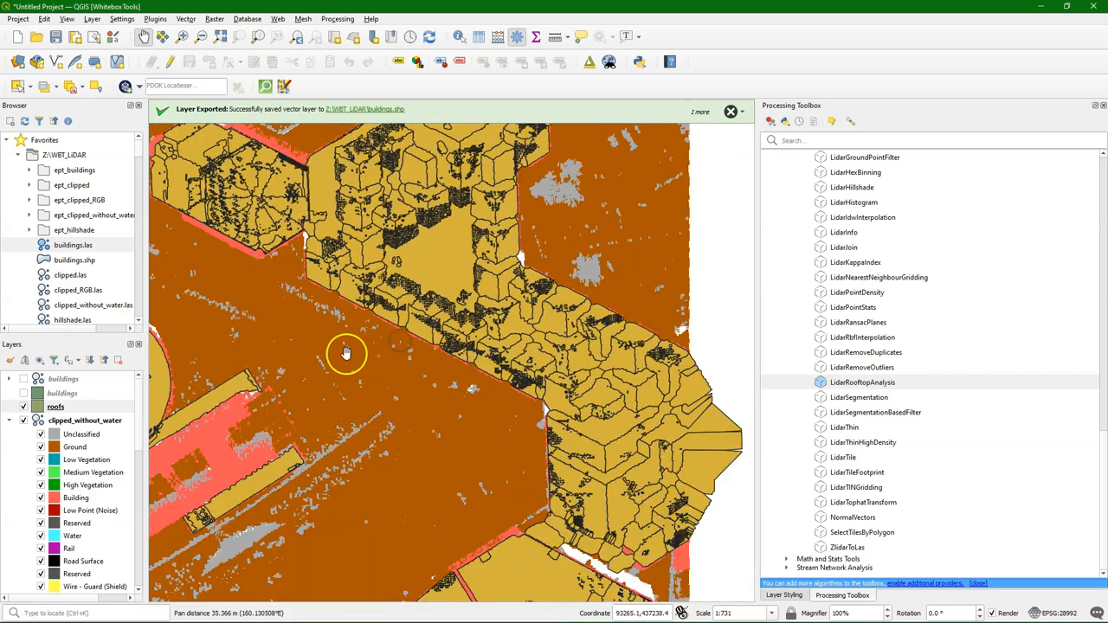
{"action": "left_click_drag", "start_coordinate": [346, 353], "coordinate": [523, 429]}
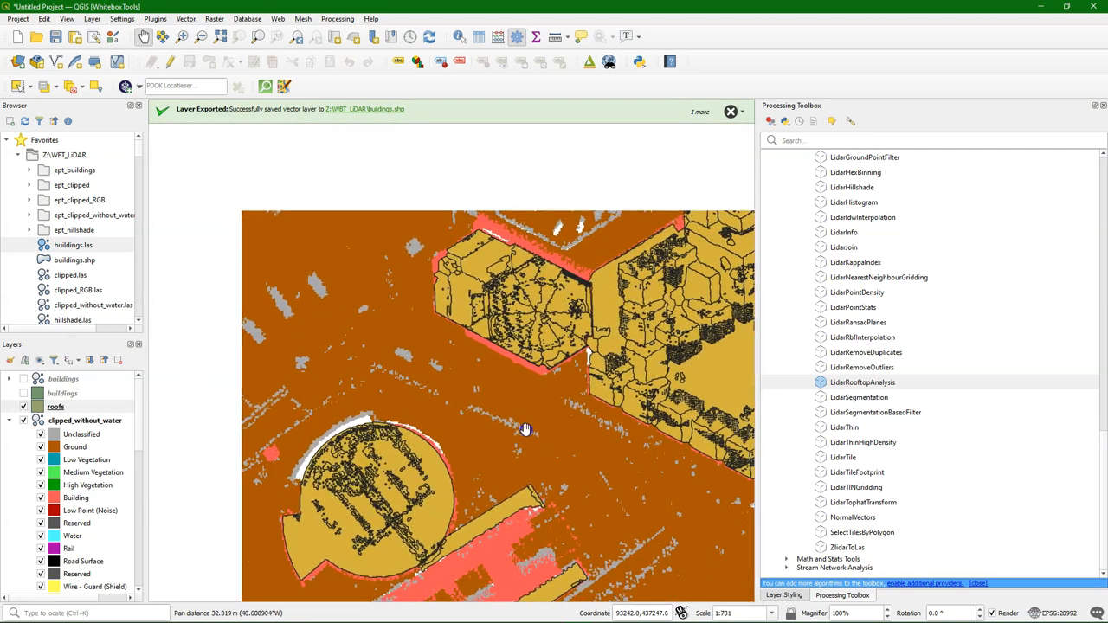
{"action": "scroll", "scroll_direction": "down", "scroll_amount": 3}
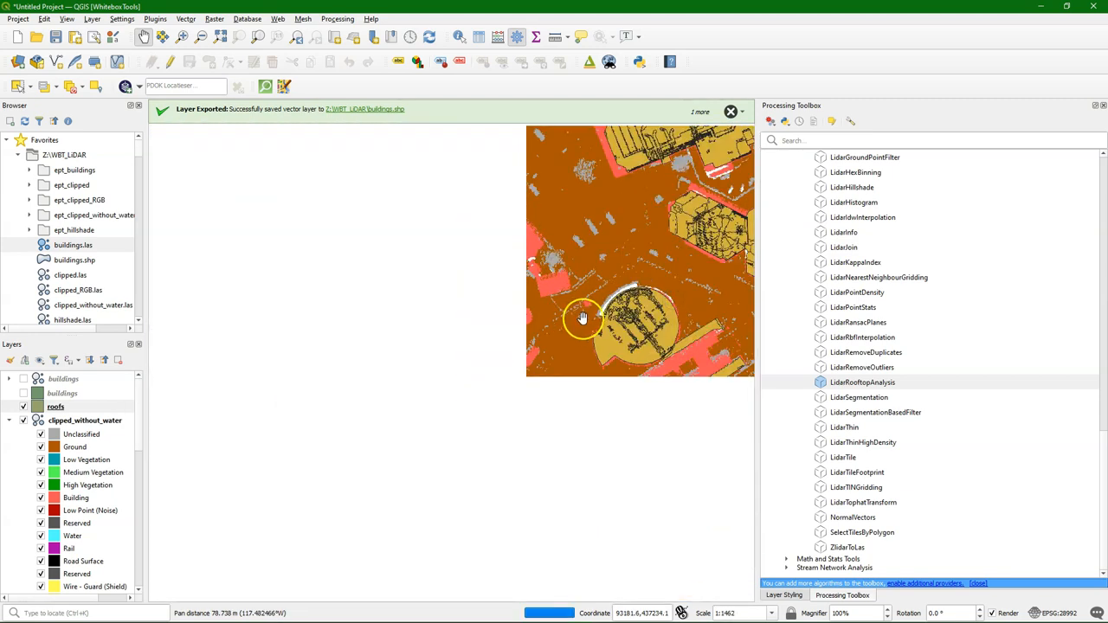
{"action": "left_click_drag", "start_coordinate": [581, 318], "coordinate": [246, 316]}
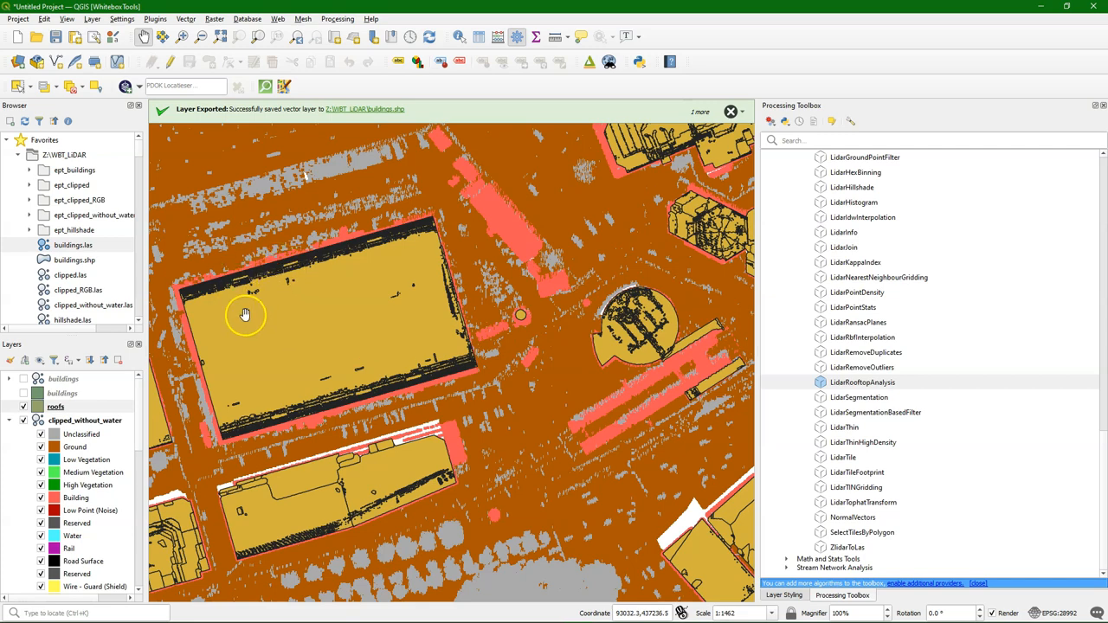
{"action": "scroll", "scroll_direction": "down", "scroll_amount": 3}
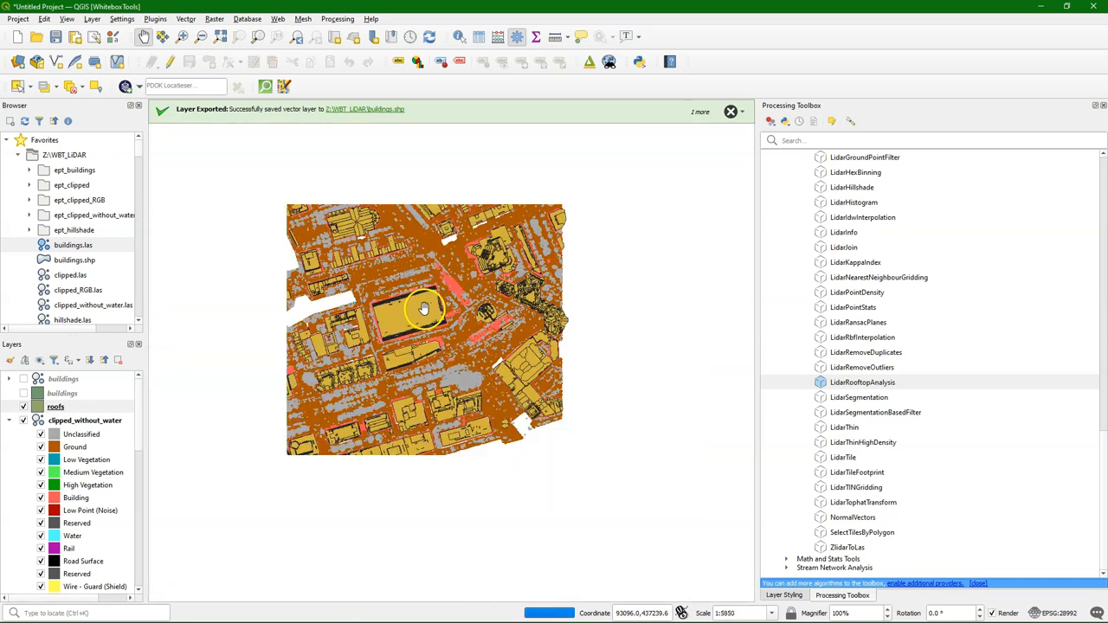
{"action": "left_click_drag", "start_coordinate": [424, 309], "coordinate": [468, 338]}
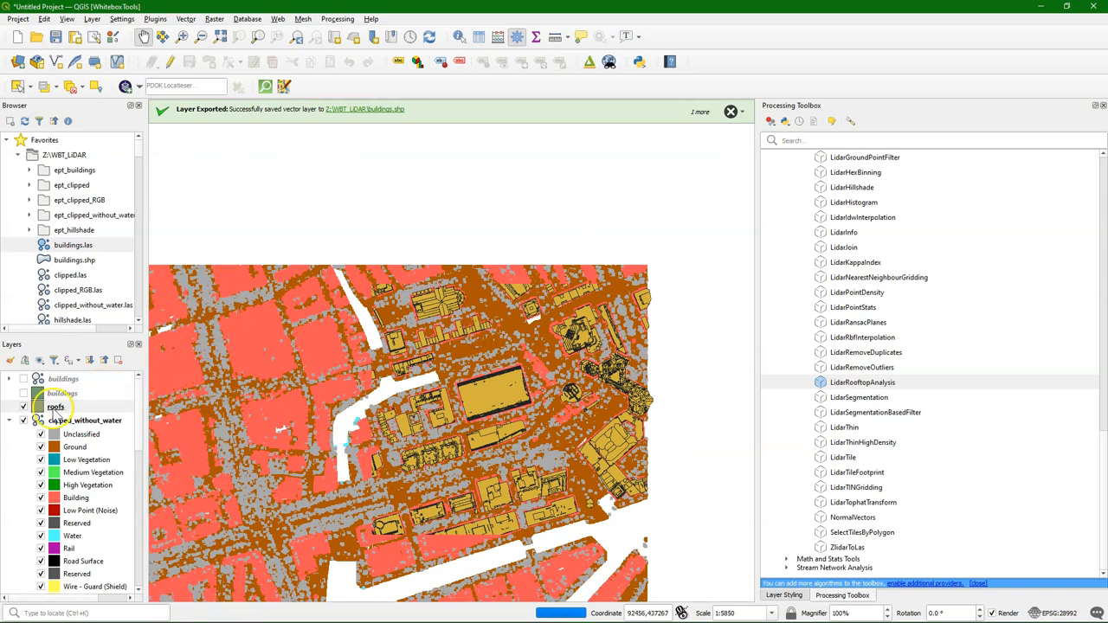
Step: Review the roofs attribute table (MAX_ELEV, HILLSHADE, SLOPE, ASPECT, AREA) and close it
{"action": "right_click", "coordinate": [55, 406]}
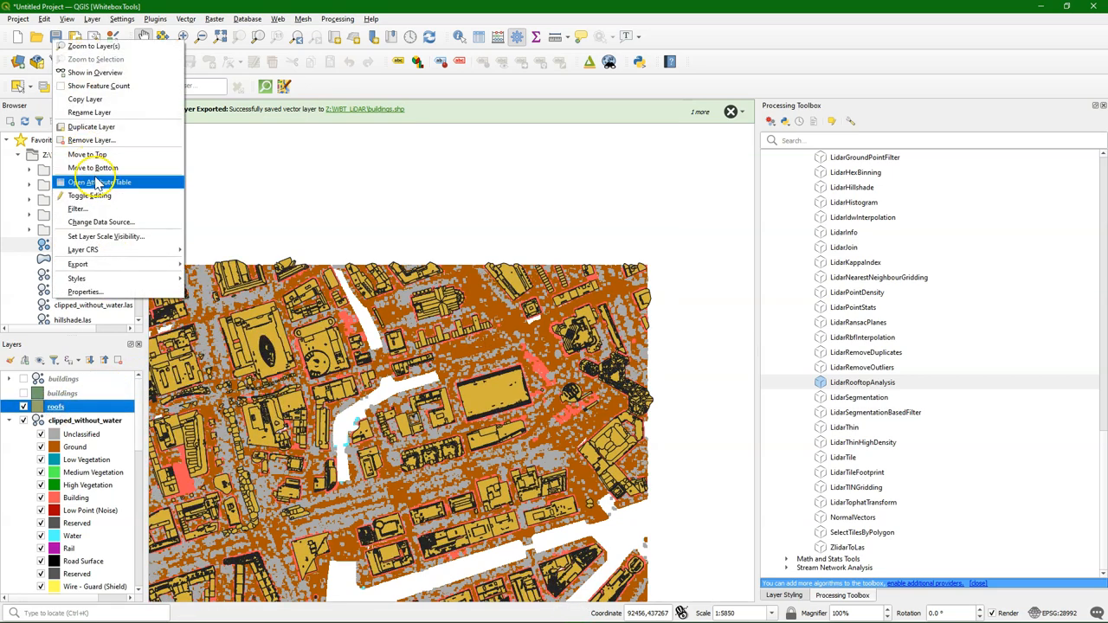
{"action": "left_click", "coordinate": [97, 181]}
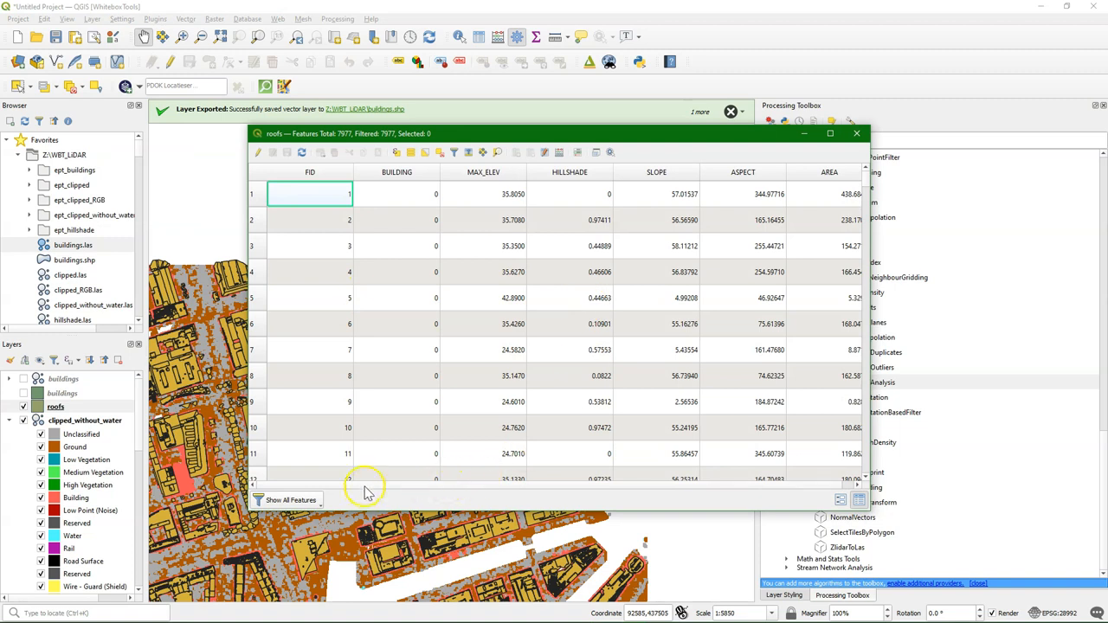
{"action": "mouse_move", "coordinate": [533, 179]}
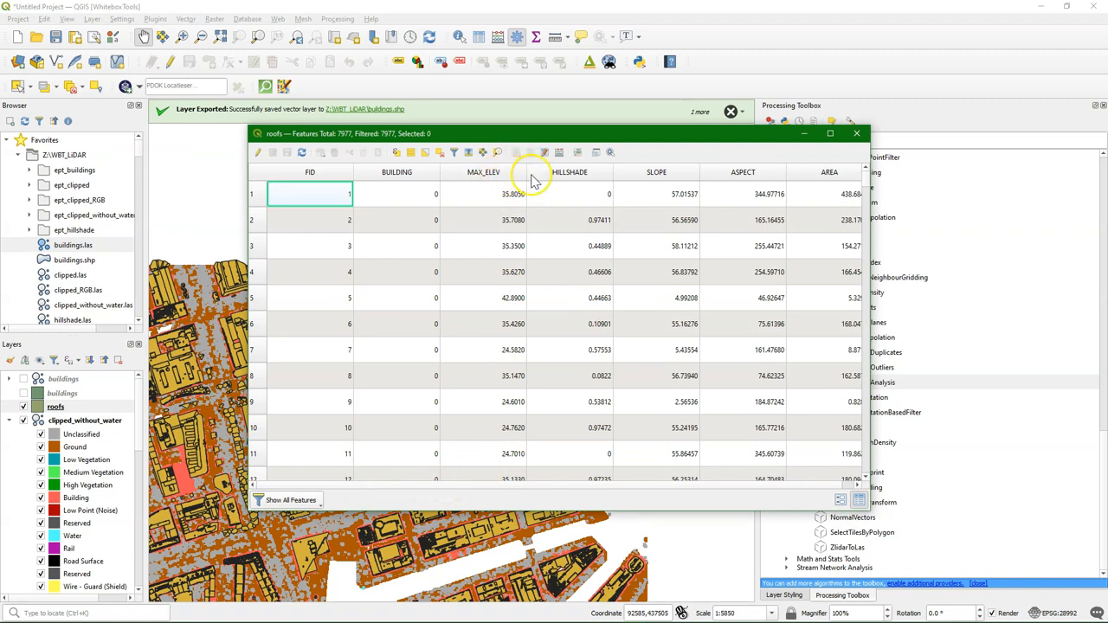
{"action": "mouse_move", "coordinate": [580, 182]}
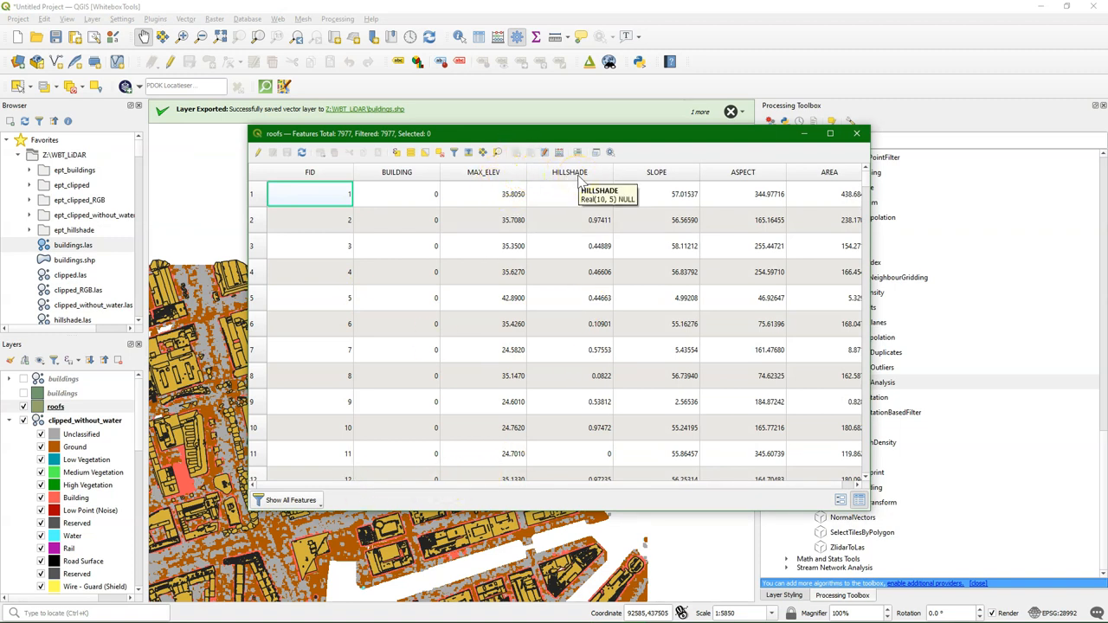
{"action": "mouse_move", "coordinate": [770, 194]}
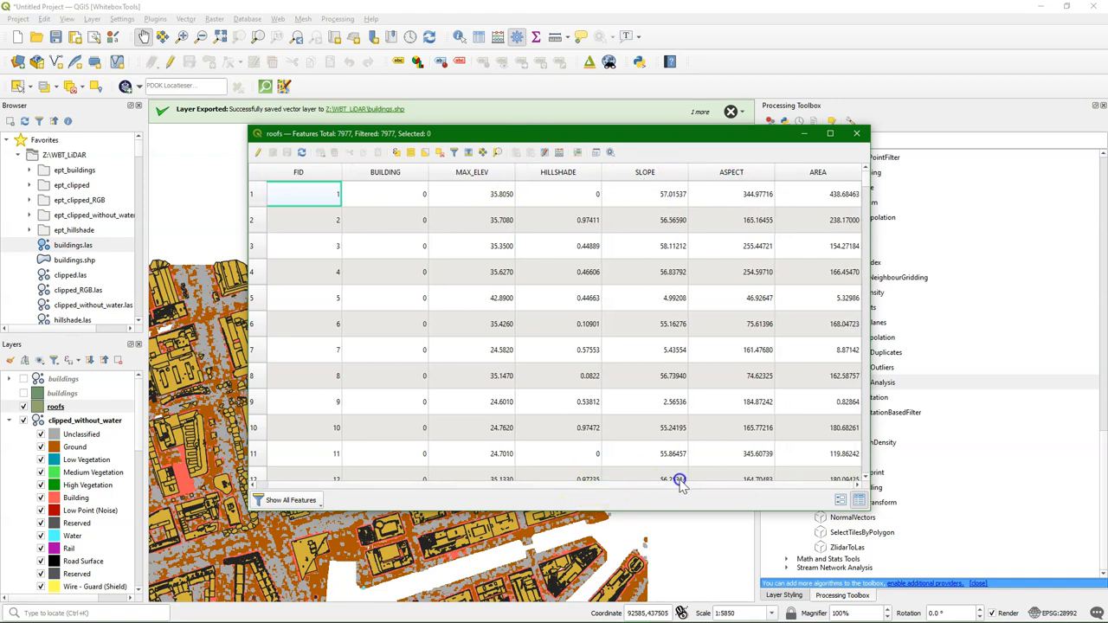
{"action": "left_click", "coordinate": [855, 134]}
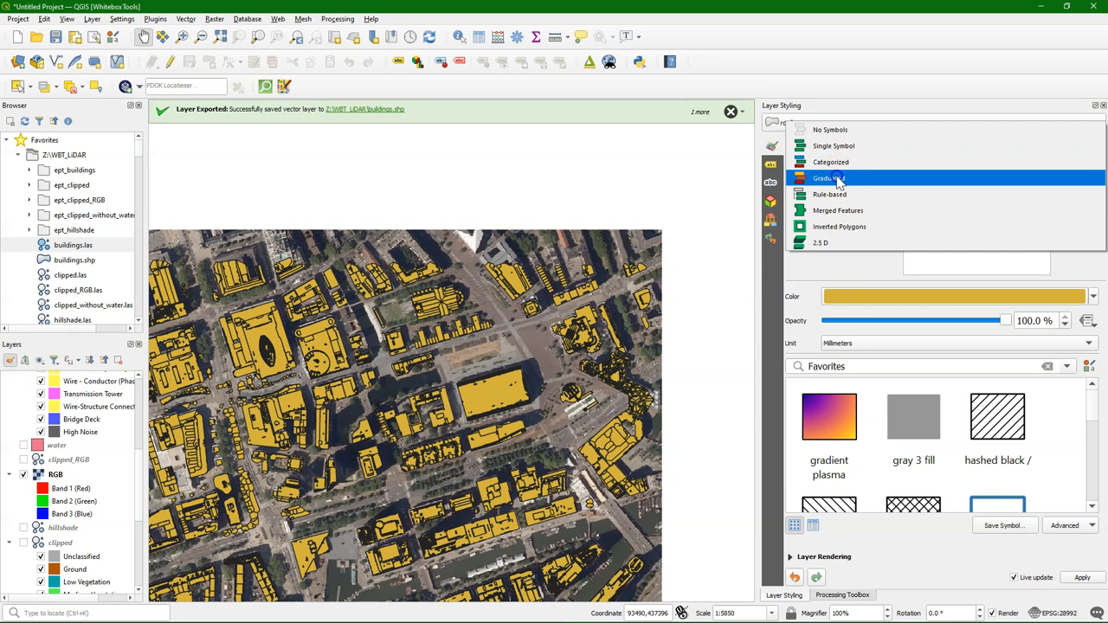
Step: Style roofs as five graduated white-to-black classes of HILLSHADE
{"action": "left_click", "coordinate": [827, 176]}
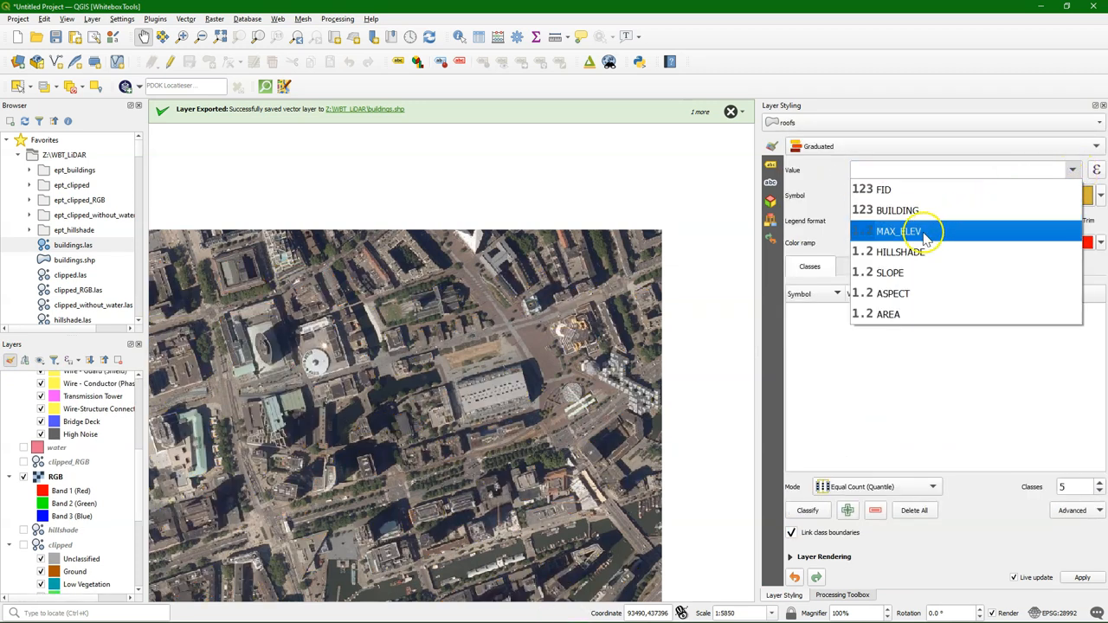
{"action": "left_click", "coordinate": [897, 253]}
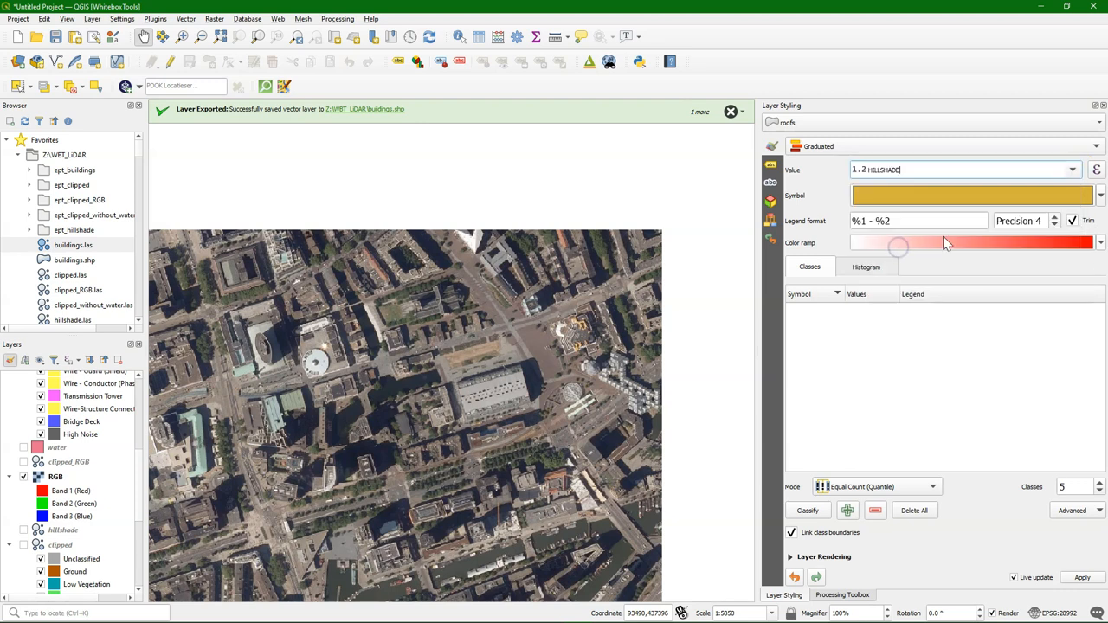
{"action": "left_click", "coordinate": [1099, 242]}
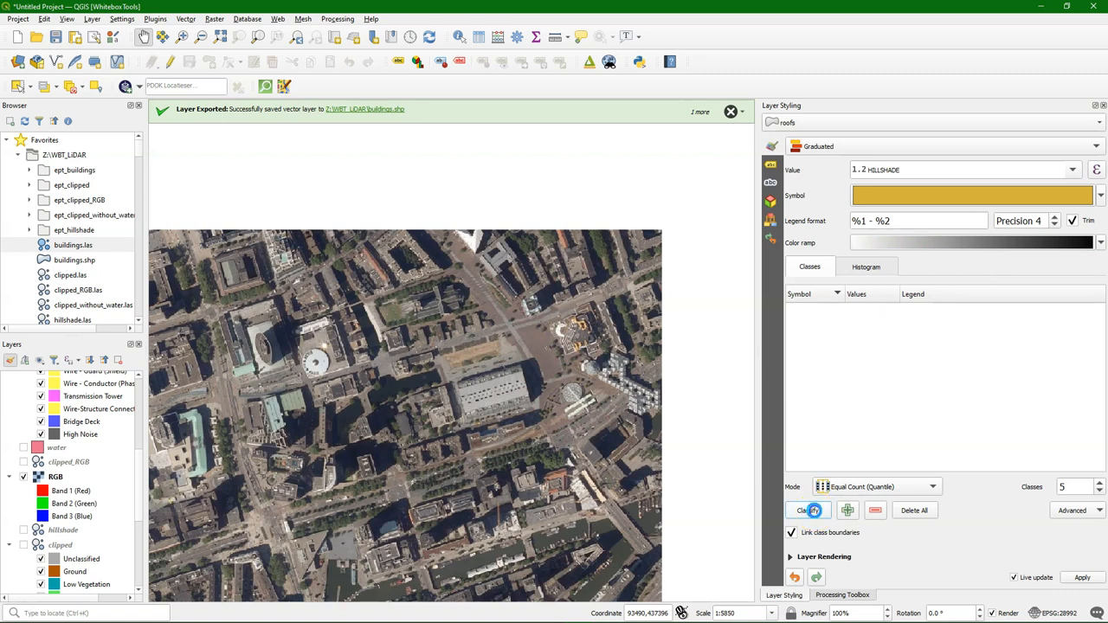
{"action": "left_click", "coordinate": [807, 509]}
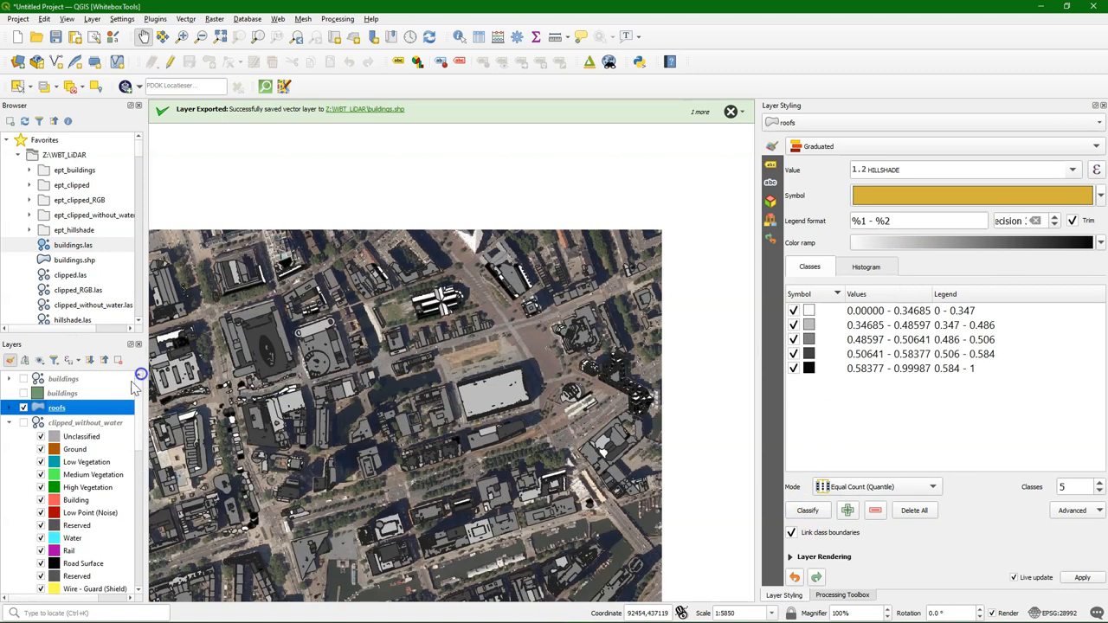
Step: Zoom and pan to the square with tall buildings to inspect the shaded roofs
{"action": "scroll", "scroll_direction": "up", "scroll_amount": 3}
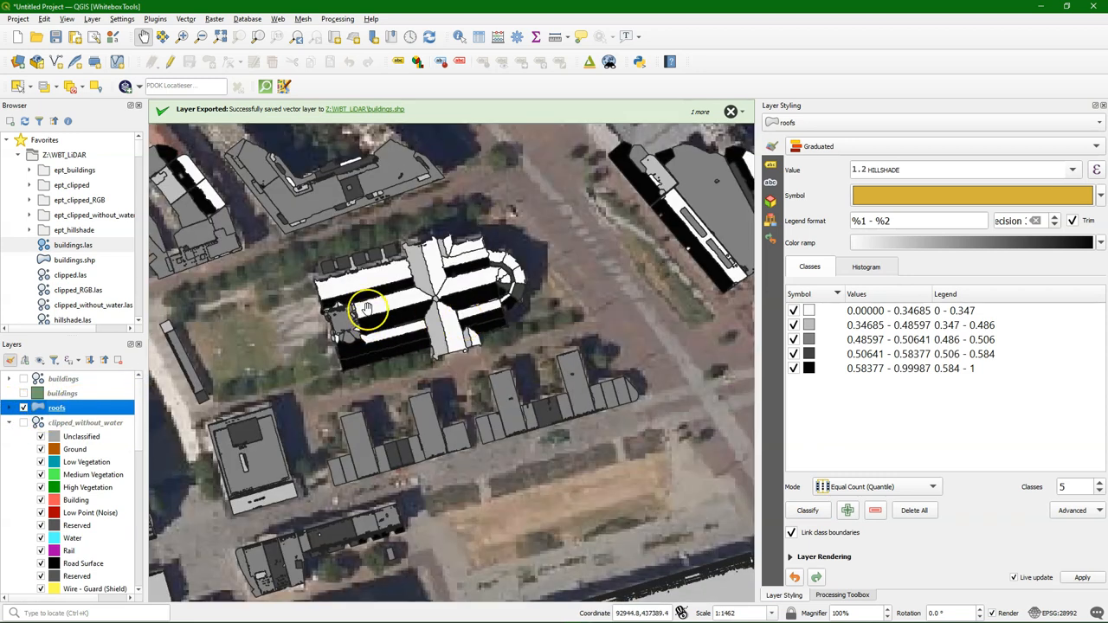
{"action": "mouse_move", "coordinate": [862, 398]}
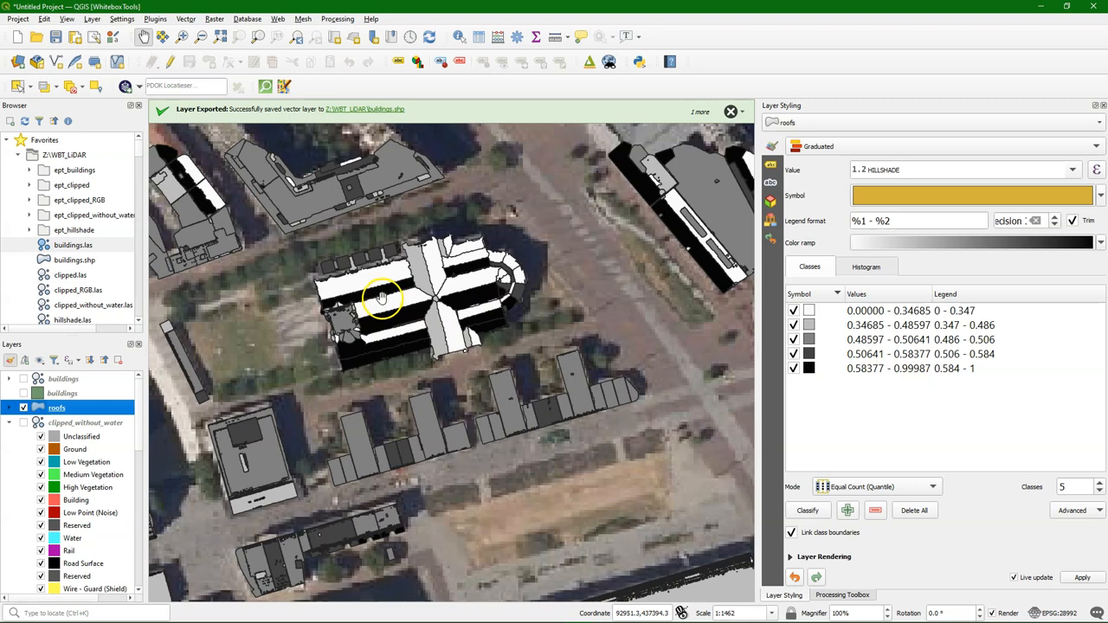
{"action": "left_click_drag", "start_coordinate": [381, 298], "coordinate": [644, 423]}
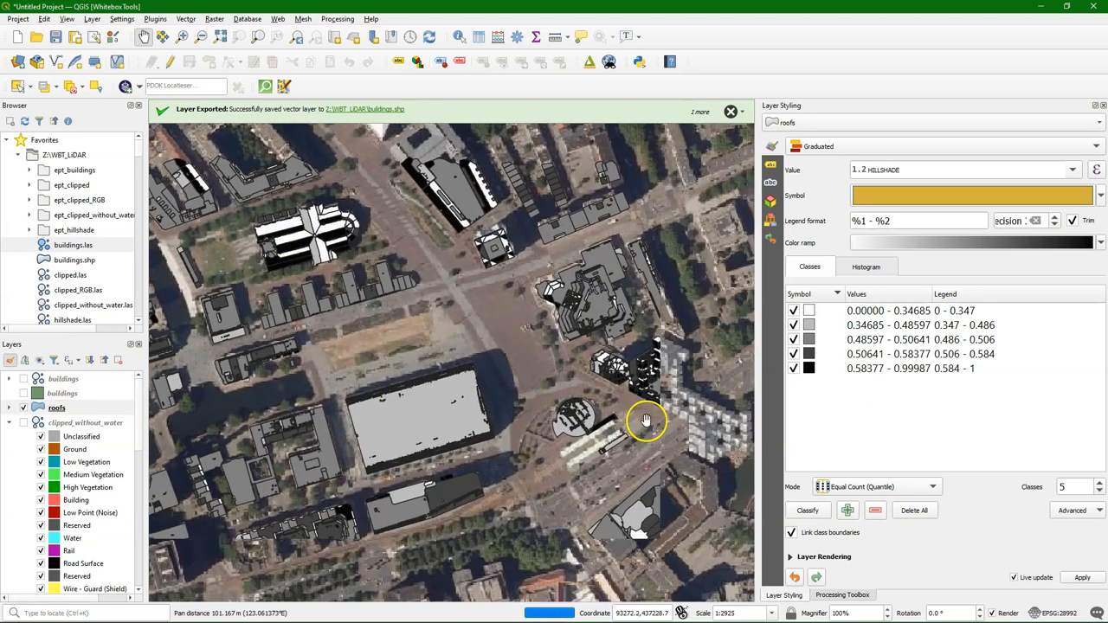
{"action": "scroll", "scroll_direction": "up", "scroll_amount": 3}
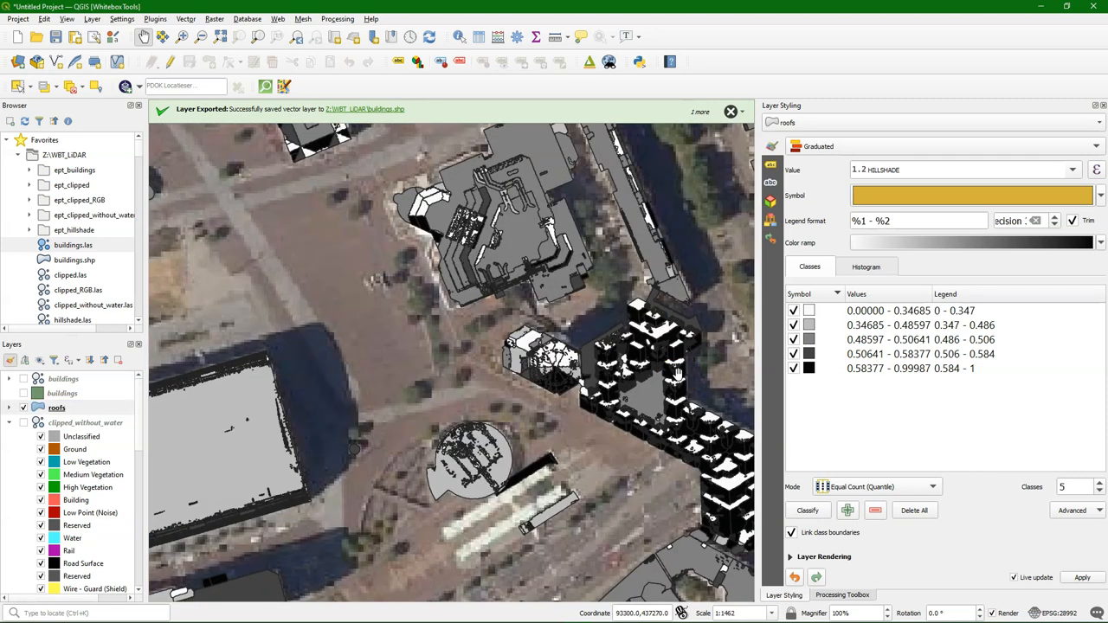
{"action": "scroll", "scroll_direction": "down", "scroll_amount": 3}
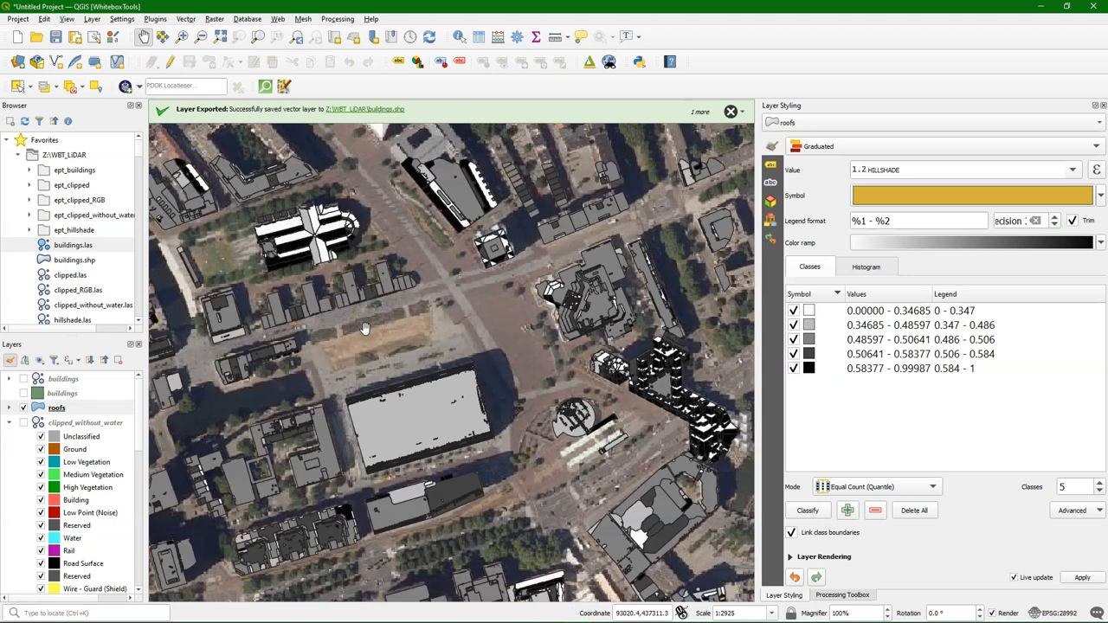
{"action": "left_click", "coordinate": [1073, 170]}
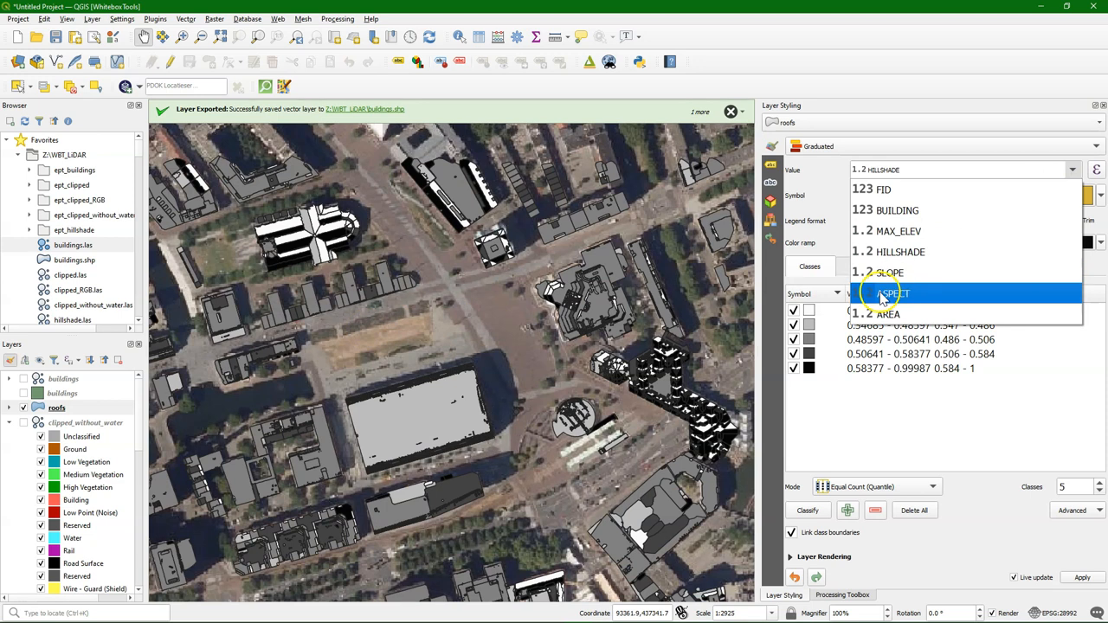
Step: Reclassify the roofs by ASPECT into five classes and inspect the tall building complex
{"action": "left_click", "coordinate": [890, 293]}
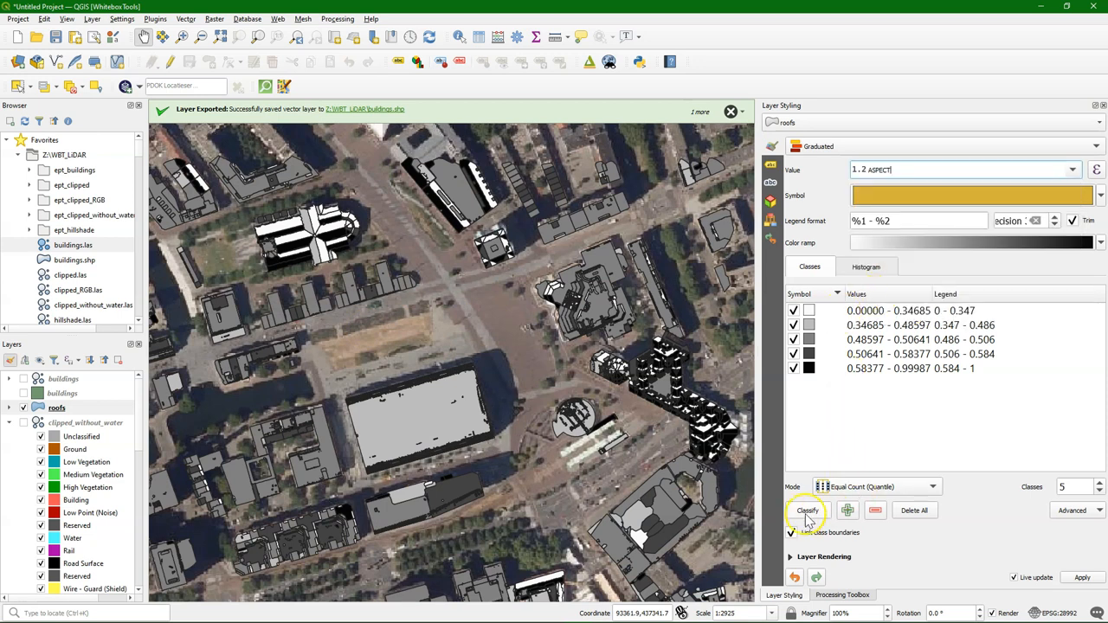
{"action": "left_click", "coordinate": [807, 509]}
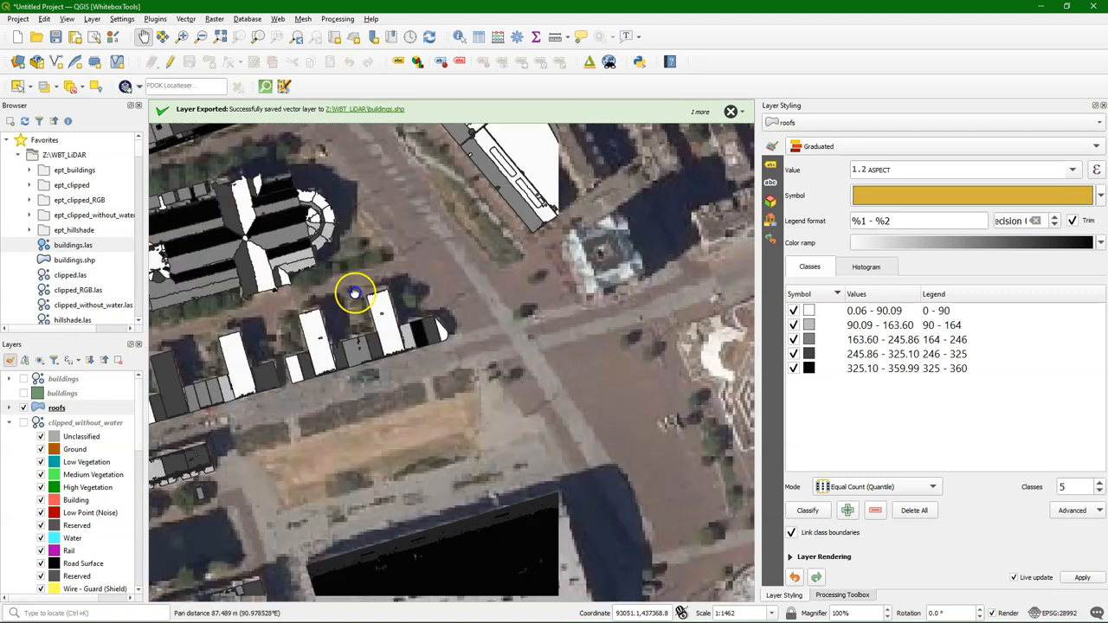
{"action": "left_click_drag", "start_coordinate": [355, 294], "coordinate": [592, 329]}
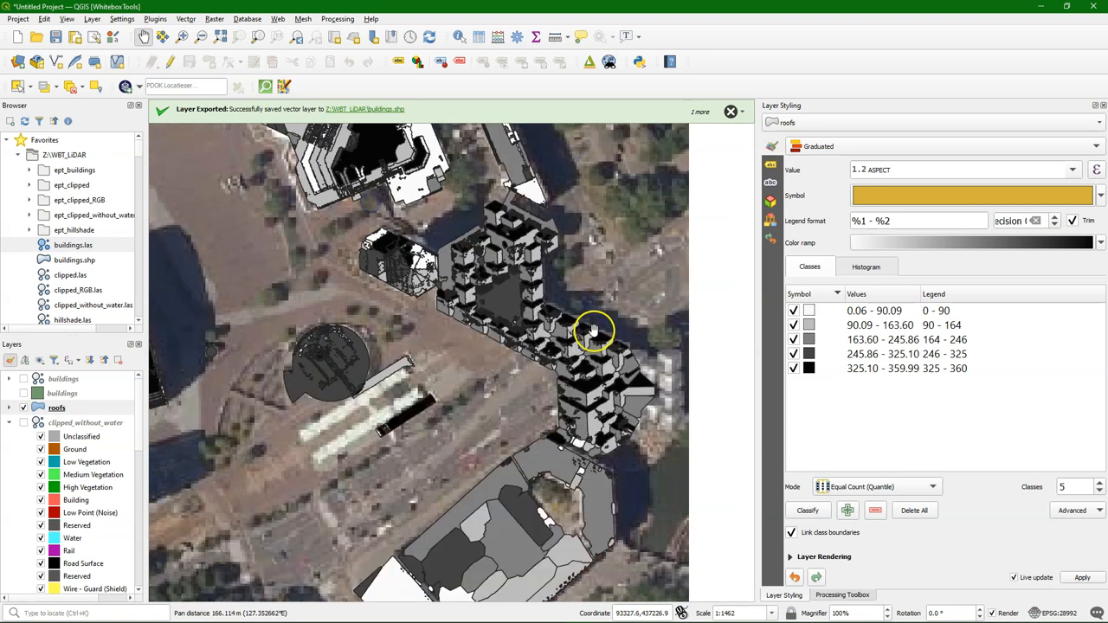
{"action": "mouse_move", "coordinate": [536, 315]}
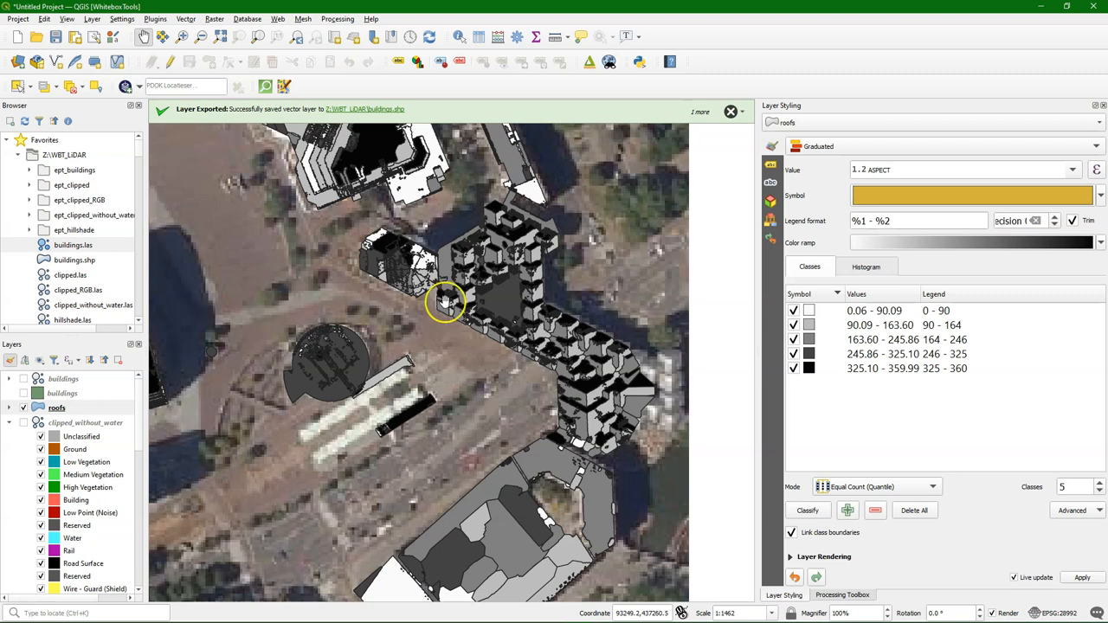
Step: Set clipped_without_water.las as the input of LidarDigitalSurfaceModel
{"action": "left_click", "coordinate": [841, 596]}
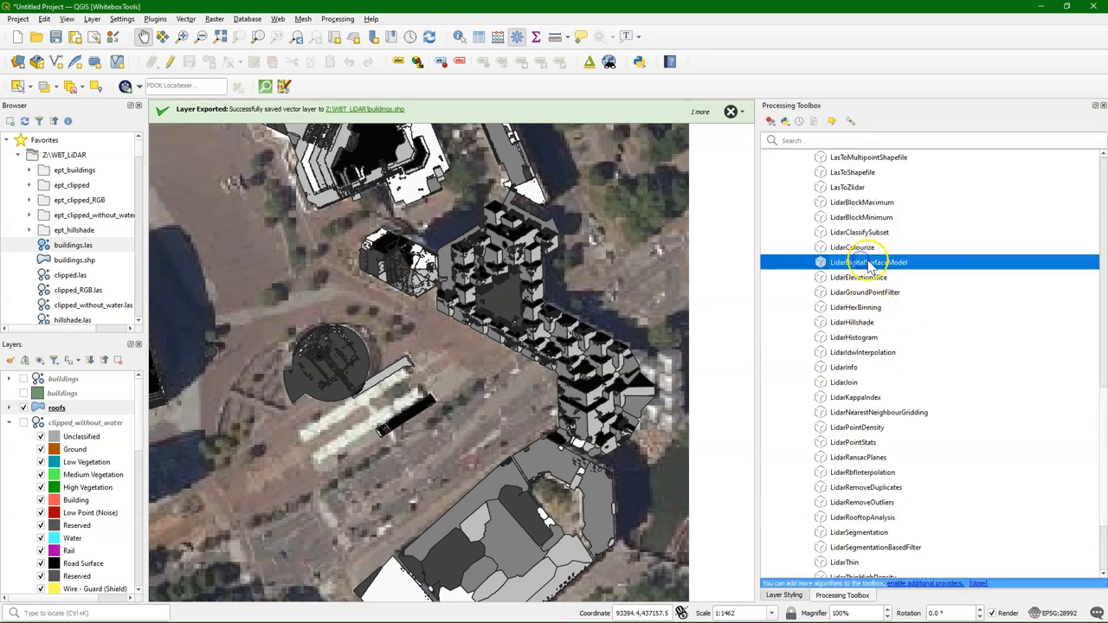
{"action": "double_click", "coordinate": [869, 263]}
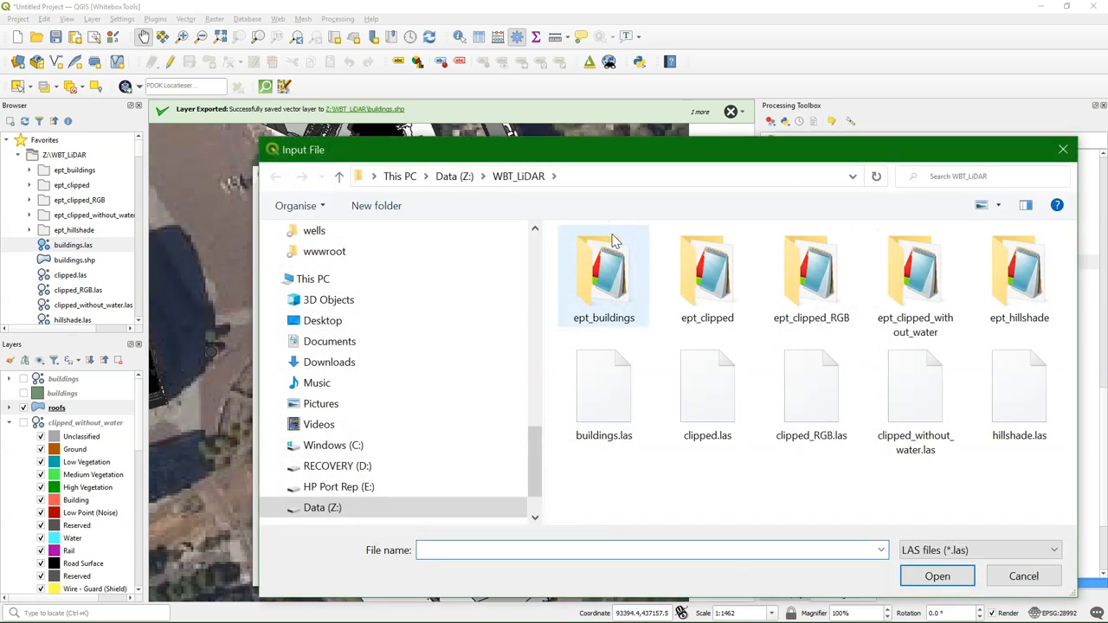
{"action": "left_click", "coordinate": [914, 384]}
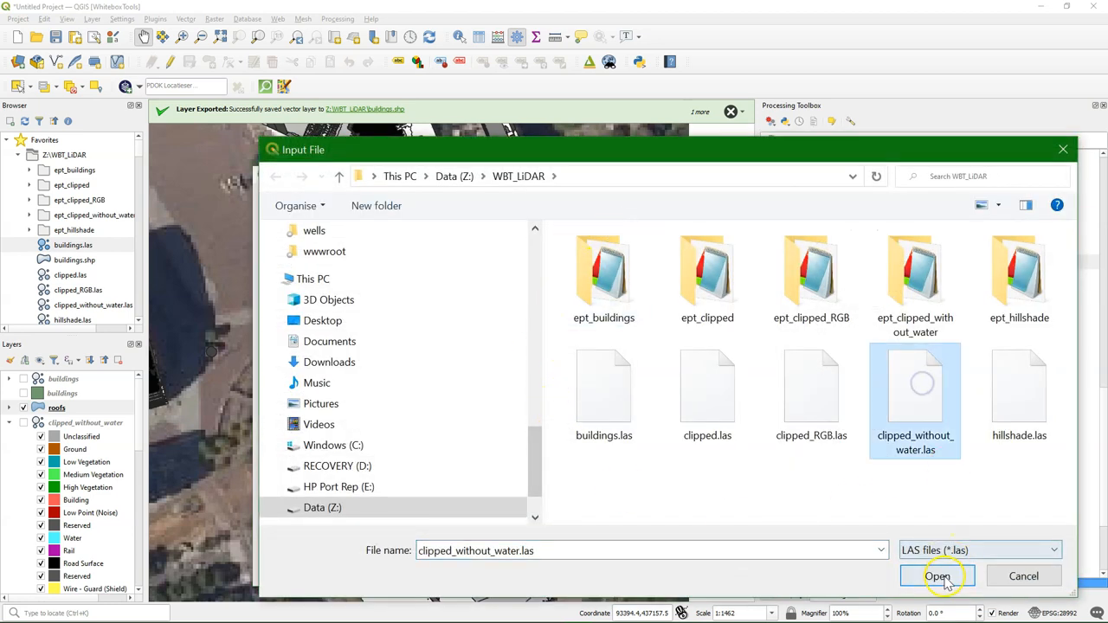
{"action": "left_click", "coordinate": [939, 575]}
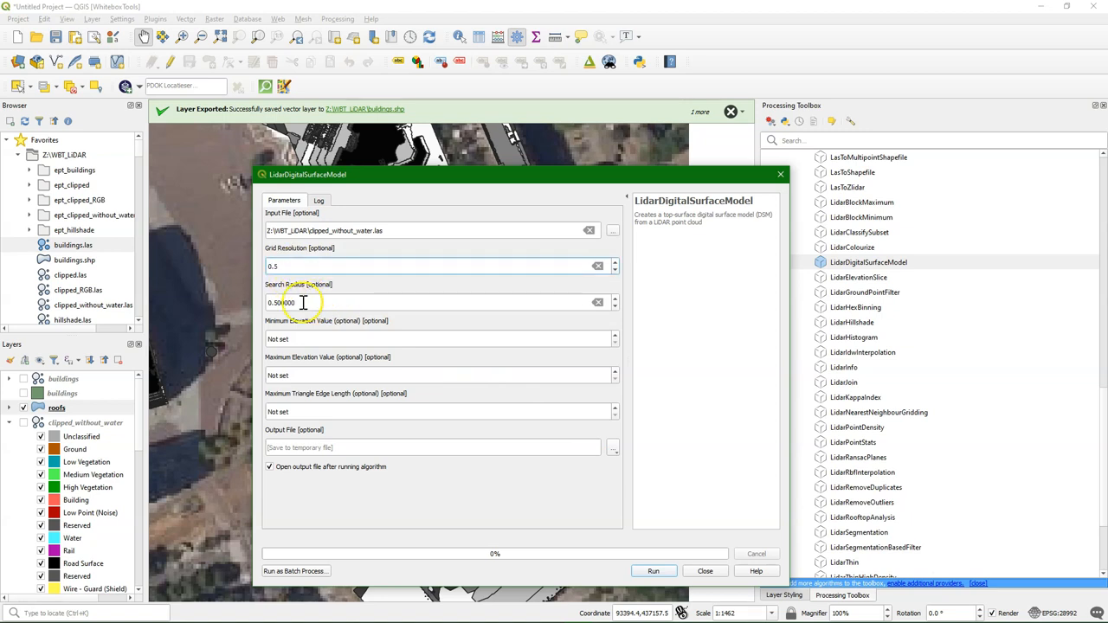
{"action": "mouse_move", "coordinate": [291, 429]}
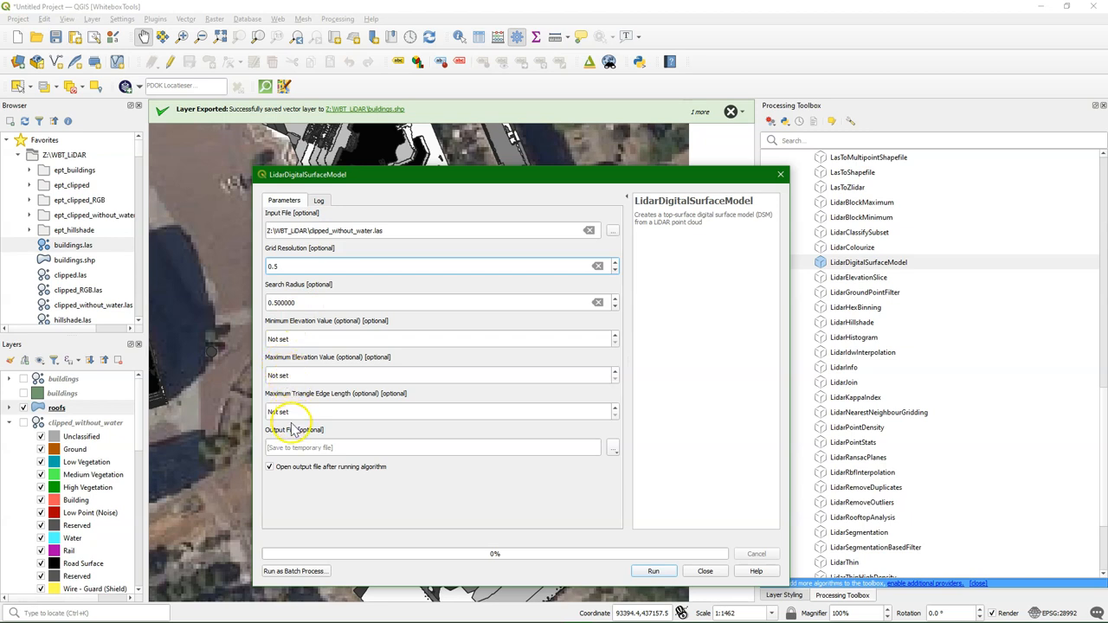
Step: Save the output as DSM.tif and run the tool at 0.5 resolution
{"action": "left_click", "coordinate": [613, 447]}
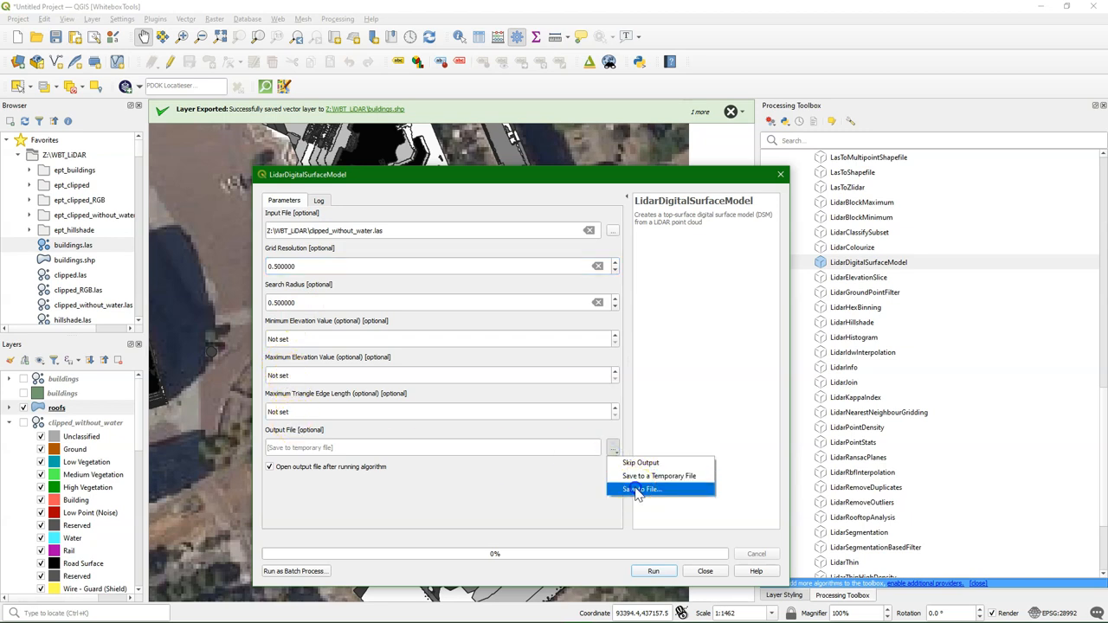
{"action": "left_click", "coordinate": [642, 488]}
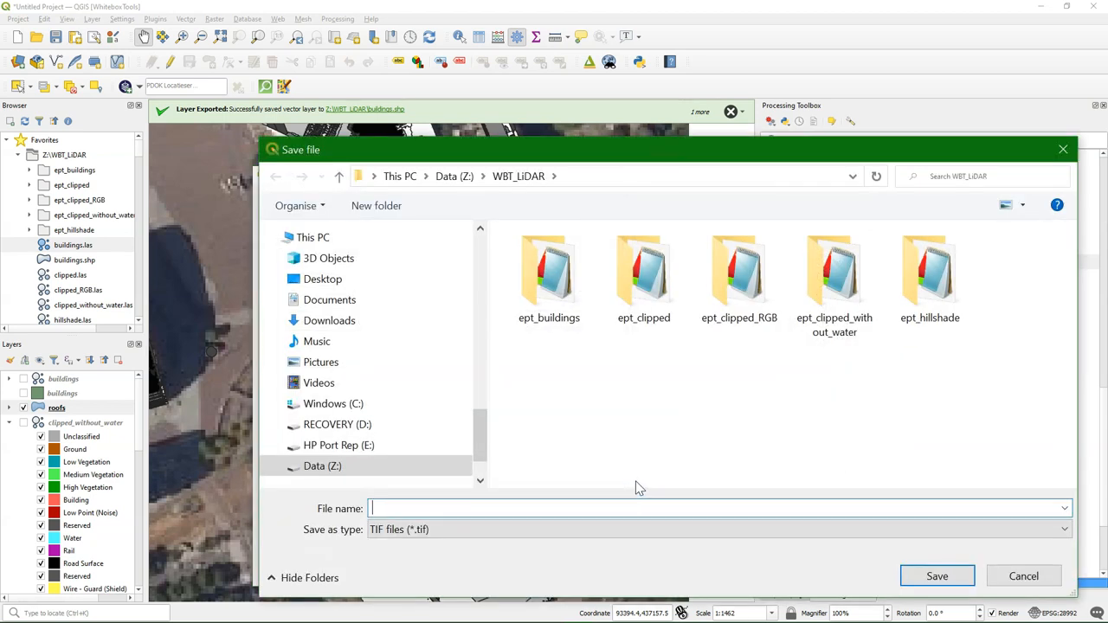
{"action": "type", "text": "DS"}
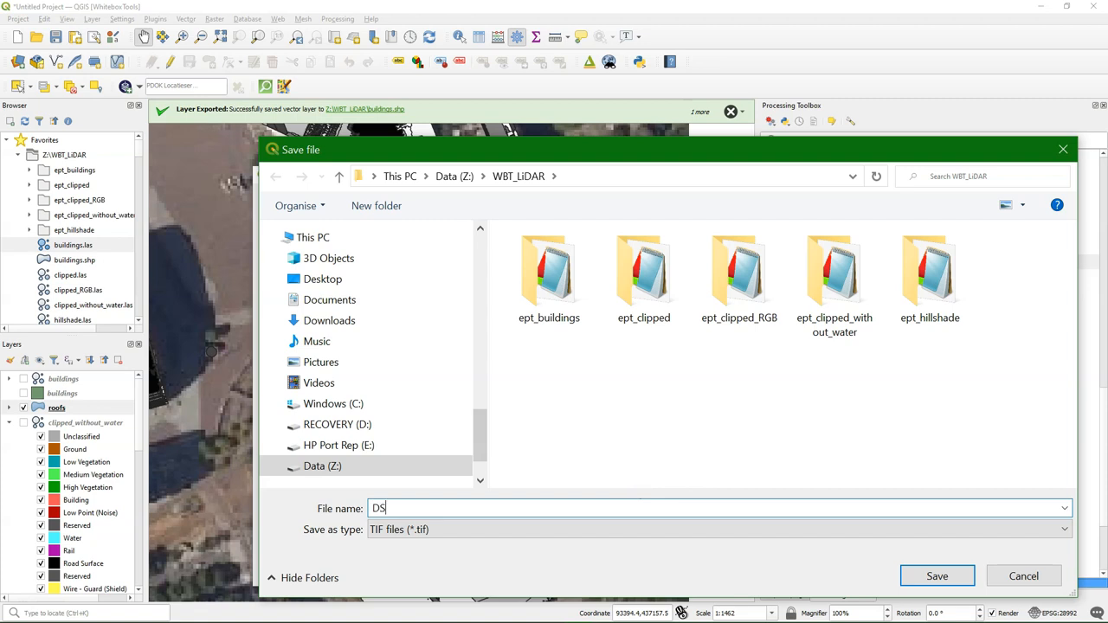
{"action": "type", "text": "M.tif"}
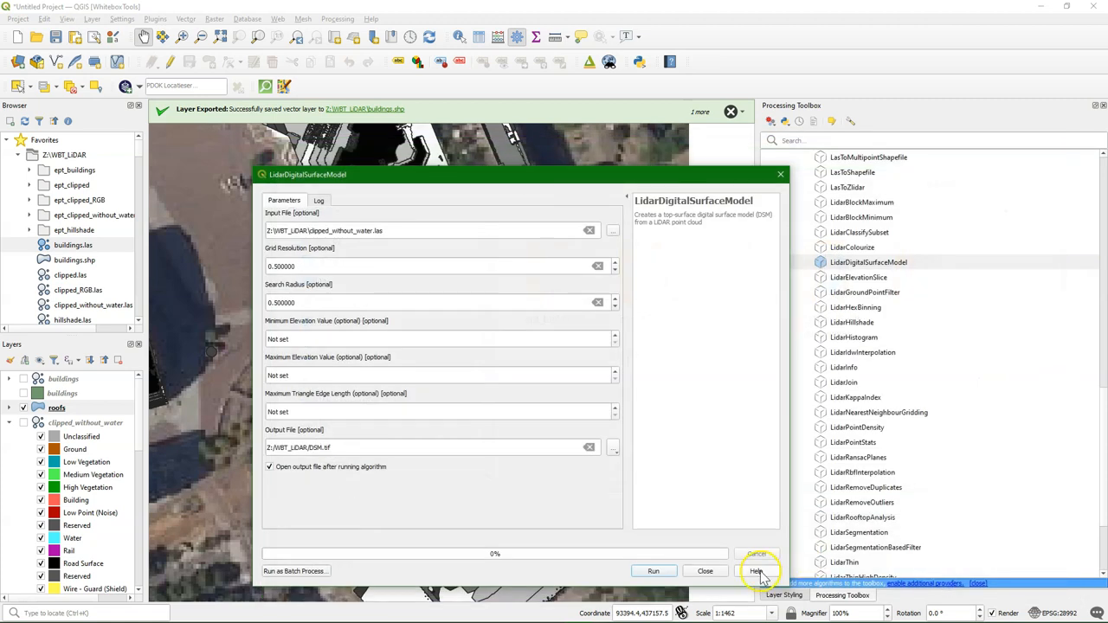
{"action": "left_click", "coordinate": [652, 572]}
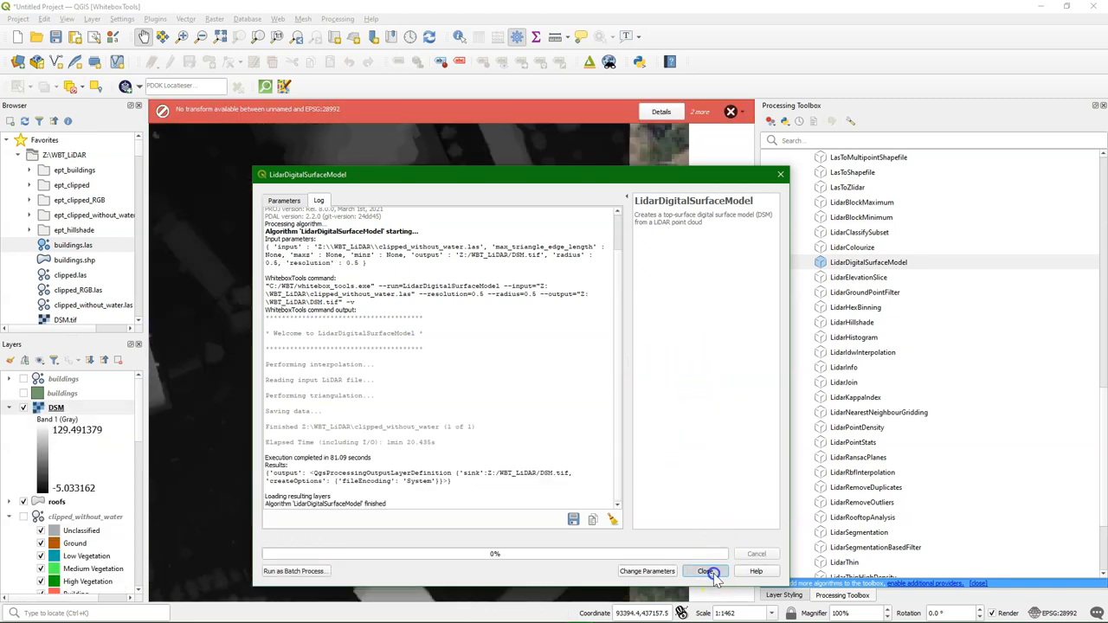
Step: Close the finished tool dialog and dismiss the coordinate-transform warning
{"action": "left_click", "coordinate": [706, 572]}
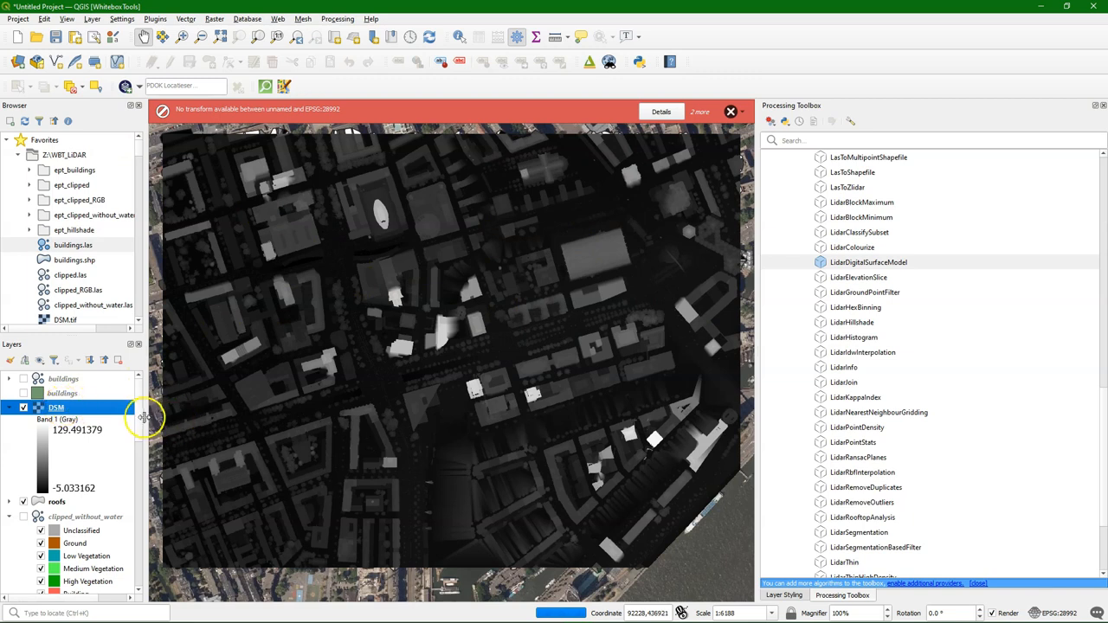
{"action": "mouse_move", "coordinate": [469, 319]}
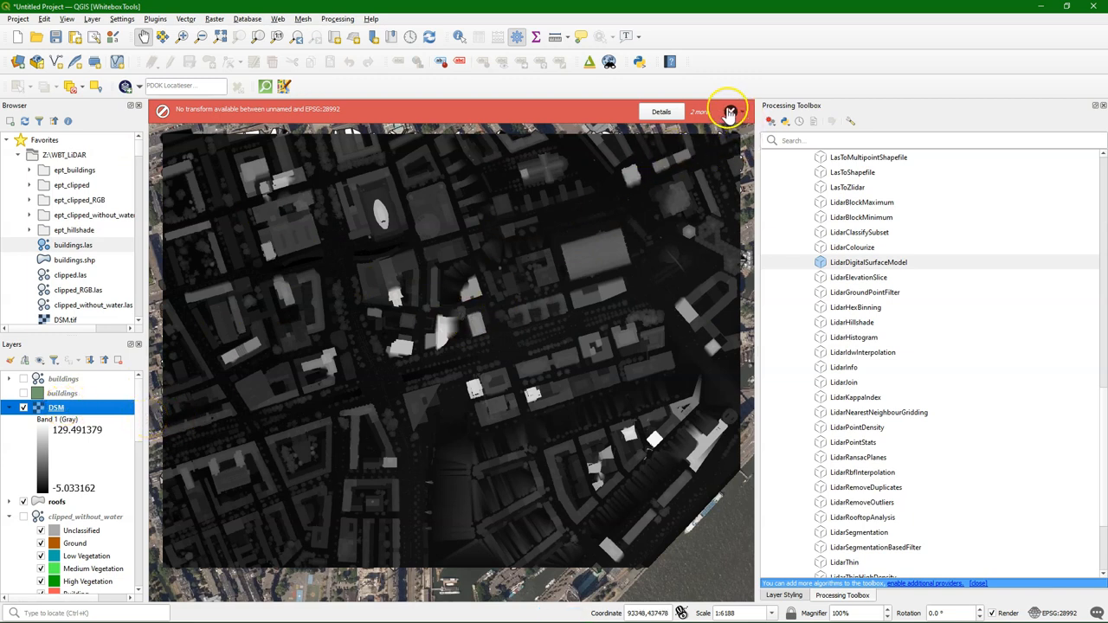
{"action": "left_click", "coordinate": [729, 111]}
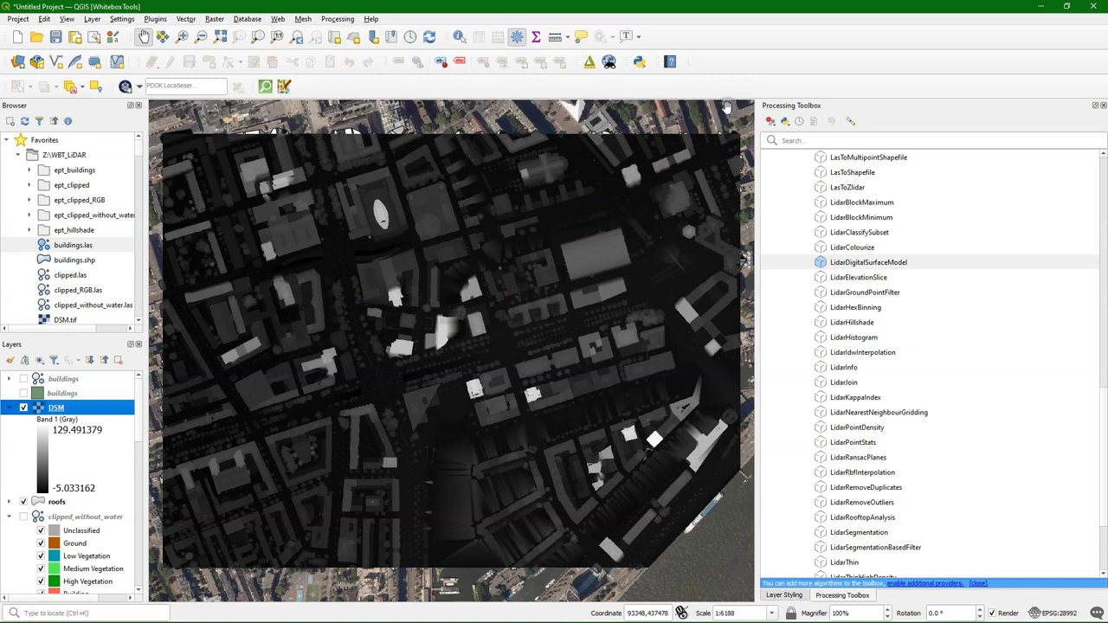
{"action": "mouse_move", "coordinate": [560, 301]}
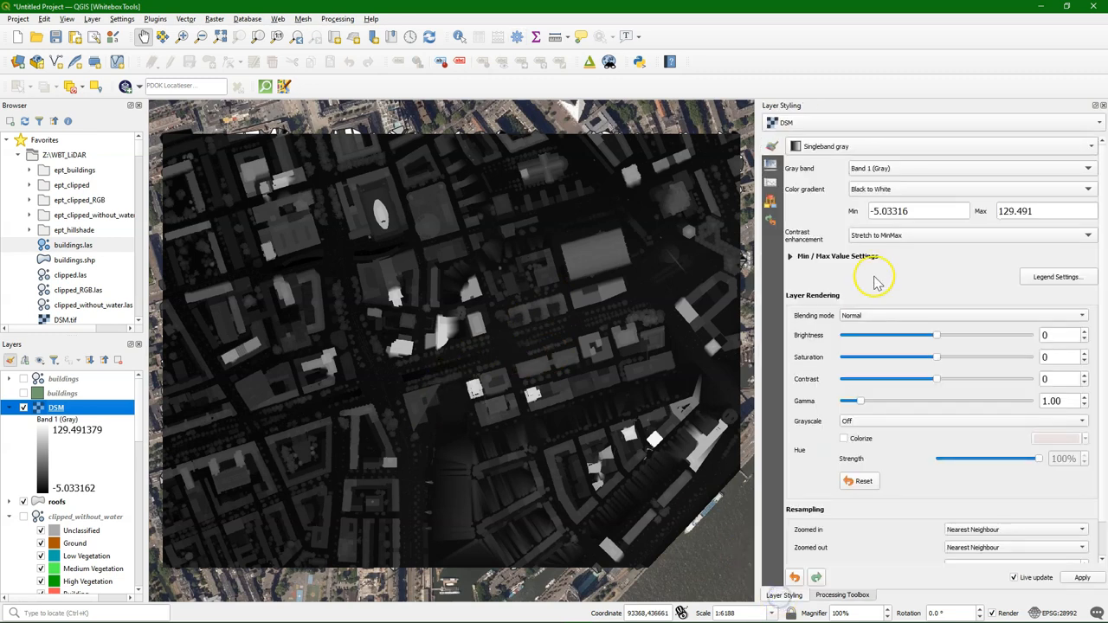
Step: Render the DSM layer with the Hillshade render type instead of singleband
{"action": "left_click", "coordinate": [970, 145]}
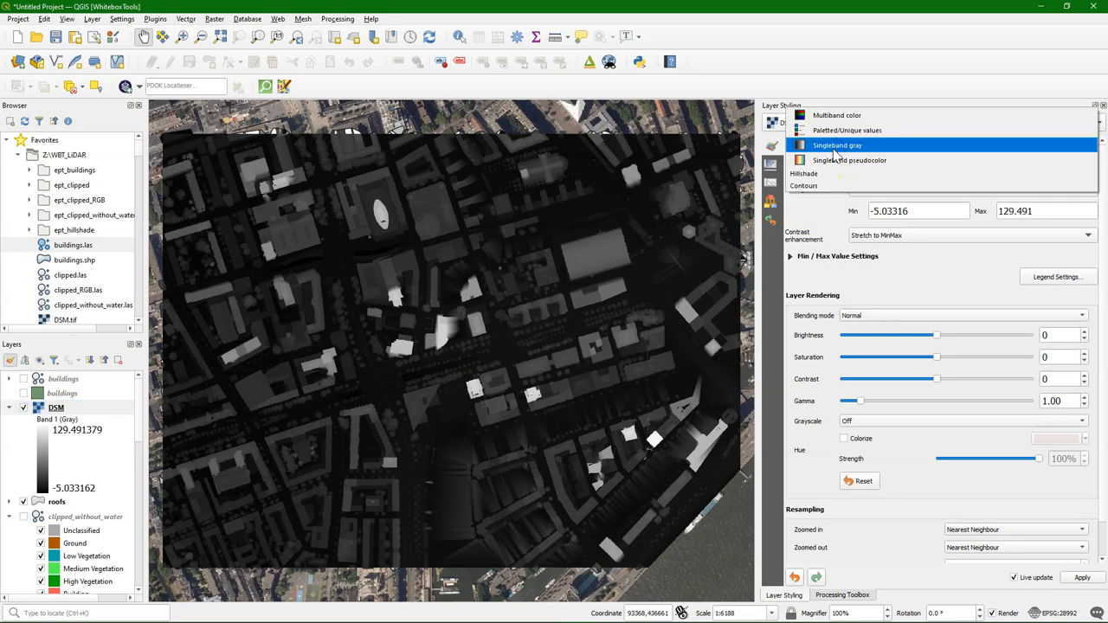
{"action": "left_click", "coordinate": [803, 174]}
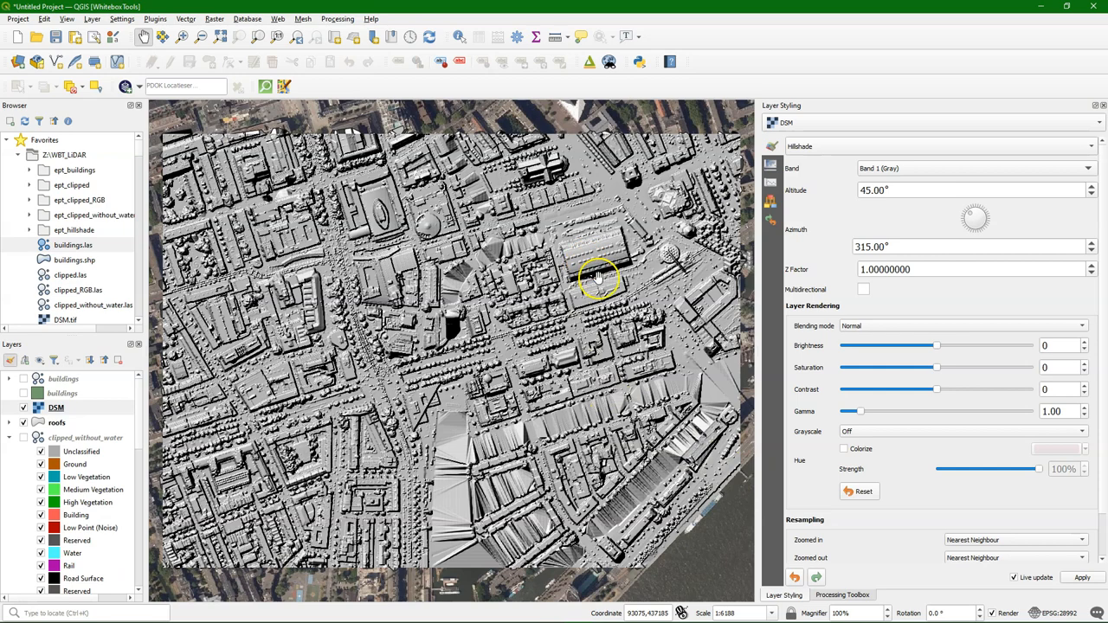
{"action": "scroll", "scroll_direction": "up", "scroll_amount": 3}
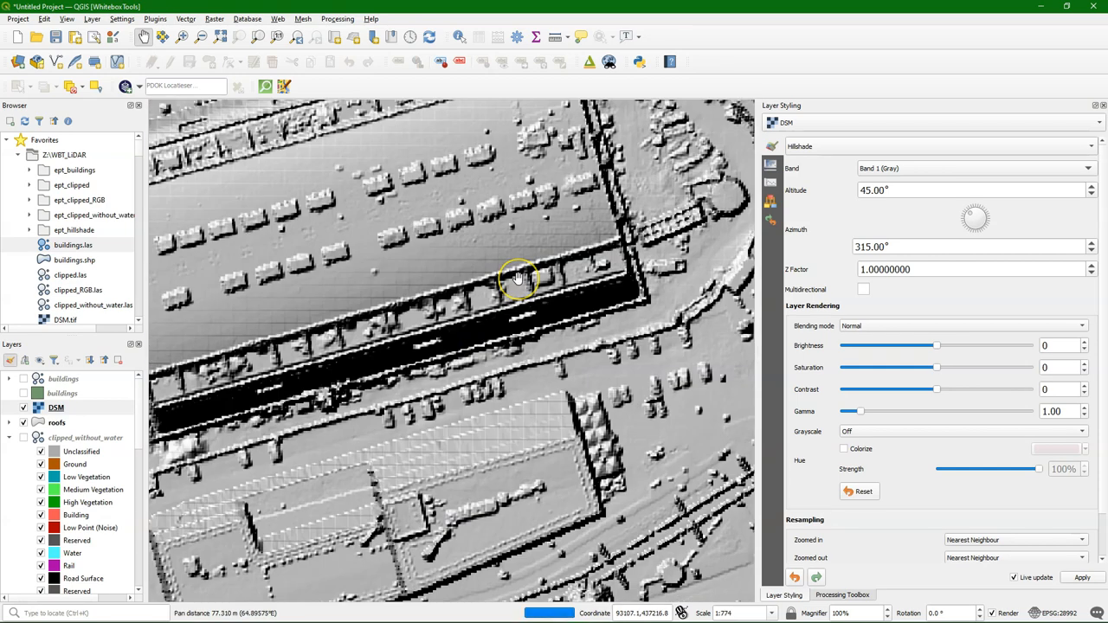
{"action": "scroll", "scroll_direction": "down", "scroll_amount": 3}
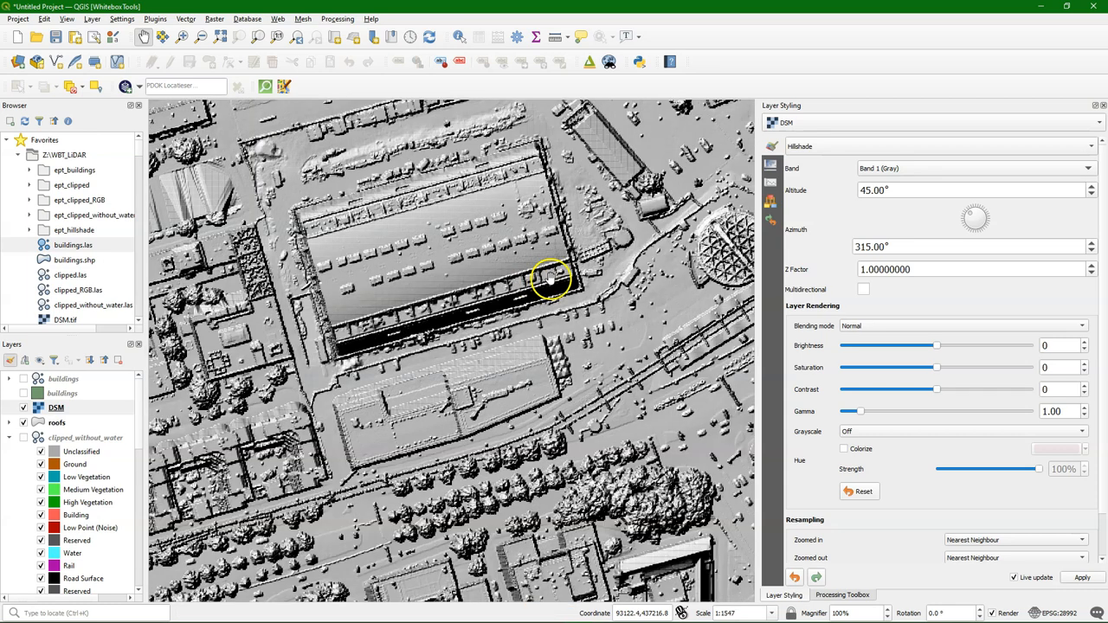
{"action": "left_click_drag", "start_coordinate": [554, 281], "coordinate": [429, 325]}
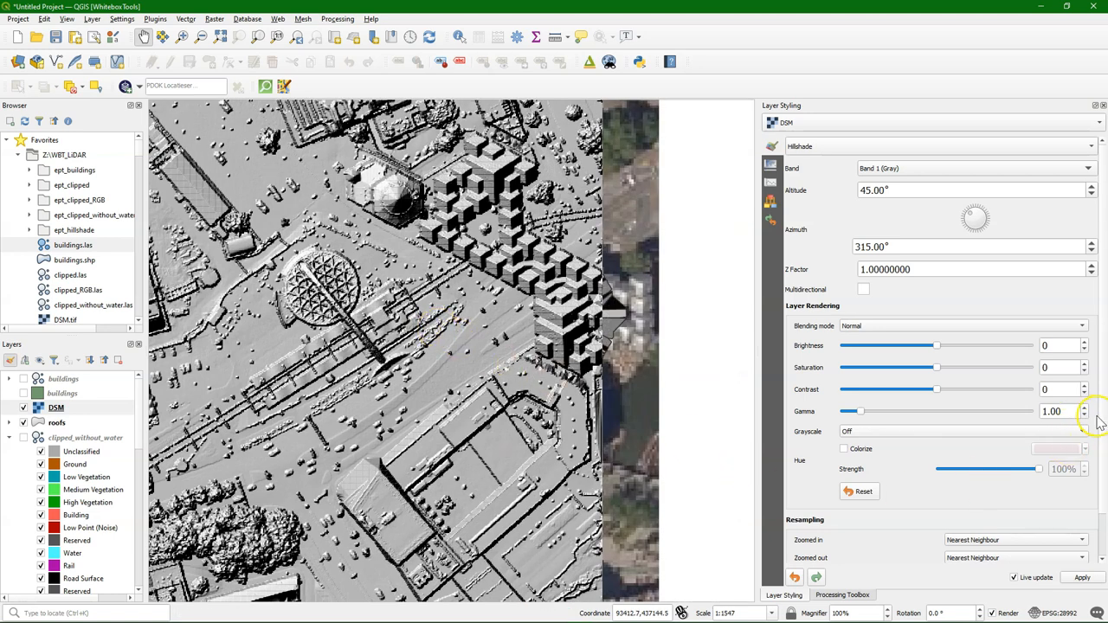
Step: Set both Zoomed in and Zoomed out resampling to Bilinear for smooth relief
{"action": "left_click", "coordinate": [1012, 491]}
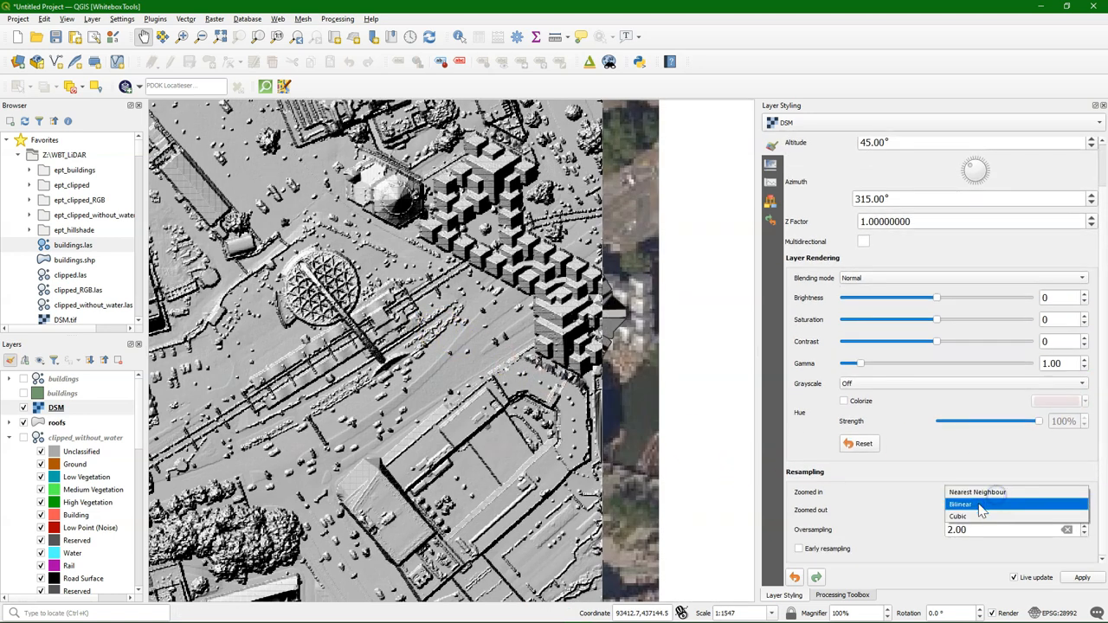
{"action": "left_click", "coordinate": [960, 503]}
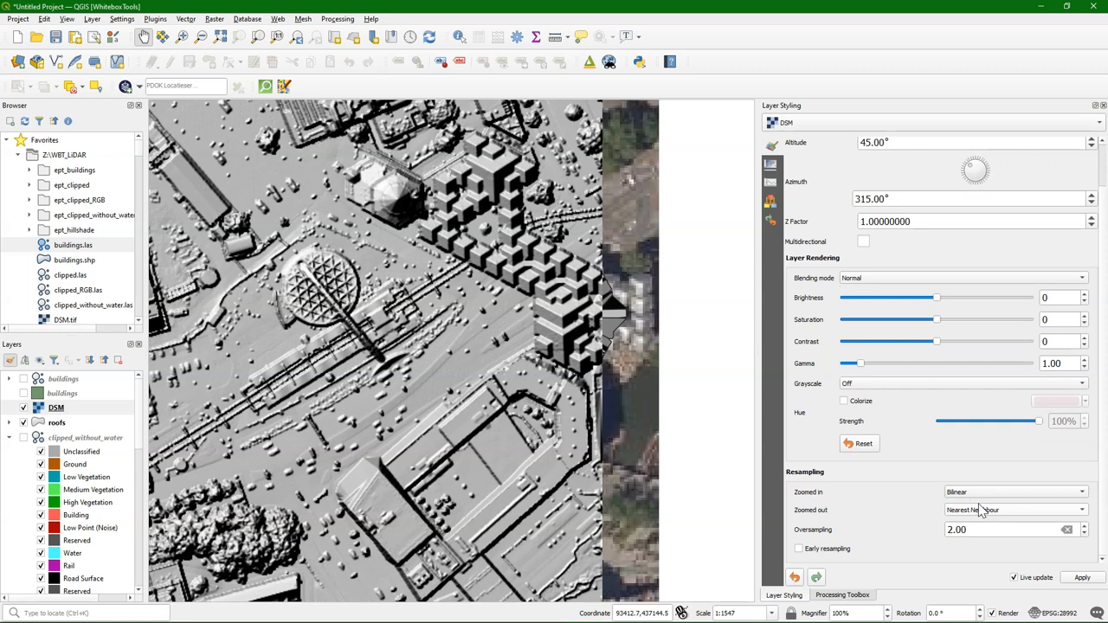
{"action": "left_click", "coordinate": [1013, 509]}
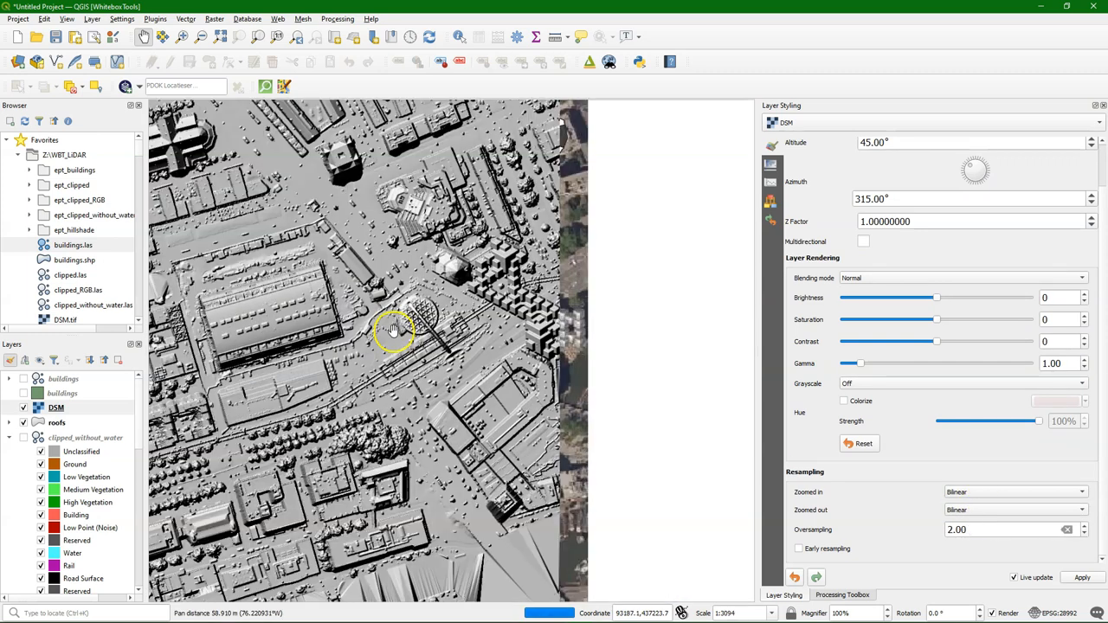
{"action": "left_click_drag", "start_coordinate": [395, 329], "coordinate": [332, 320]}
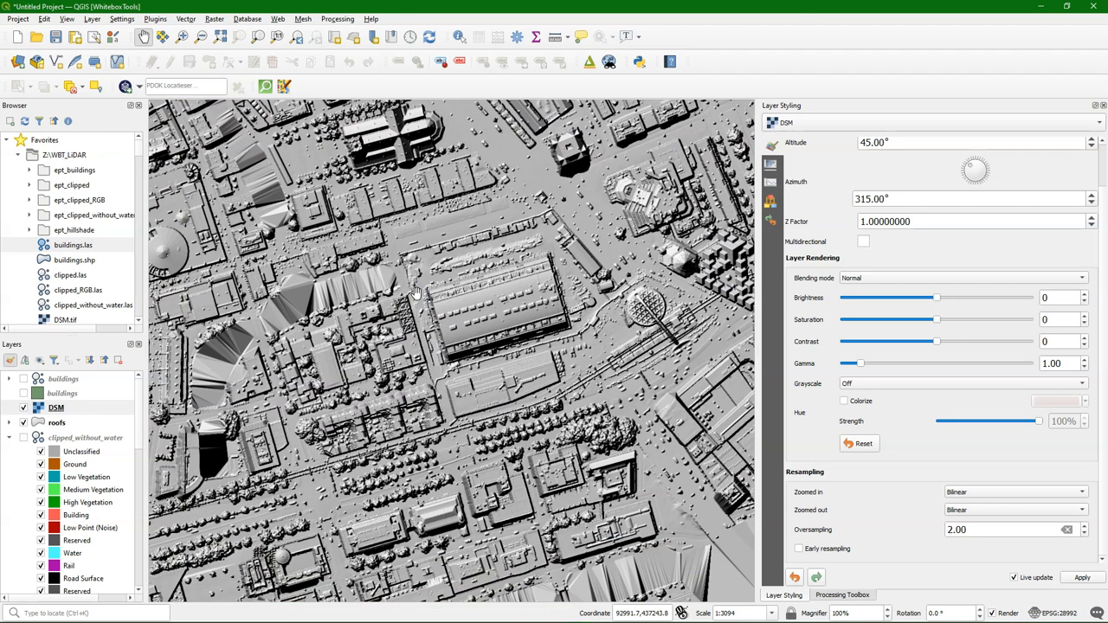
{"action": "mouse_move", "coordinate": [520, 363]}
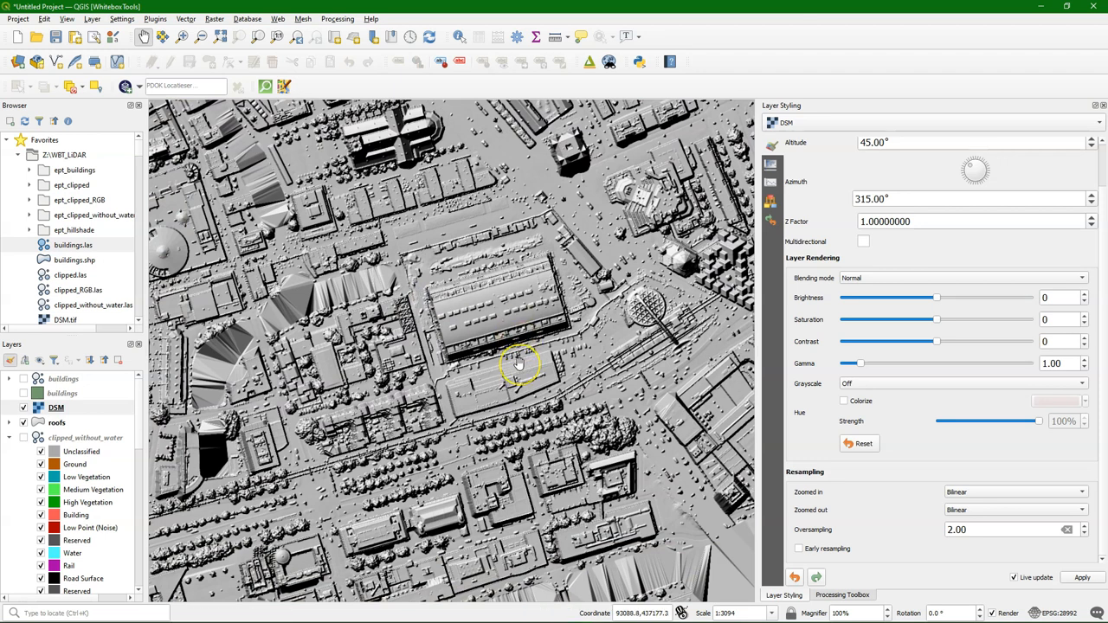
{"action": "mouse_move", "coordinate": [498, 337]}
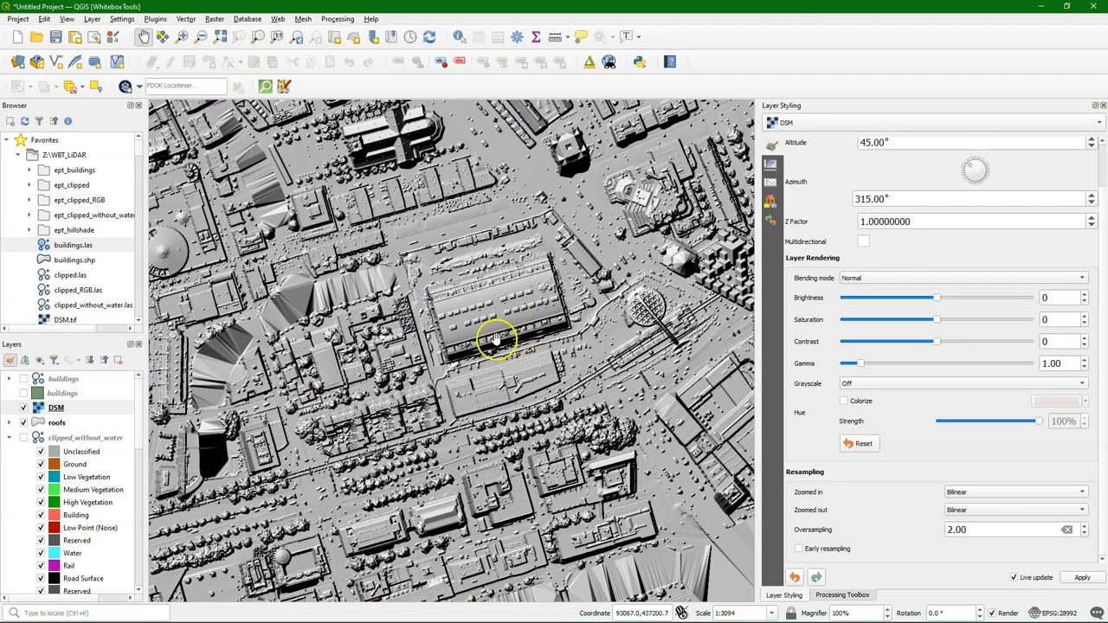
{"action": "left_click_drag", "start_coordinate": [499, 338], "coordinate": [211, 424]}
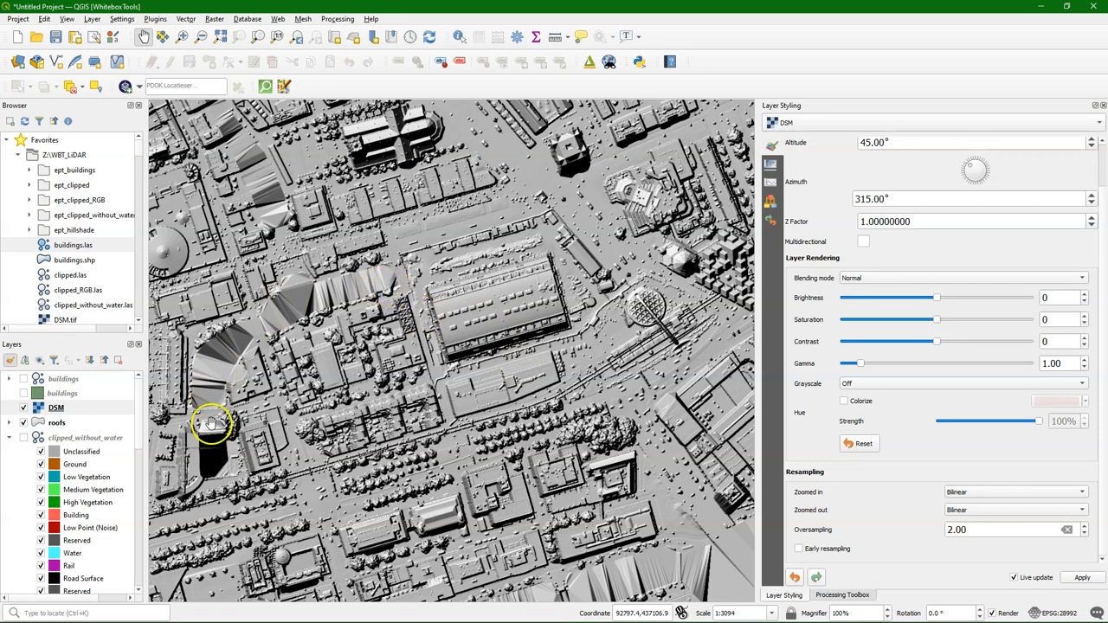
{"action": "mouse_move", "coordinate": [390, 288]}
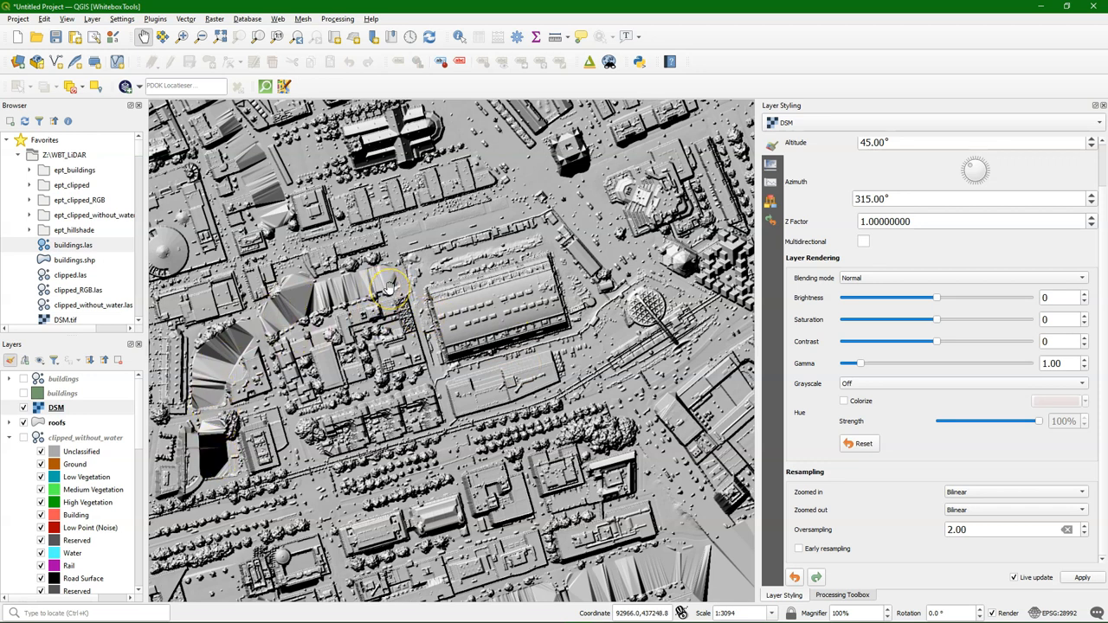
{"action": "mouse_move", "coordinate": [240, 142]}
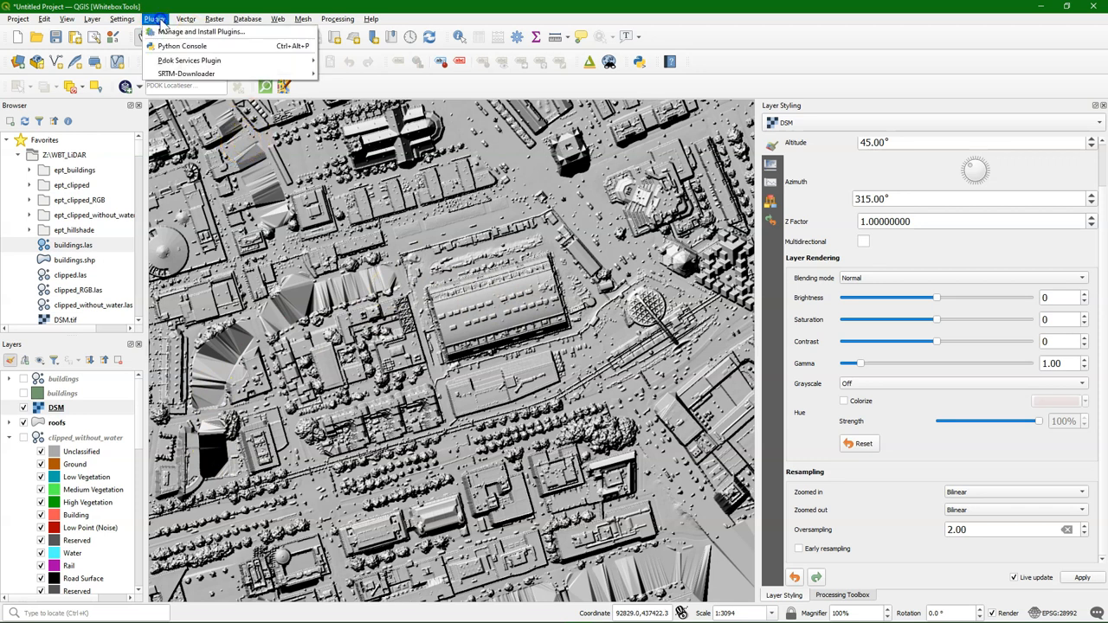
Step: Enable the Terrain Shading plugin in the plugin manager by searching 'illsh'
{"action": "left_click", "coordinate": [201, 31]}
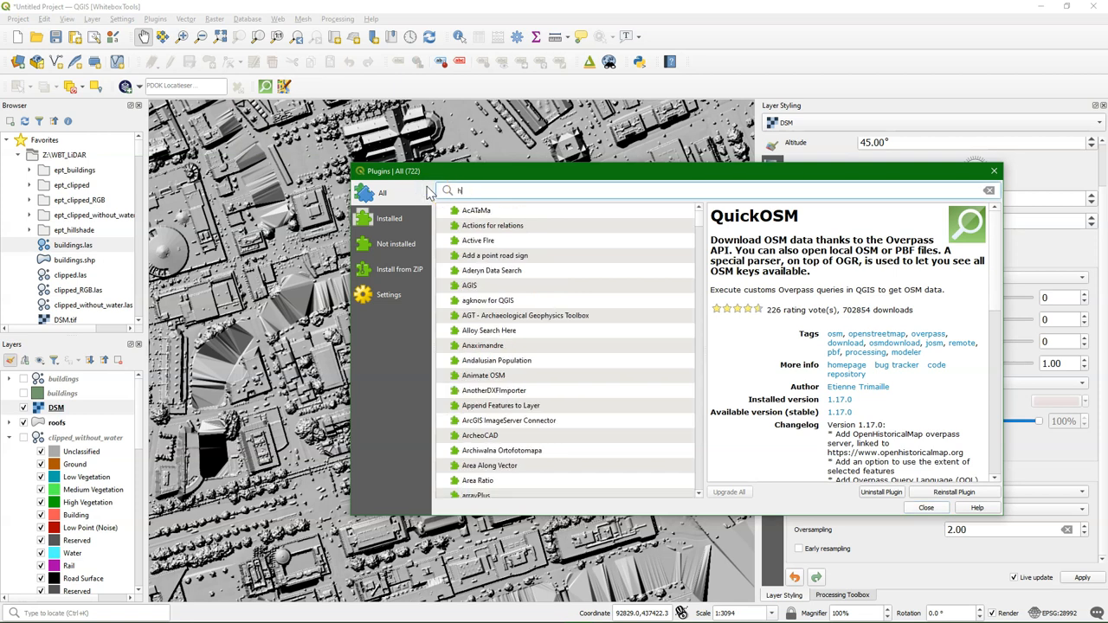
{"action": "type", "text": "illsh"}
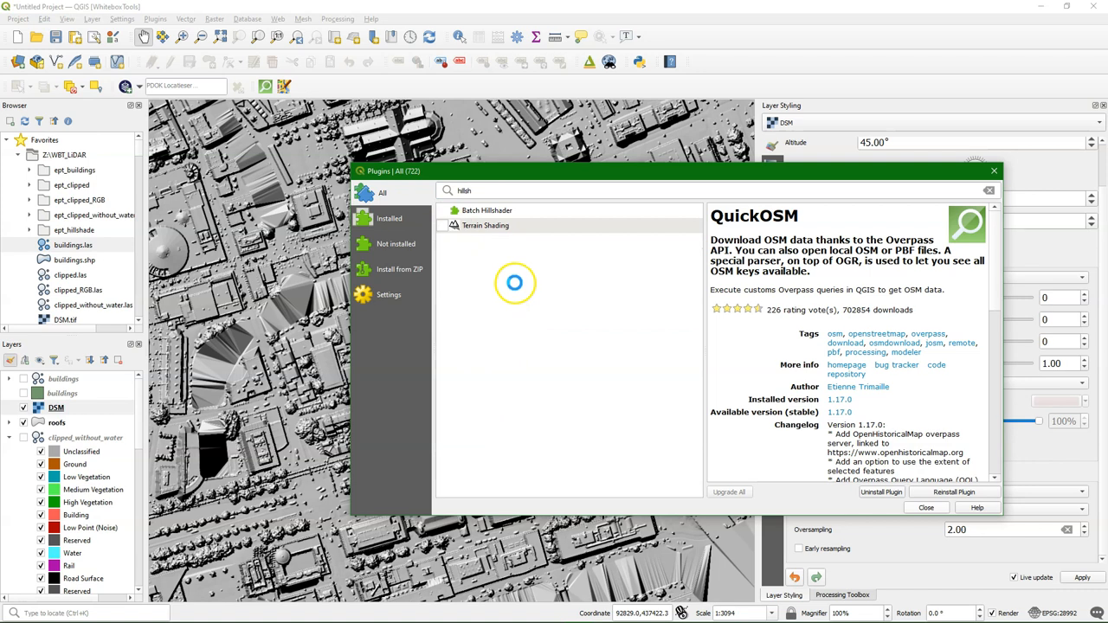
{"action": "left_click", "coordinate": [484, 225]}
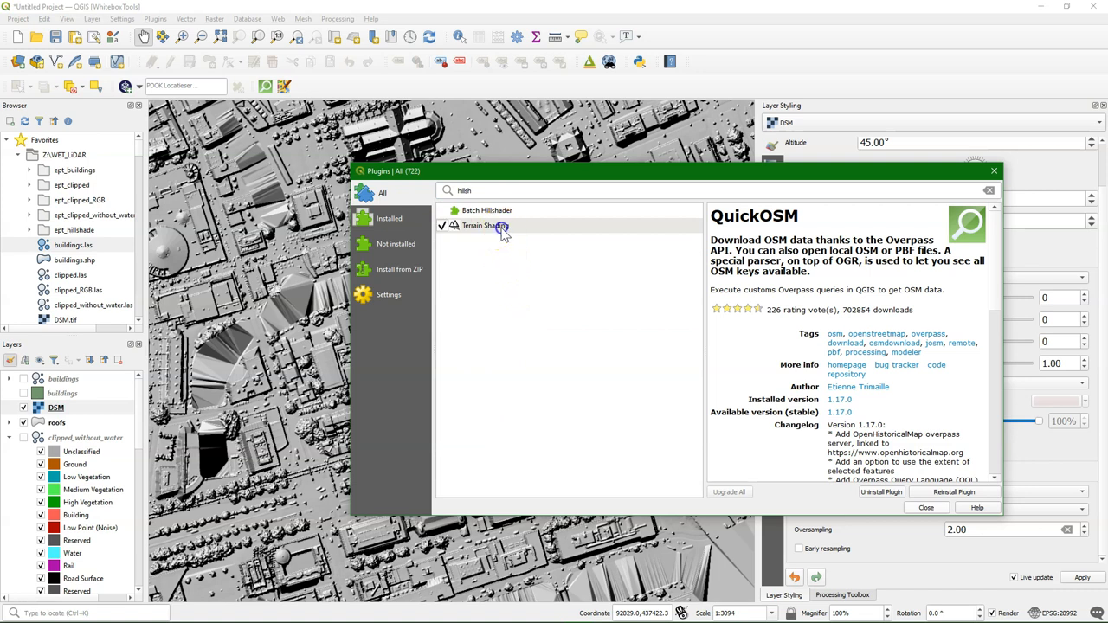
{"action": "left_click", "coordinate": [485, 225]}
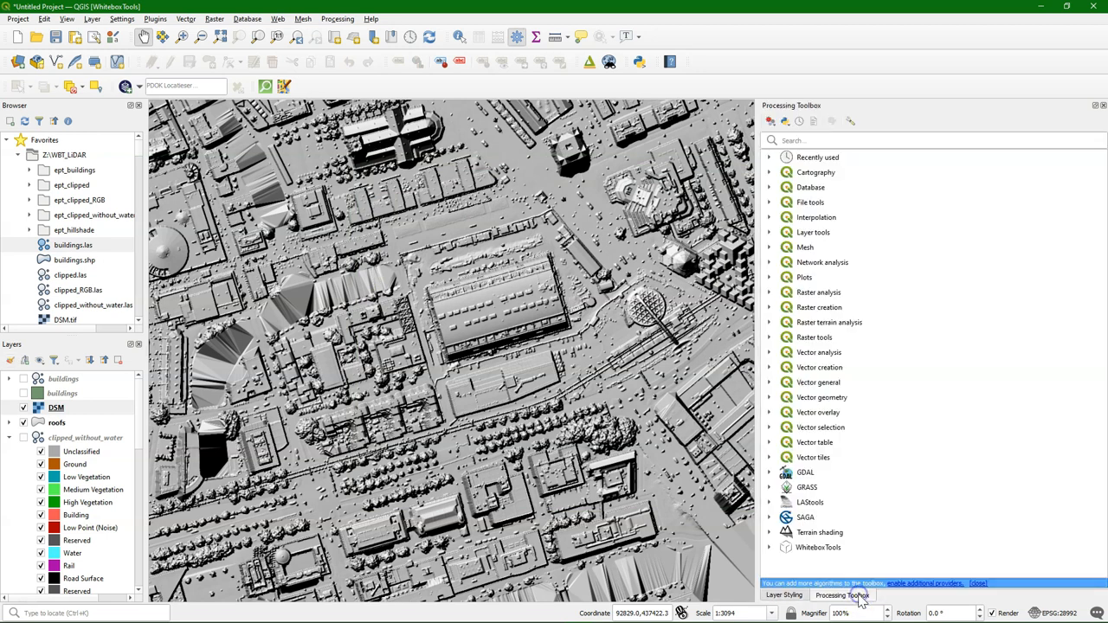
Step: Launch the Terrain shading Ambient occlusion (sky-view) tool, then dismiss it
{"action": "left_click", "coordinate": [769, 533]}
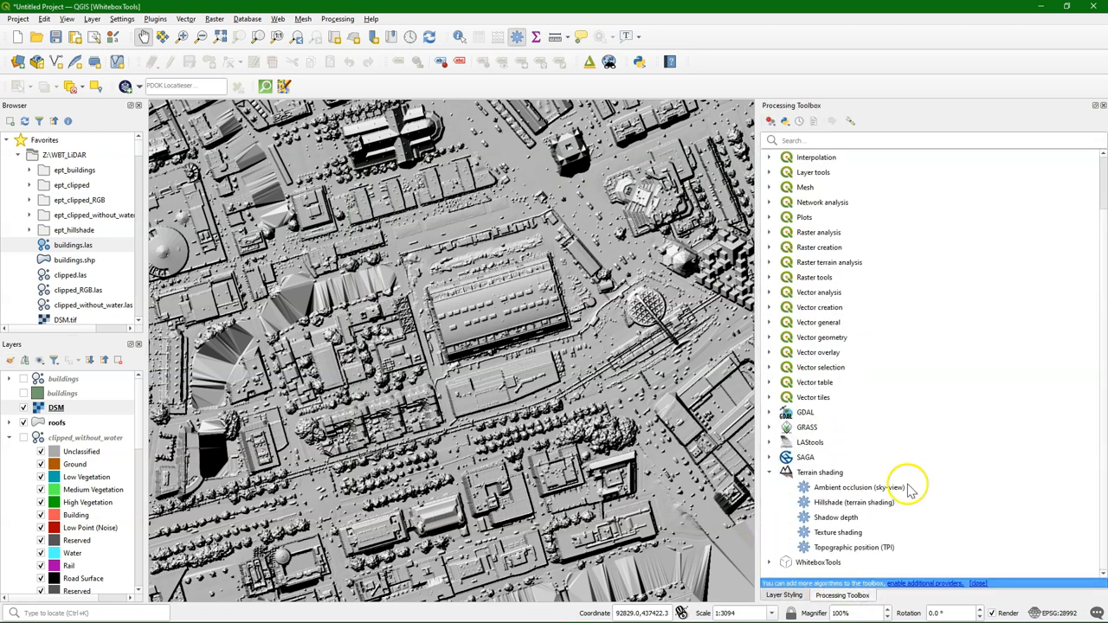
{"action": "left_click", "coordinate": [859, 488]}
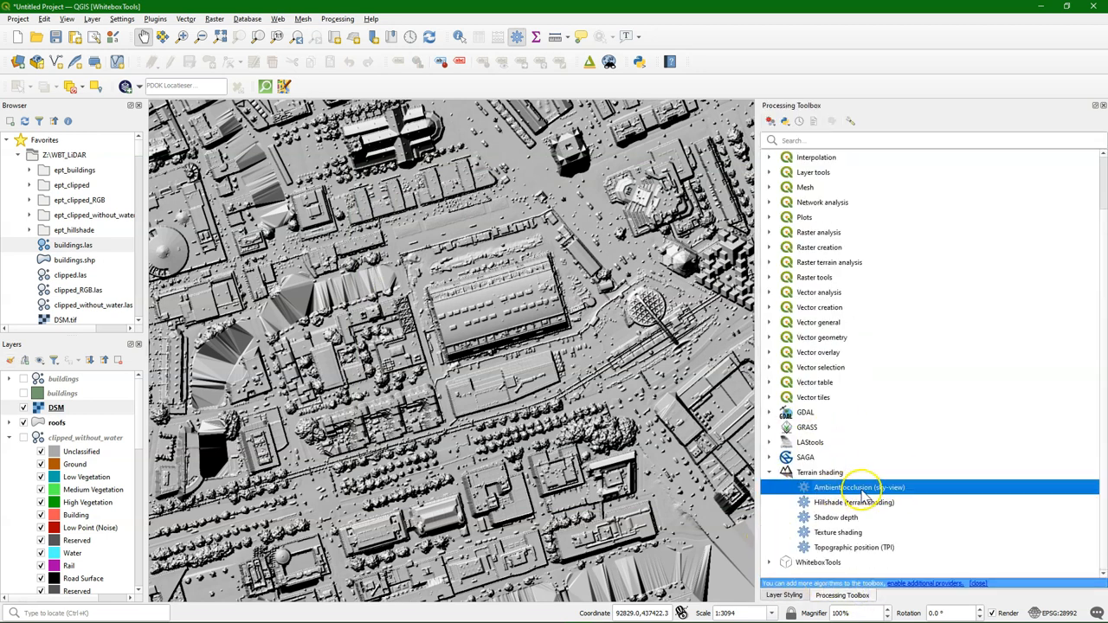
{"action": "mouse_move", "coordinate": [845, 488]}
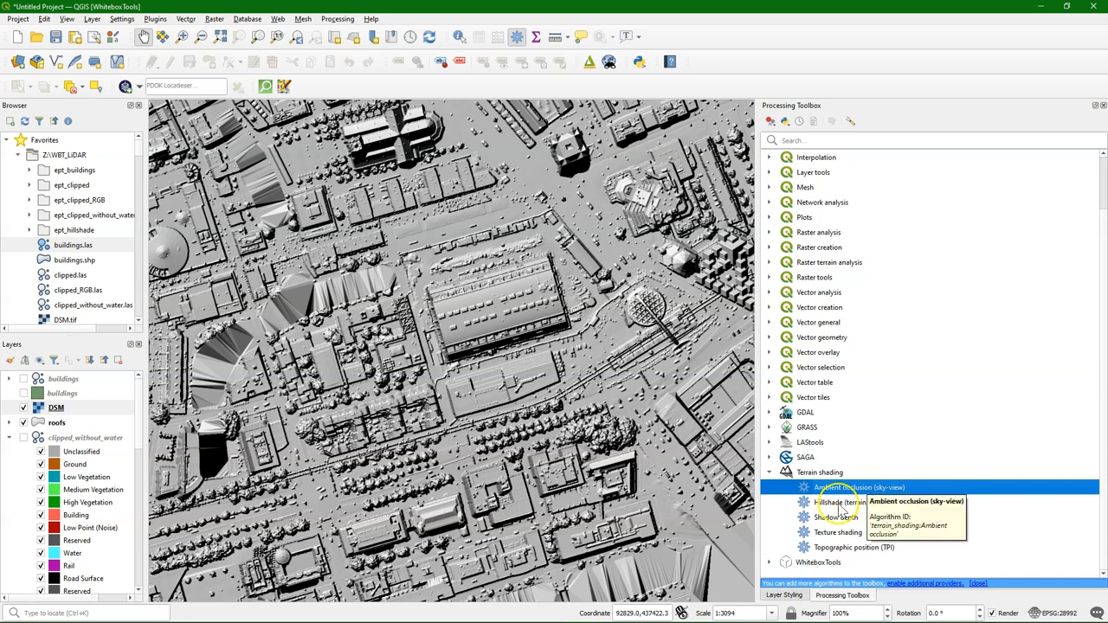
{"action": "double_click", "coordinate": [858, 487]}
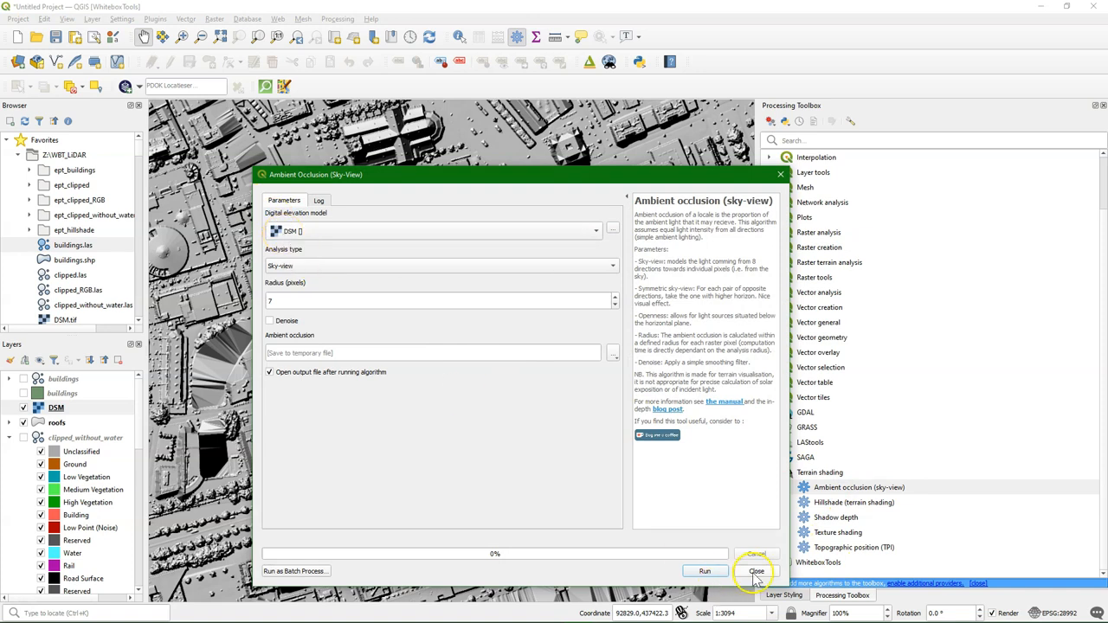
{"action": "right_click", "coordinate": [56, 406]}
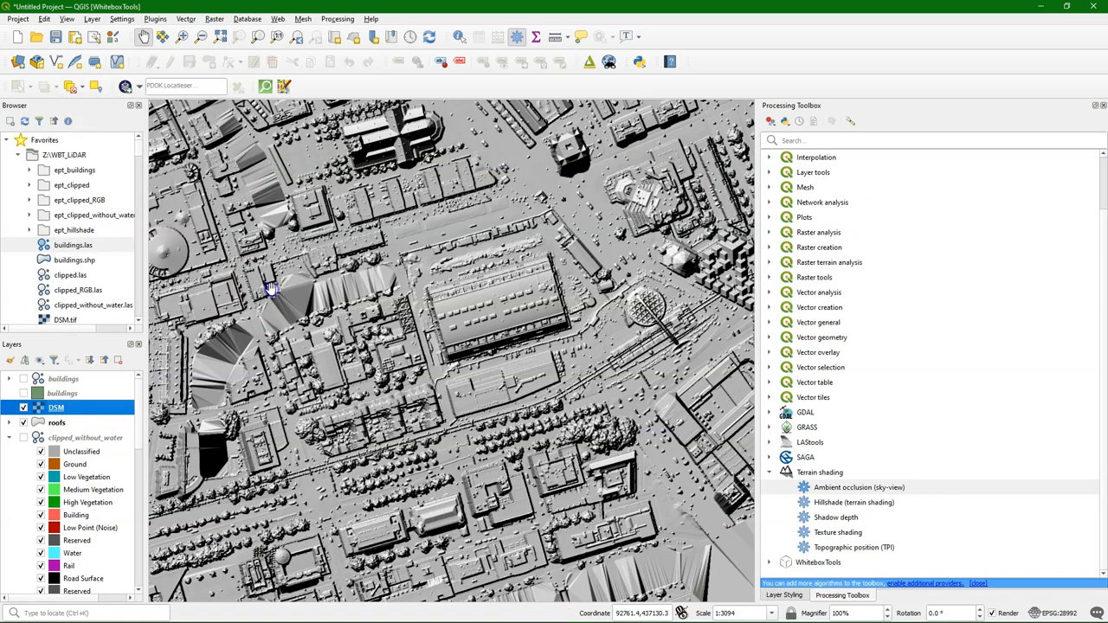
Step: Reopen the Ambient occlusion tool with DSM as the elevation model
{"action": "left_click", "coordinate": [858, 487]}
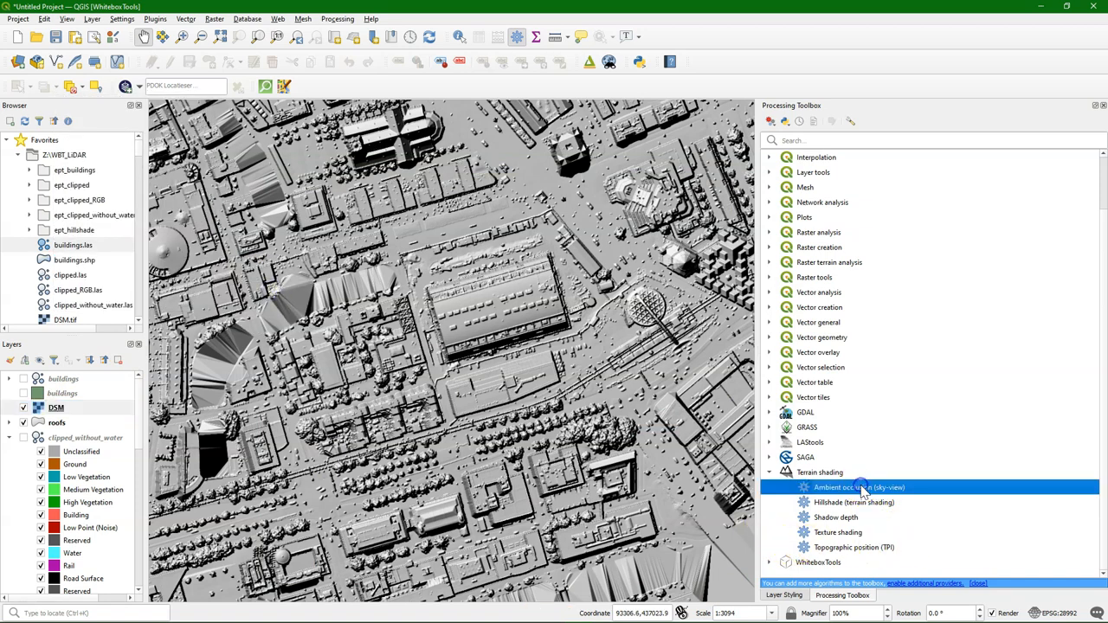
{"action": "double_click", "coordinate": [858, 489]}
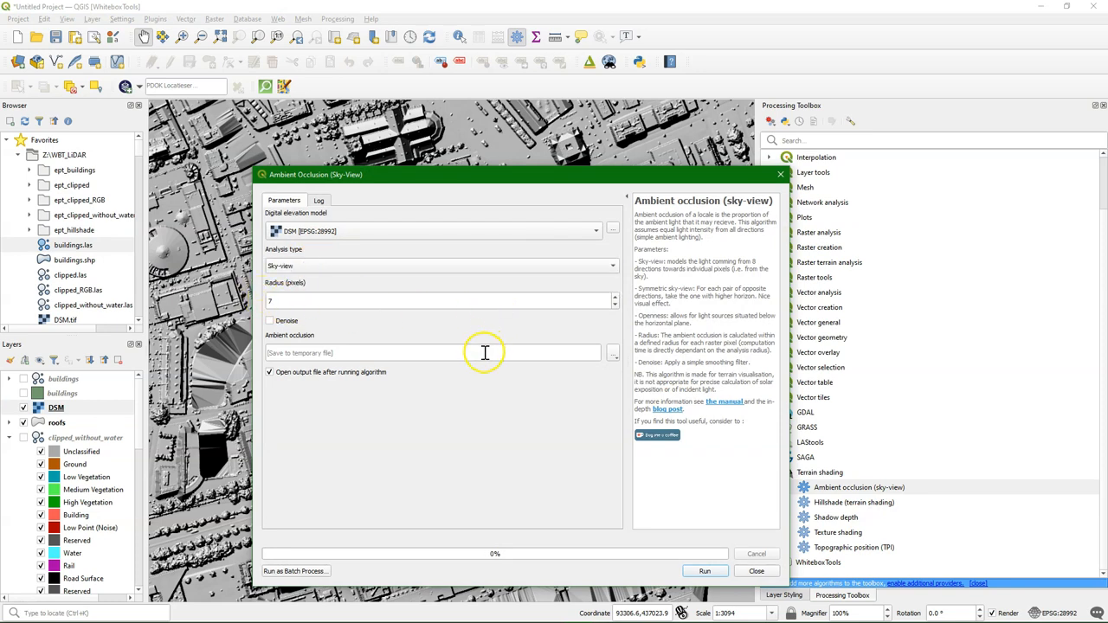
{"action": "mouse_move", "coordinate": [545, 424]}
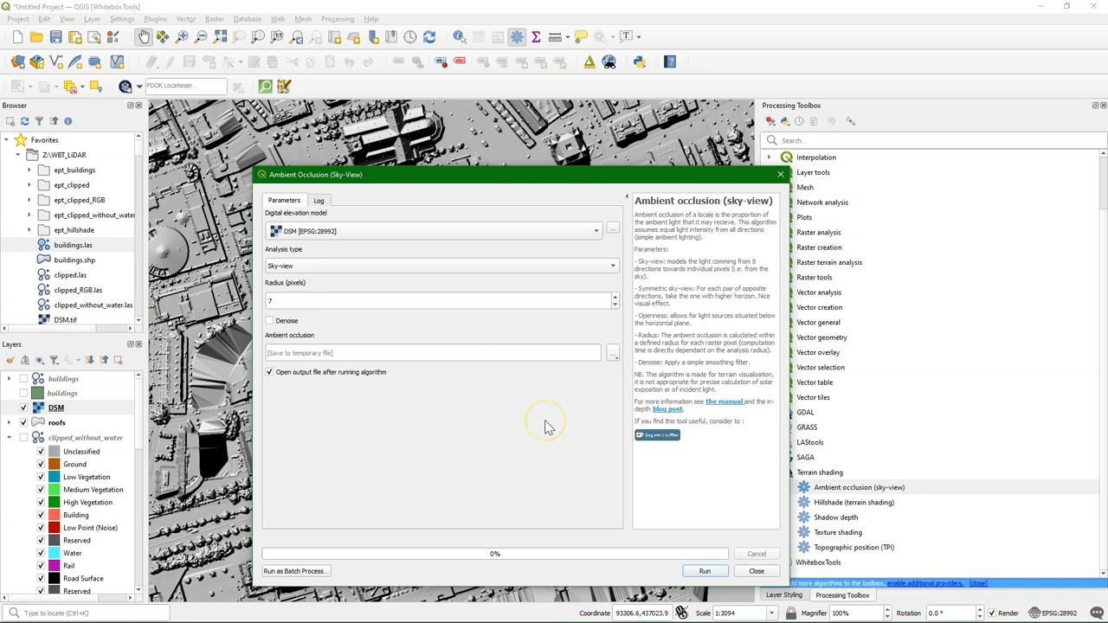
{"action": "left_click", "coordinate": [613, 353]}
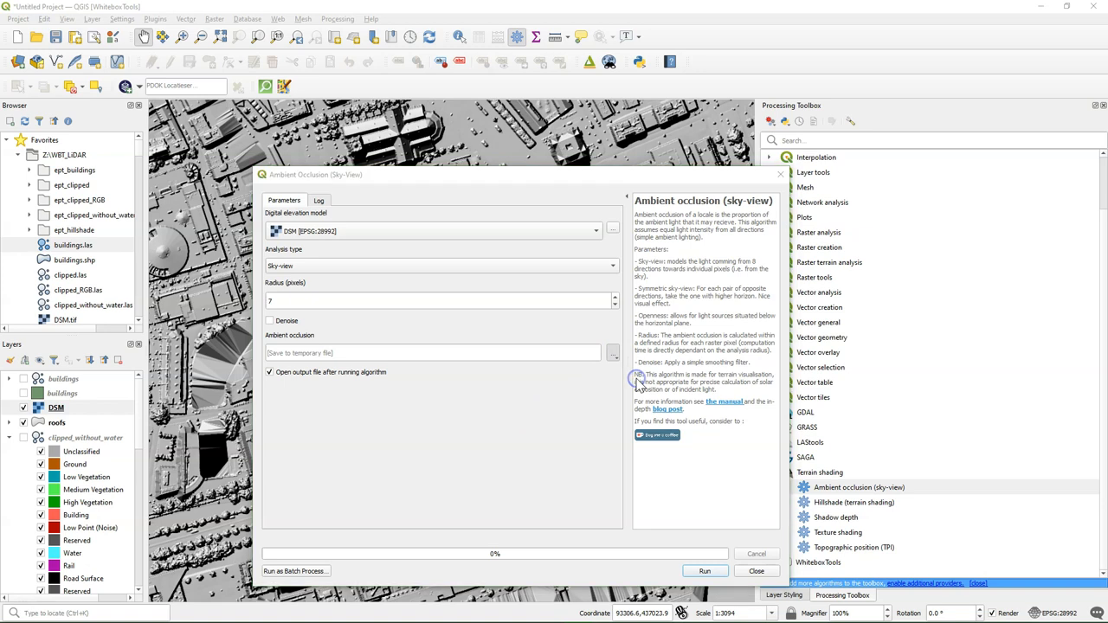
Step: Save the tool output to a file named 'ambientocclusion' in the LiDAR folder
{"action": "left_click", "coordinate": [613, 354]}
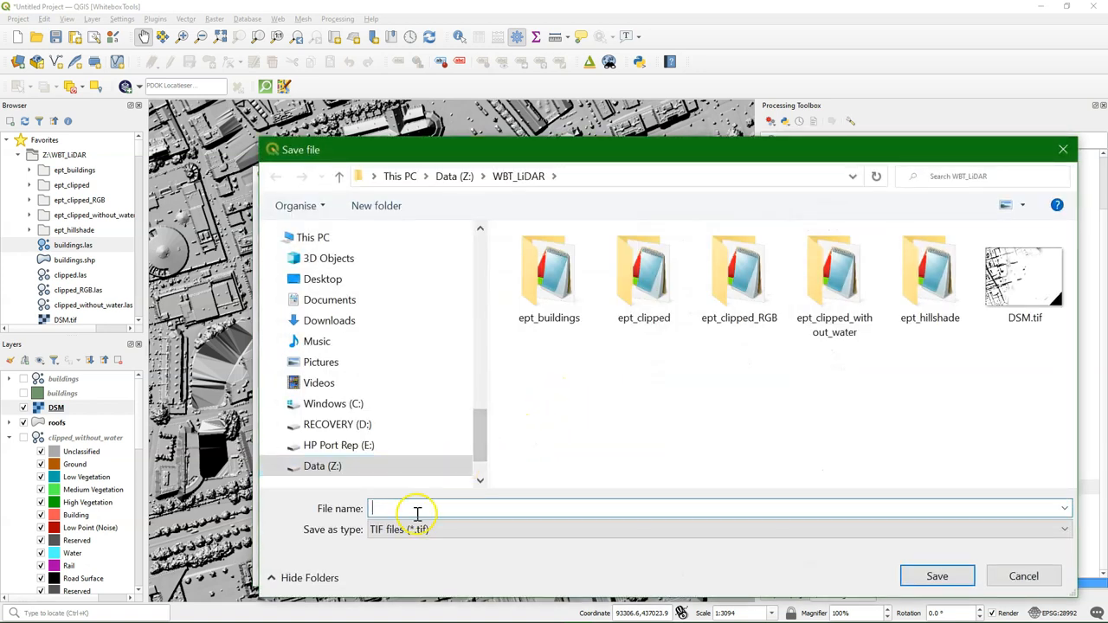
{"action": "mouse_move", "coordinate": [487, 509]}
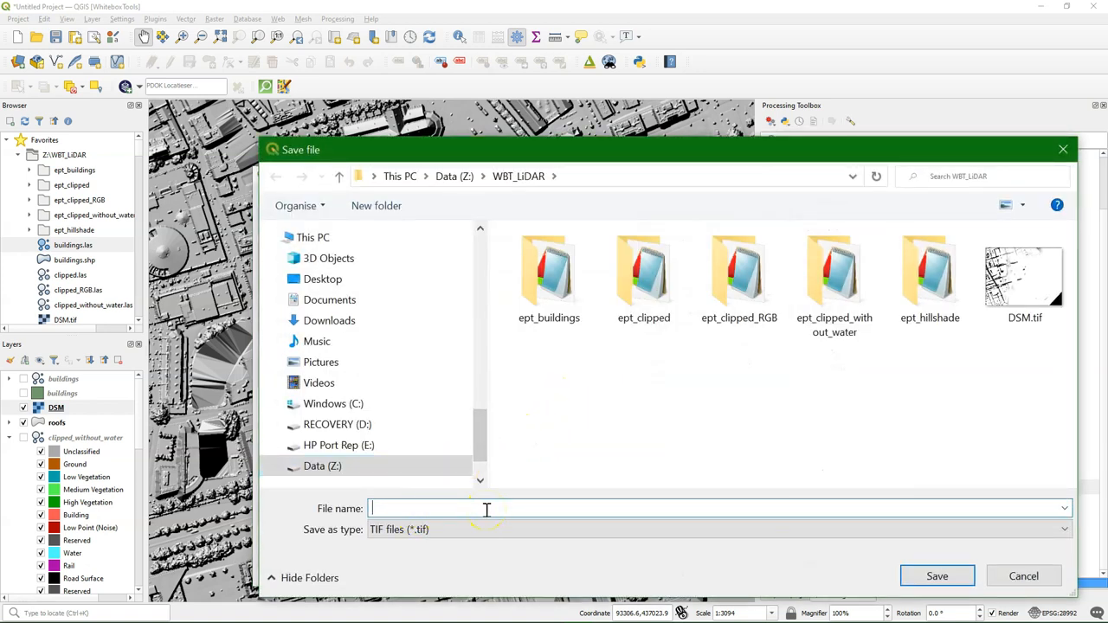
{"action": "type", "text": "a"}
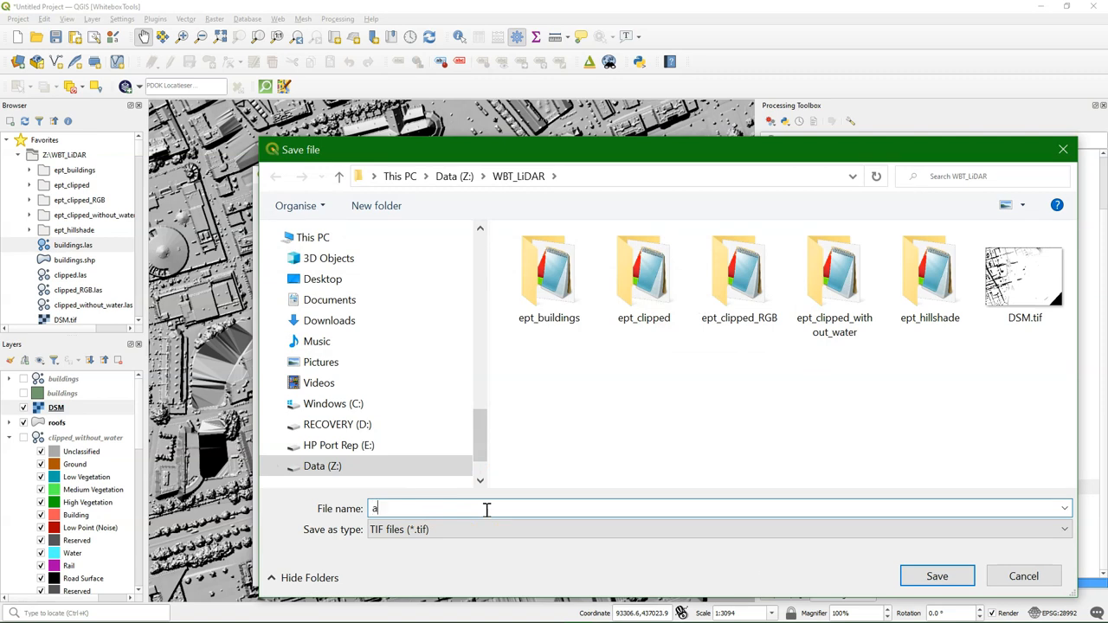
{"action": "type", "text": "mbientoc"}
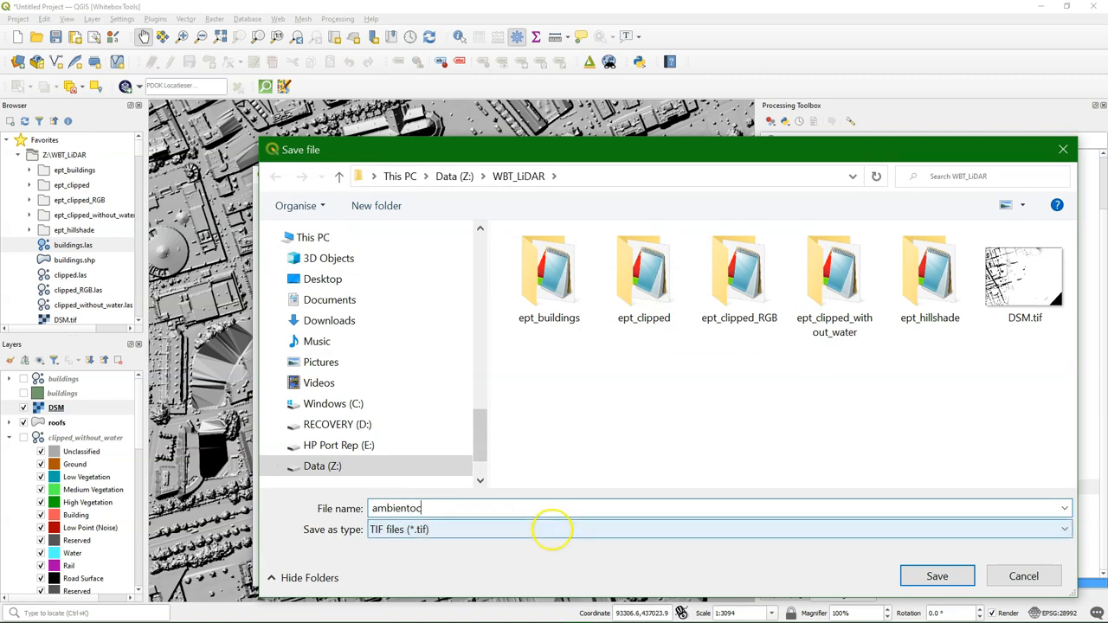
{"action": "type", "text": "clusion"}
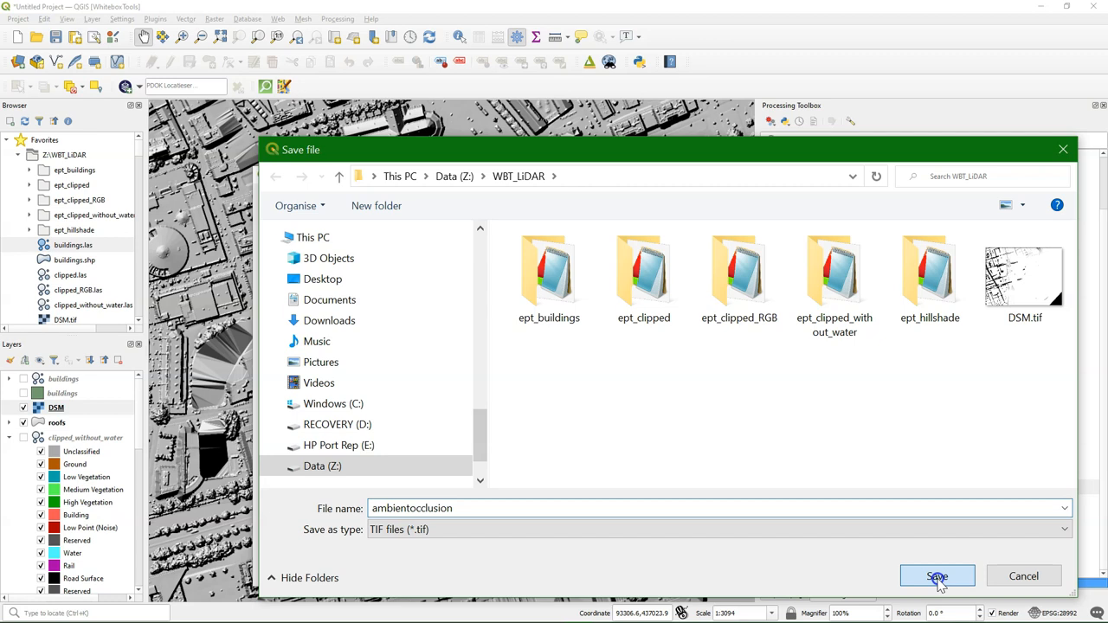
{"action": "left_click", "coordinate": [937, 575]}
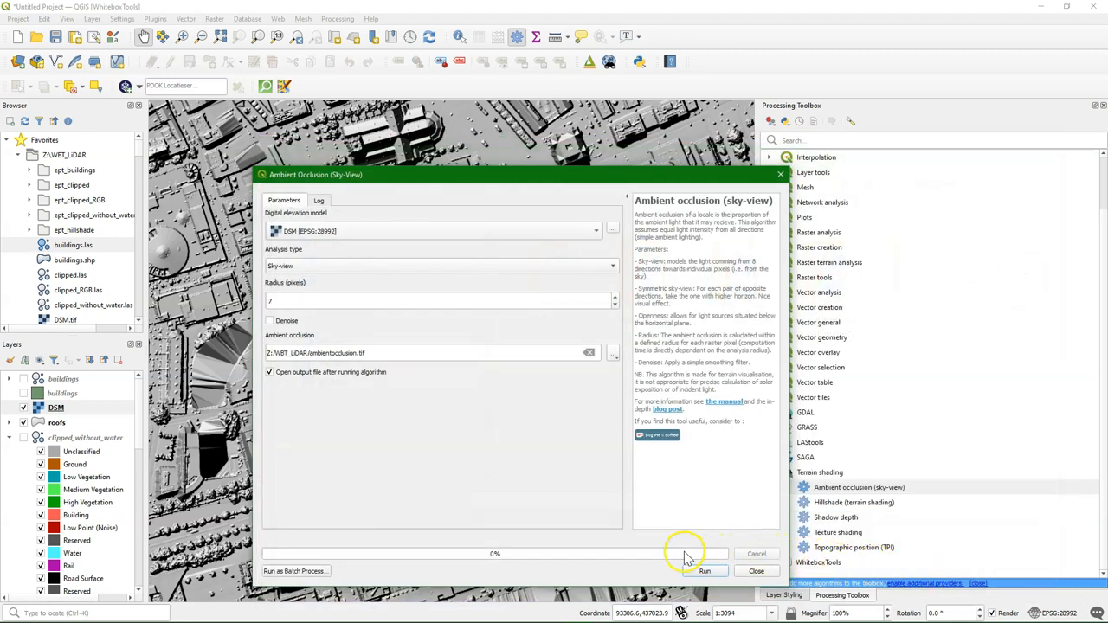
Step: Run the ambient occlusion calculation and close the finished dialog
{"action": "left_click", "coordinate": [705, 571]}
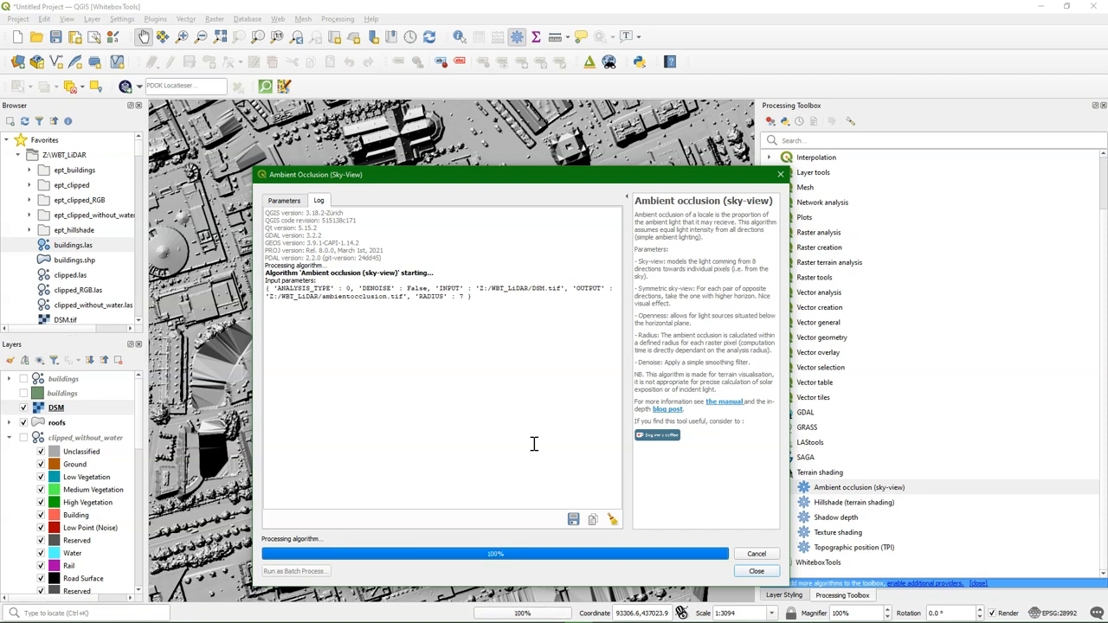
{"action": "left_click", "coordinate": [755, 571]}
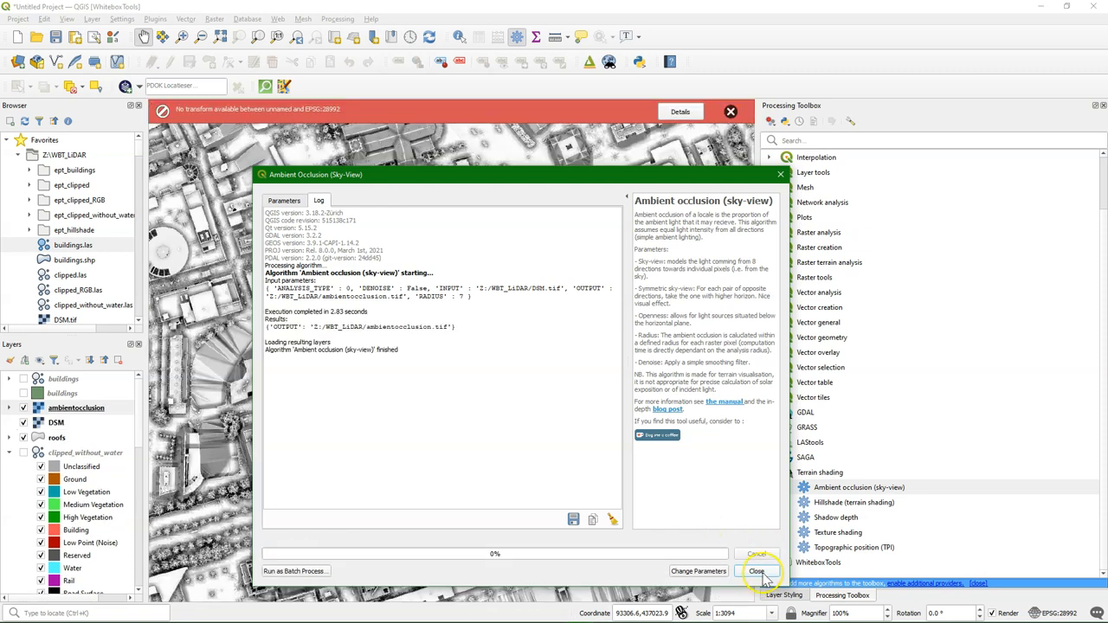
{"action": "left_click", "coordinate": [757, 572]}
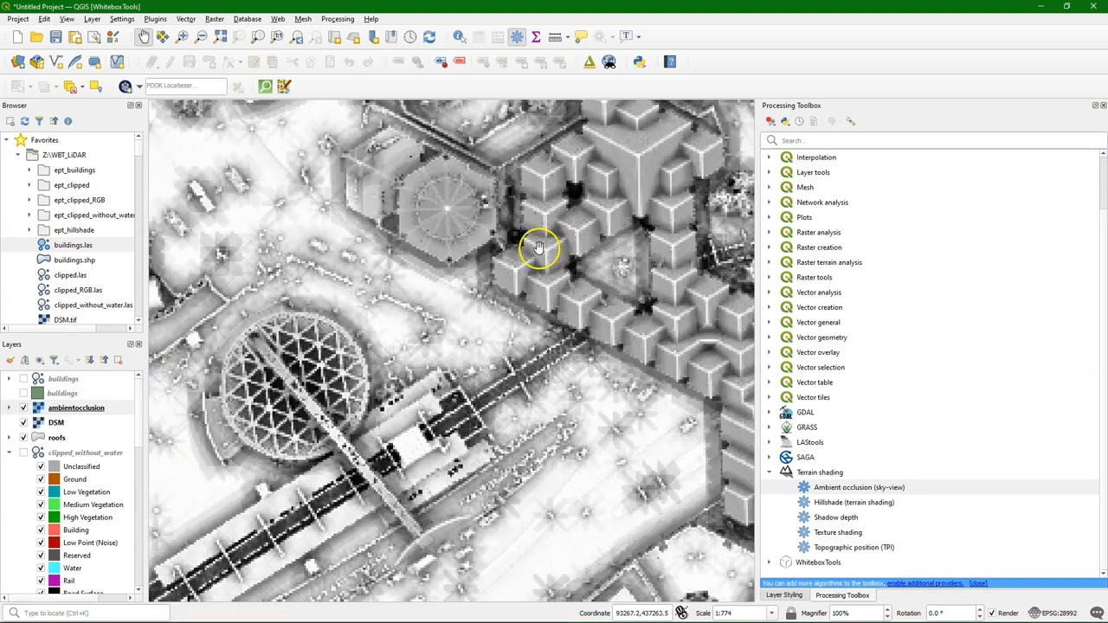
{"action": "scroll", "scroll_direction": "down", "scroll_amount": 3}
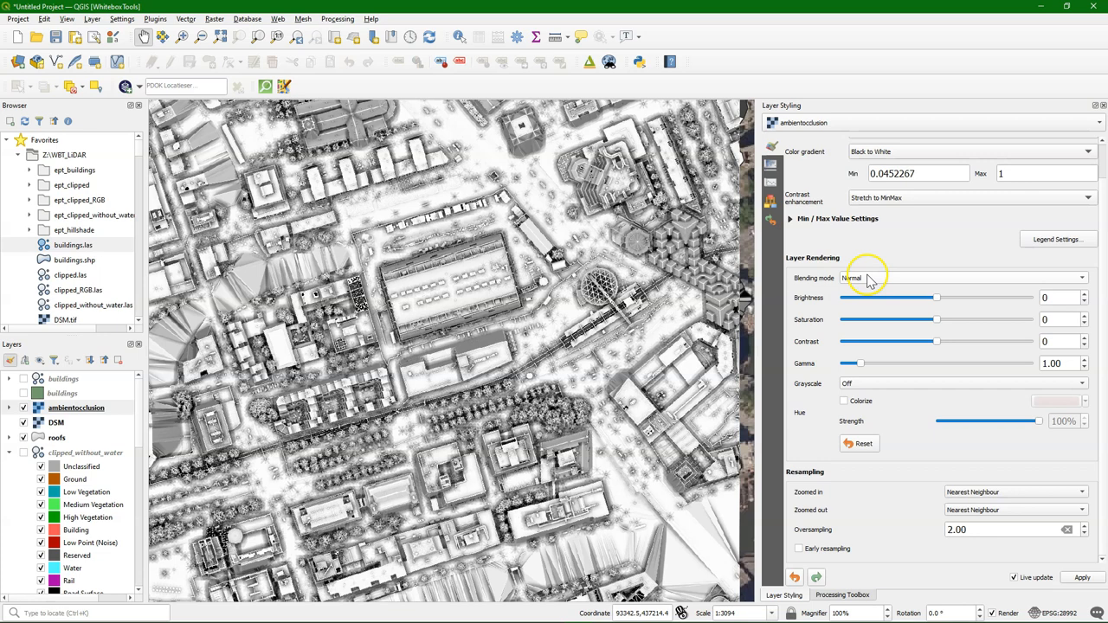
Step: Set the ambientocclusion layer's blending mode to Multiply and inspect the darkened relief
{"action": "left_click", "coordinate": [961, 277]}
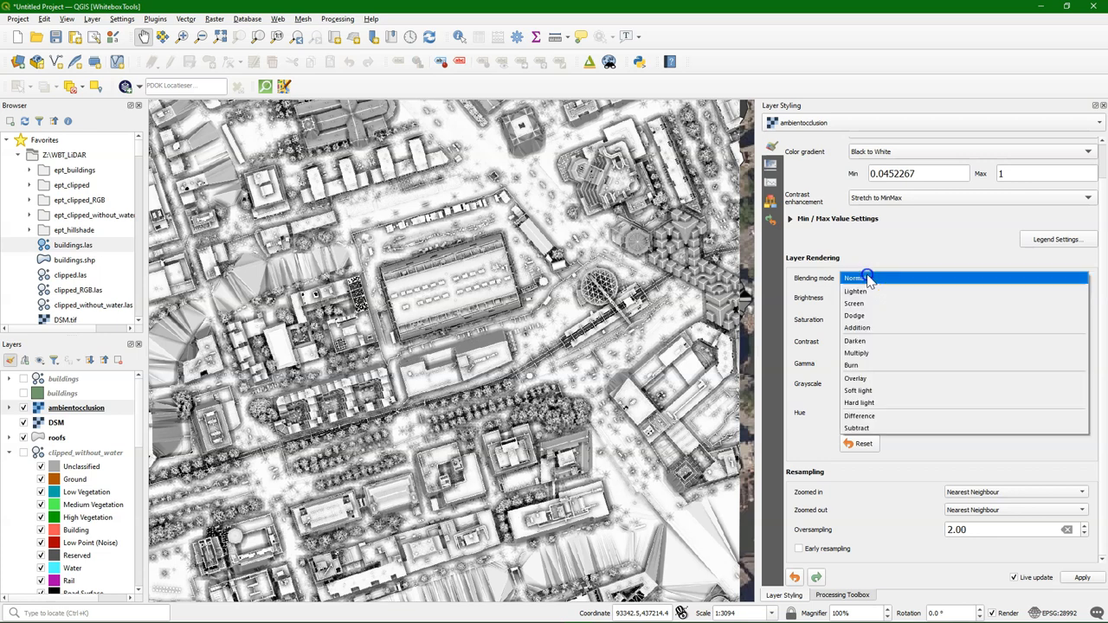
{"action": "mouse_move", "coordinate": [863, 353]}
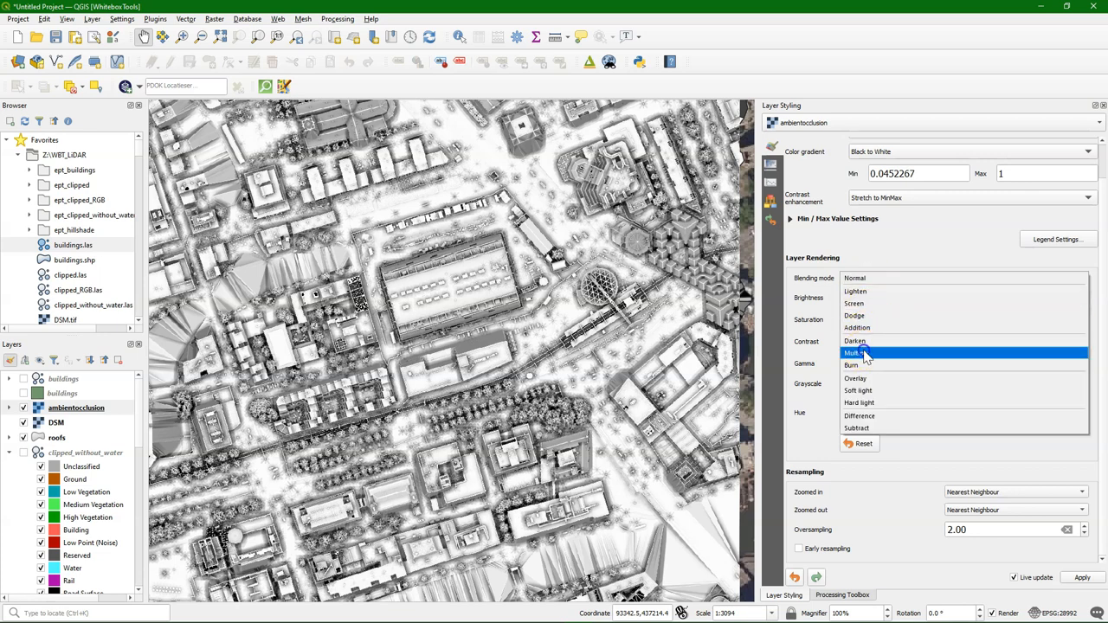
{"action": "left_click", "coordinate": [857, 353]}
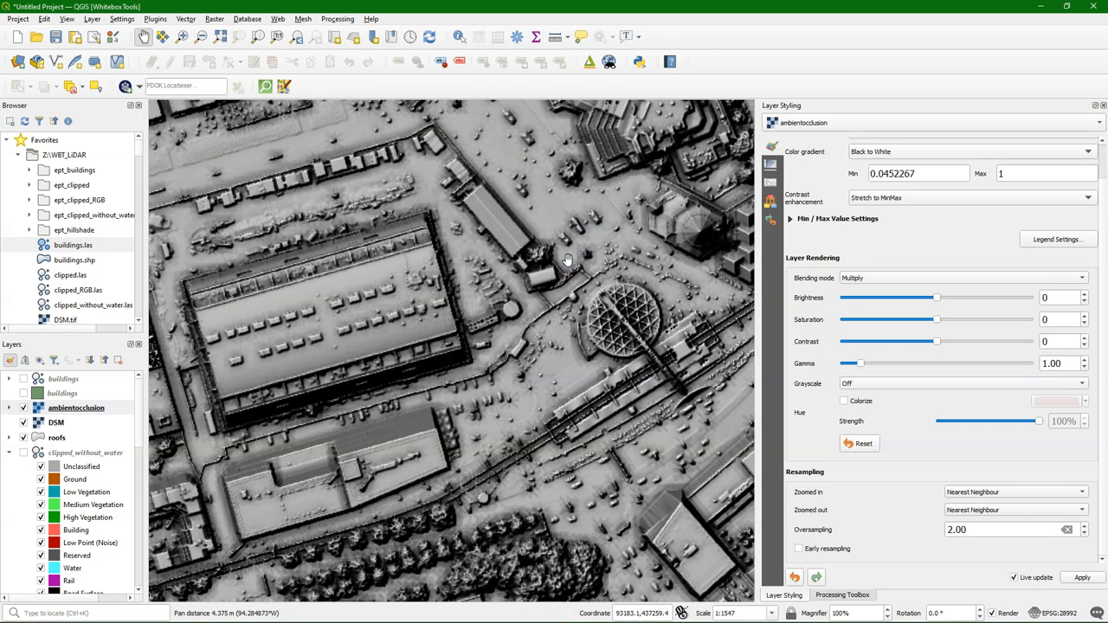
{"action": "left_click_drag", "start_coordinate": [568, 260], "coordinate": [545, 312]}
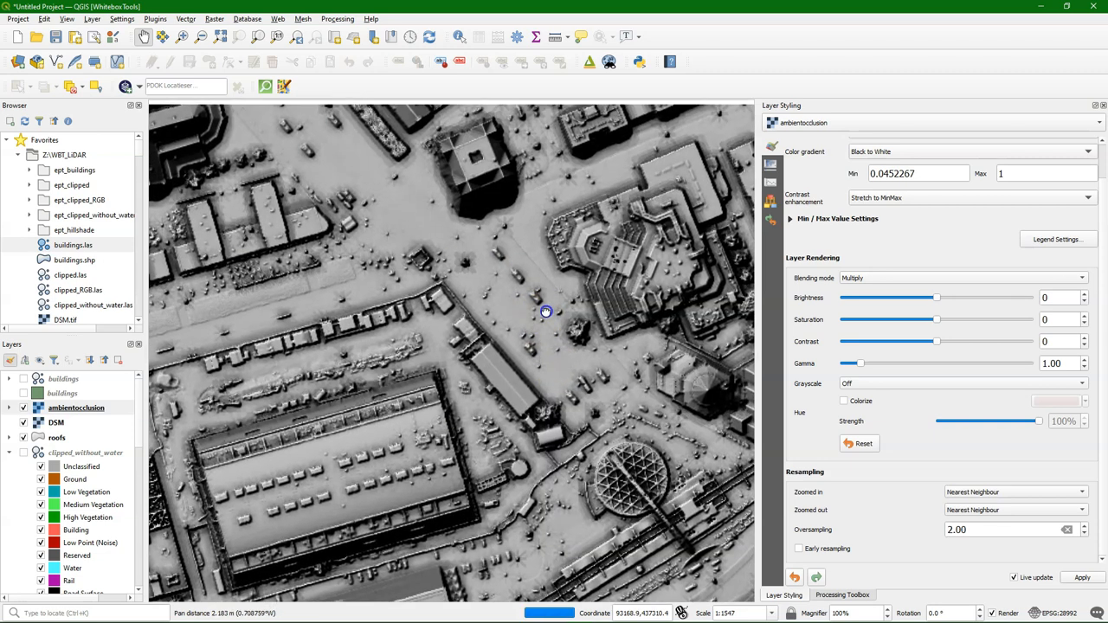
{"action": "left_click_drag", "start_coordinate": [545, 312], "coordinate": [493, 326]}
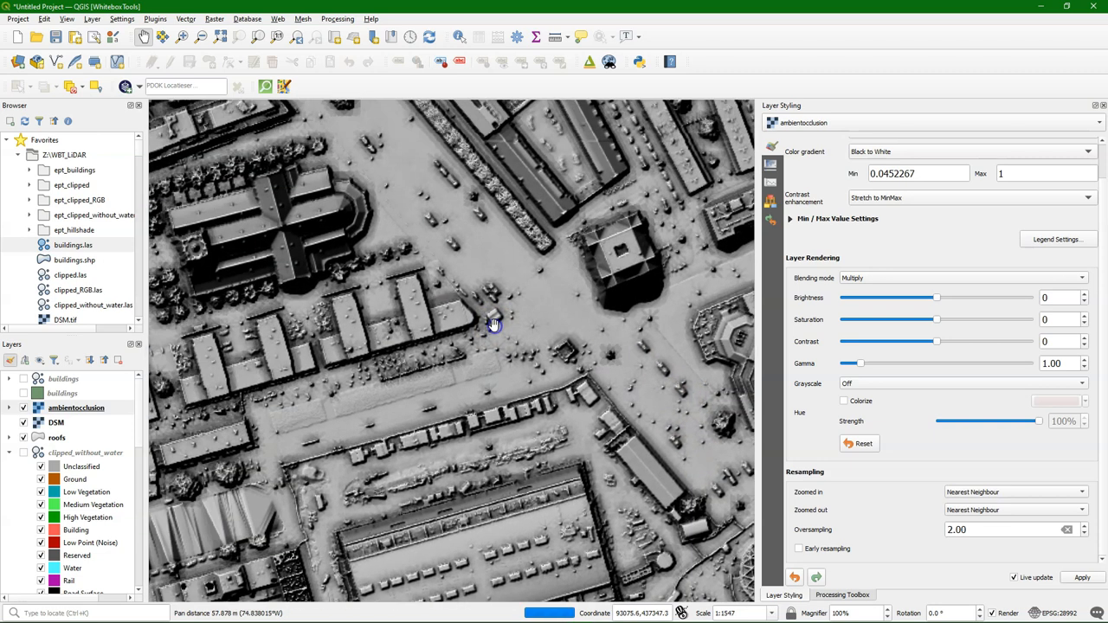
{"action": "left_click_drag", "start_coordinate": [494, 326], "coordinate": [384, 243]}
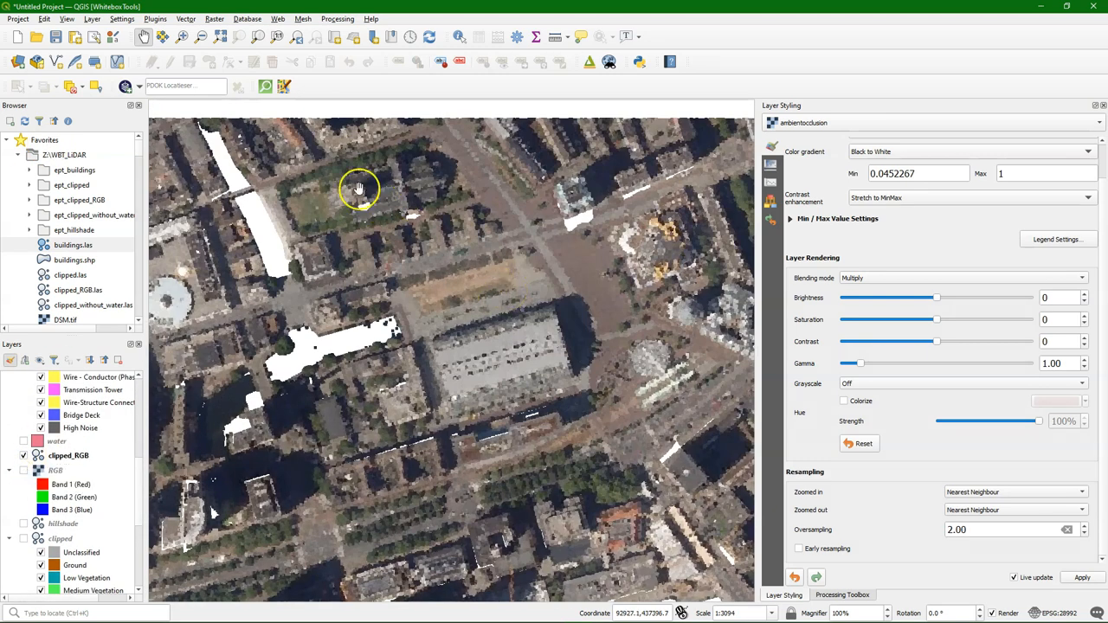
Step: Create a new 3D map view and orbit the RGB point cloud toward the towers and station
{"action": "left_click", "coordinate": [65, 17]}
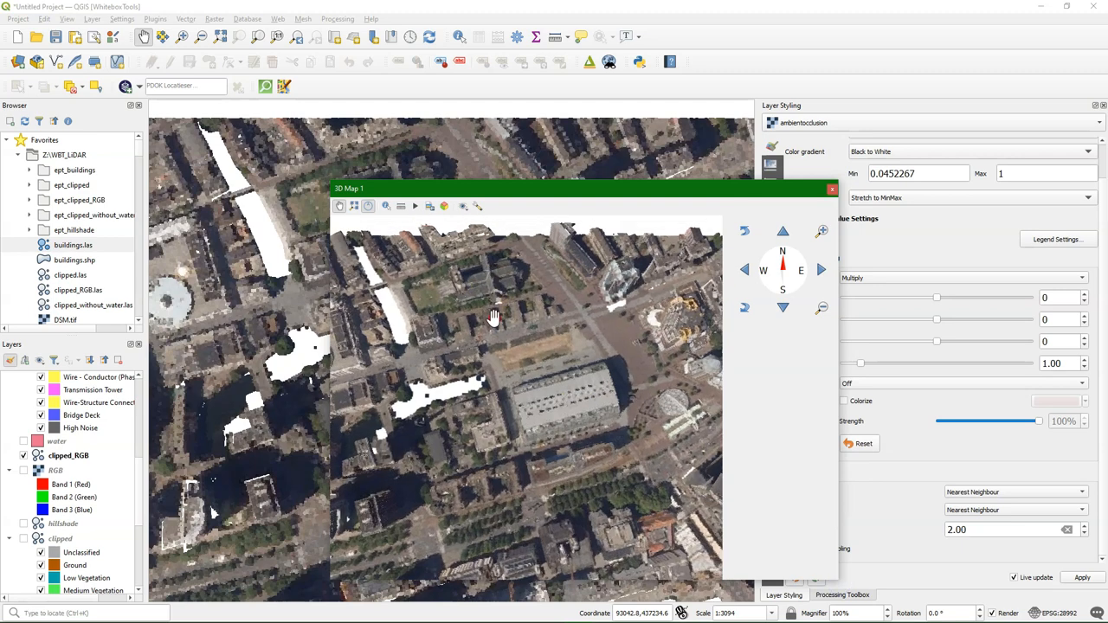
{"action": "left_click_drag", "start_coordinate": [493, 315], "coordinate": [503, 433]}
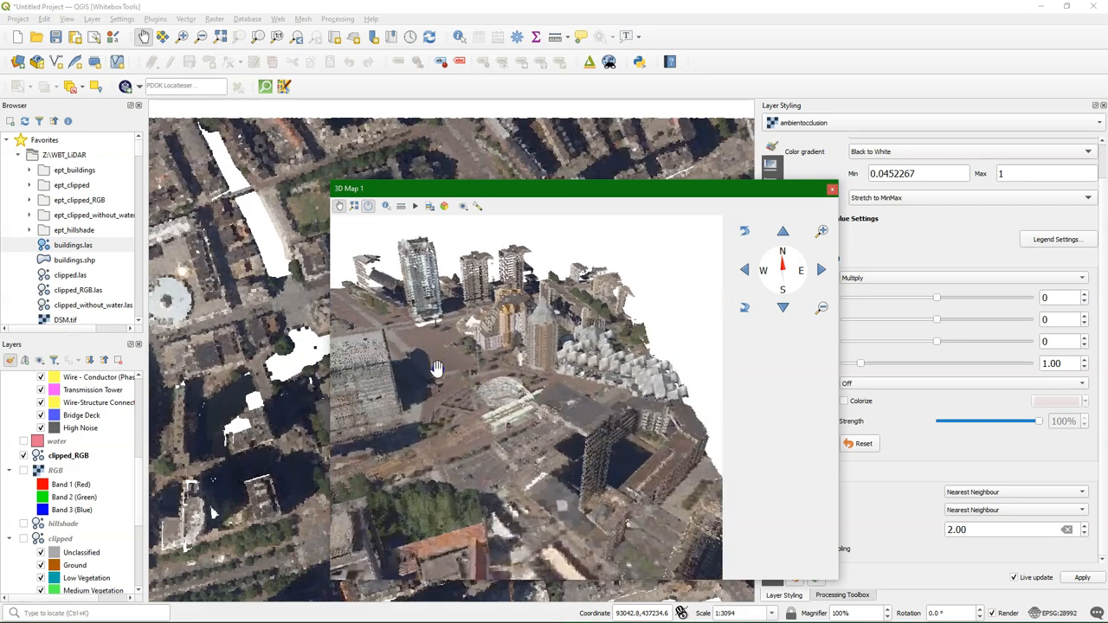
{"action": "left_click_drag", "start_coordinate": [436, 367], "coordinate": [464, 364]}
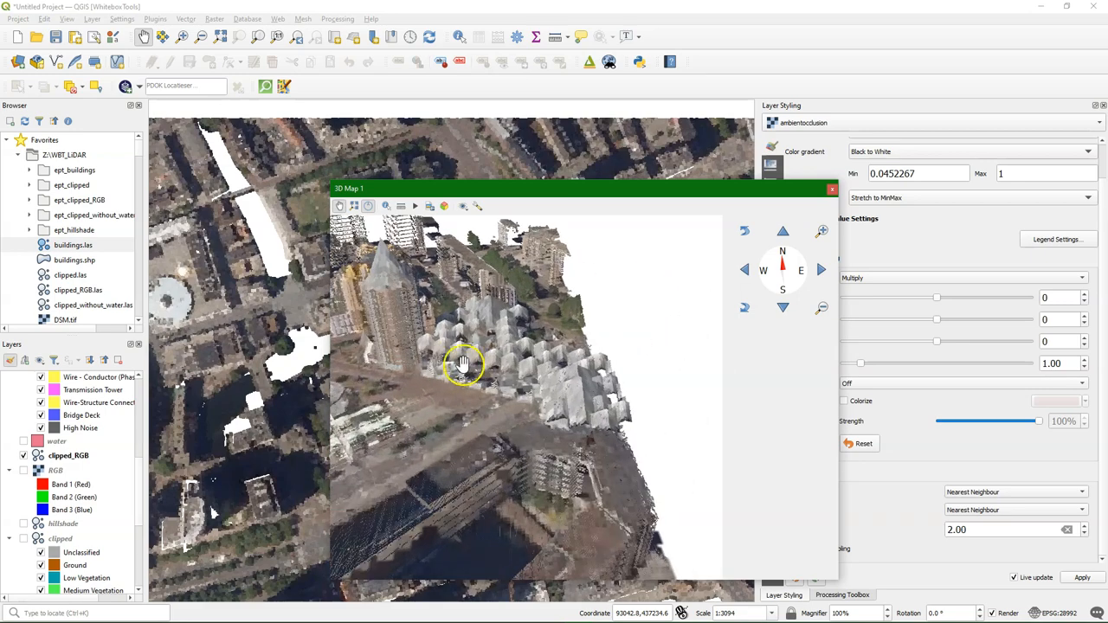
{"action": "left_click_drag", "start_coordinate": [464, 363], "coordinate": [585, 365]}
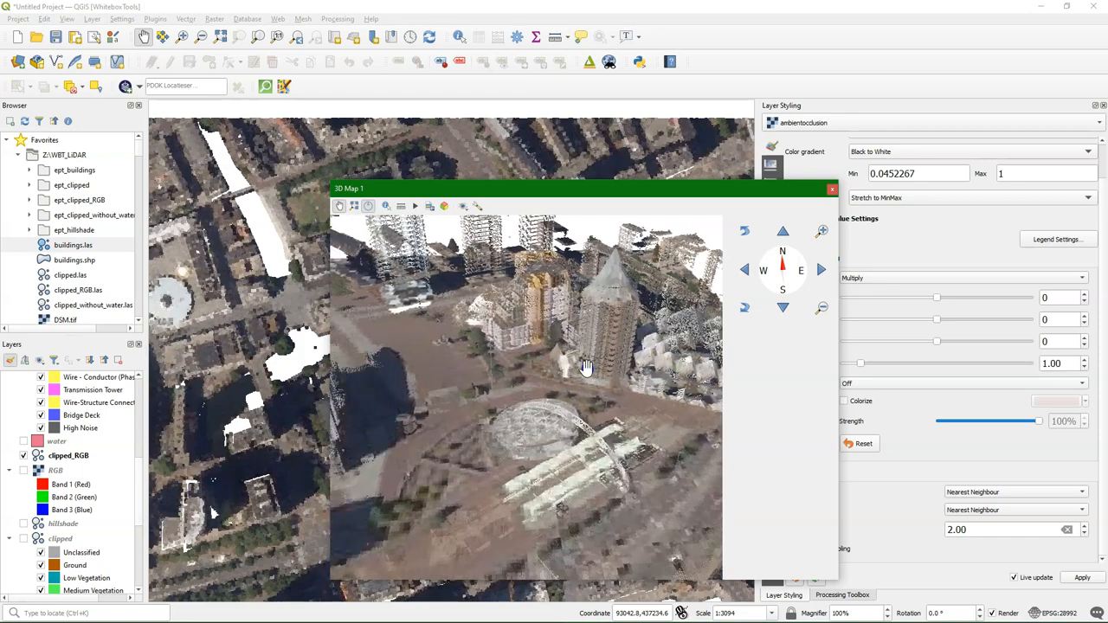
{"action": "left_click_drag", "start_coordinate": [585, 367], "coordinate": [546, 353]}
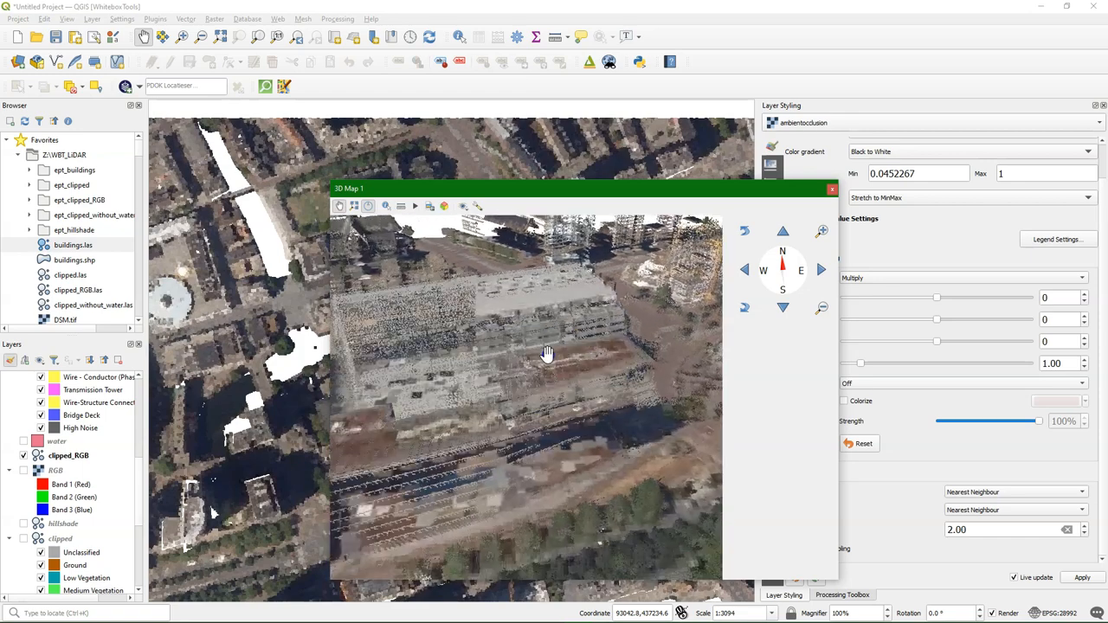